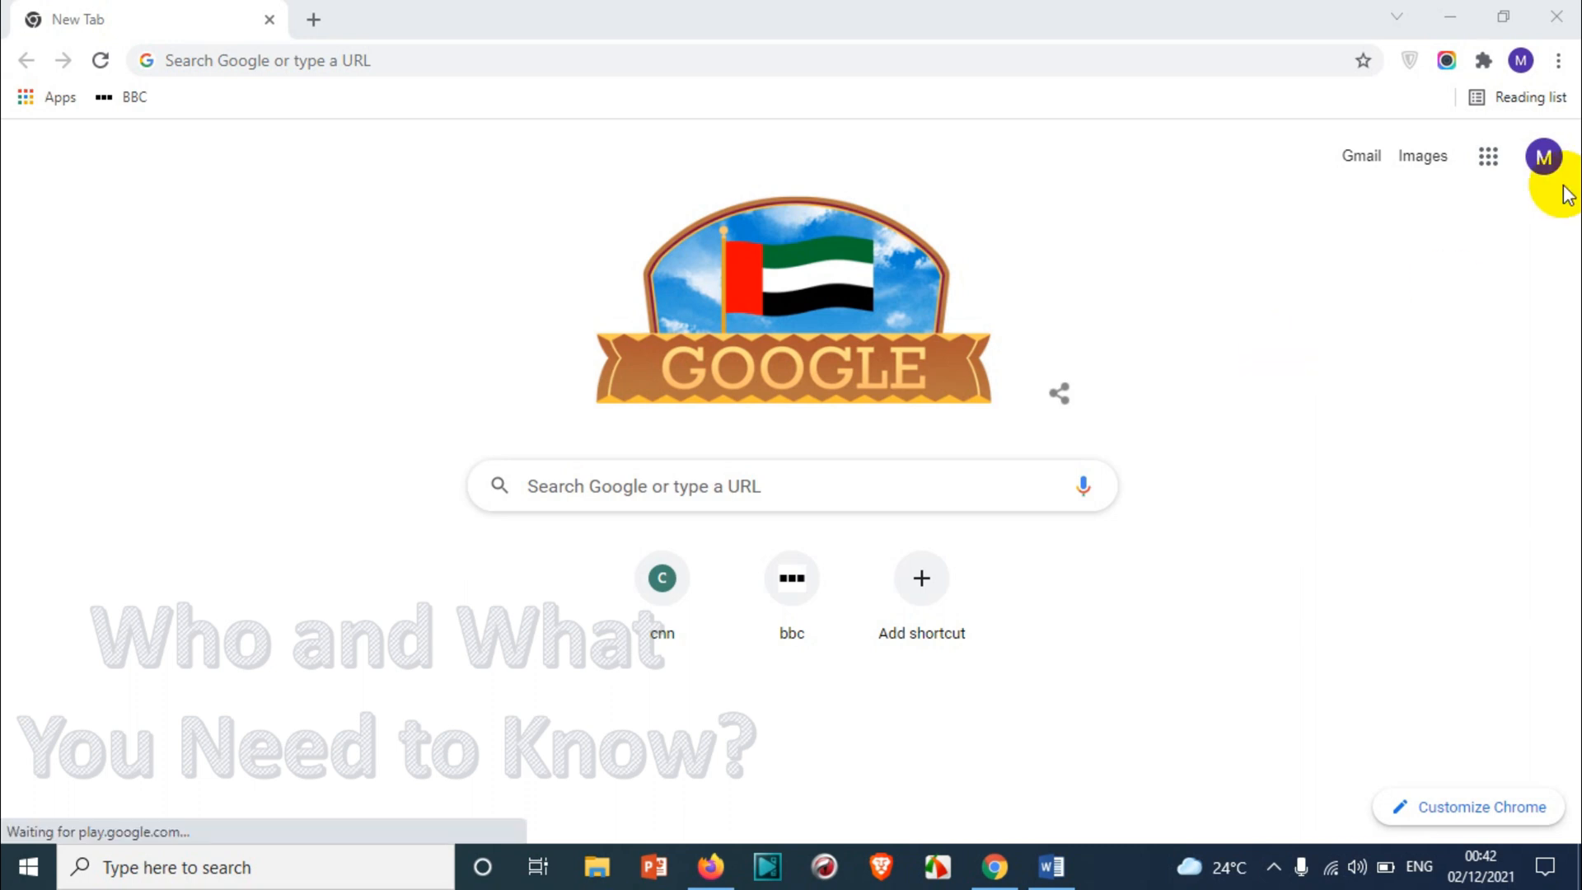
{"action": "mouse_move", "coordinate": [1194, 266]}
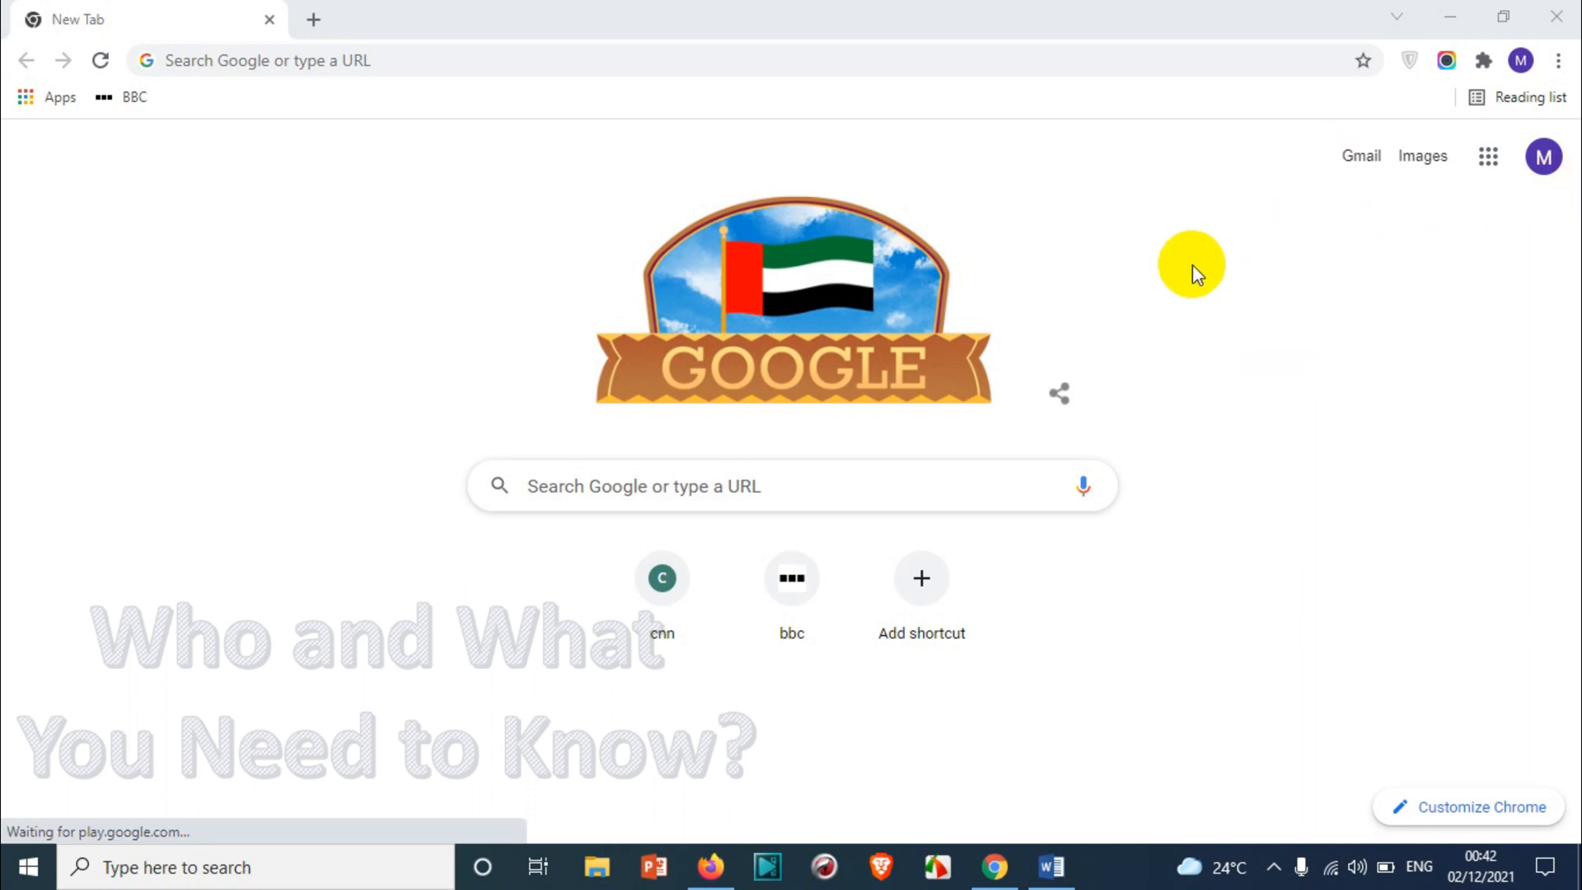
{"action": "mouse_move", "coordinate": [1165, 231]}
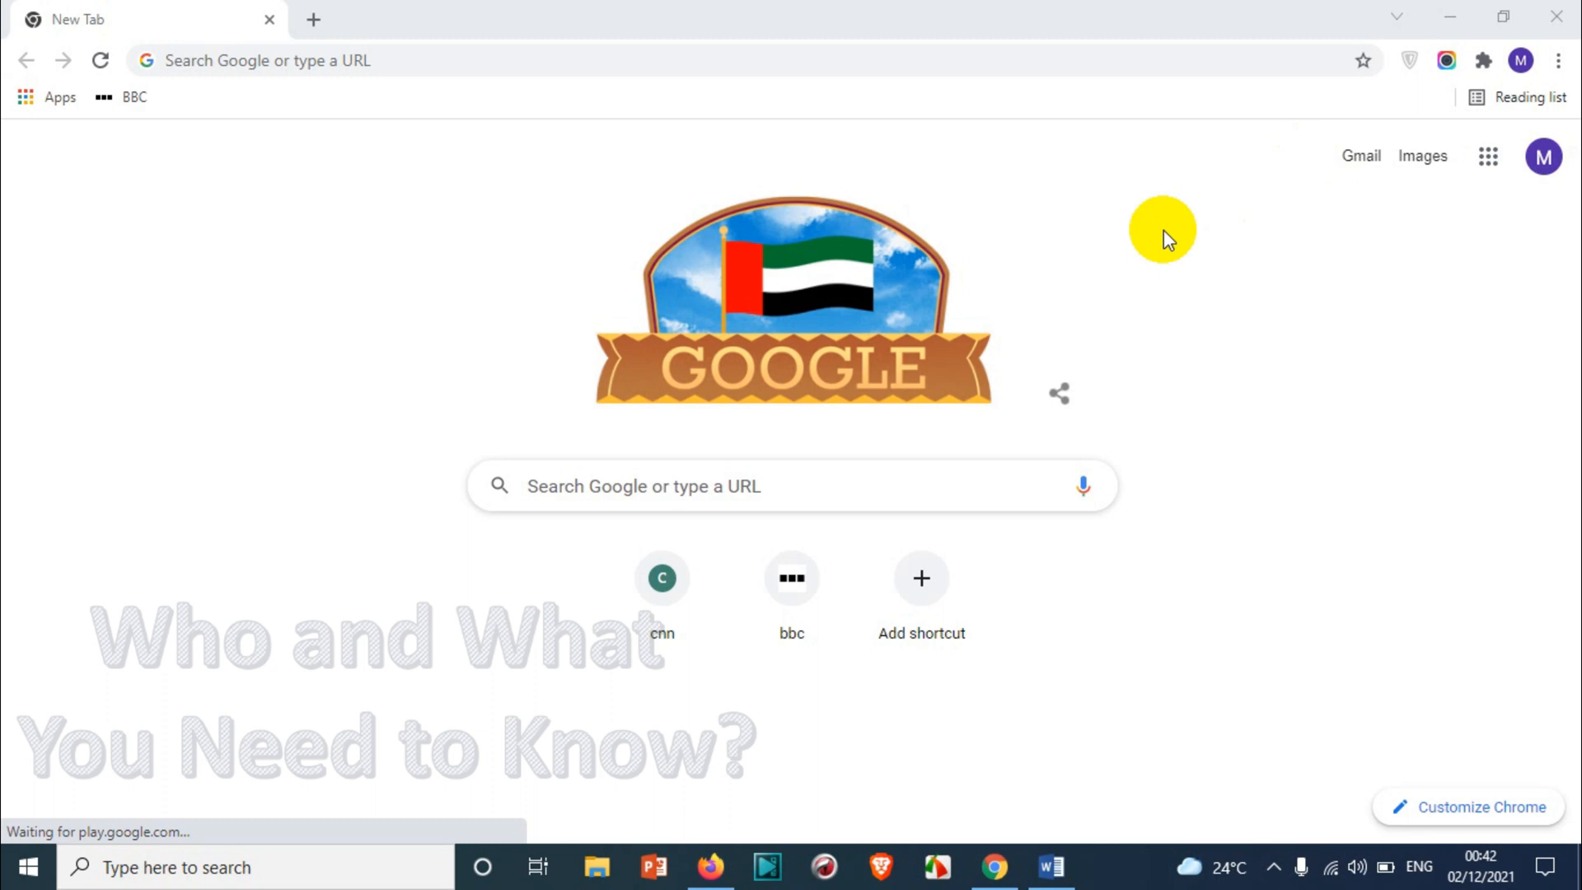
{"action": "mouse_move", "coordinate": [1175, 223]}
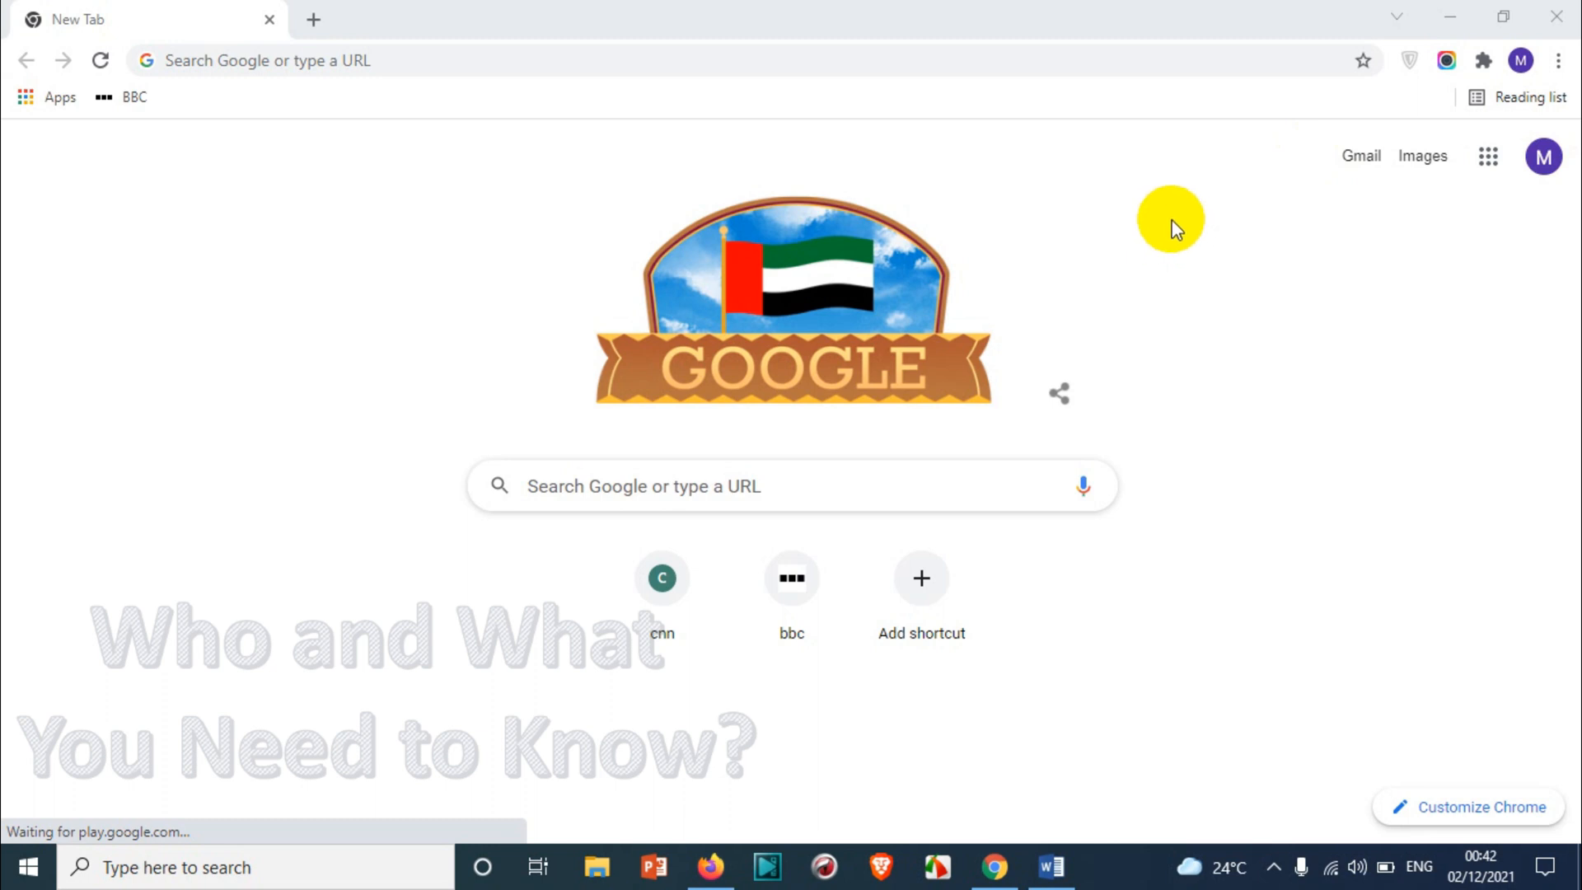
{"action": "mouse_move", "coordinate": [489, 116]}
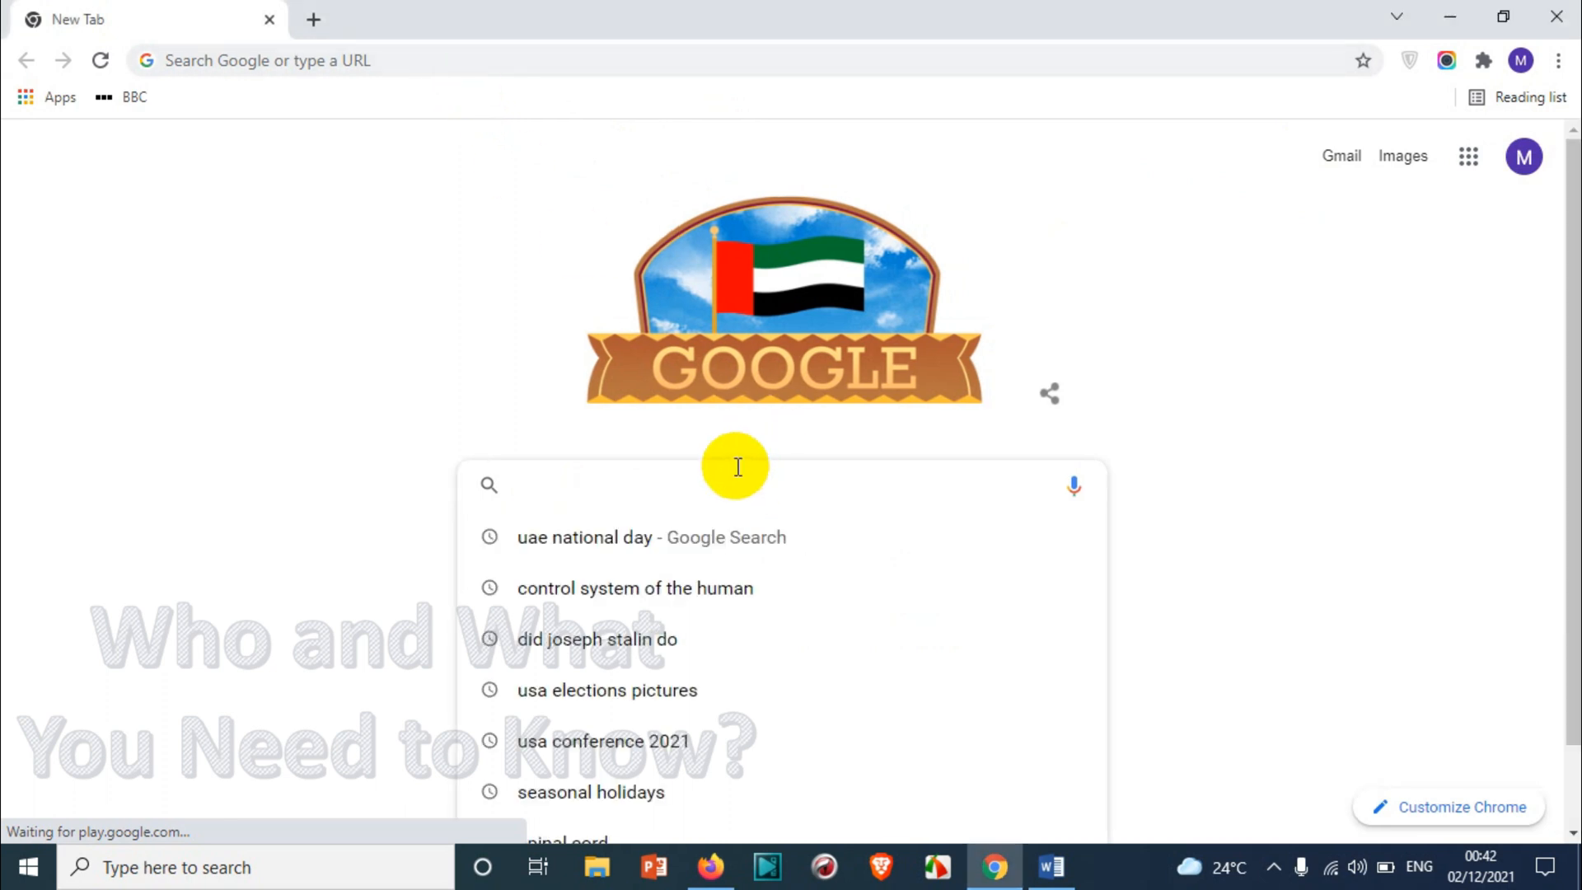
Search 'form' in Google, reach the Forms product page and continue to the Forms home page.
{"action": "type", "text": "forms google"}
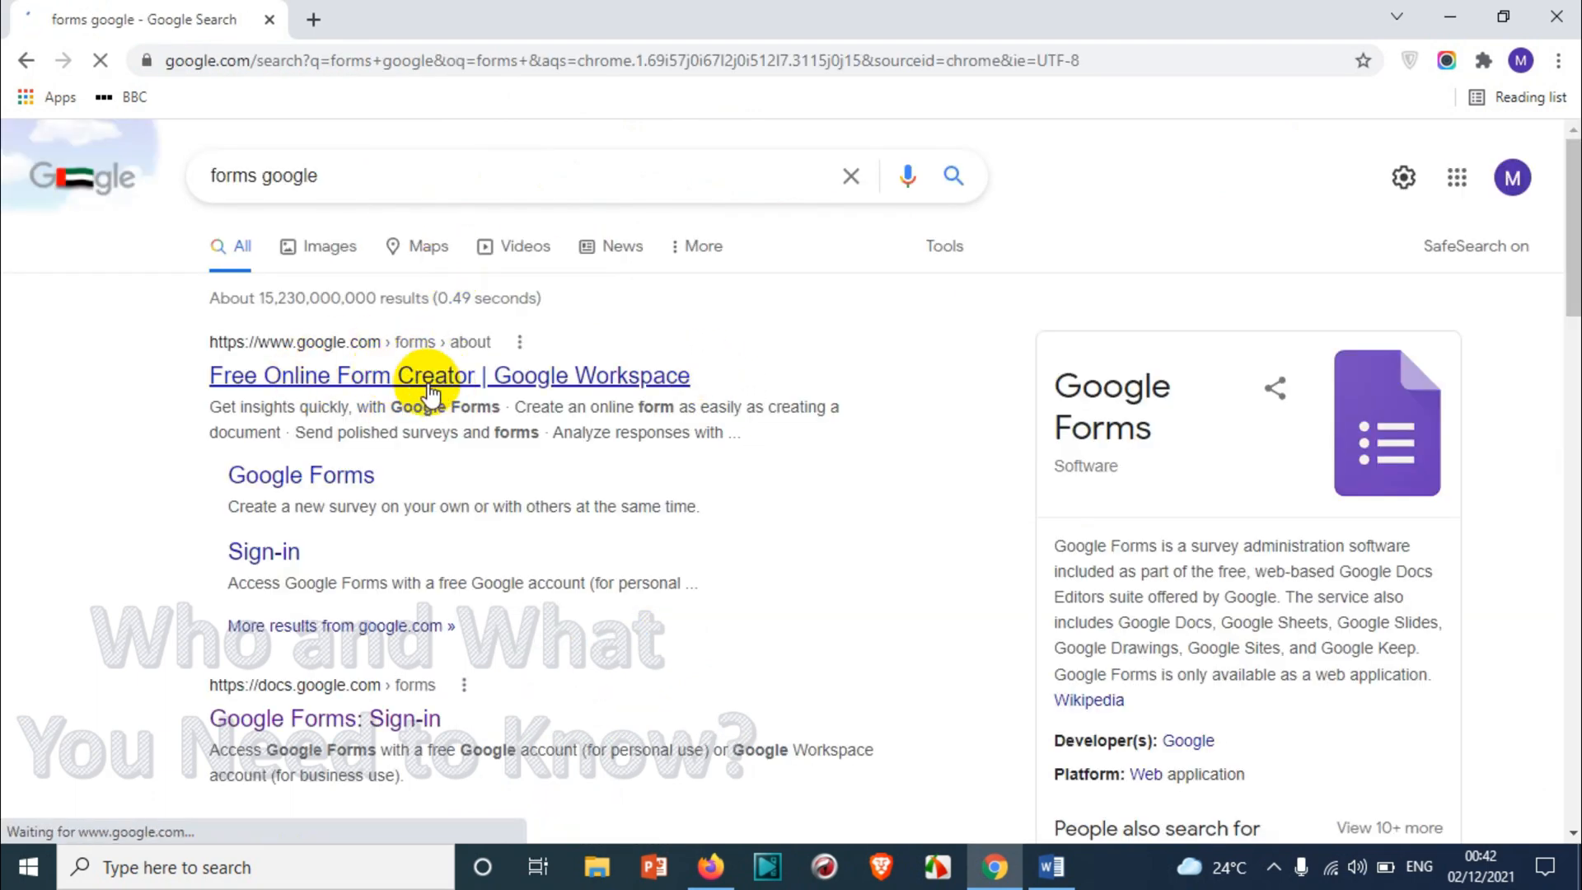
{"action": "left_click", "coordinate": [449, 374]}
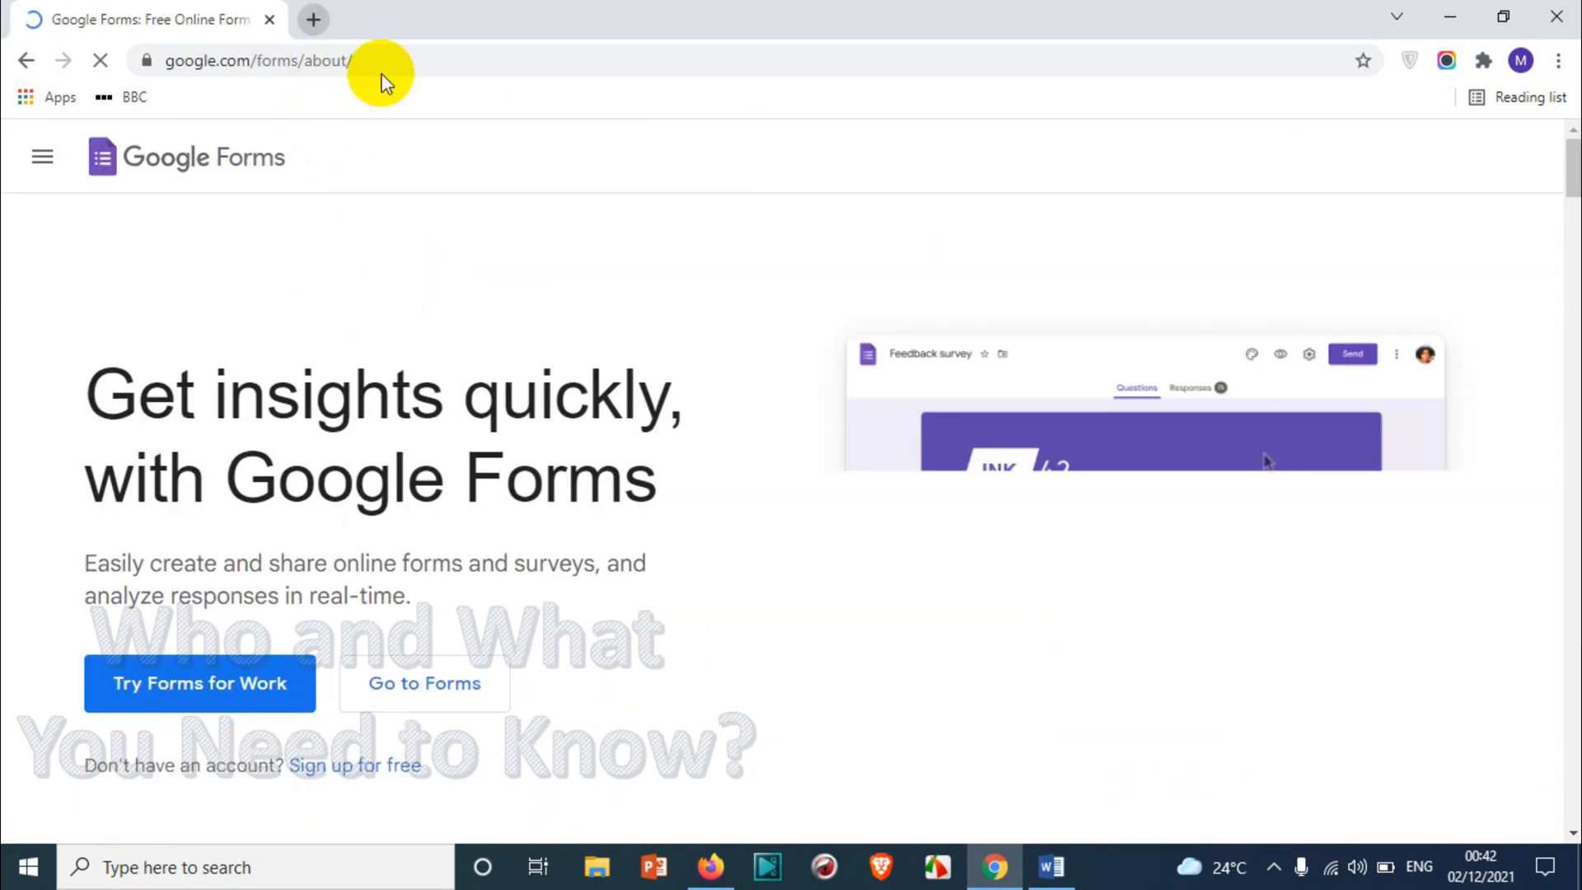
{"action": "scroll", "scroll_direction": "down", "scroll_amount": 3}
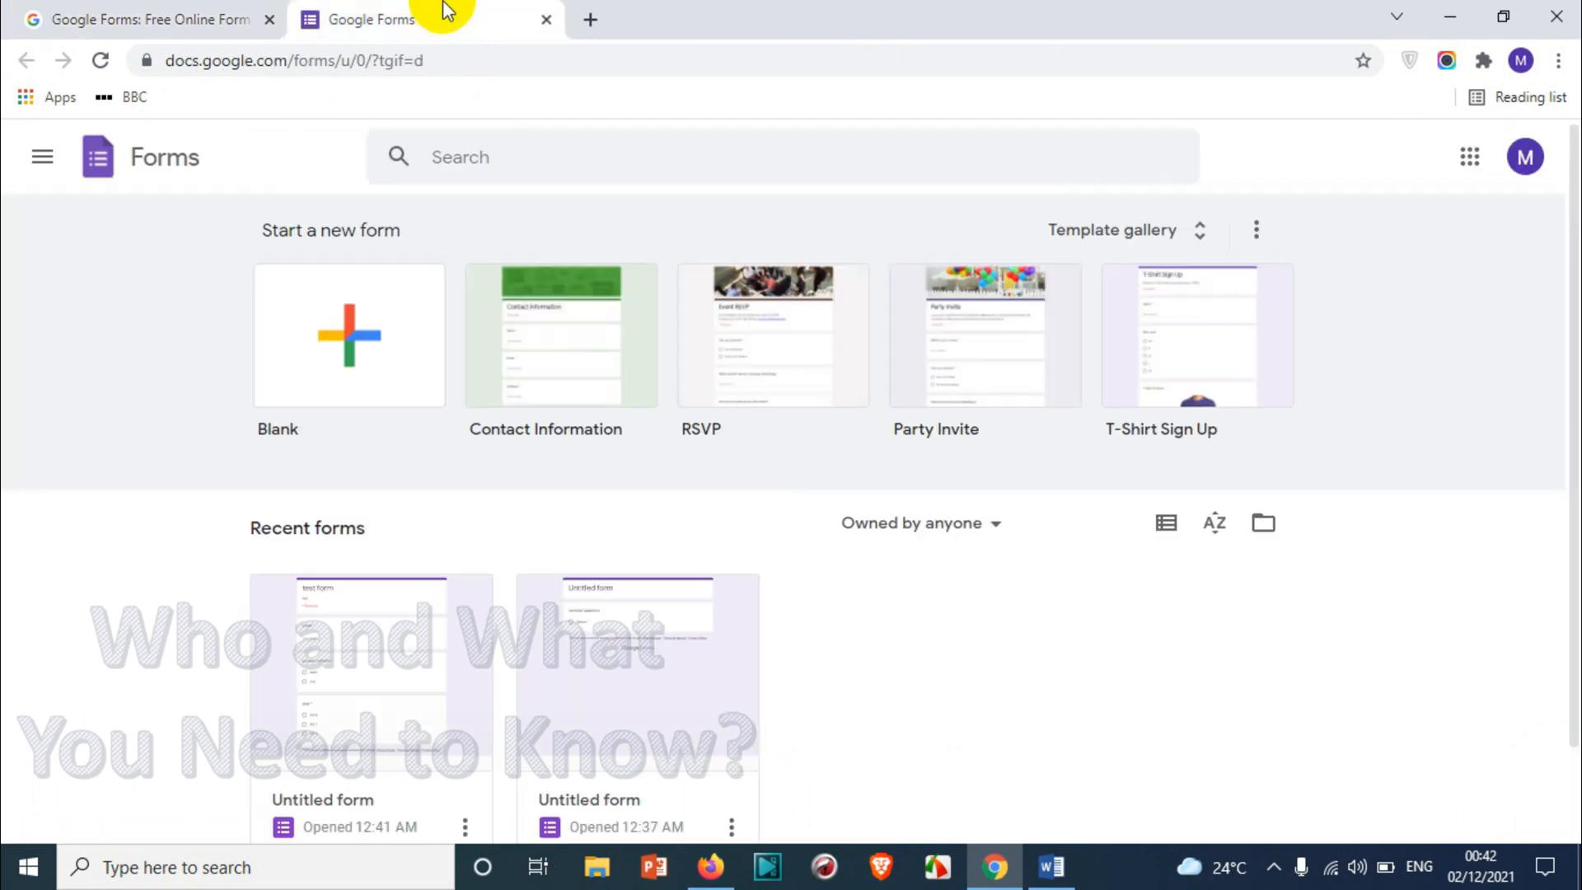
{"action": "left_click", "coordinate": [374, 19]}
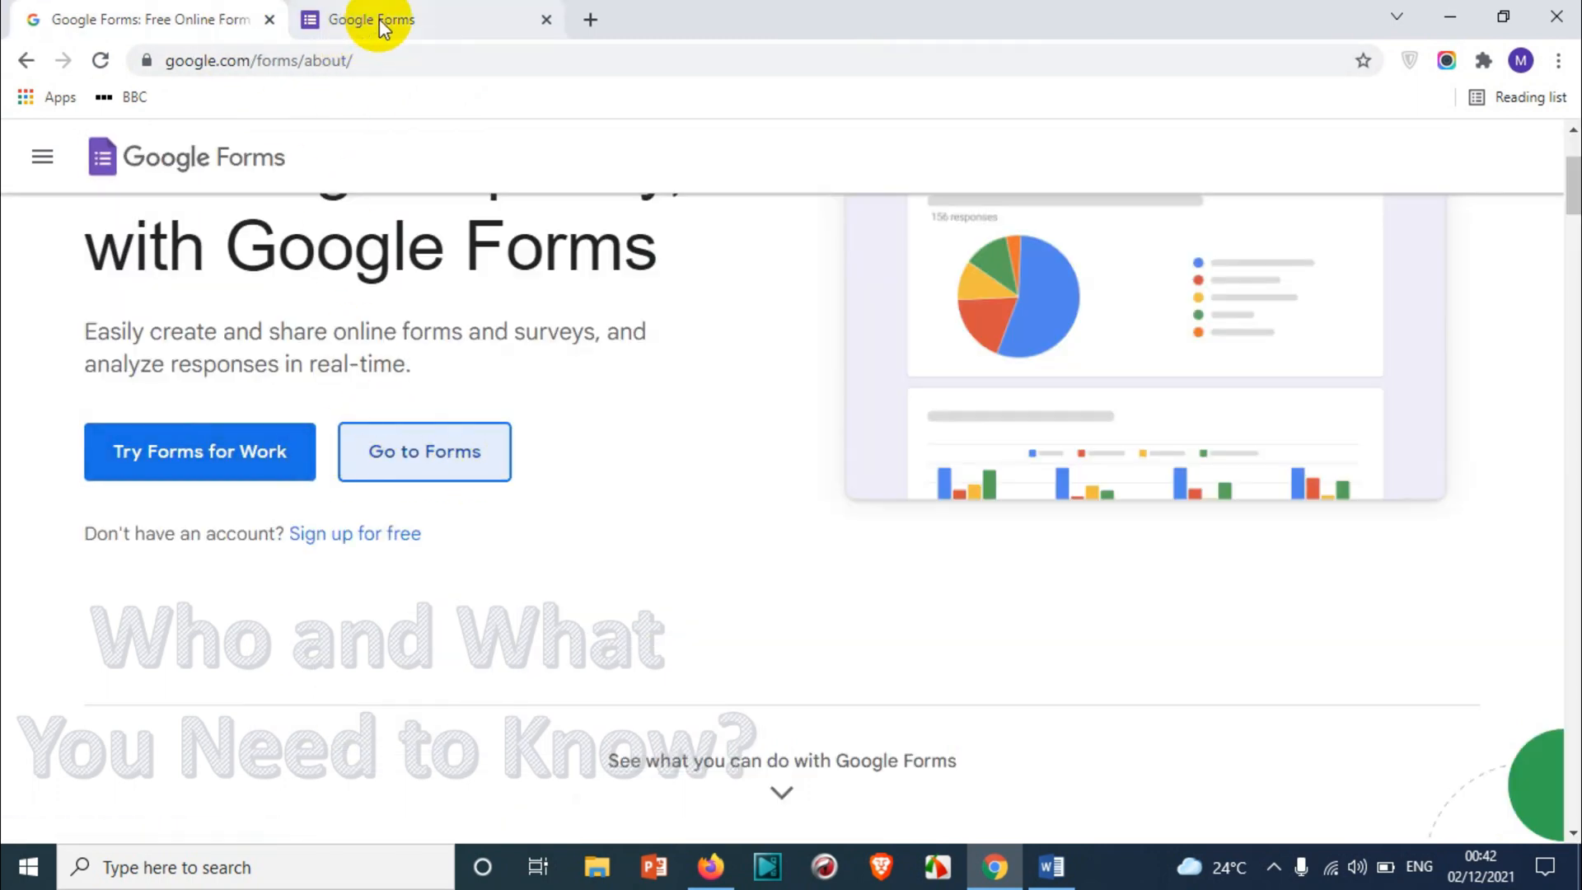
{"action": "left_click", "coordinate": [423, 451]}
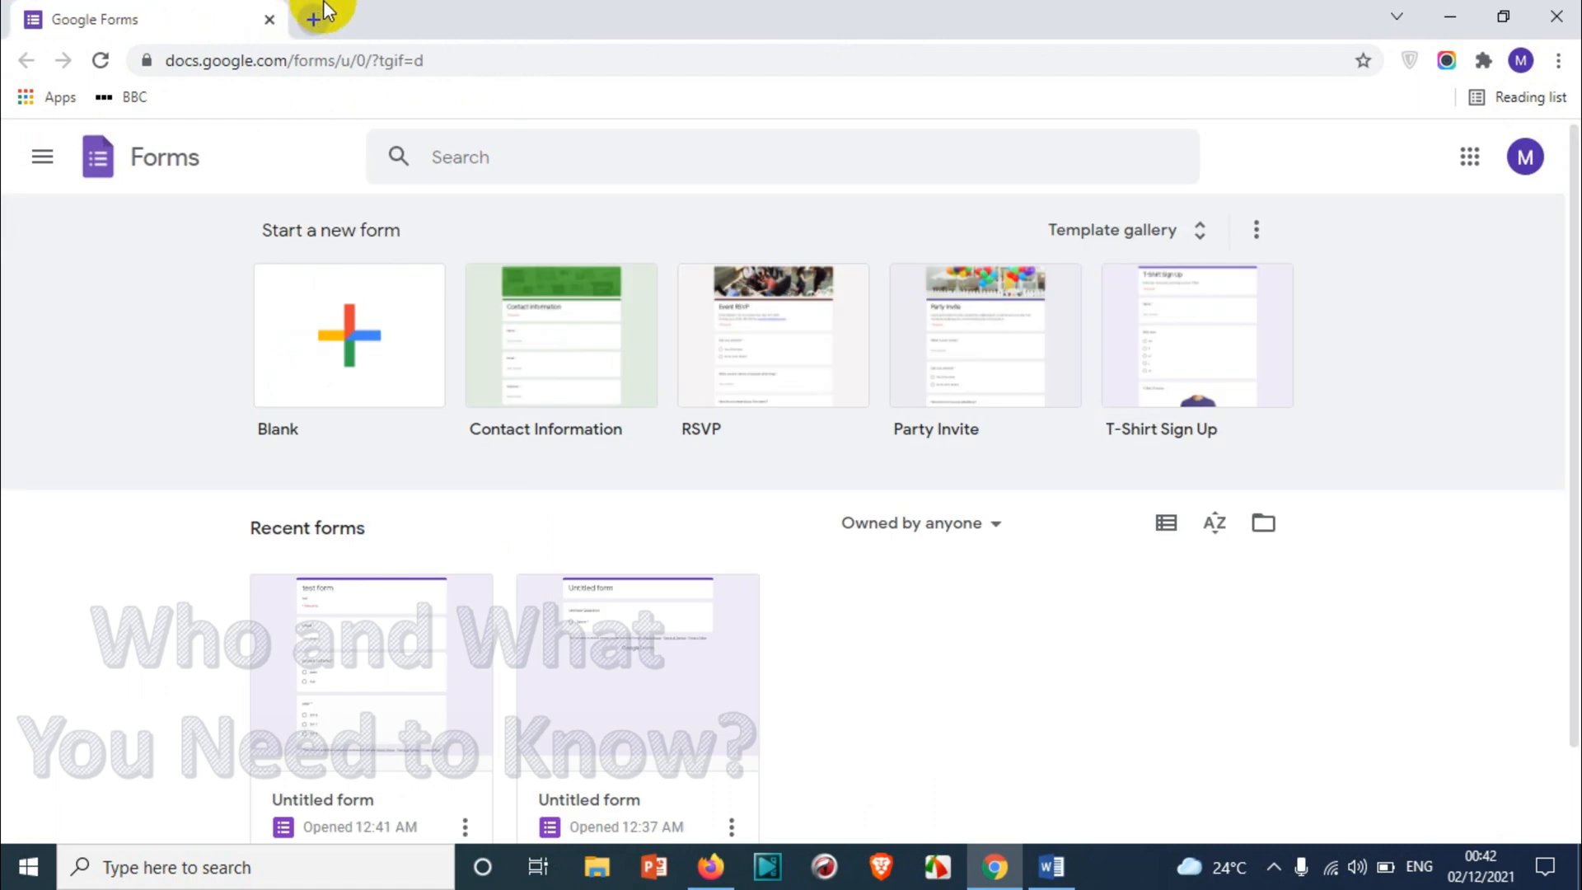
{"action": "left_click", "coordinate": [314, 18]}
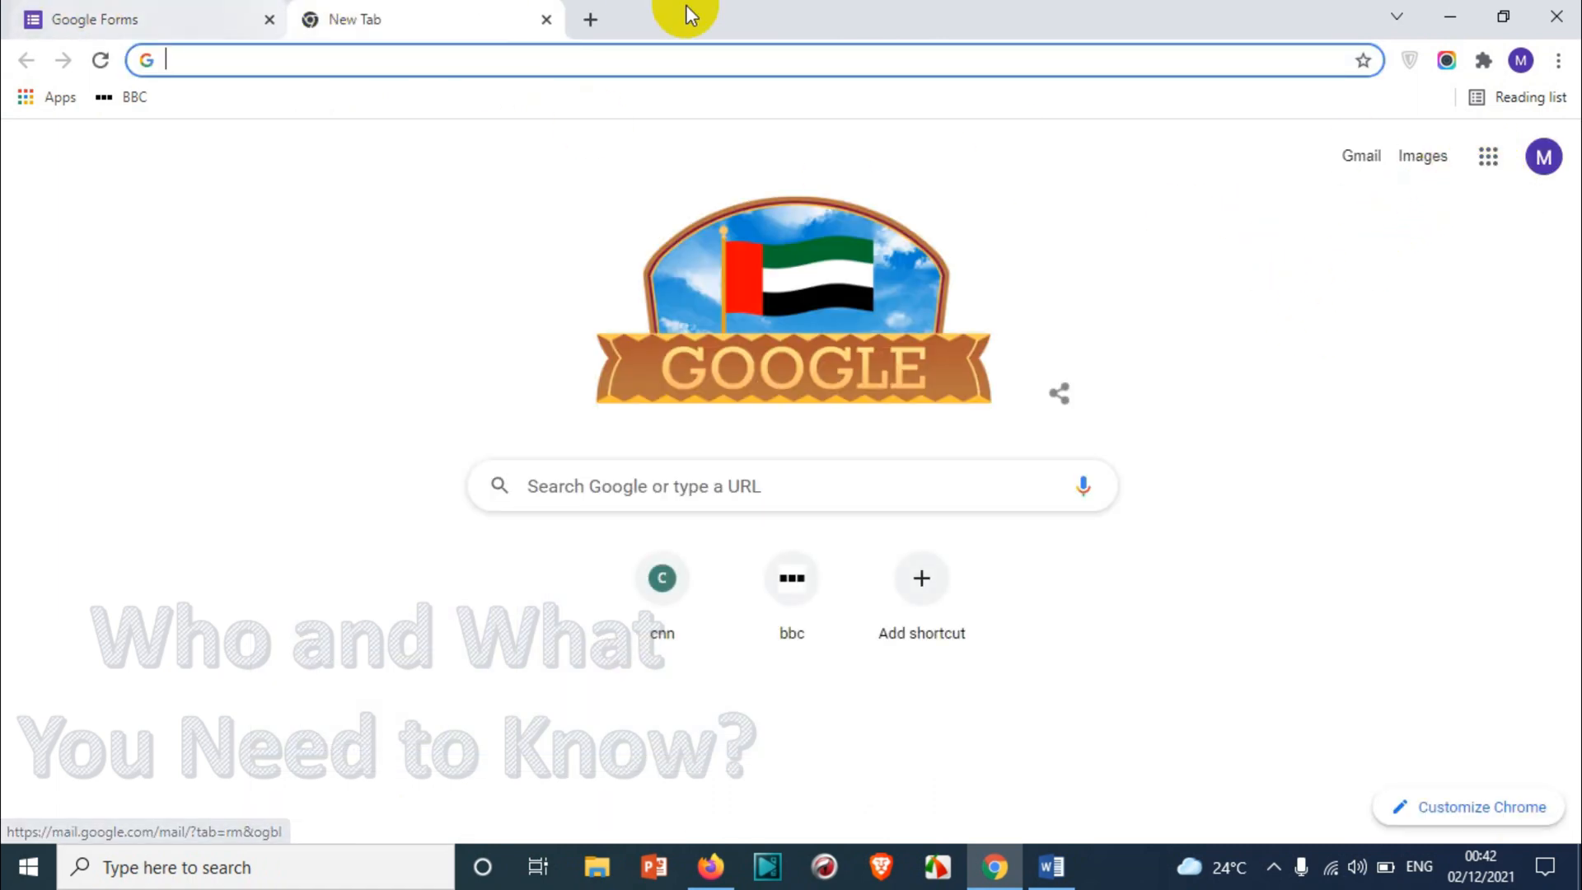
{"action": "left_click", "coordinate": [1487, 157]}
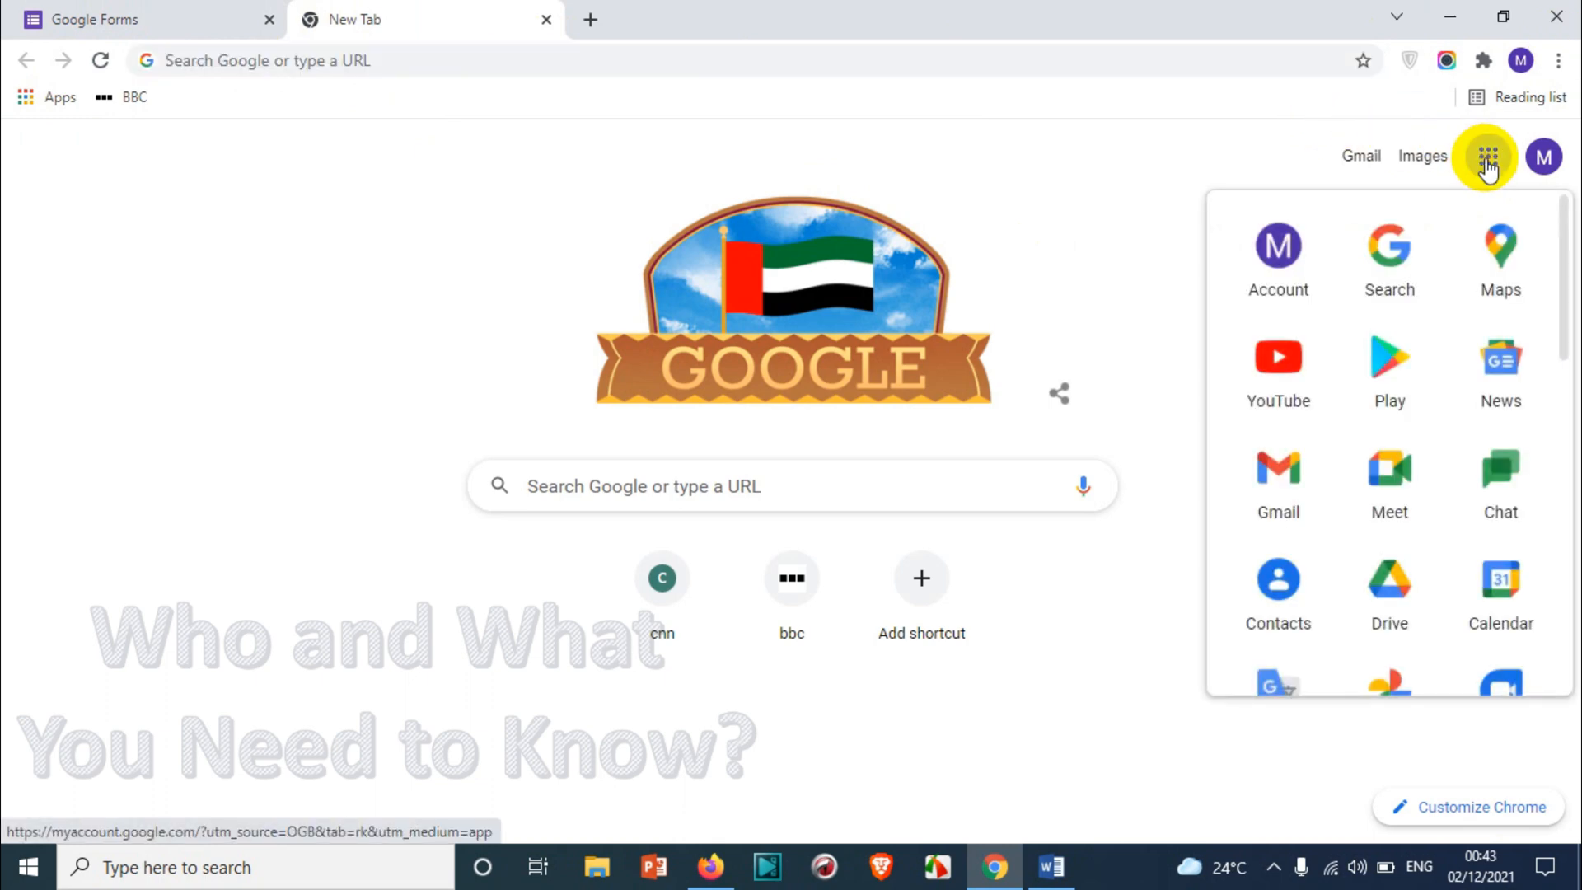
{"action": "mouse_move", "coordinate": [1503, 160]}
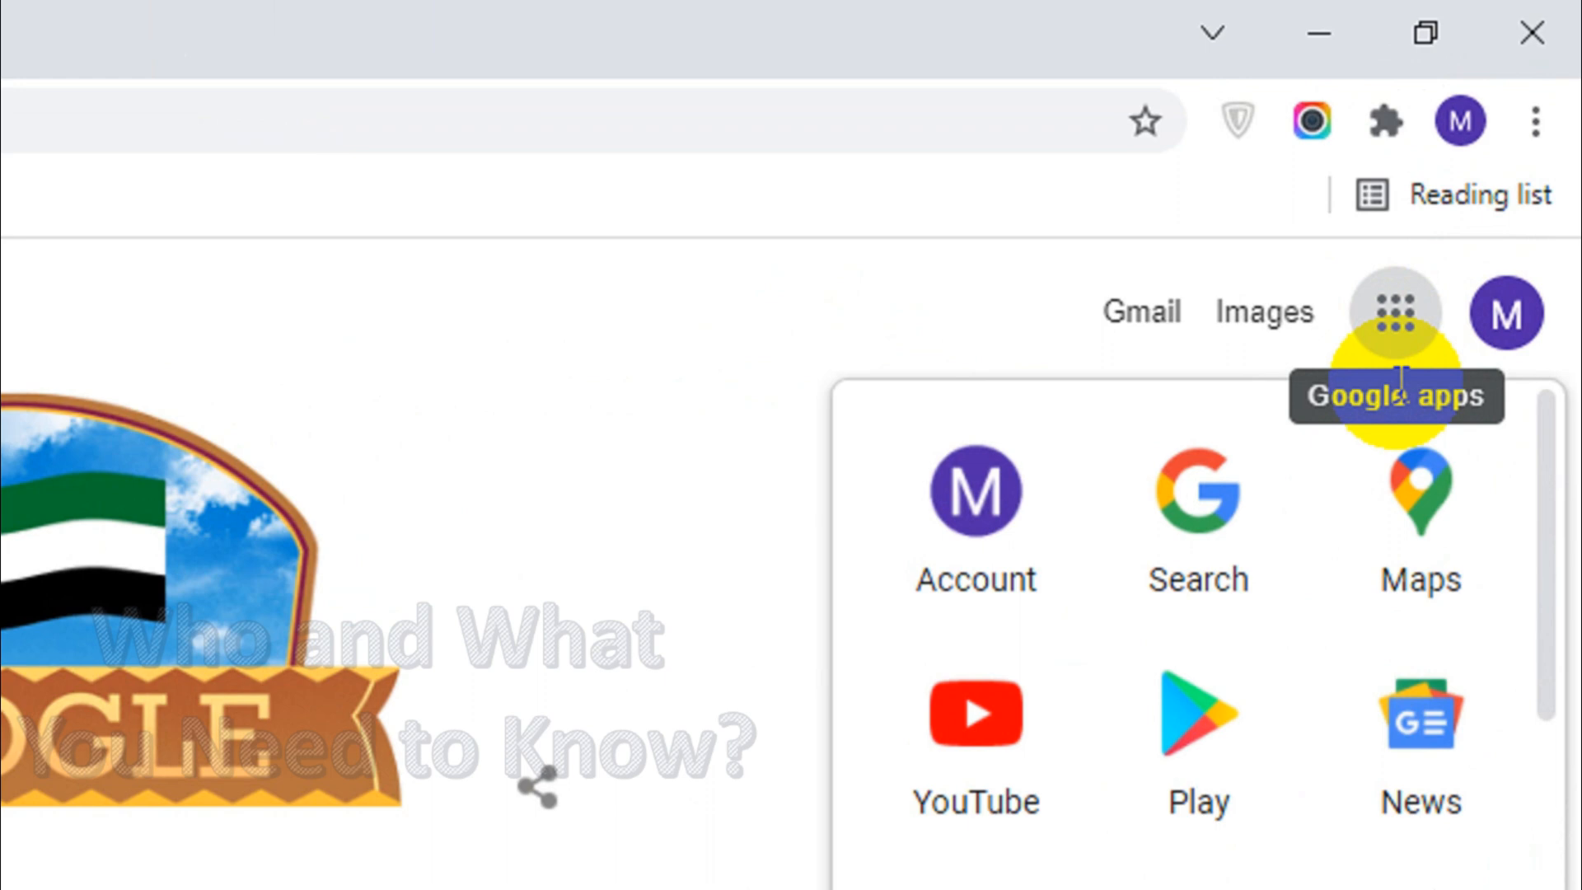
{"action": "scroll", "scroll_direction": "down", "scroll_amount": 3}
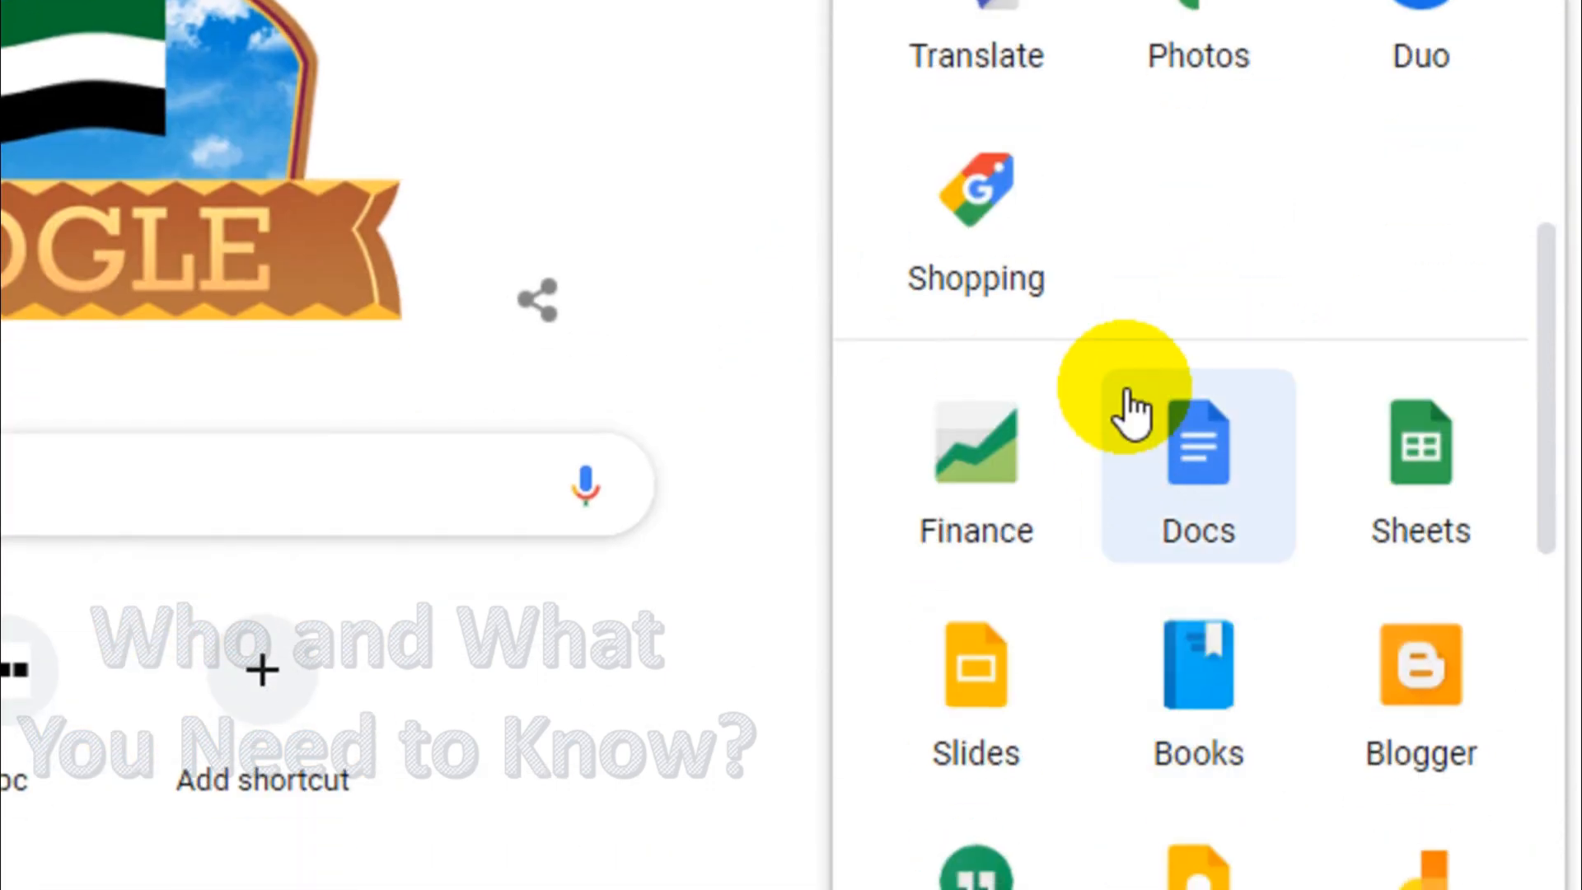
{"action": "scroll", "scroll_direction": "down", "scroll_amount": 3}
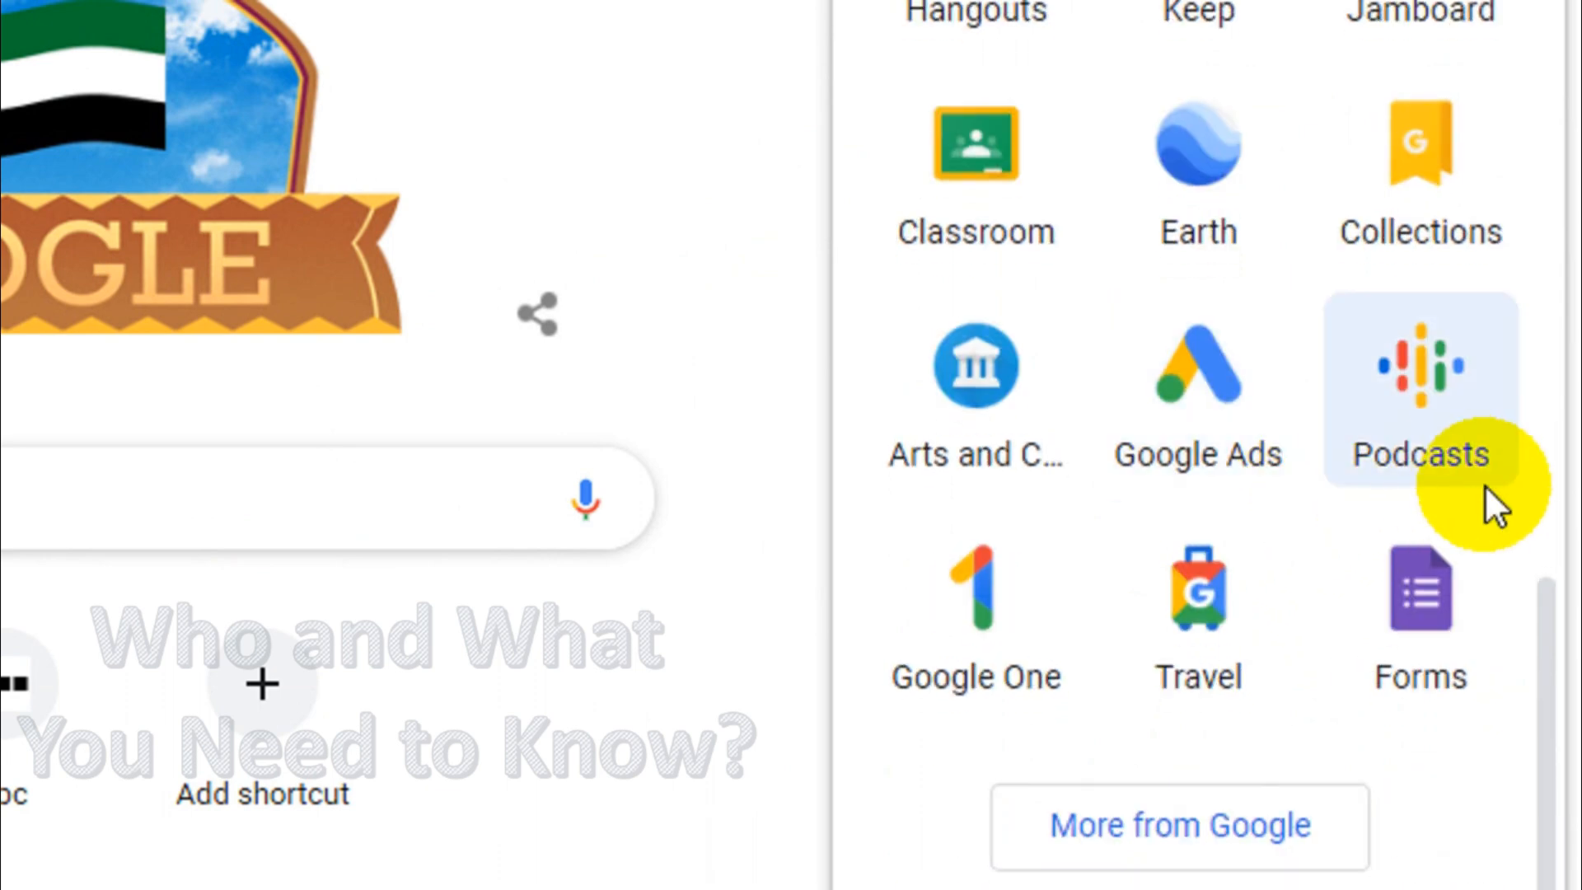
{"action": "left_click", "coordinate": [1419, 600]}
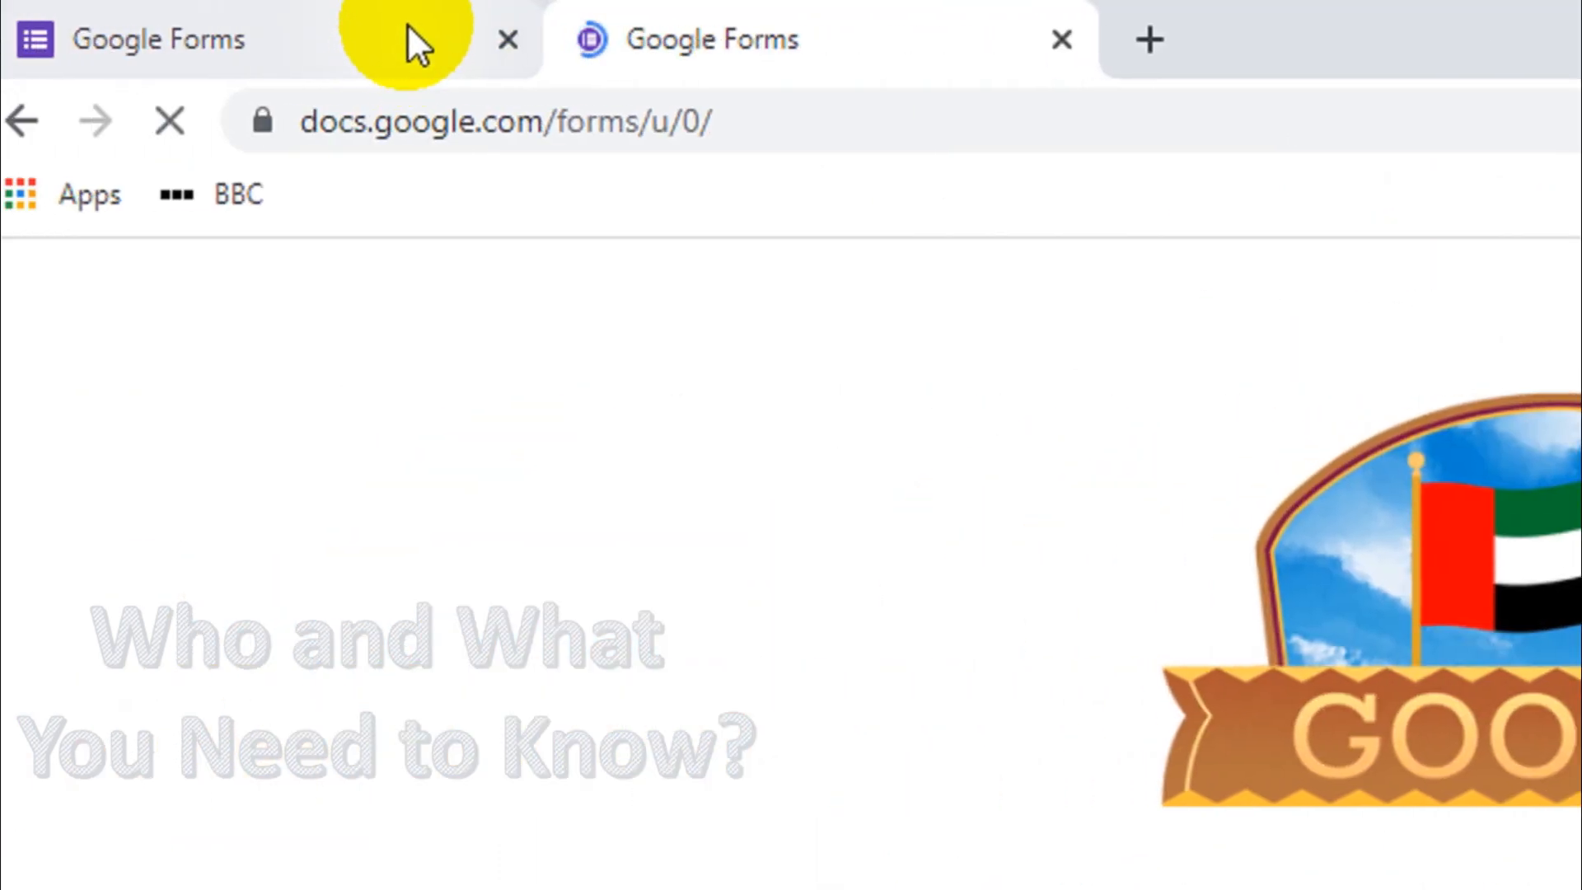
{"action": "left_click", "coordinate": [1061, 40]}
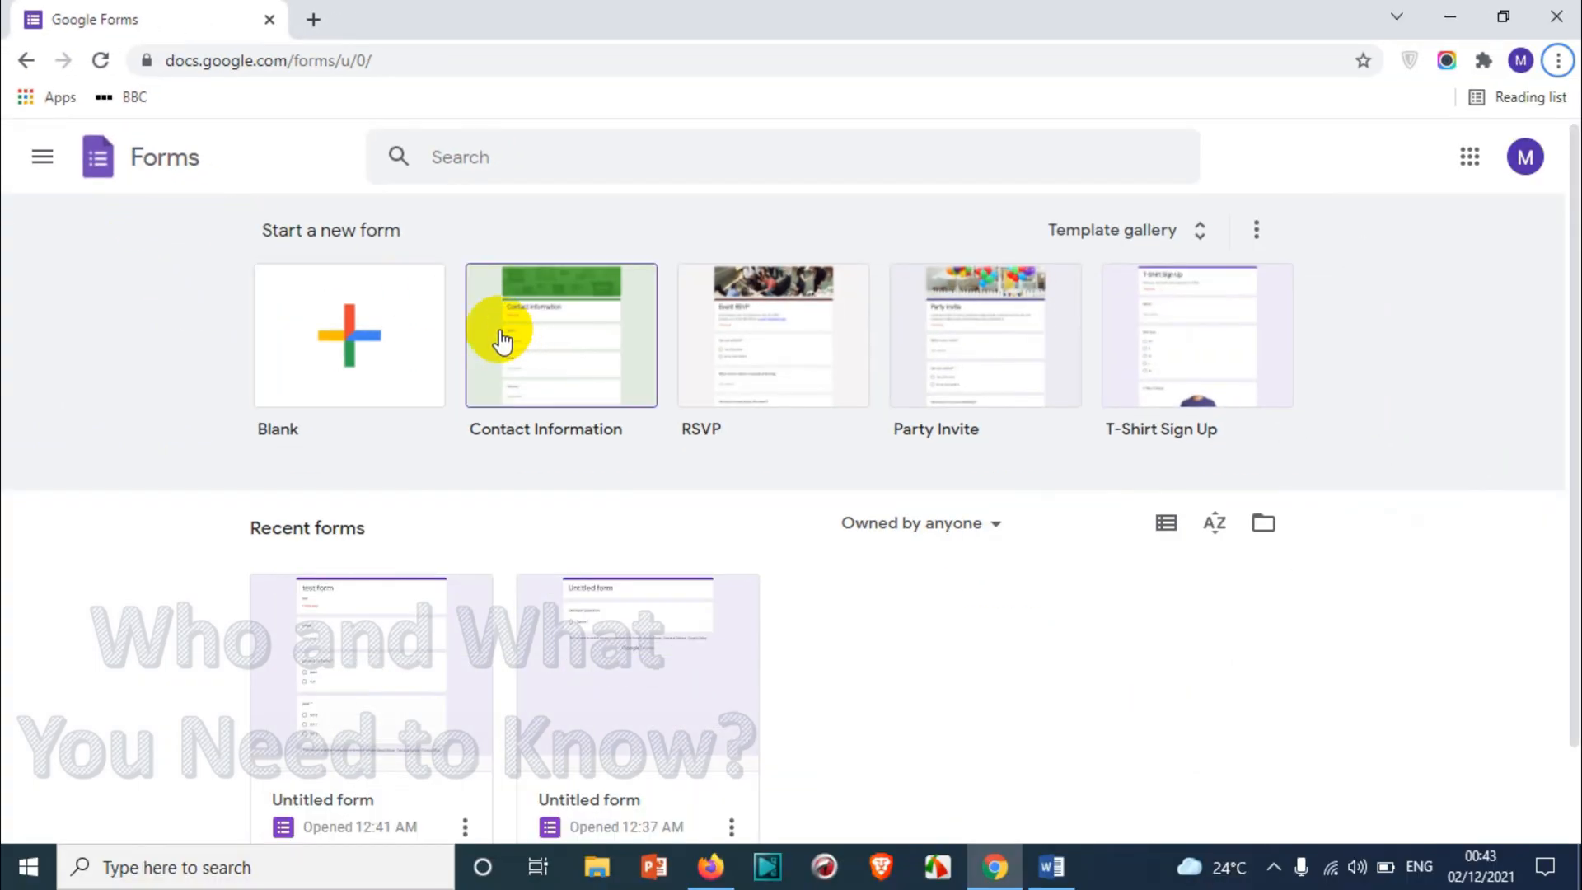
{"action": "mouse_move", "coordinate": [438, 329]}
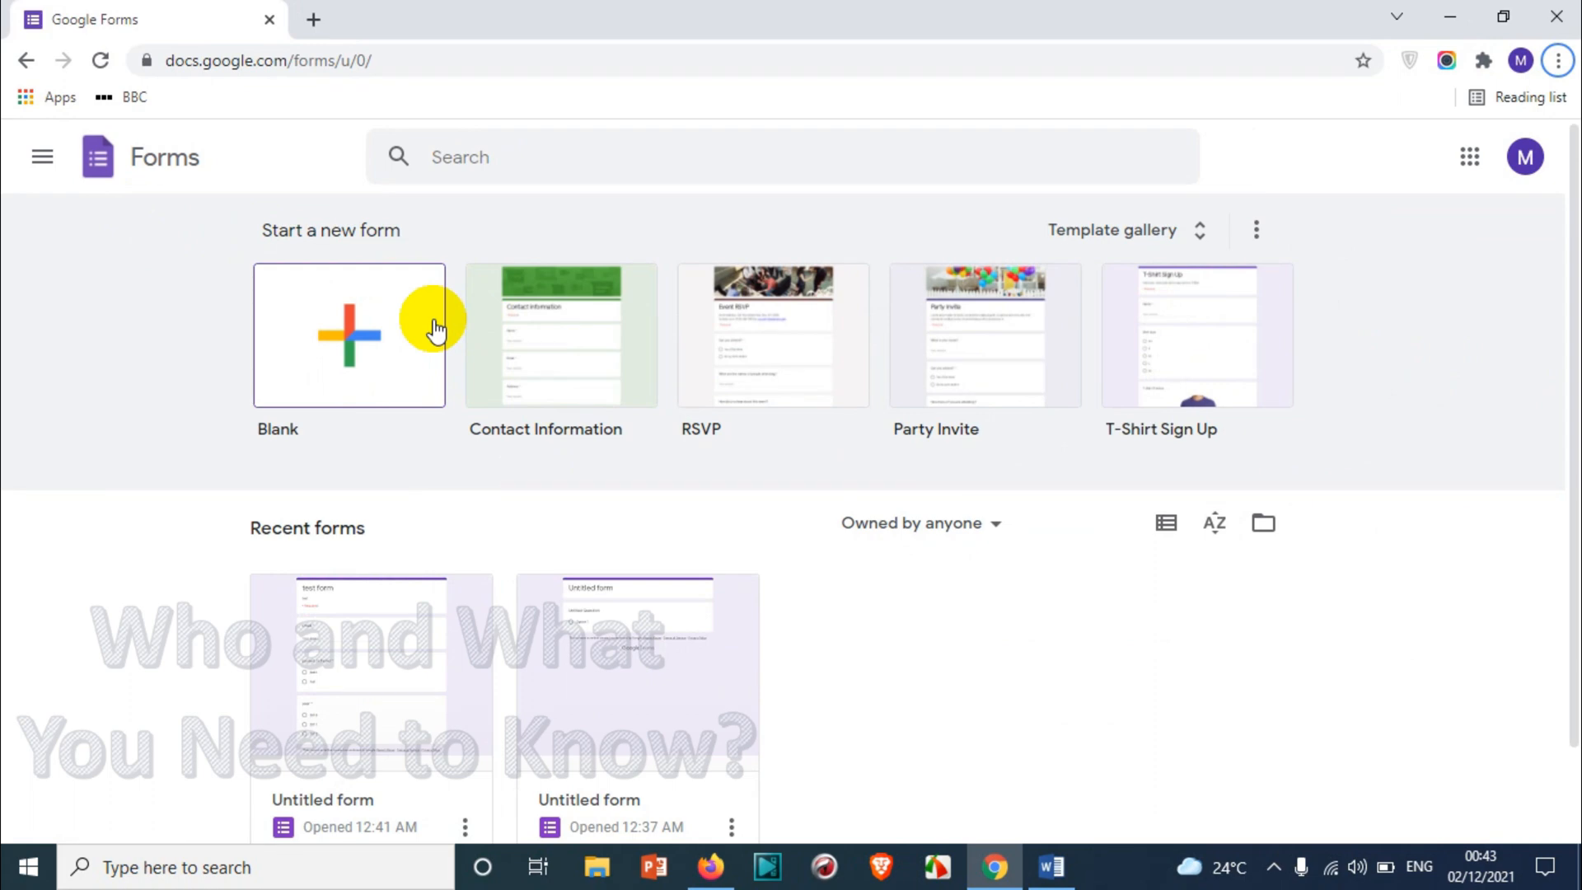
{"action": "mouse_move", "coordinate": [391, 376]}
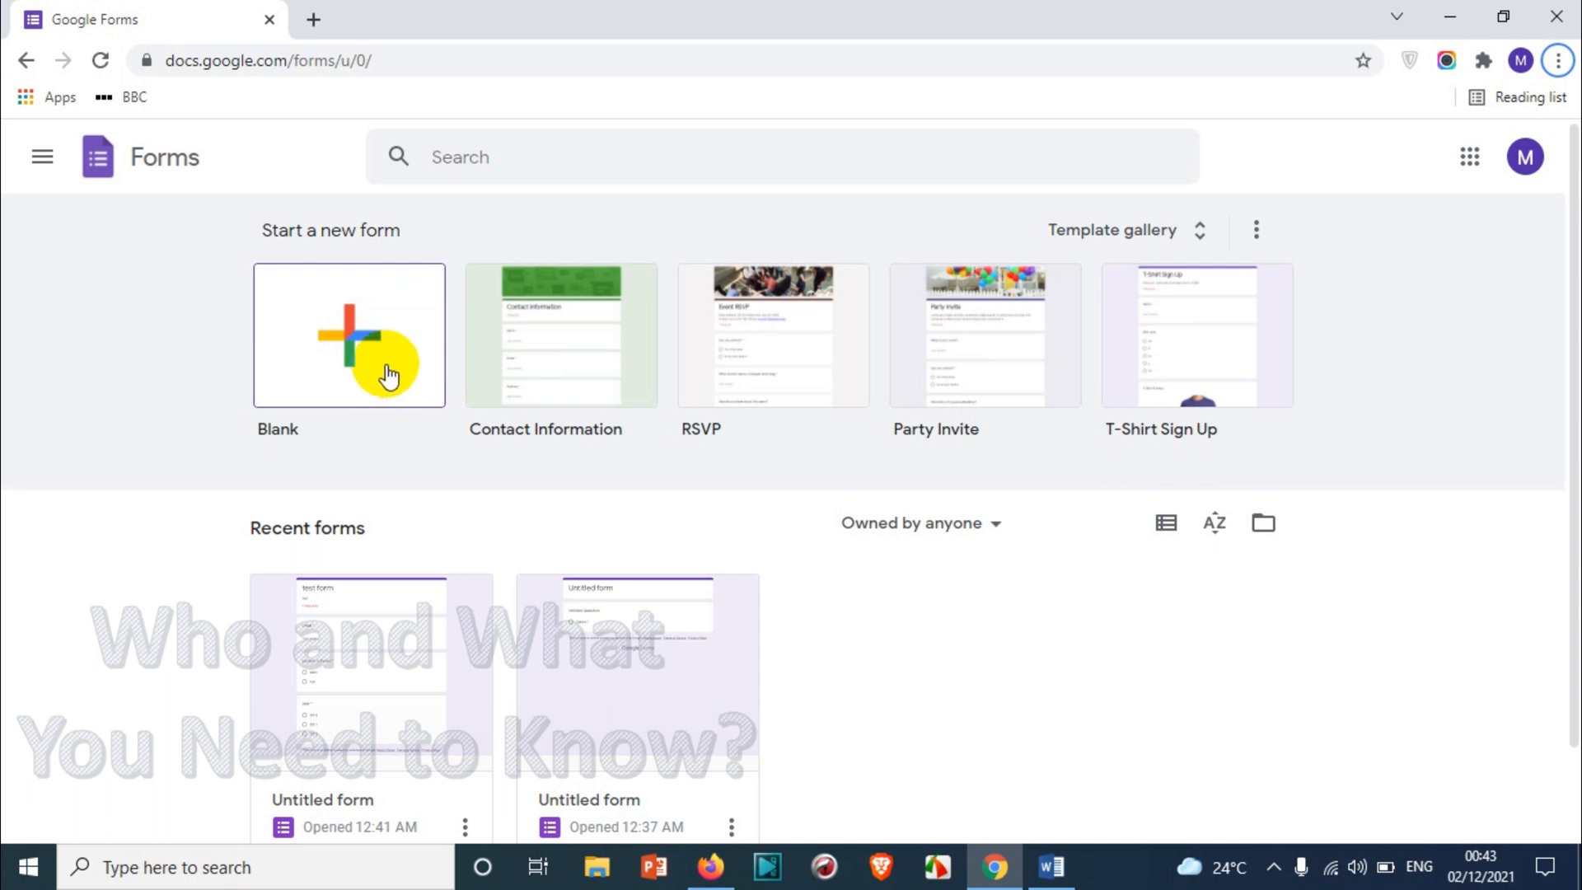
{"action": "mouse_move", "coordinate": [1085, 343]}
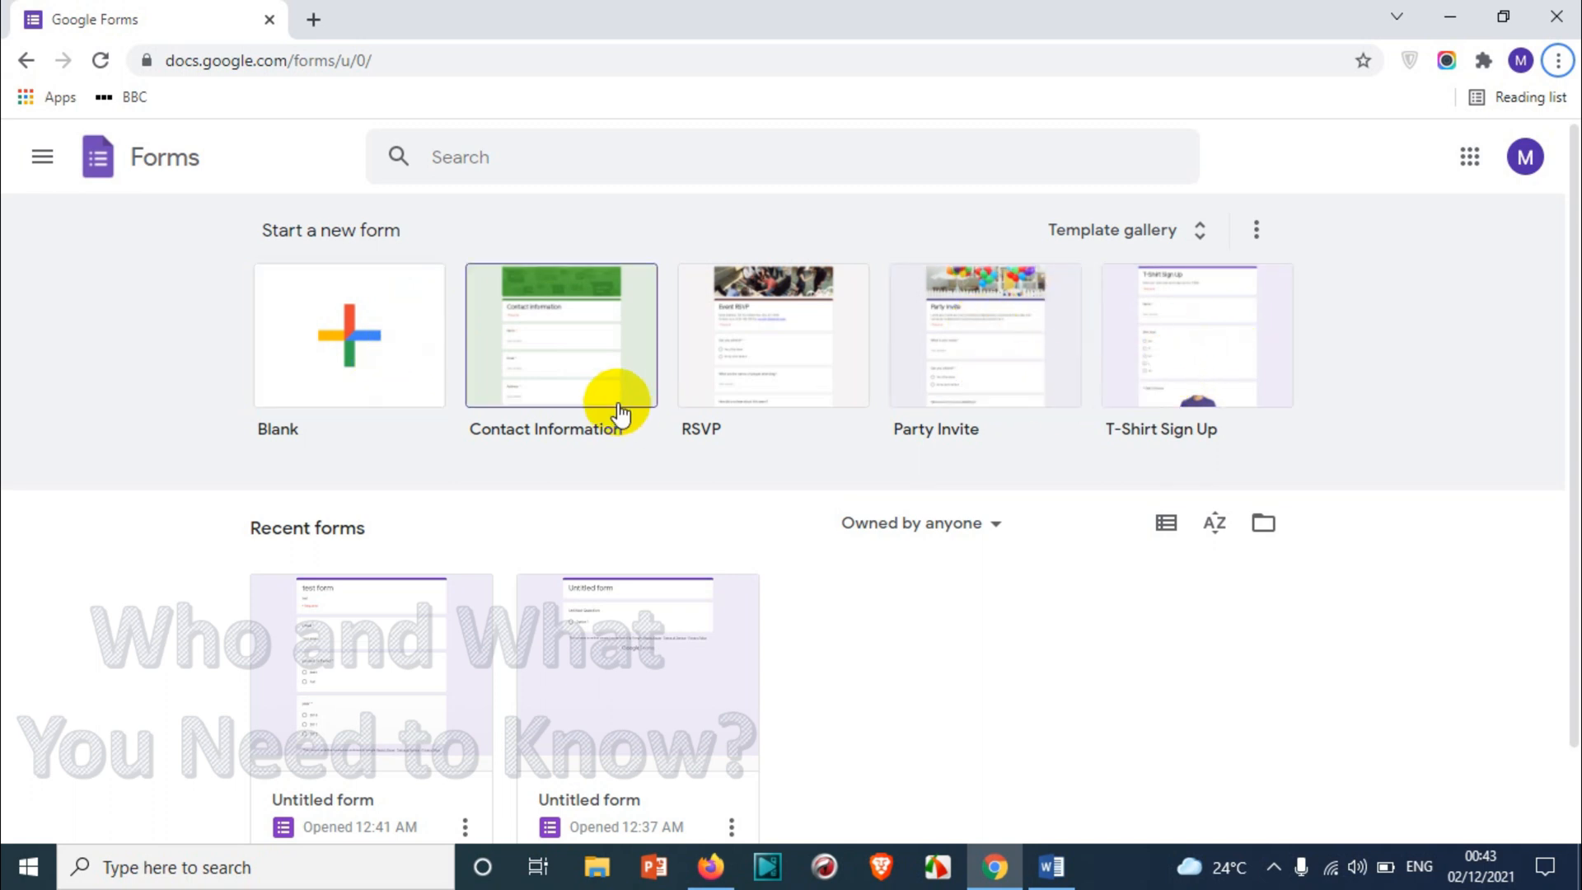
{"action": "mouse_move", "coordinate": [600, 424]}
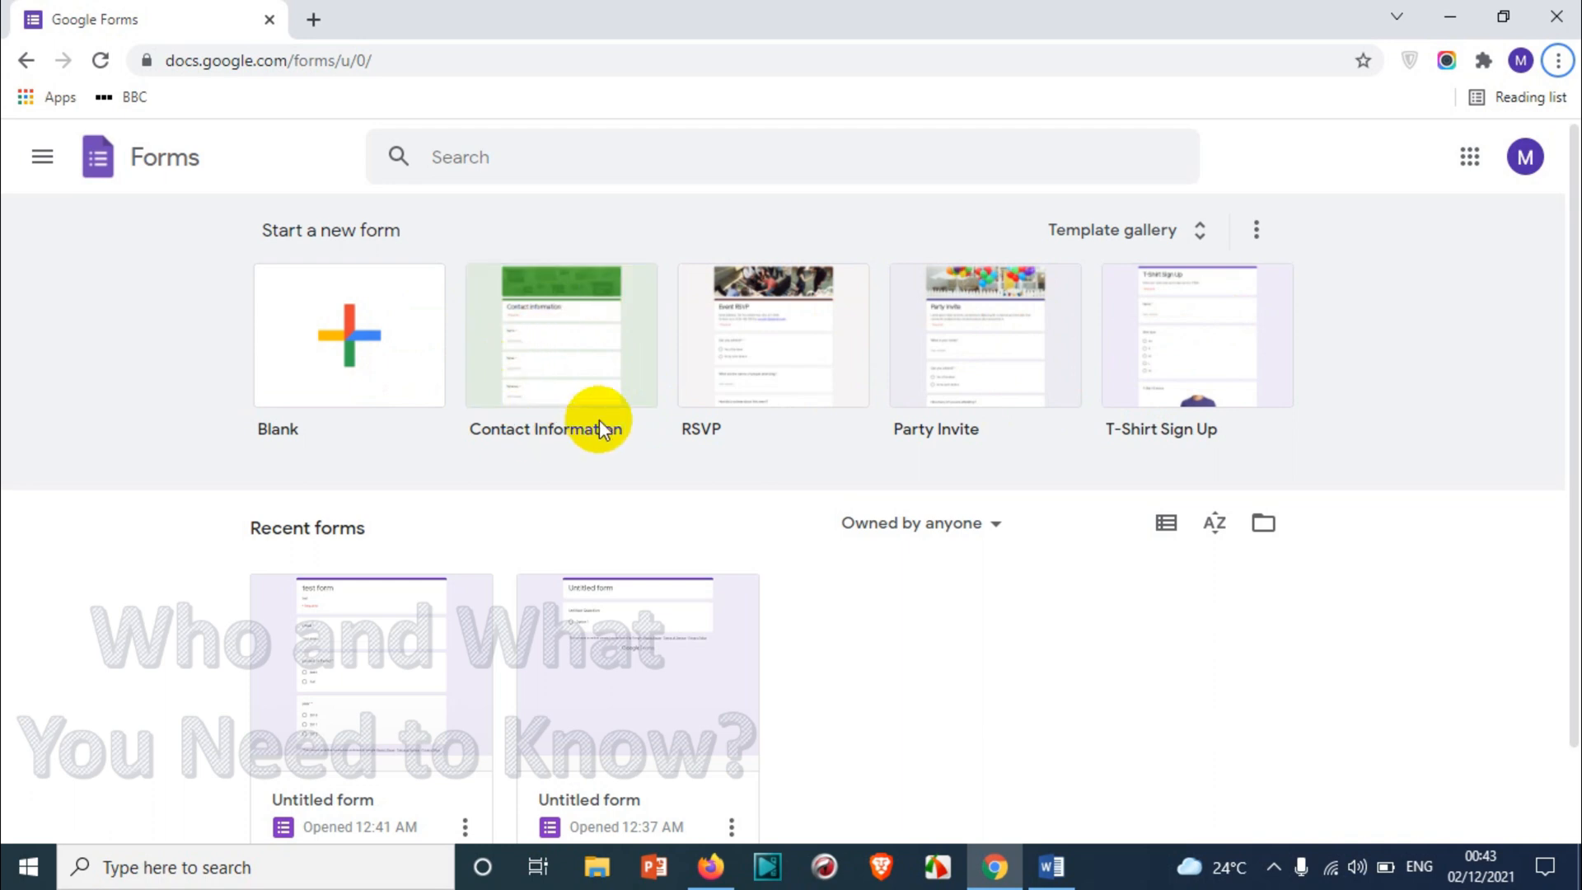
{"action": "mouse_move", "coordinate": [928, 313]}
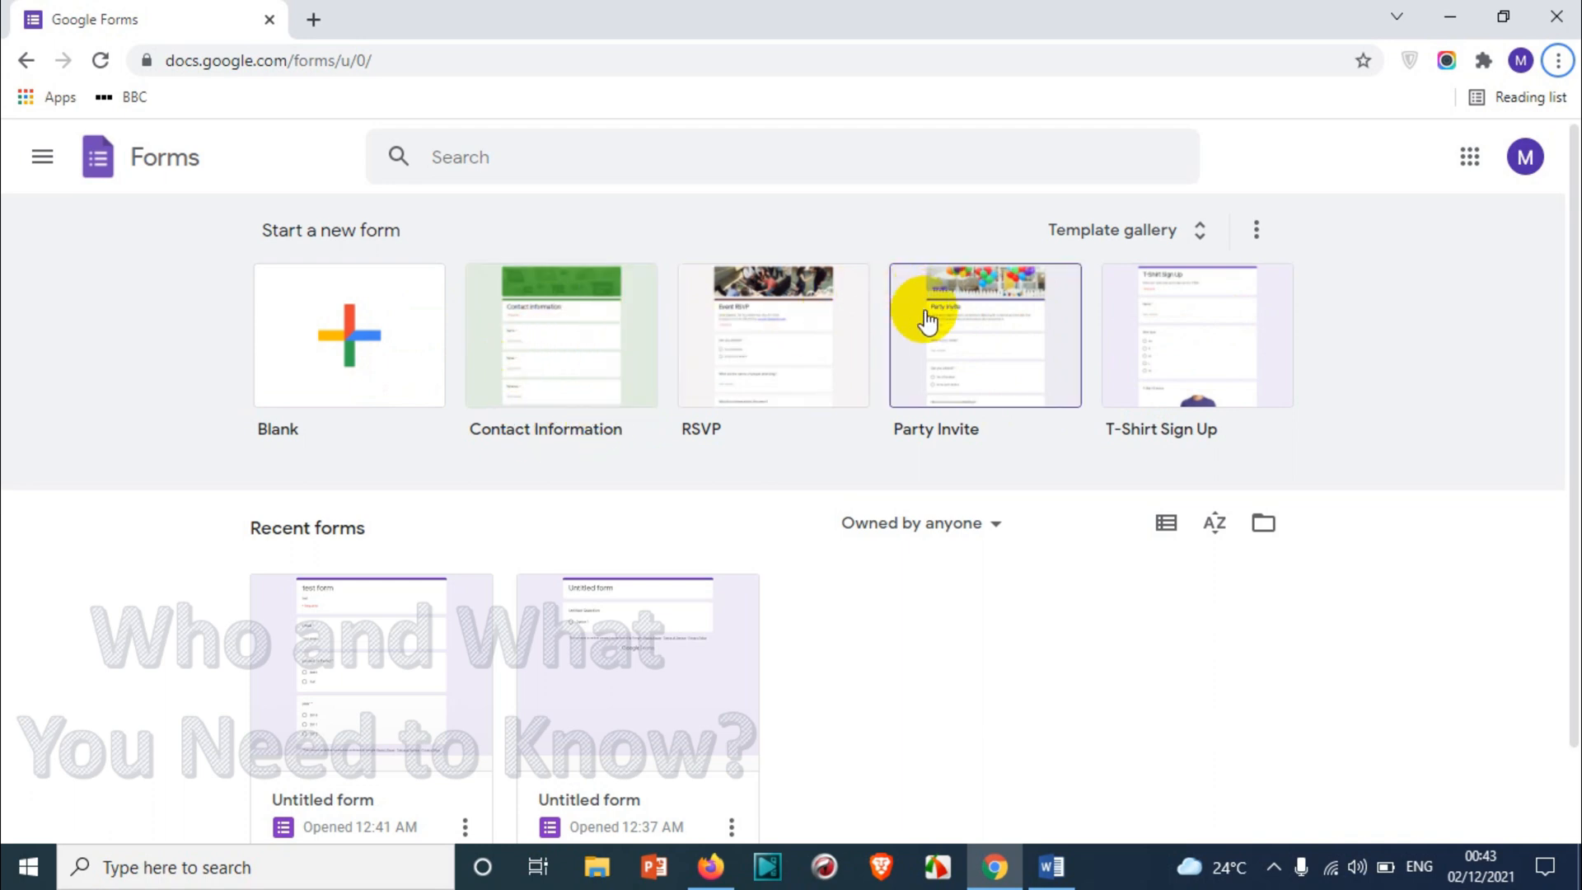
{"action": "mouse_move", "coordinate": [1001, 366]}
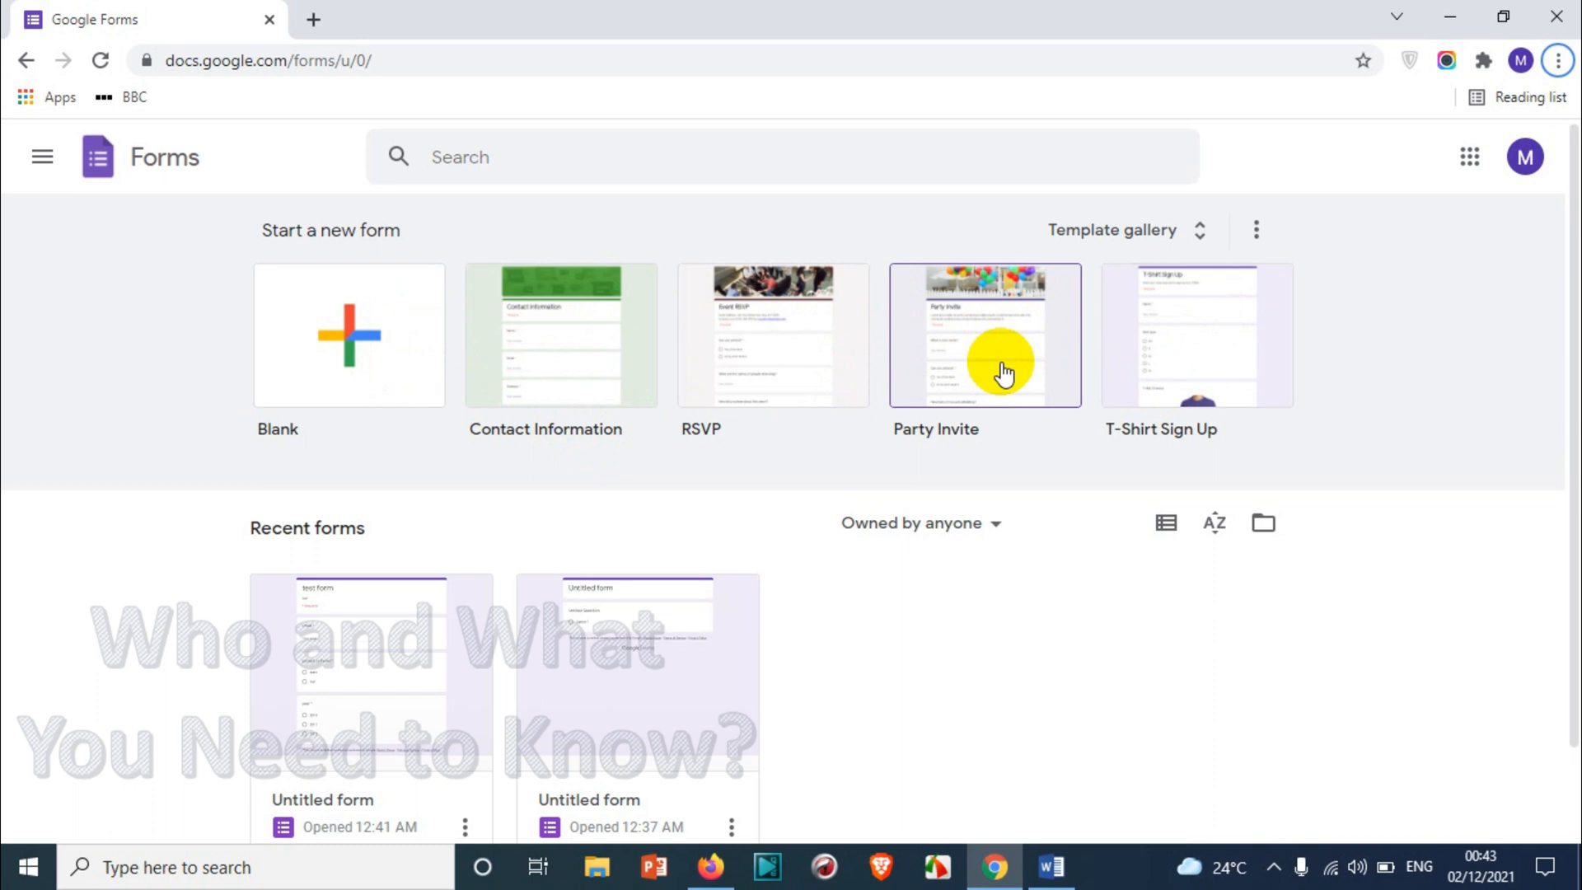
{"action": "mouse_move", "coordinate": [1000, 361]}
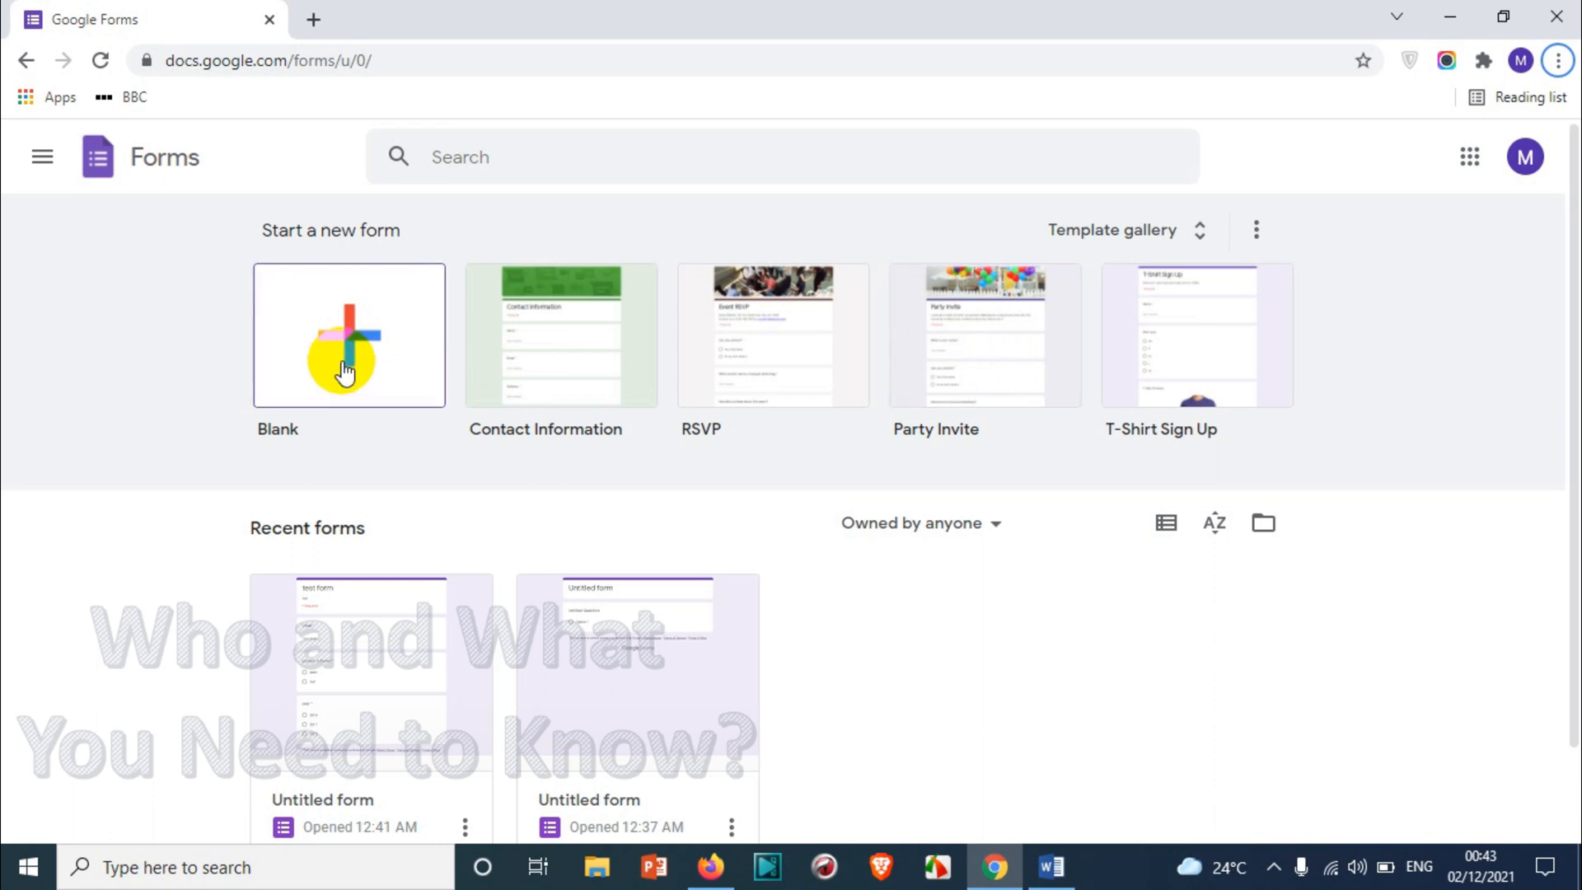
{"action": "mouse_move", "coordinate": [375, 366]}
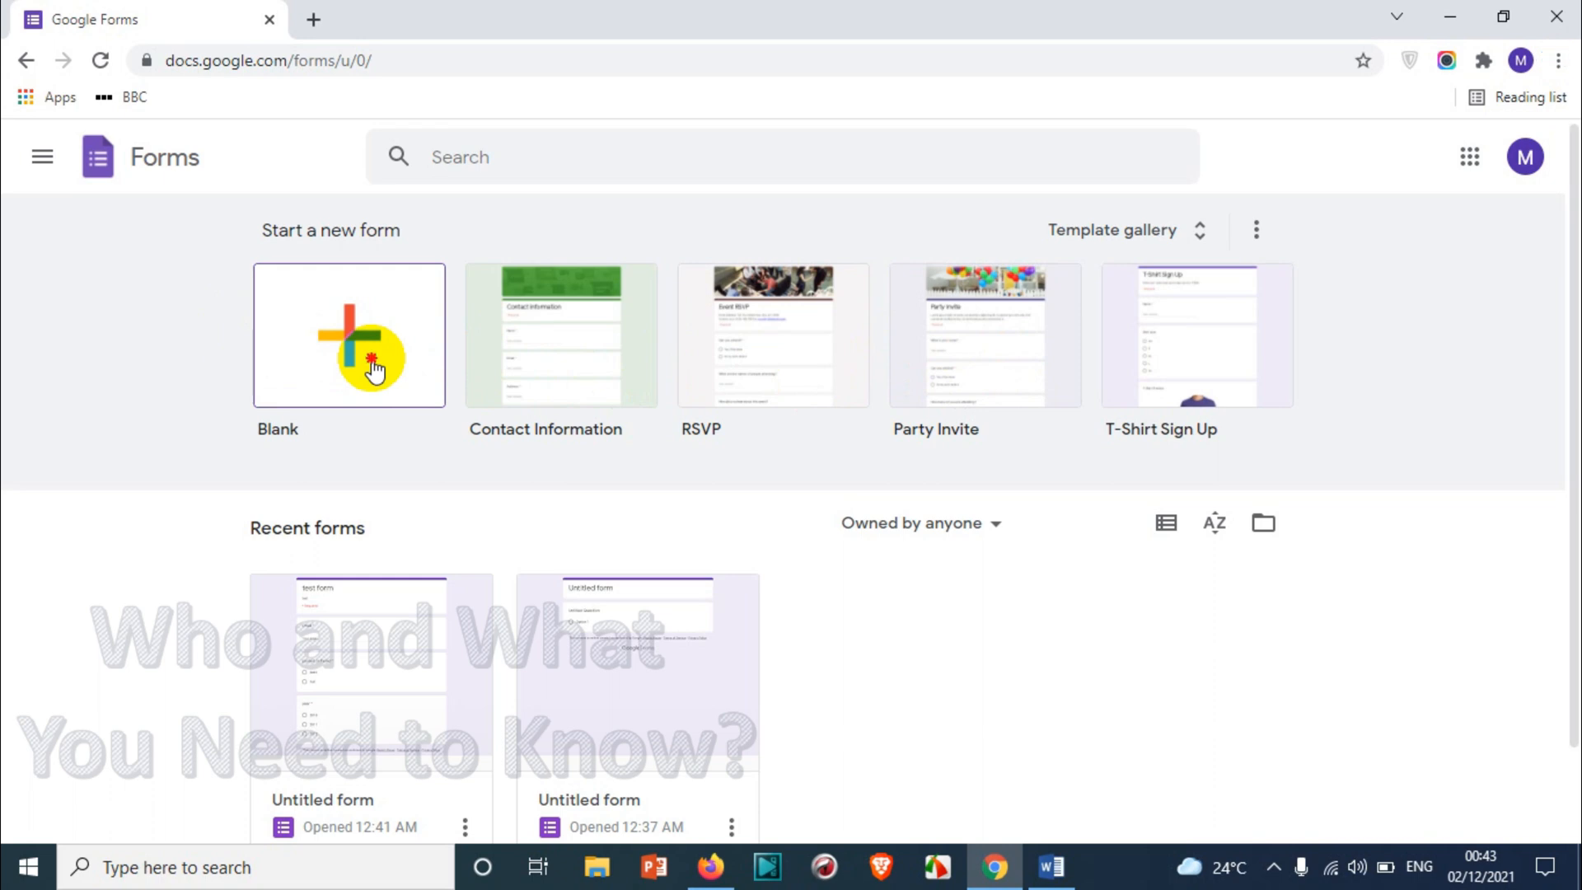
Start a blank form and title it 'Get Together', fixing a typo along the way.
{"action": "left_click", "coordinate": [348, 335]}
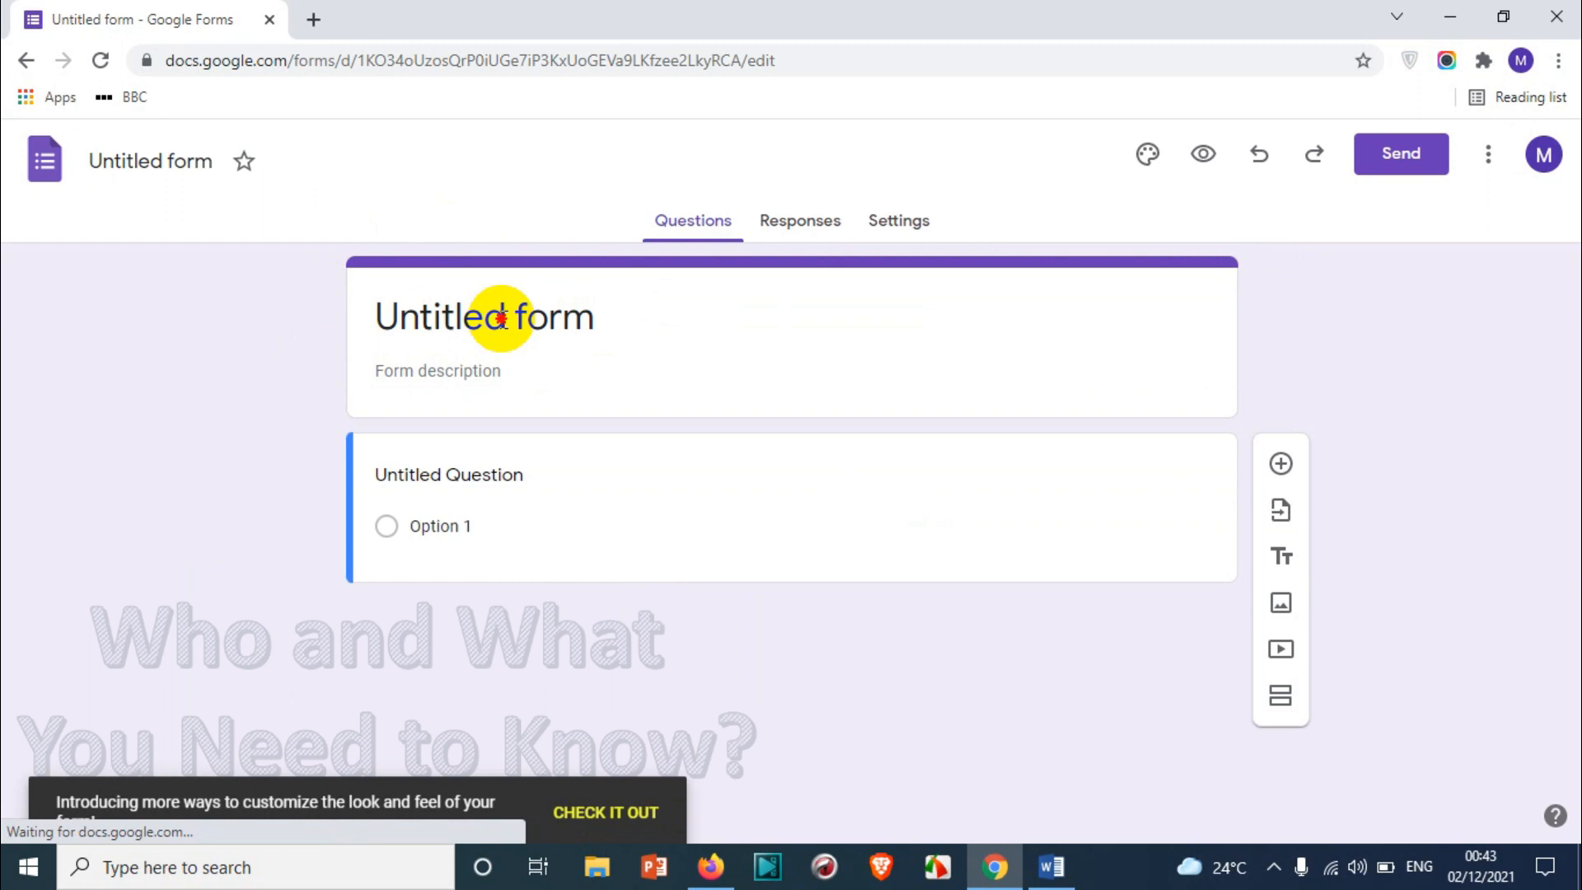
{"action": "left_click", "coordinate": [504, 316]}
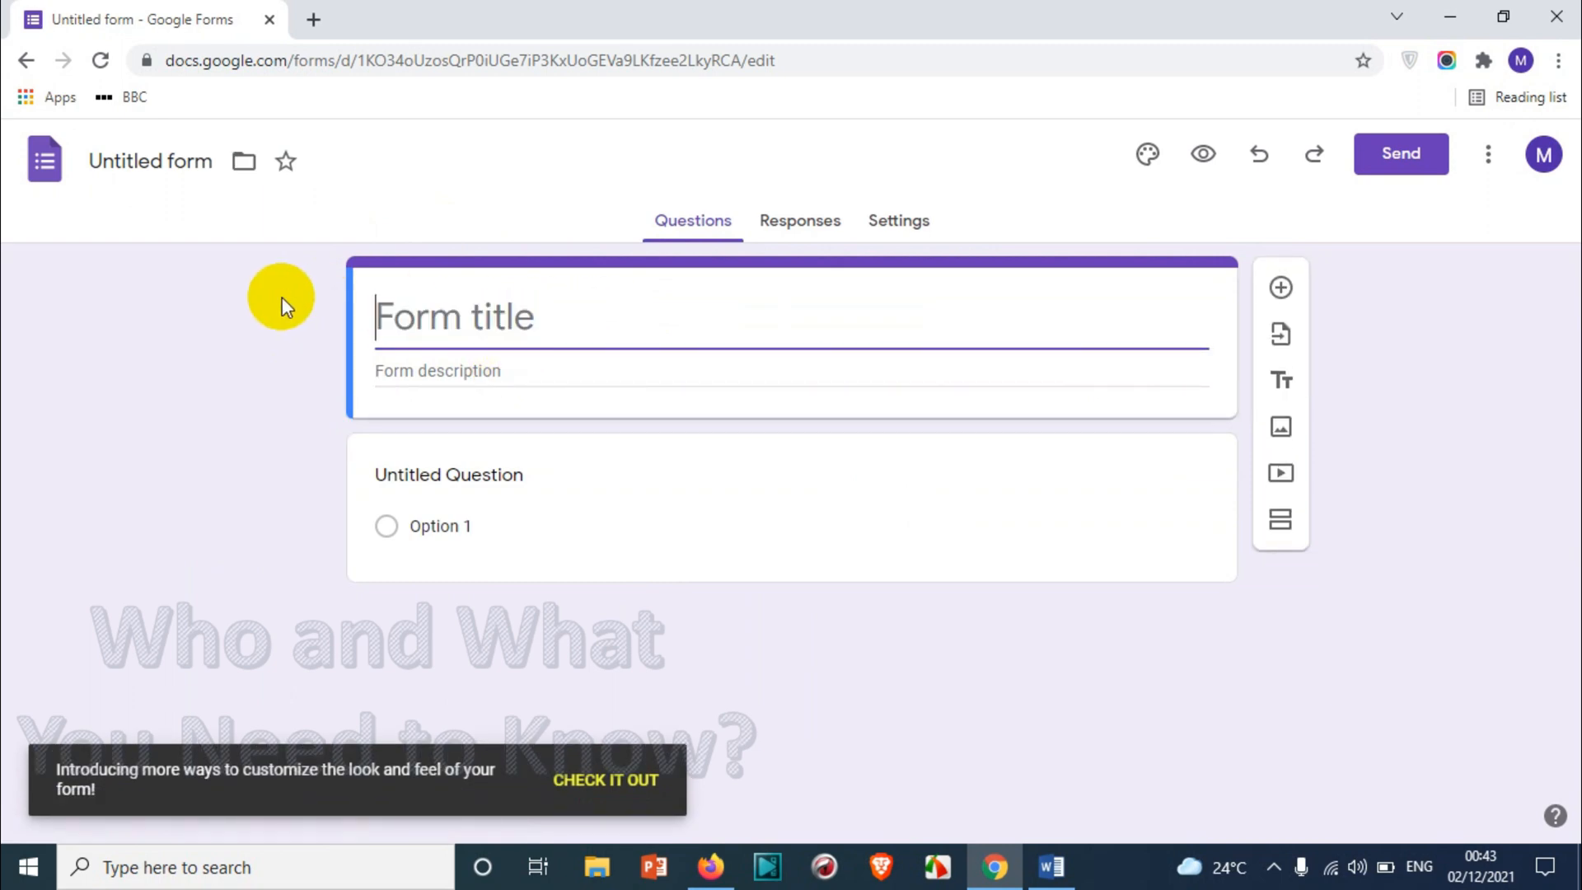
{"action": "type", "text": "G"}
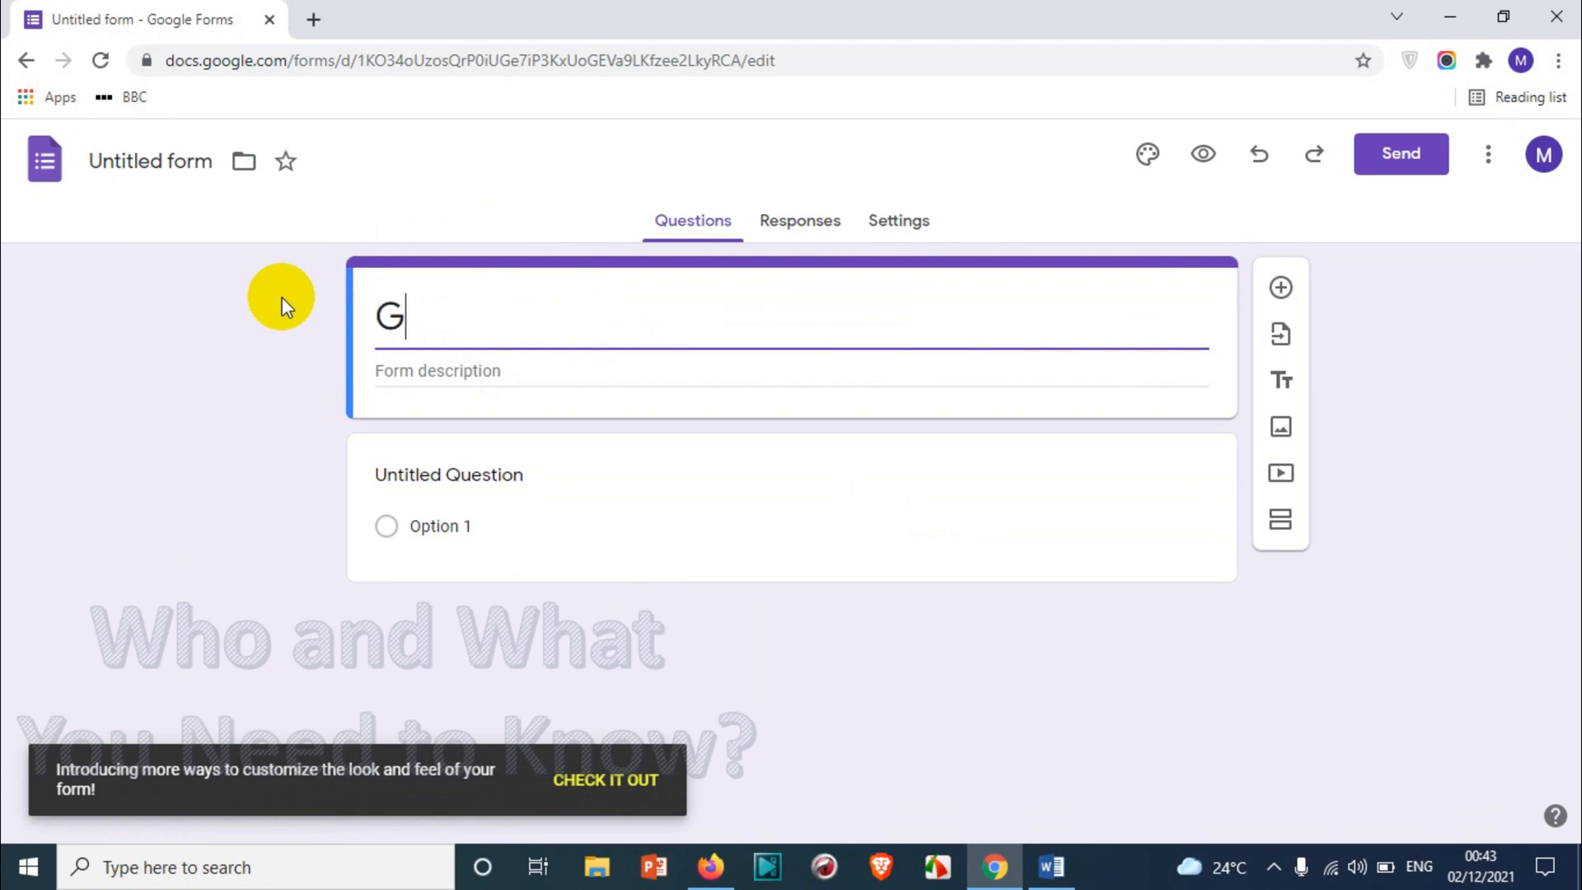
{"action": "type", "text": "et Tog"}
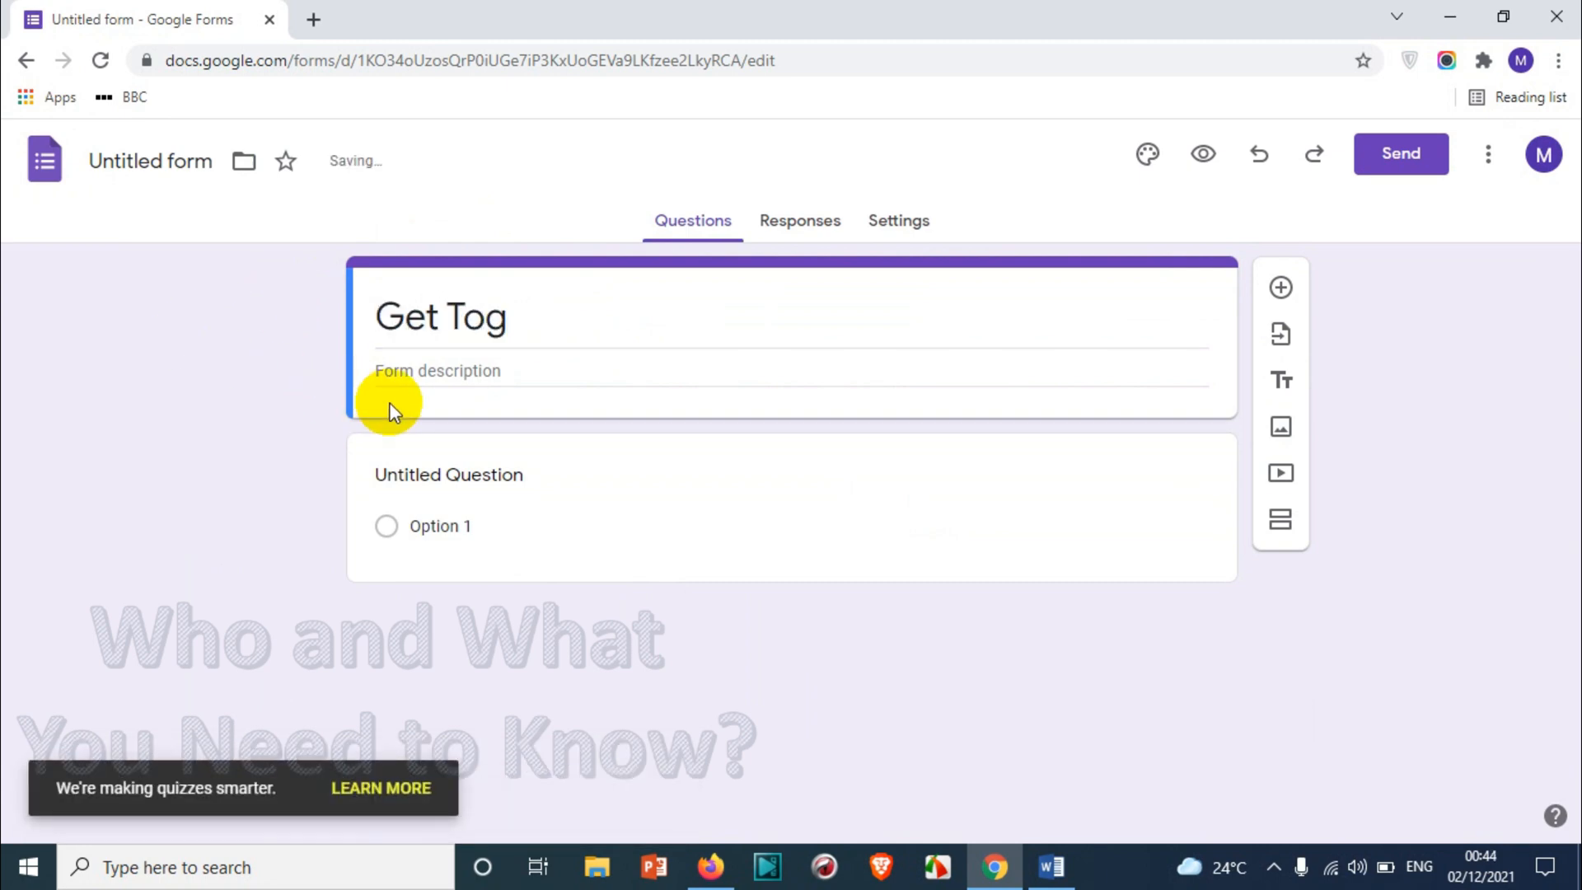
{"action": "type", "text": "ey"}
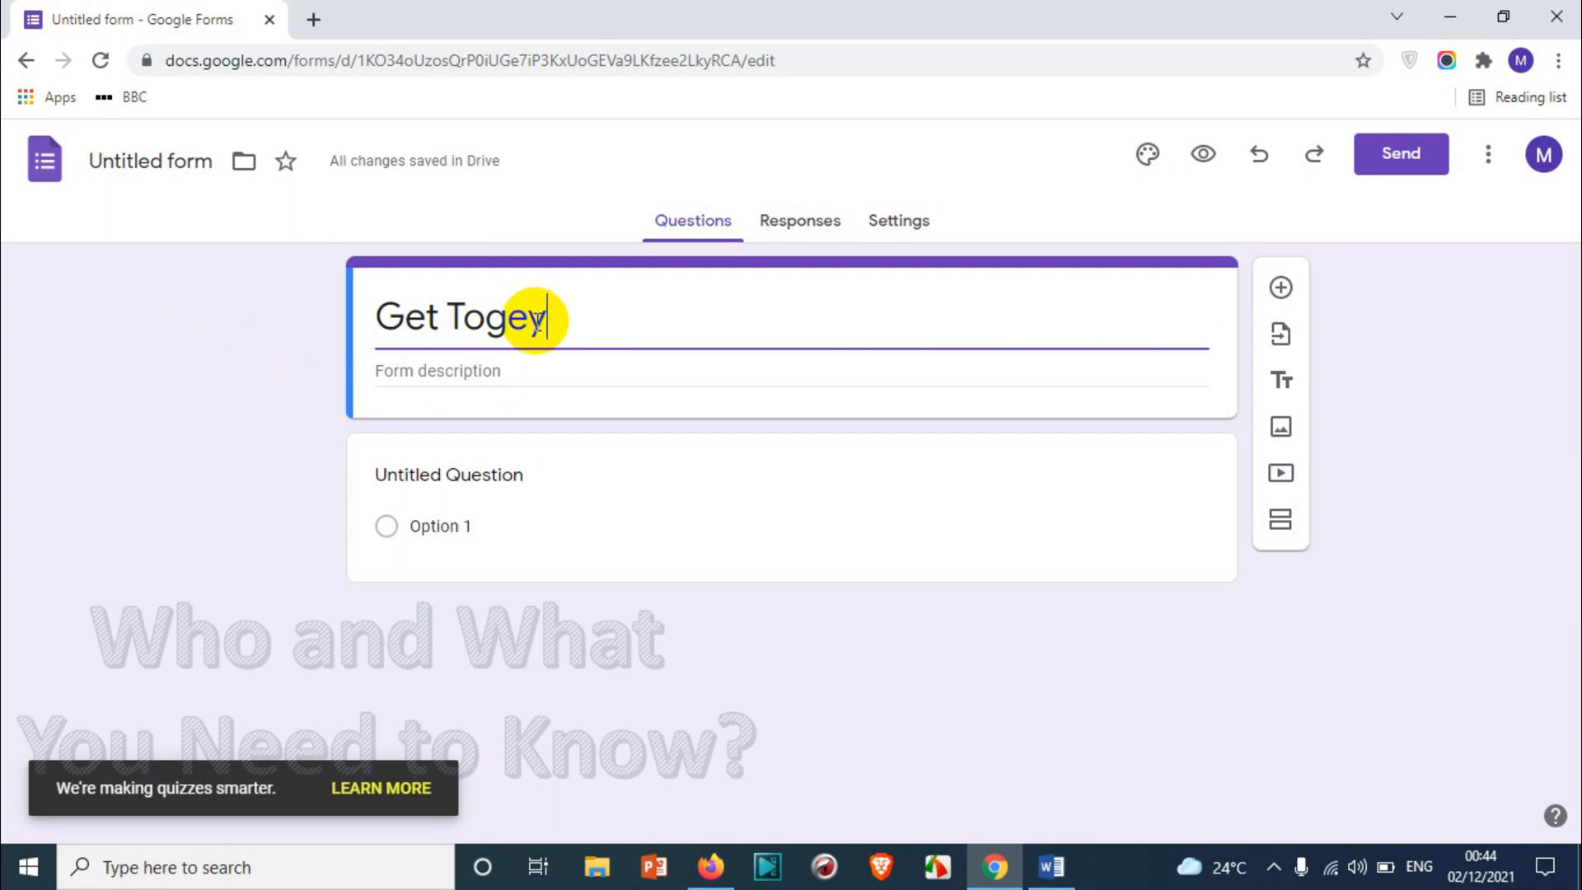
{"action": "key", "text": "backspace"}
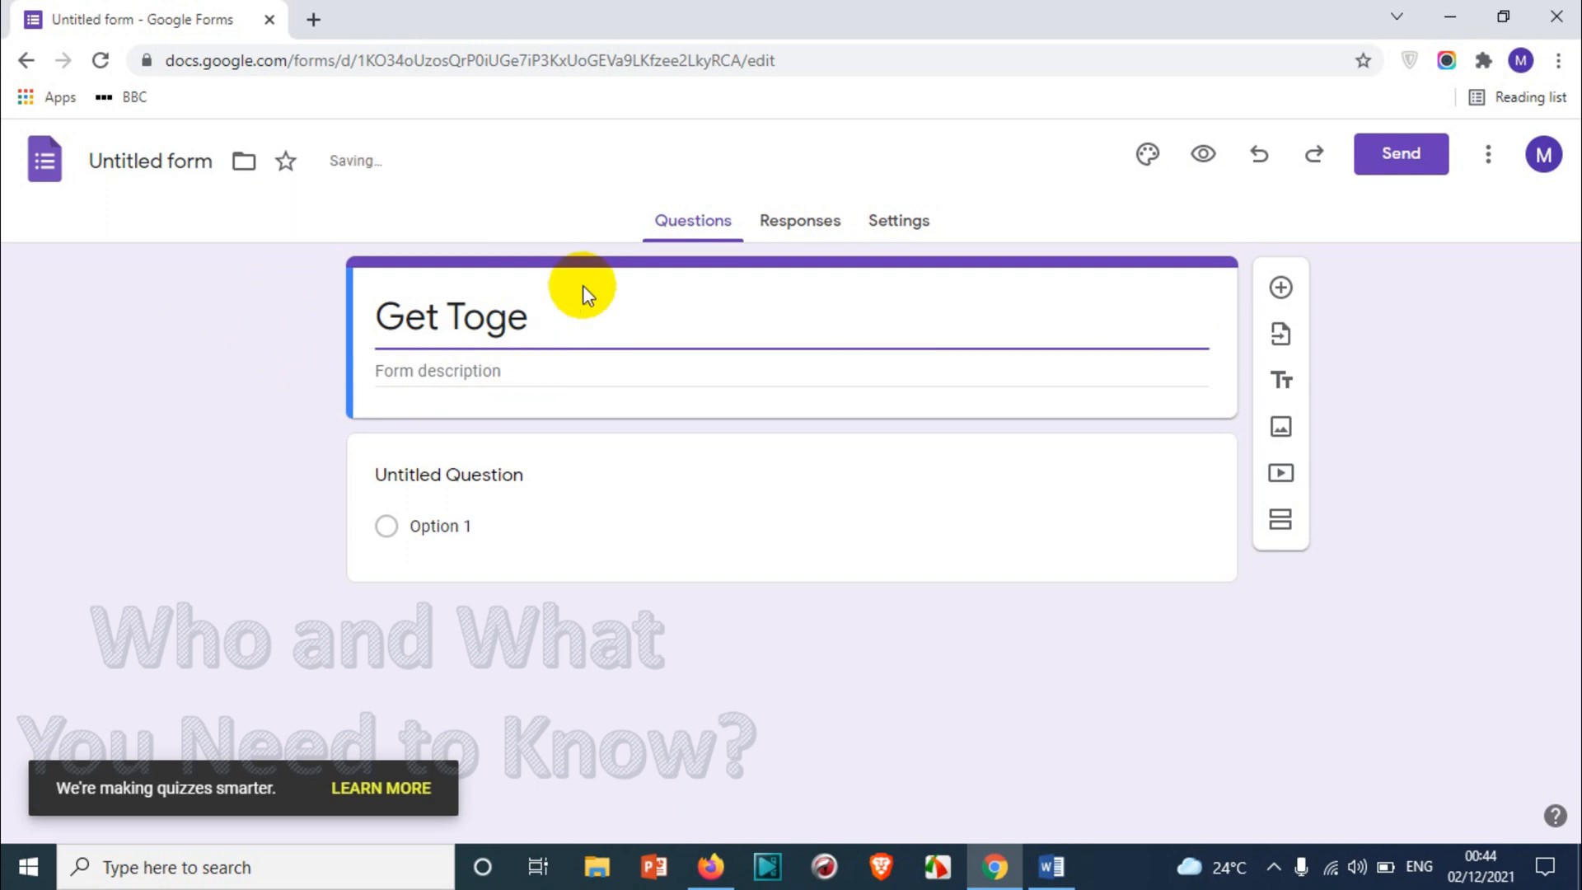
{"action": "type", "text": "ther"}
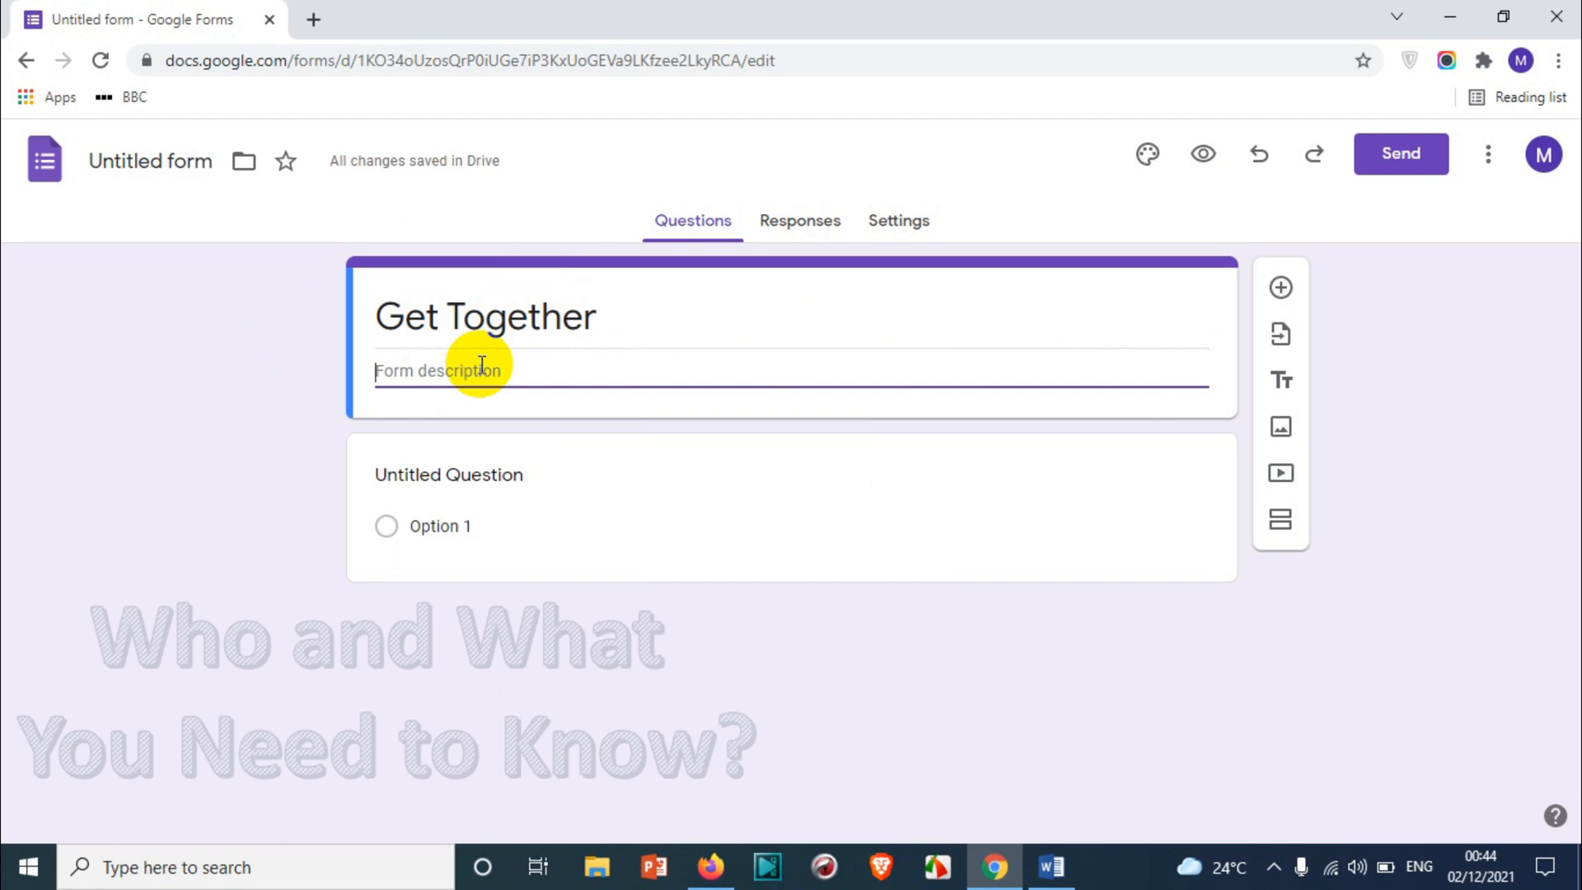
Describe the form as 'This form is used for getting details about get together'.
{"action": "type", "text": "This f"}
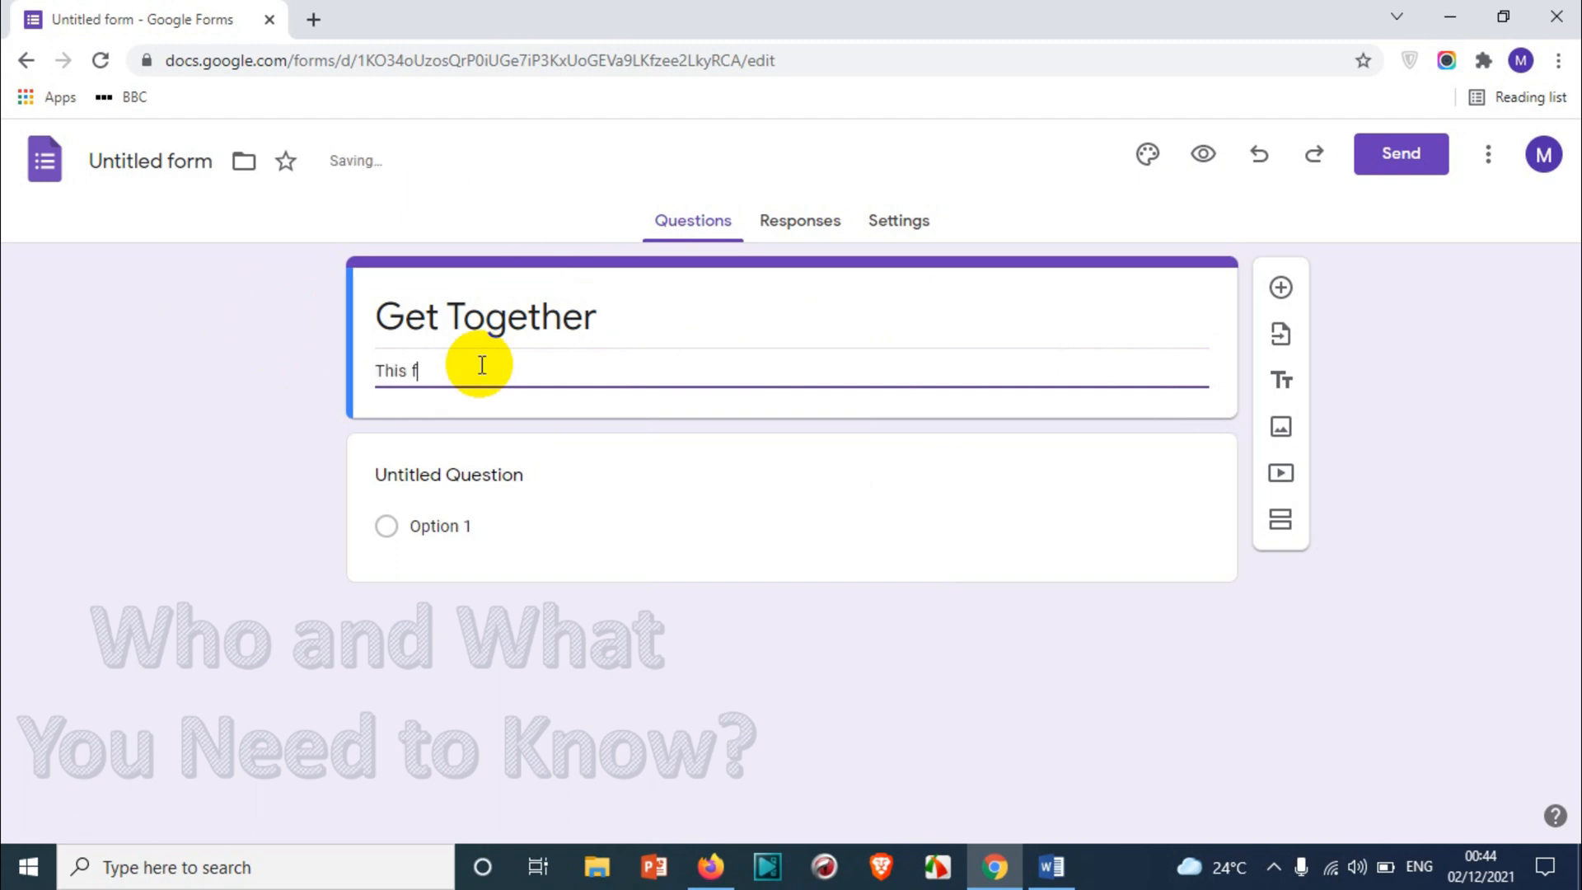
{"action": "type", "text": "orm is"}
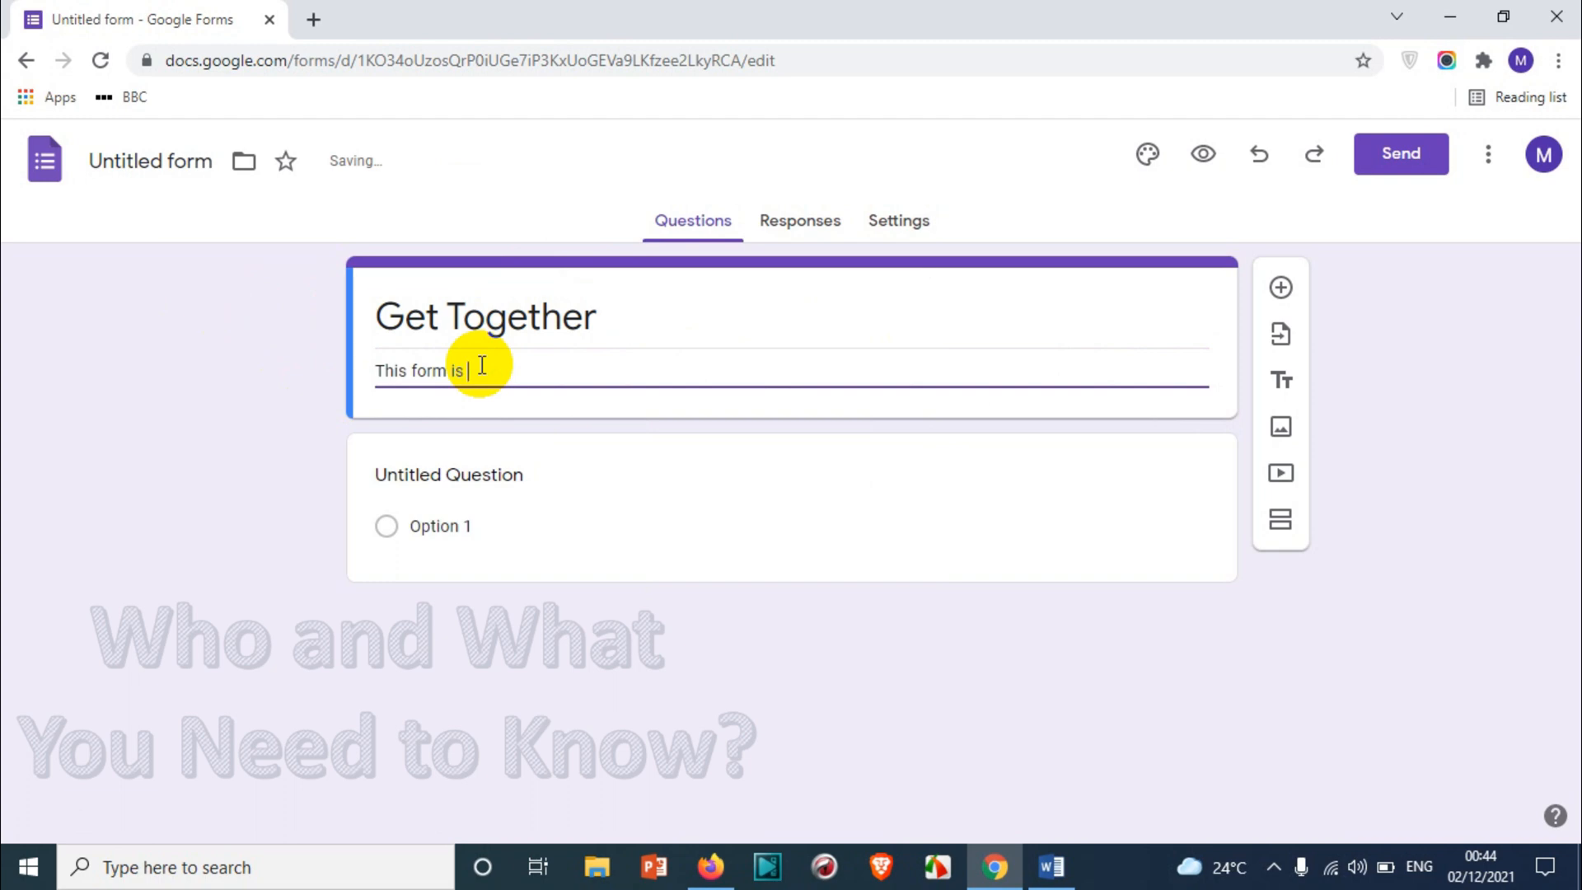
{"action": "type", "text": "used for"}
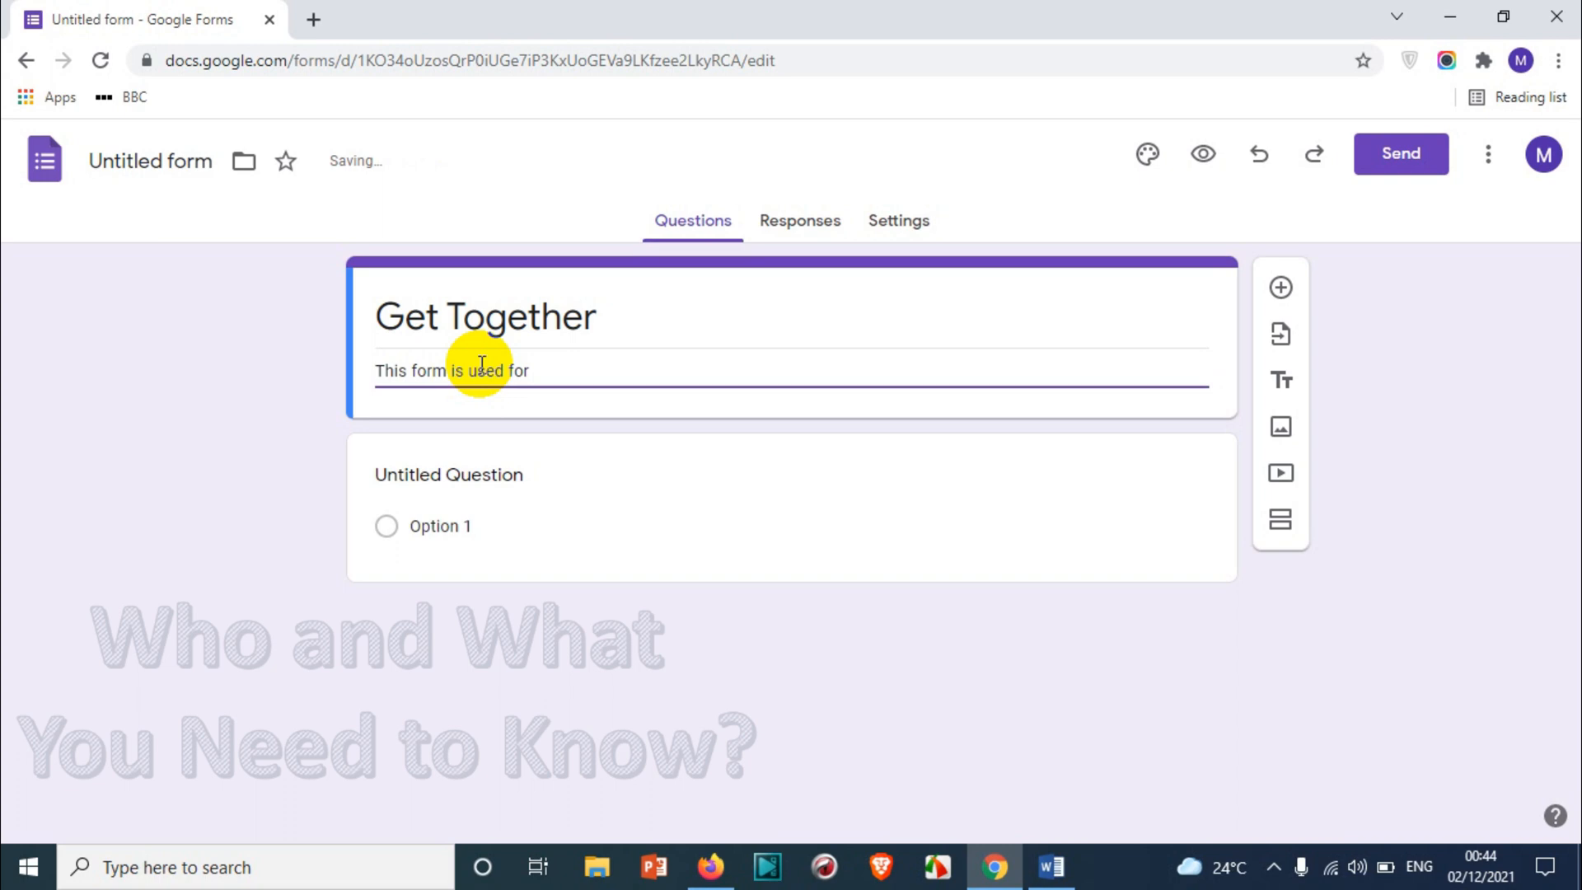
{"action": "type", "text": "gettin"}
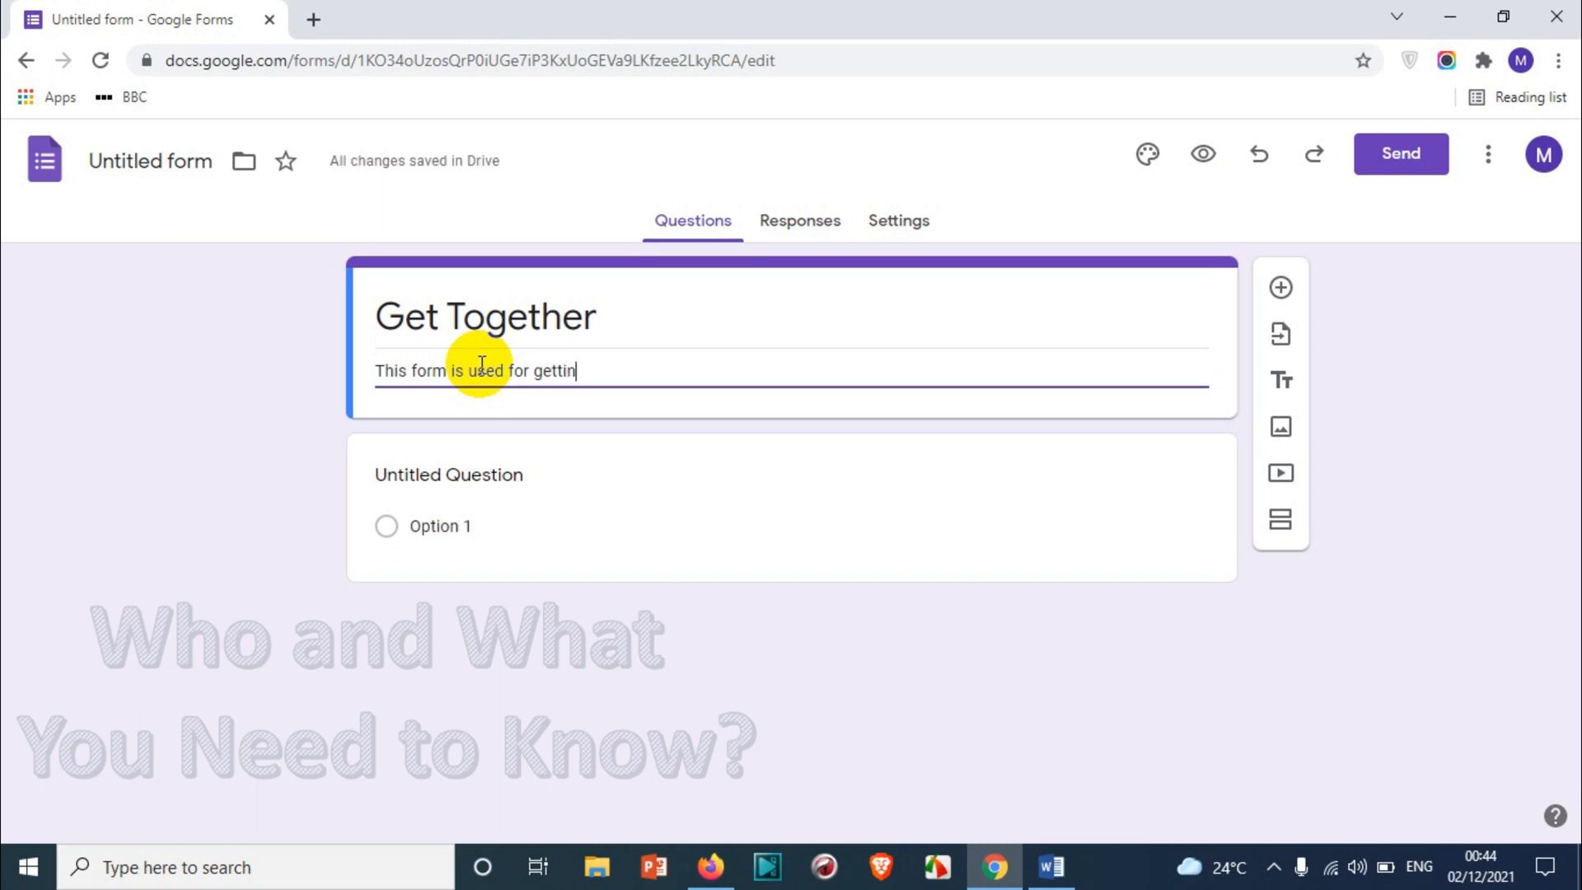
{"action": "type", "text": "g deta"}
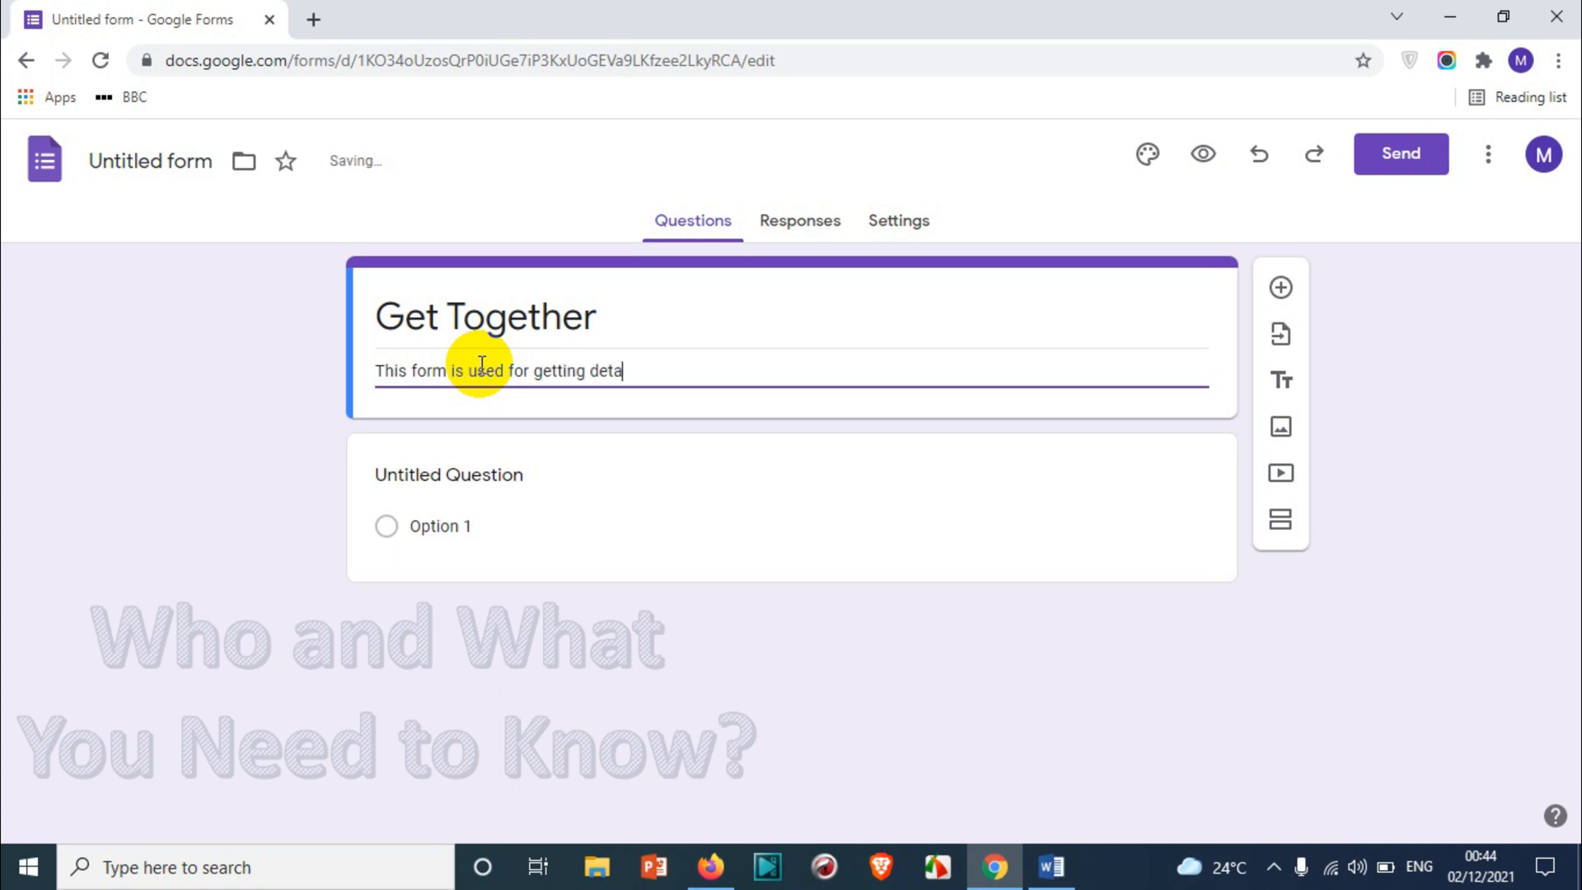
{"action": "type", "text": "ils about g"}
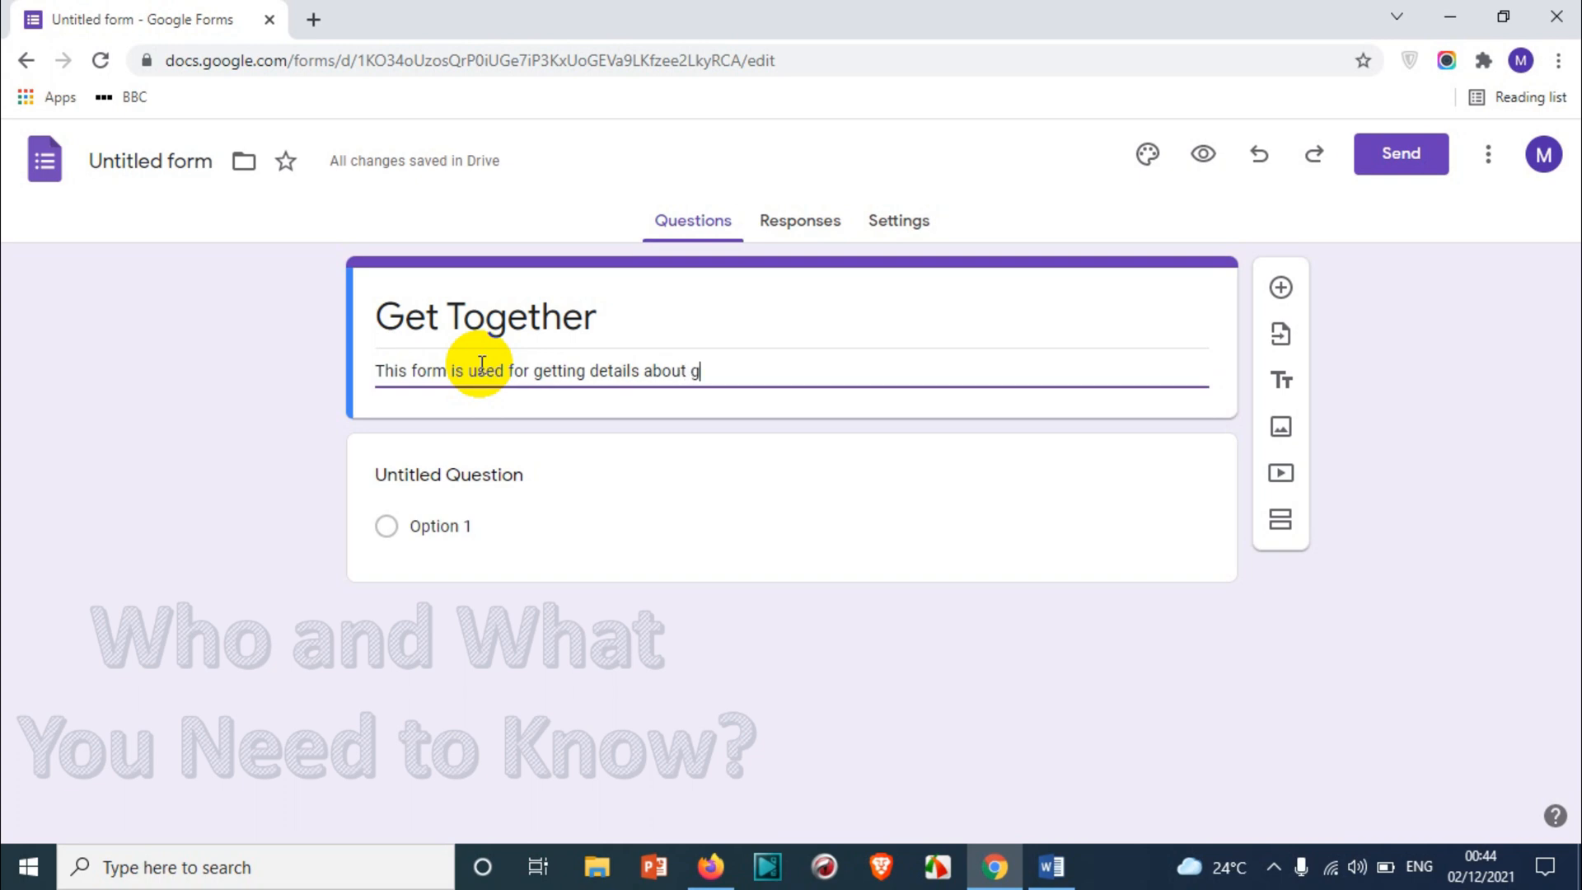
{"action": "type", "text": "et totg"}
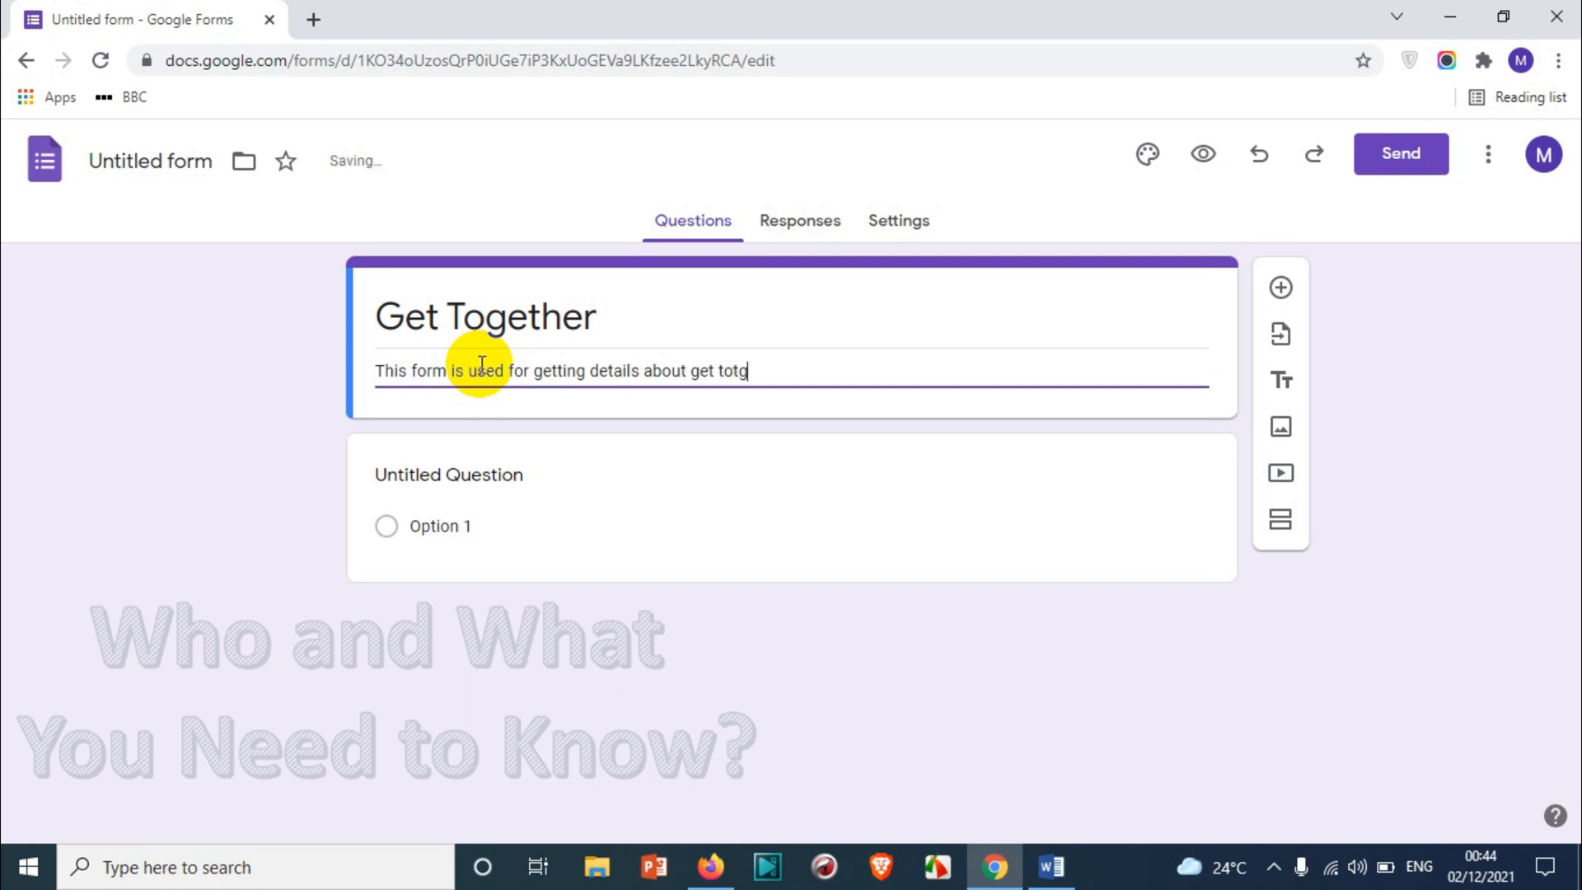
{"action": "type", "text": "ether"}
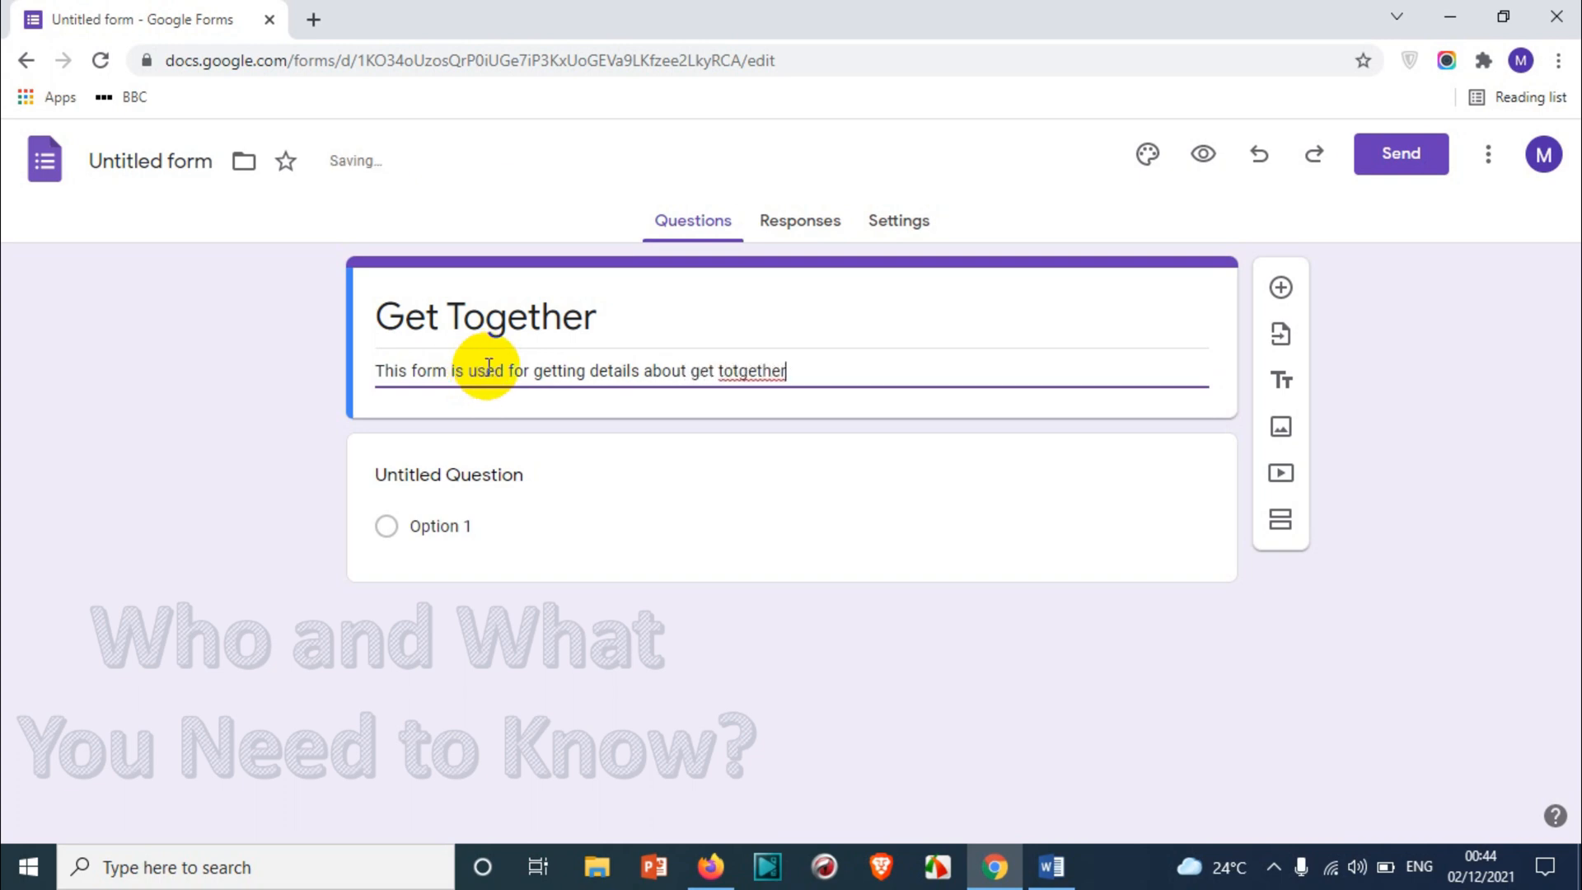
{"action": "mouse_move", "coordinate": [764, 371]}
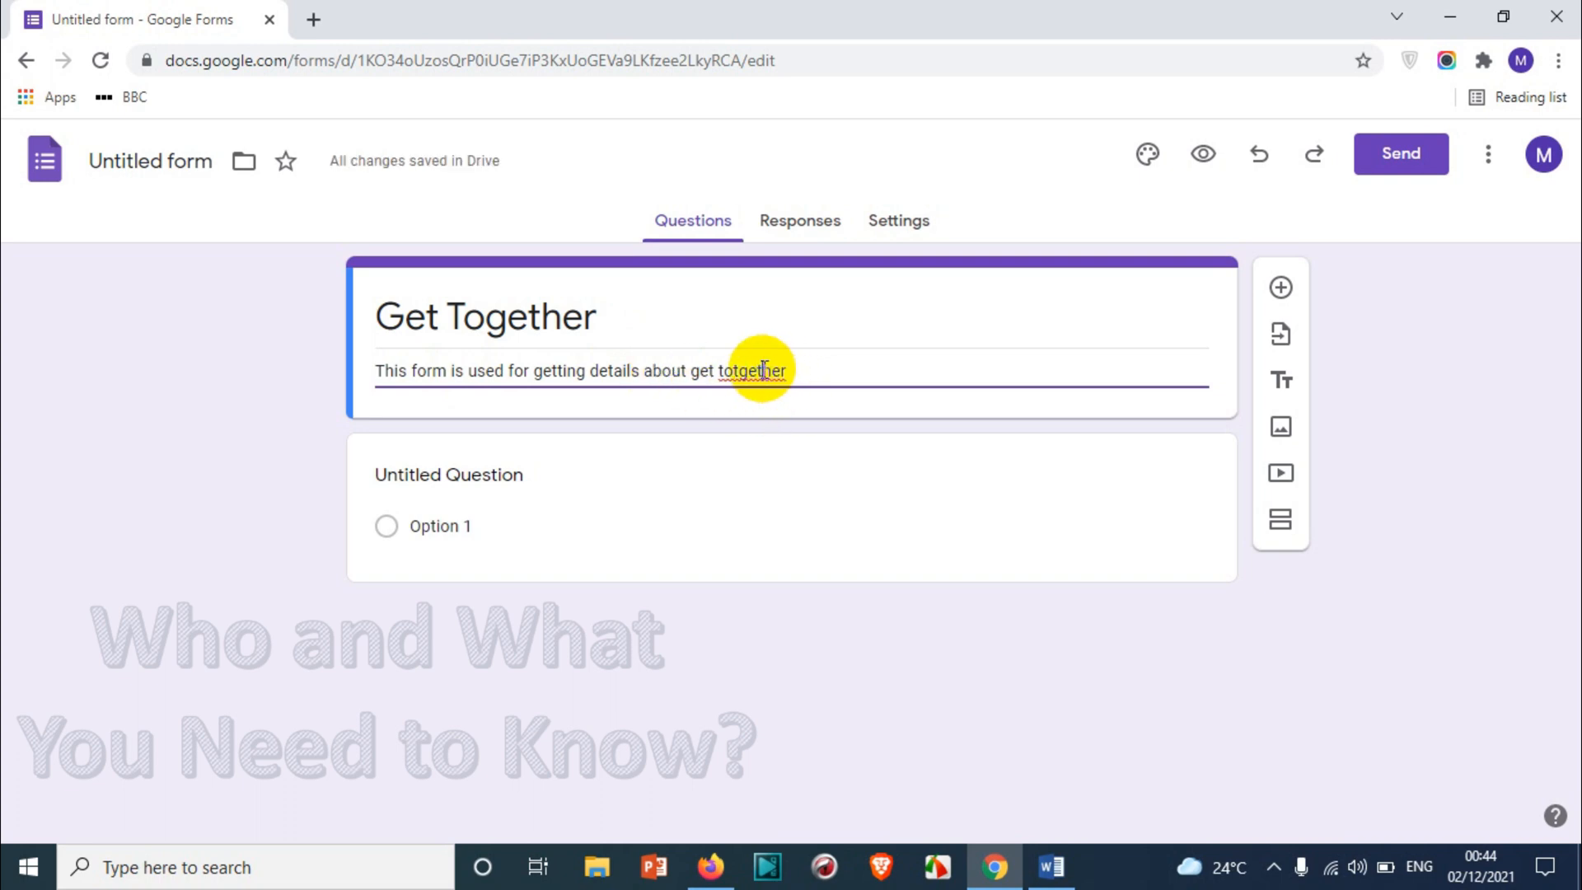
{"action": "type", "text": "together"}
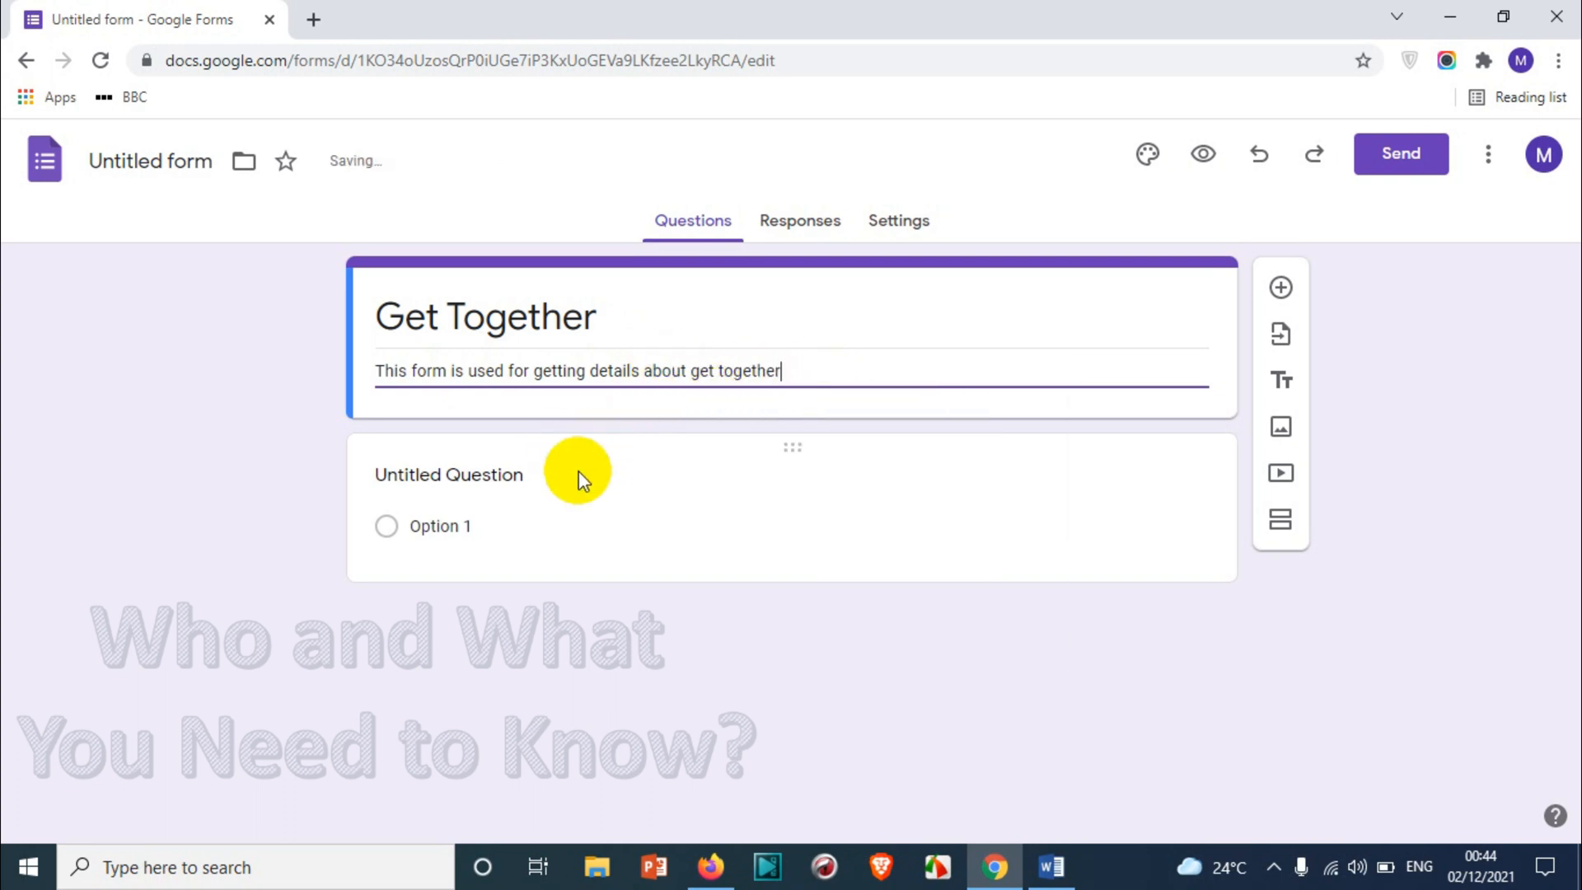
{"action": "mouse_move", "coordinate": [600, 358]}
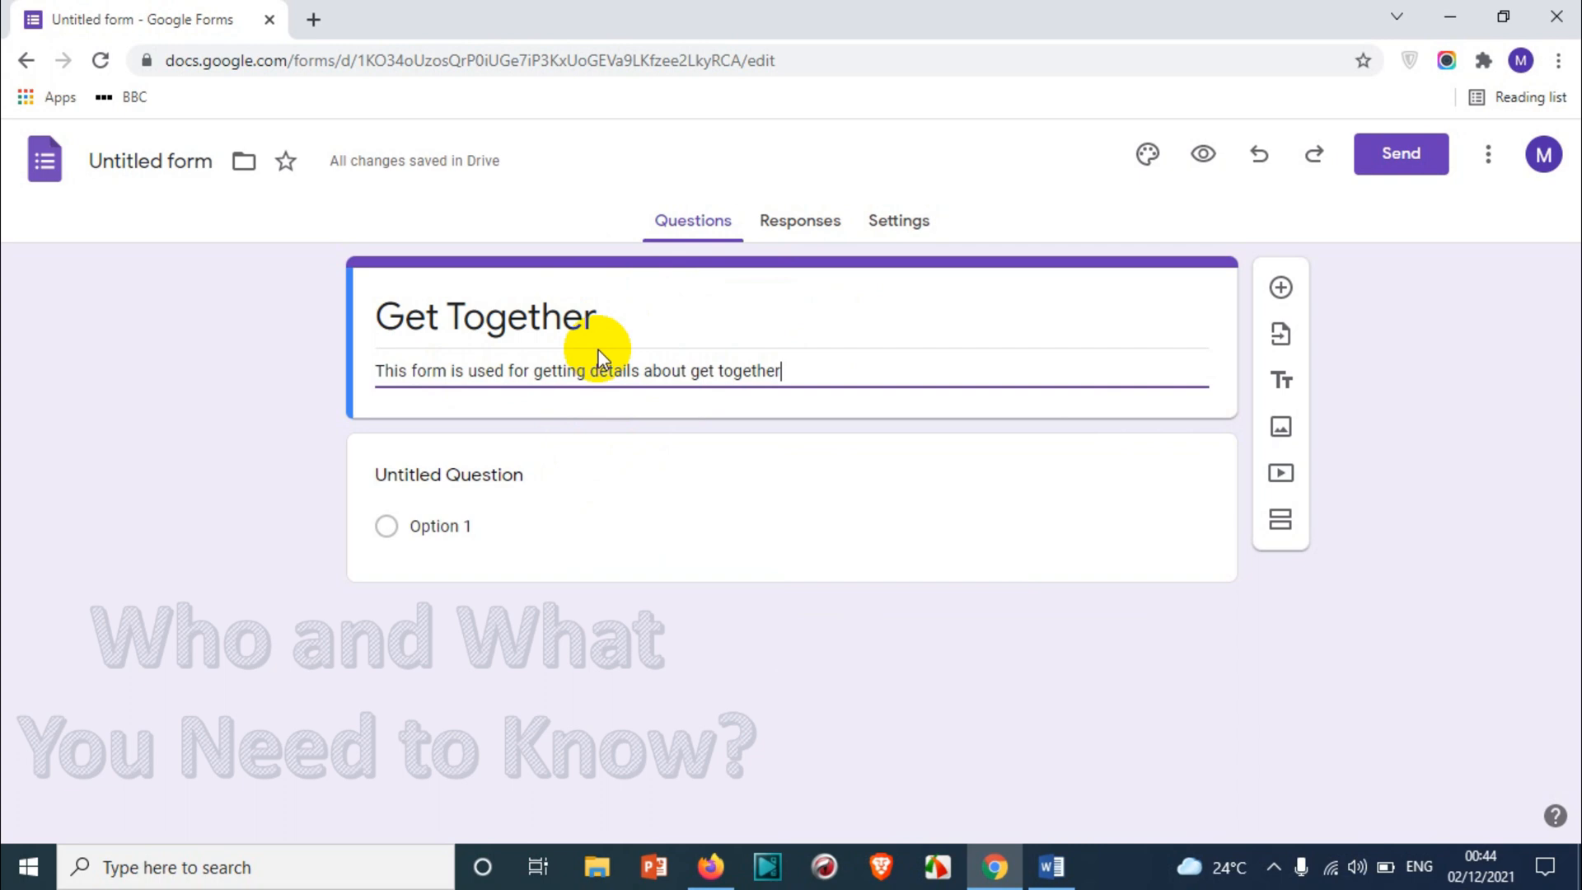
Title the first question 'Year of passing', keeping it as a short answer.
{"action": "left_click", "coordinate": [449, 475]}
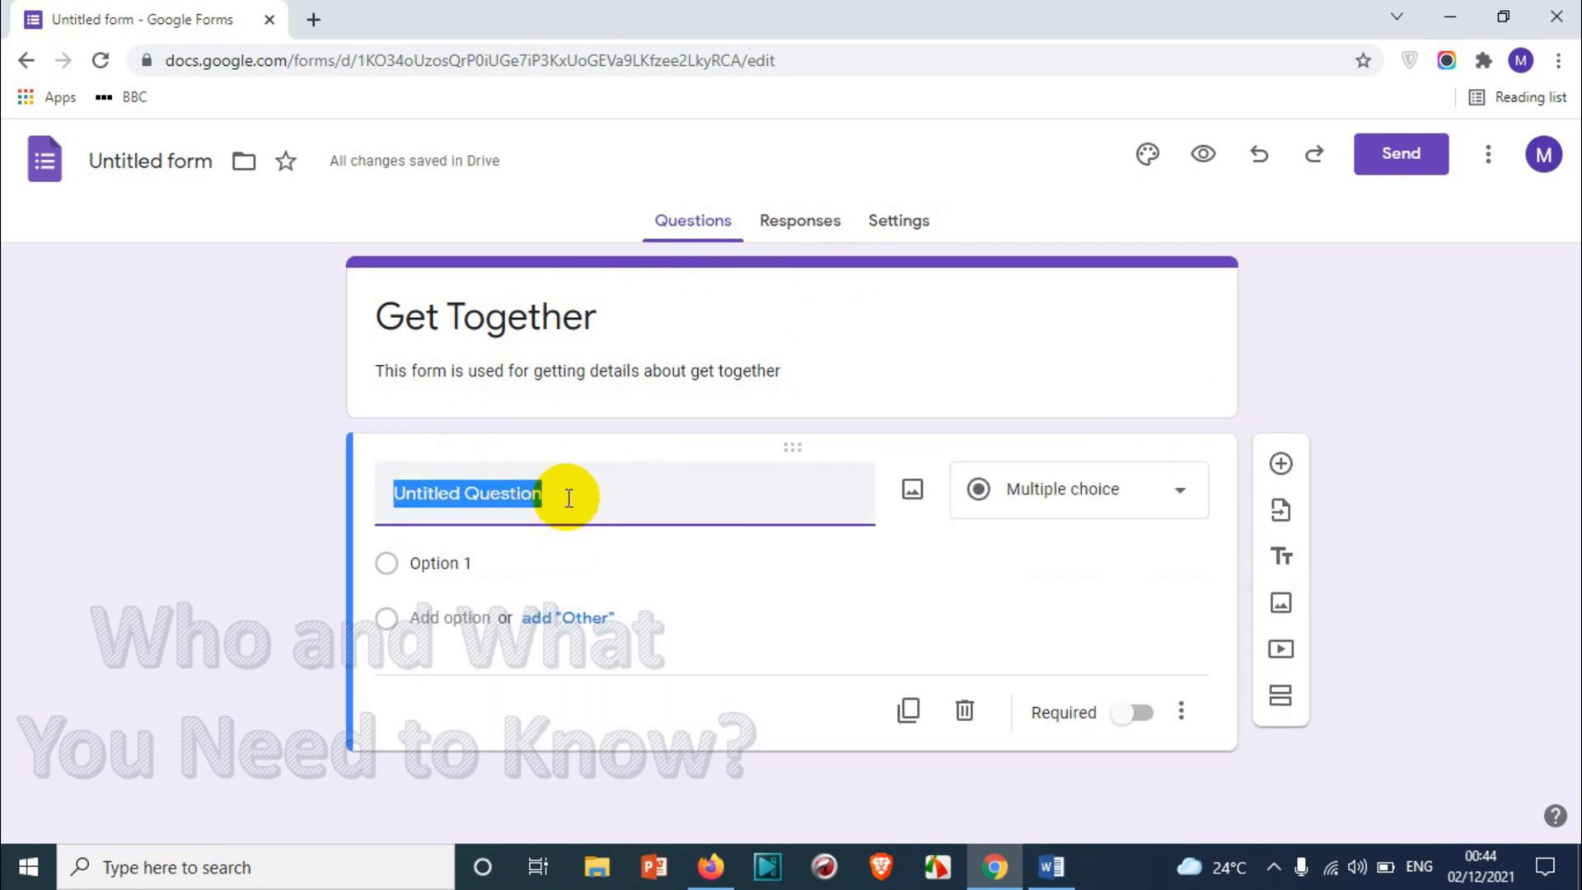
{"action": "type", "text": "Y"}
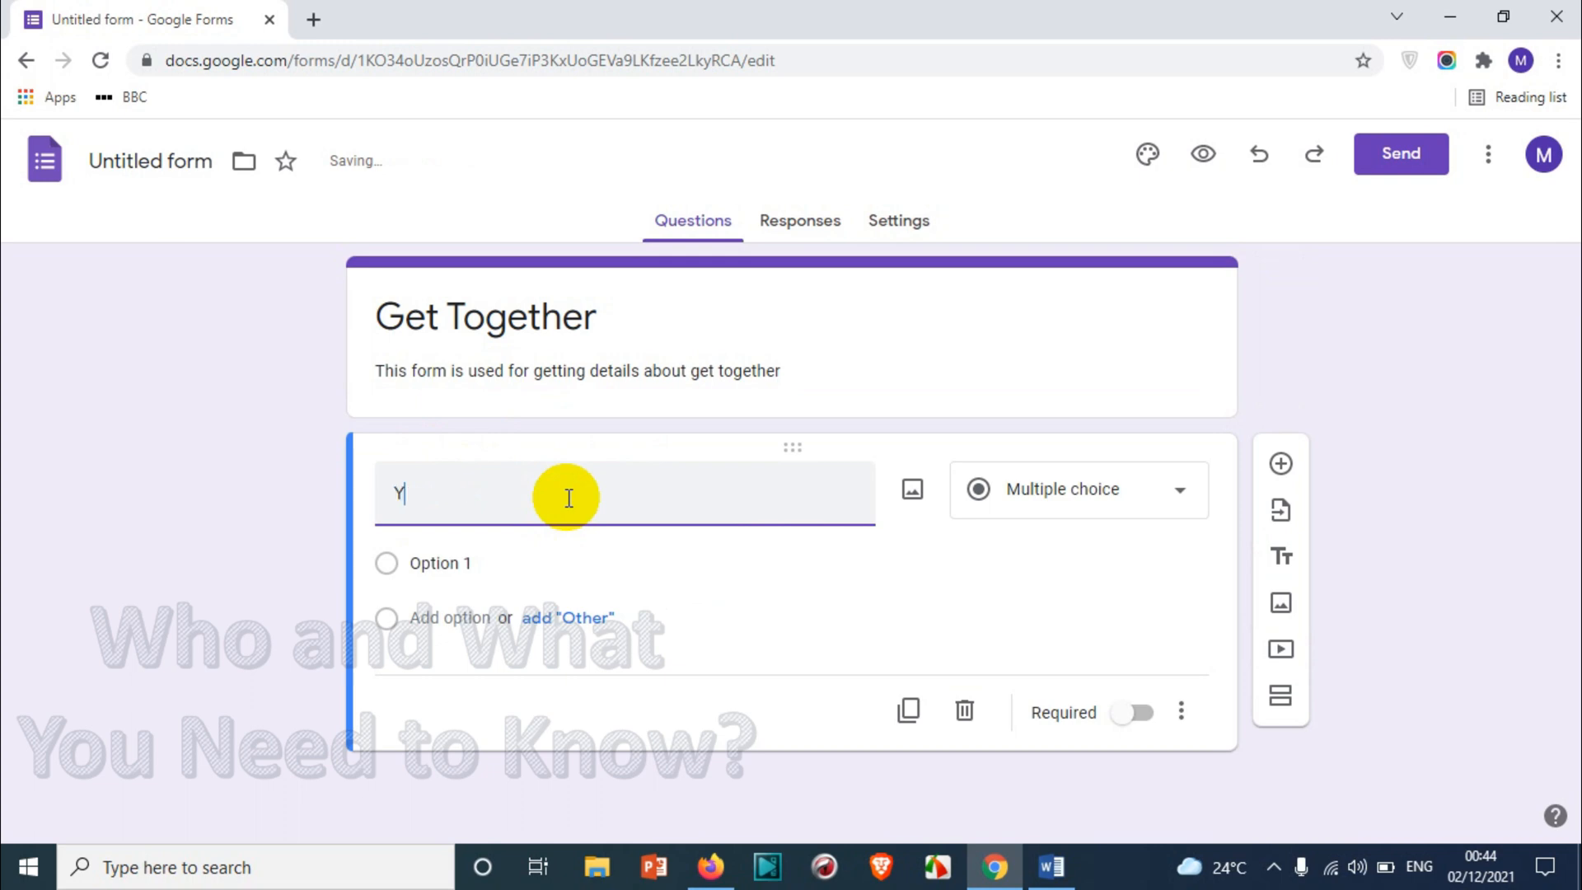
{"action": "type", "text": "ear"}
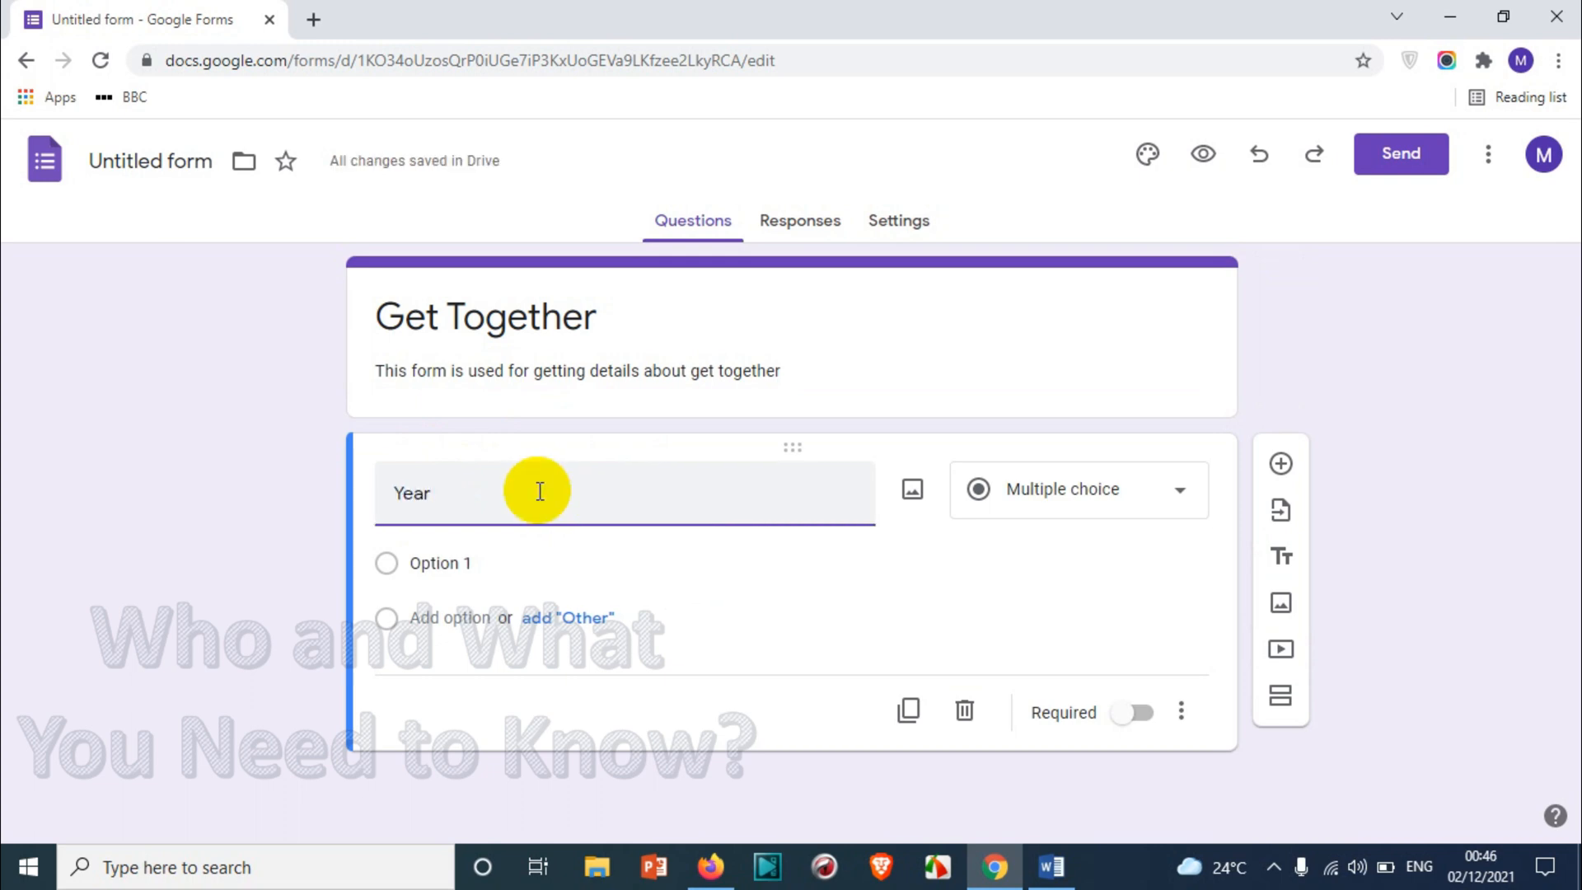
{"action": "type", "text": "o"}
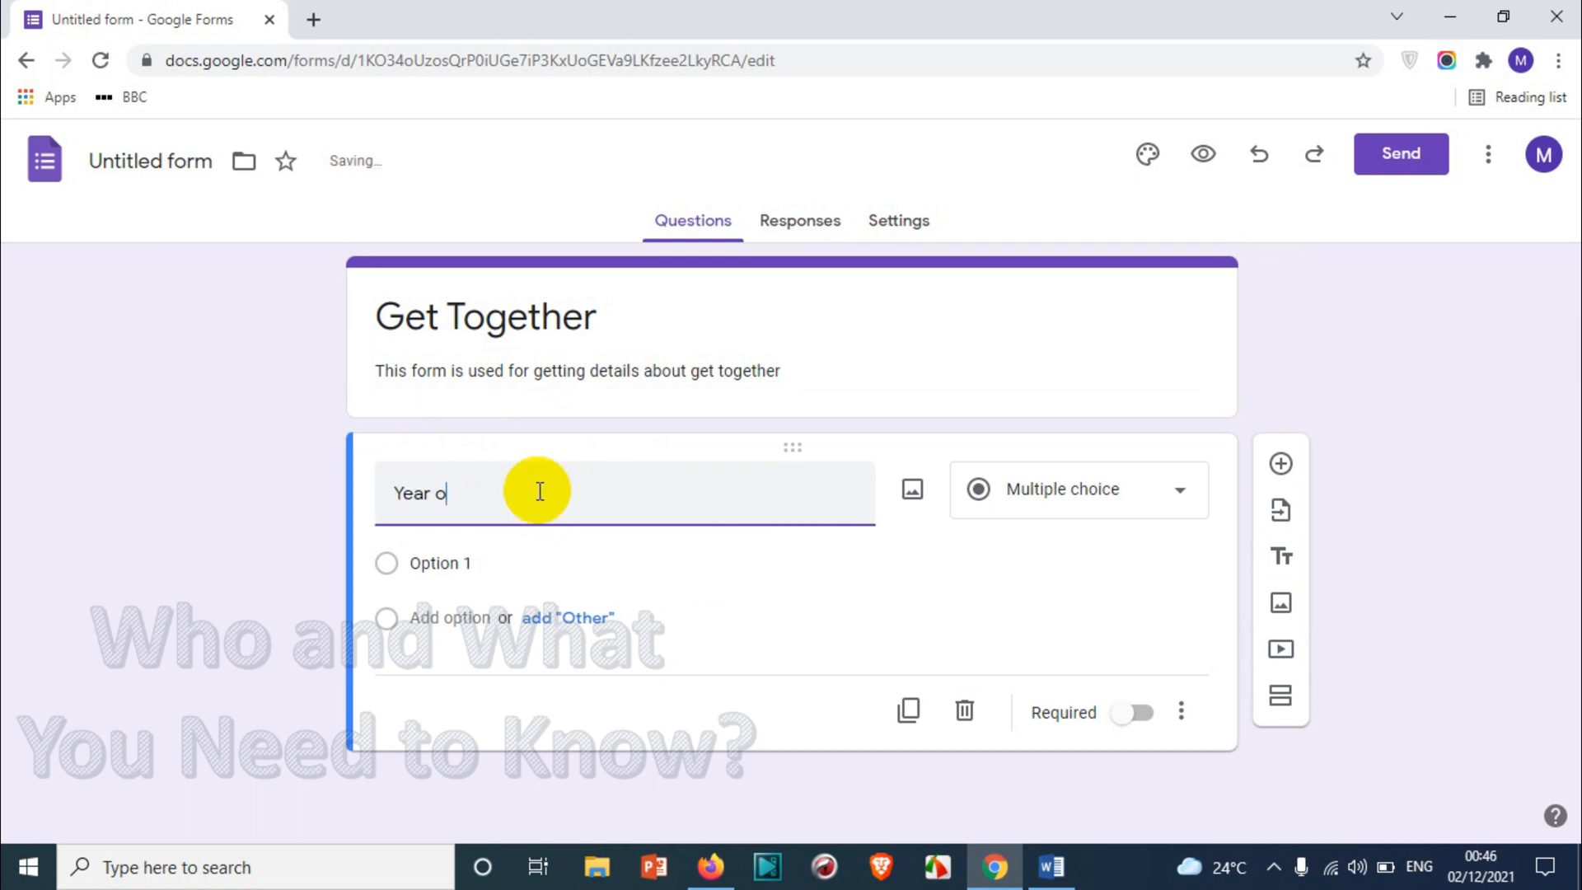
{"action": "type", "text": "f passing"}
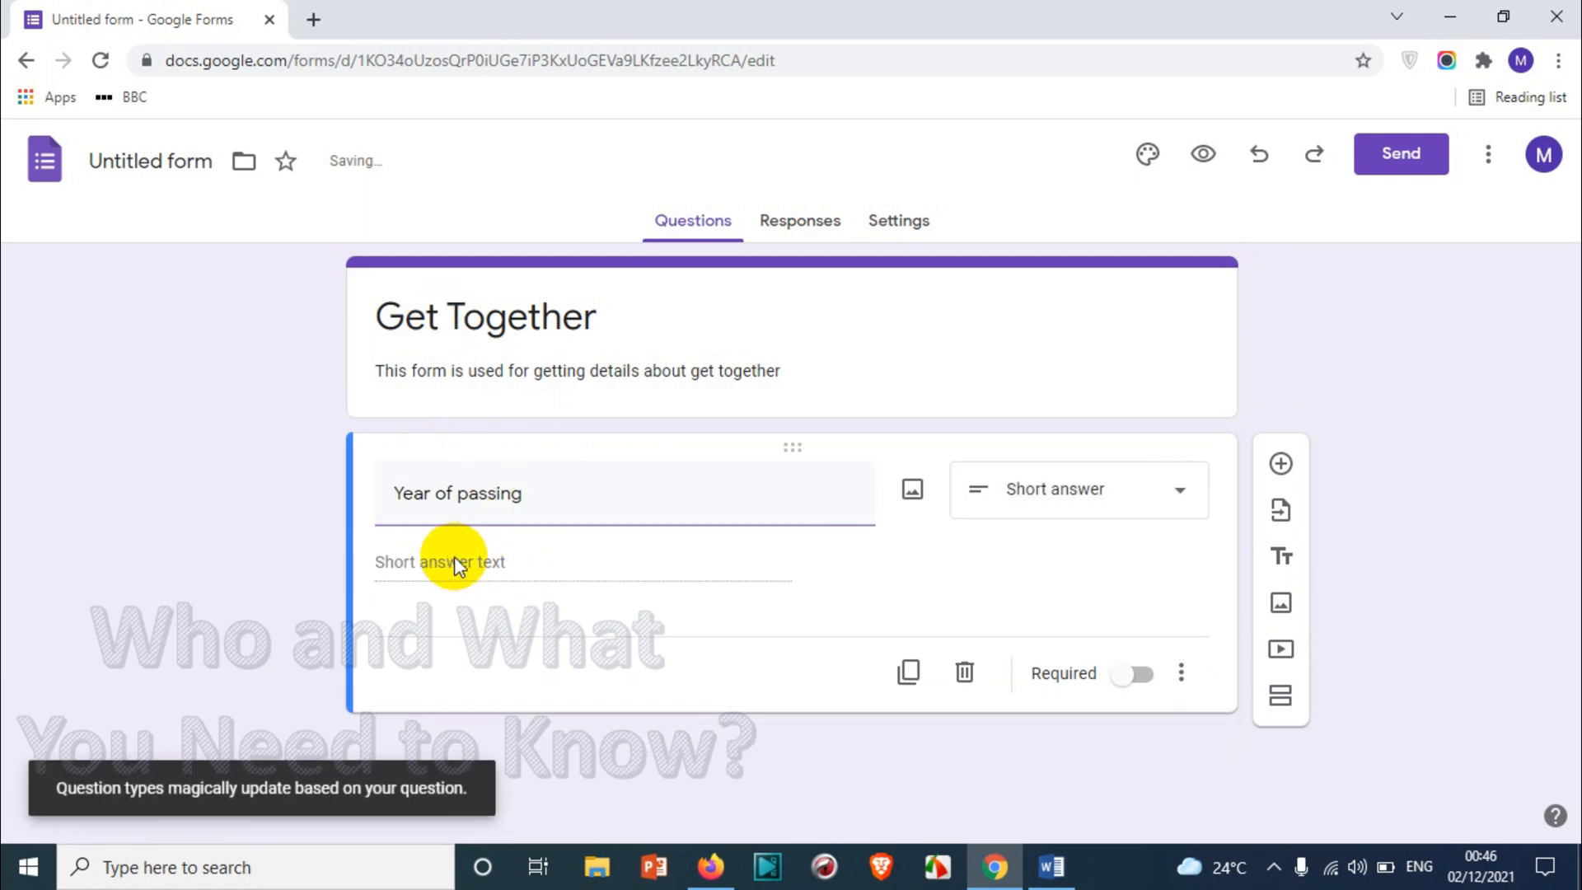
{"action": "mouse_move", "coordinate": [1122, 493]}
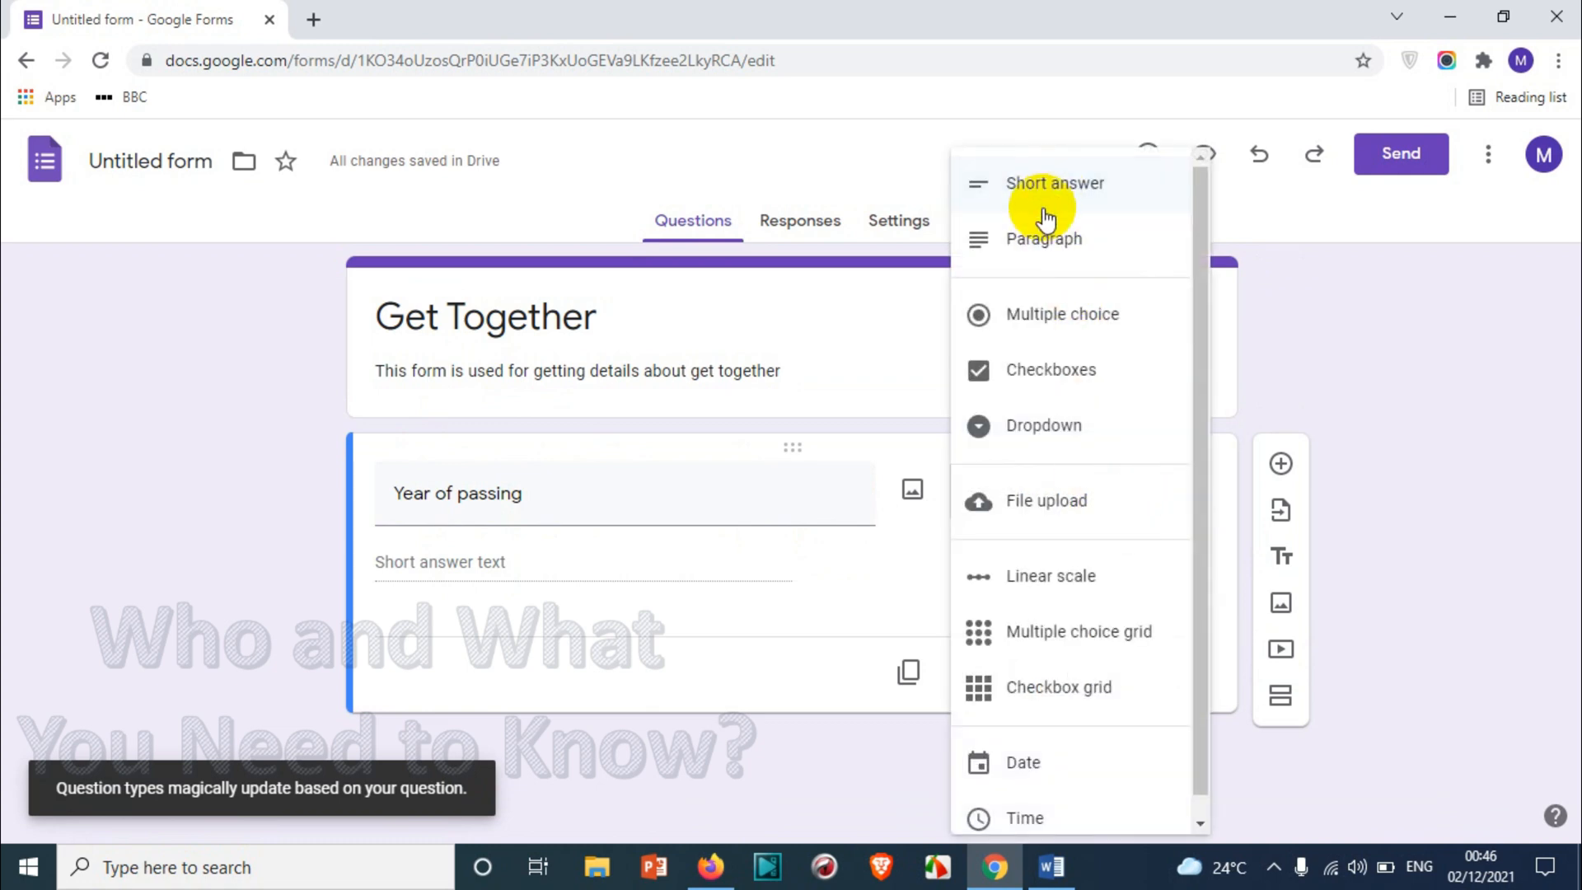
{"action": "left_click", "coordinate": [1055, 183]}
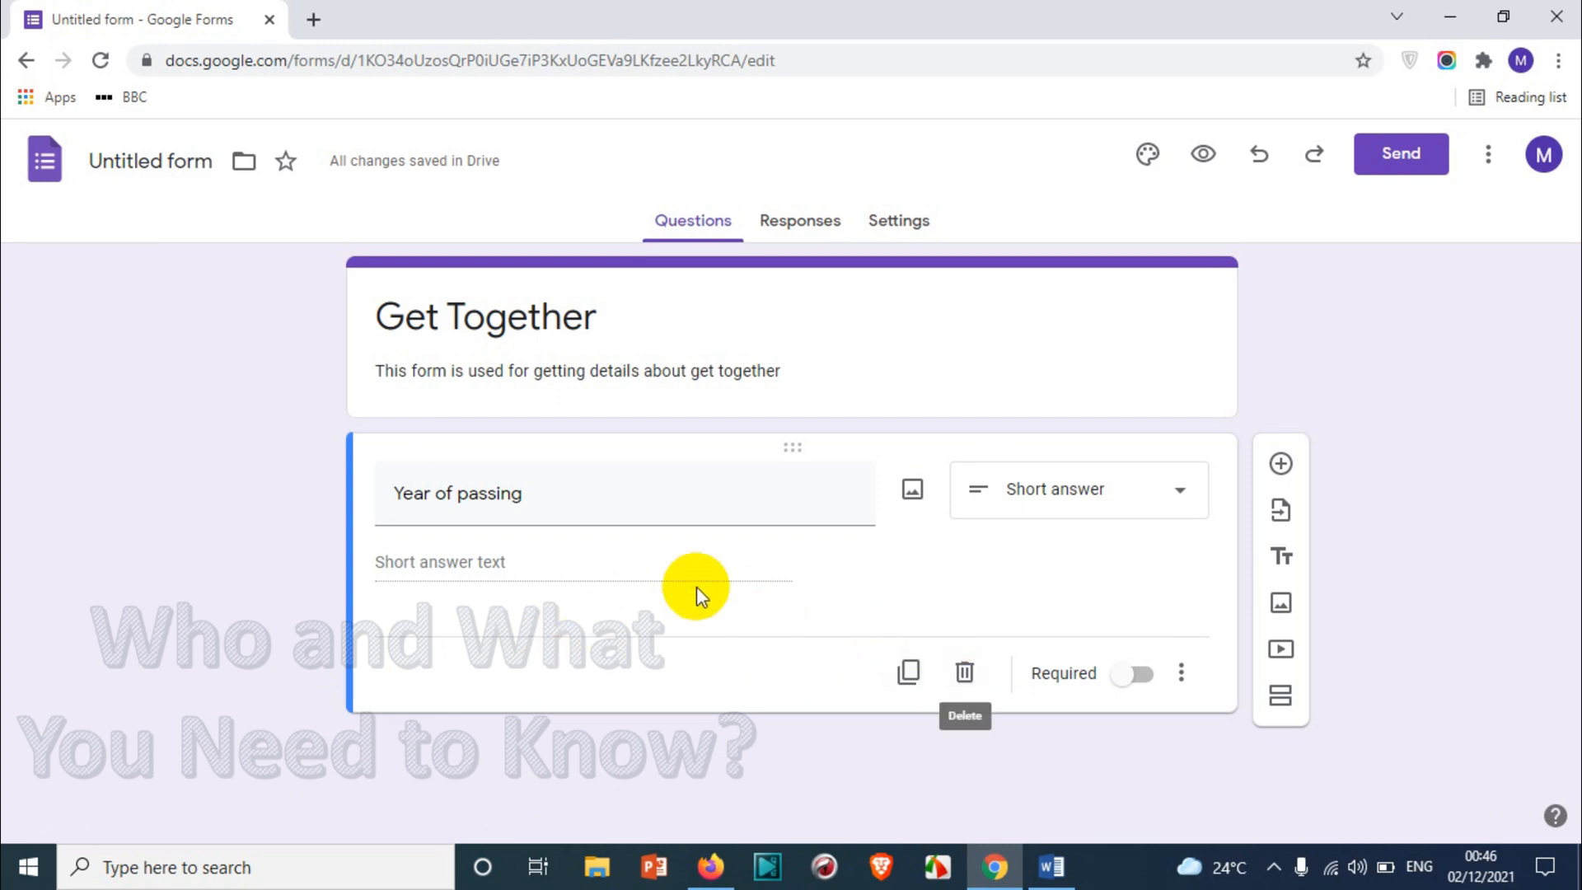
Dismiss the image insertion dialog and bring up the question type list.
{"action": "left_click", "coordinate": [912, 490]}
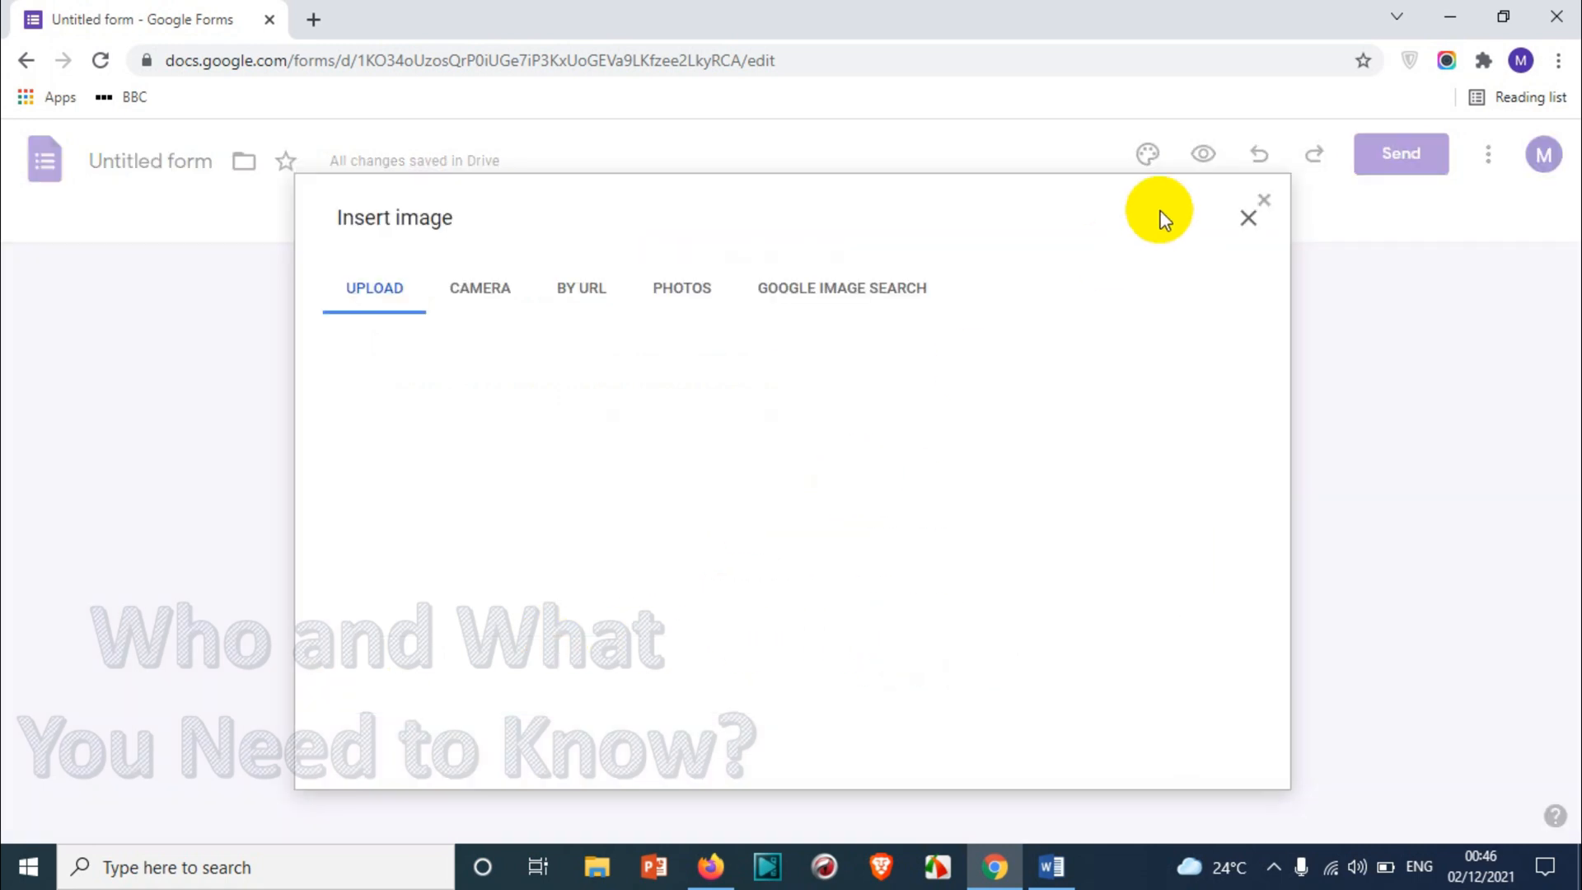
{"action": "left_click", "coordinate": [1250, 218]}
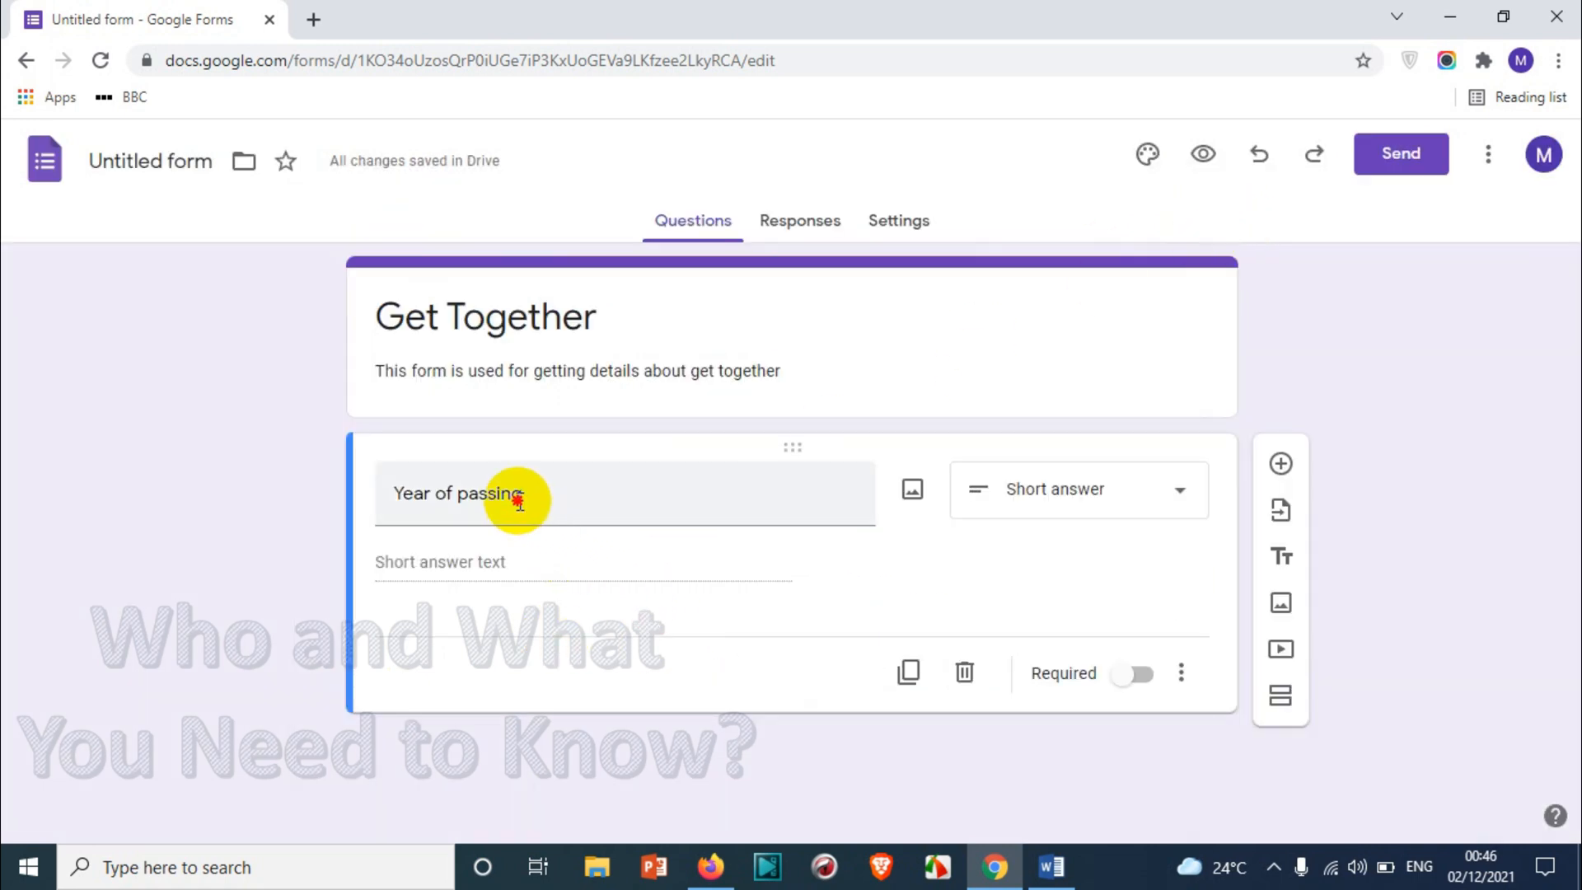
{"action": "mouse_move", "coordinate": [451, 548]}
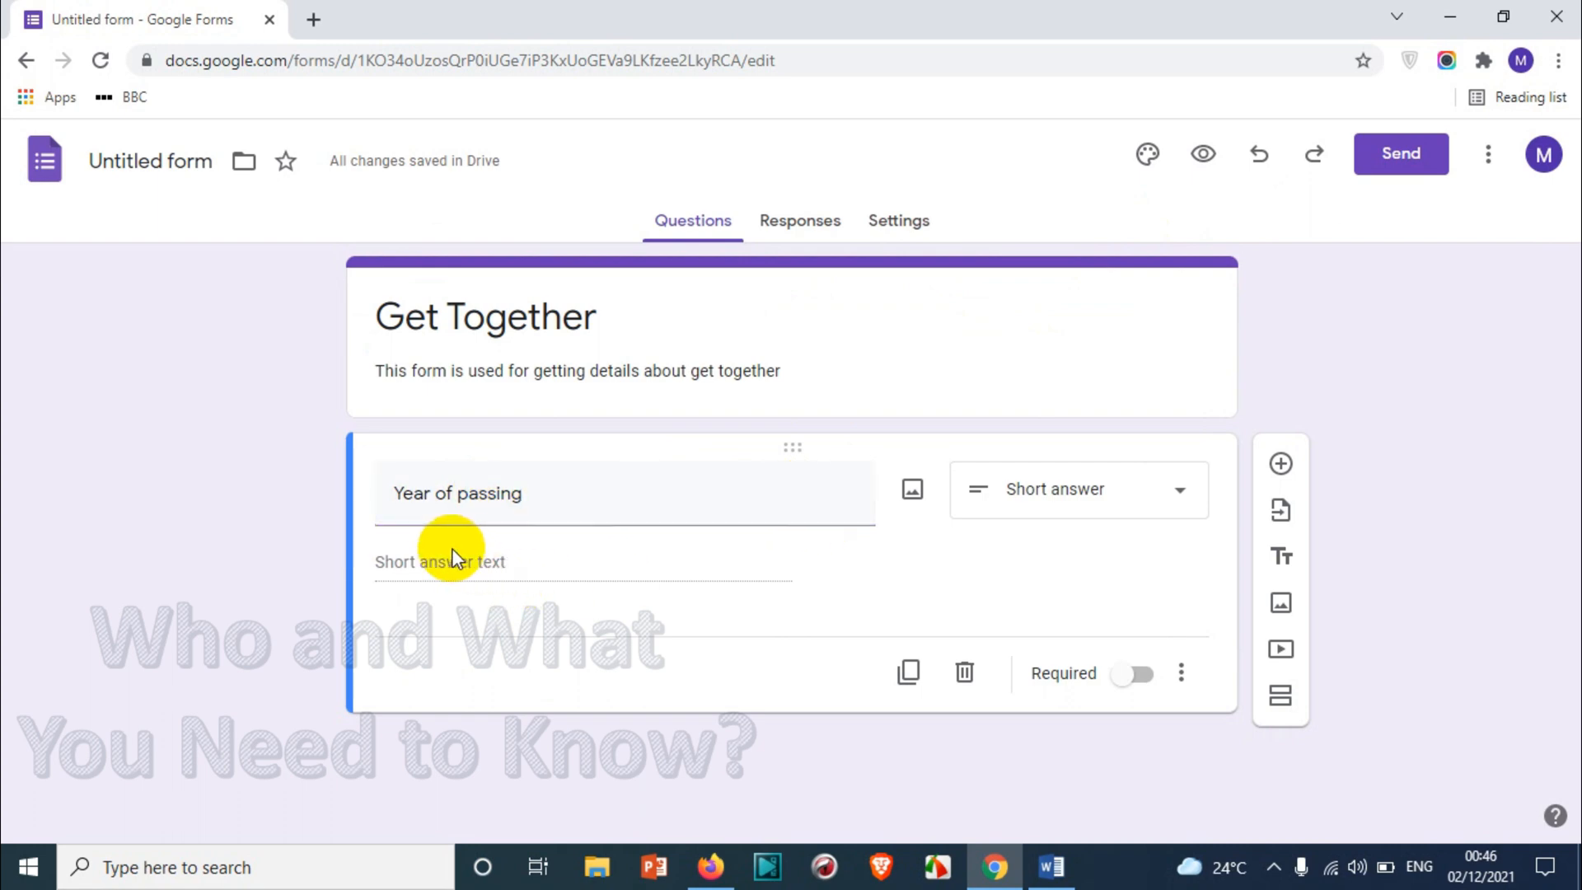
{"action": "left_click", "coordinate": [1078, 488]}
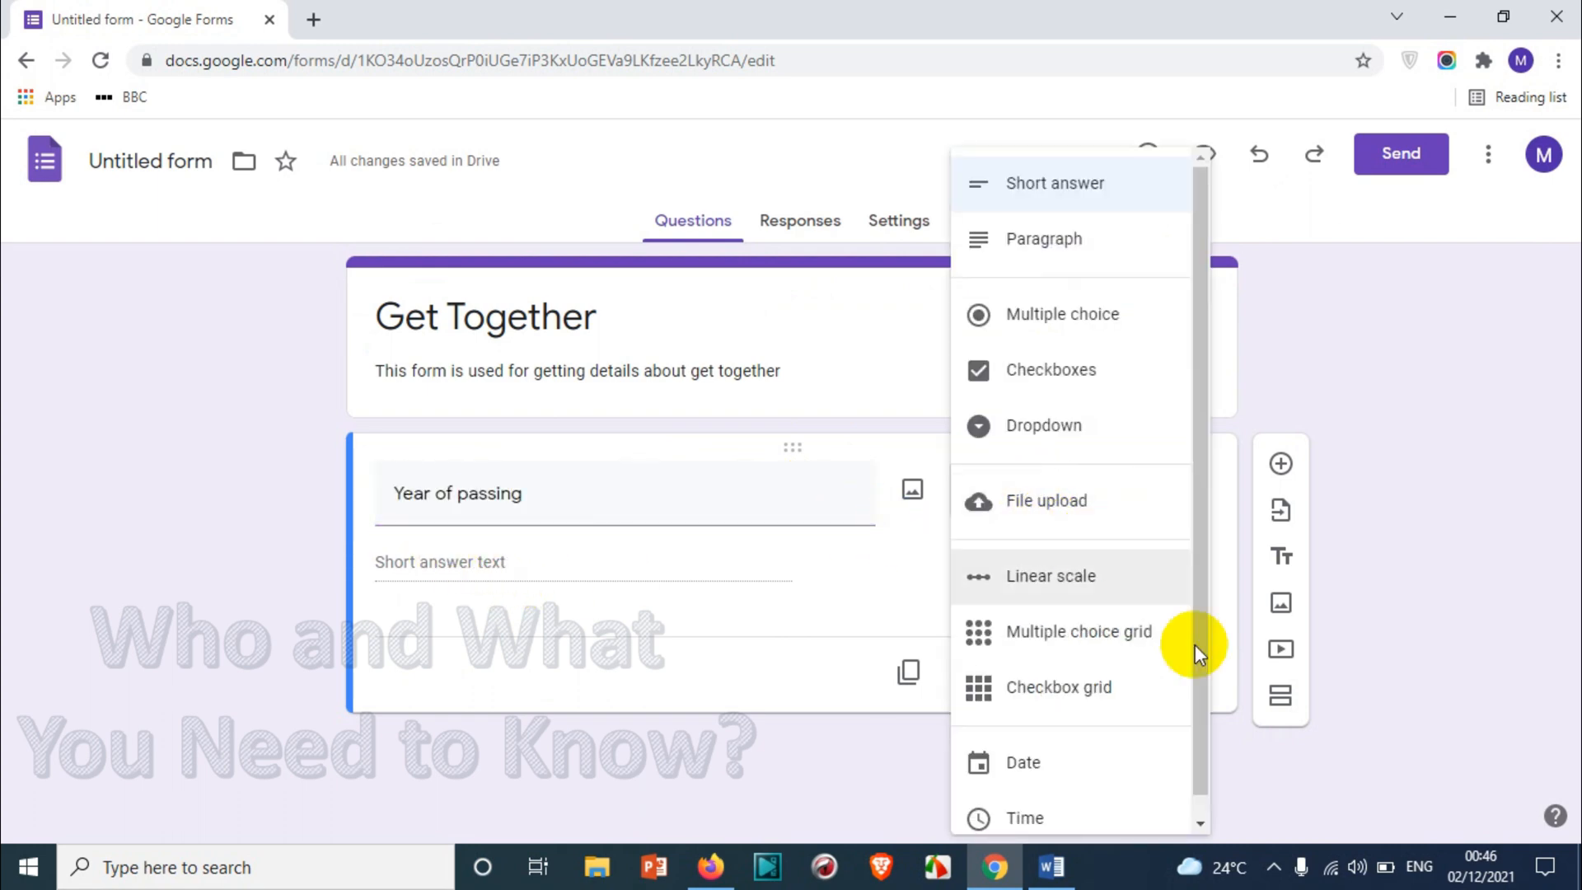
Make Year of passing a checkbox question with options 2010, 2011, 2012 and Other.
{"action": "left_click", "coordinate": [1050, 369]}
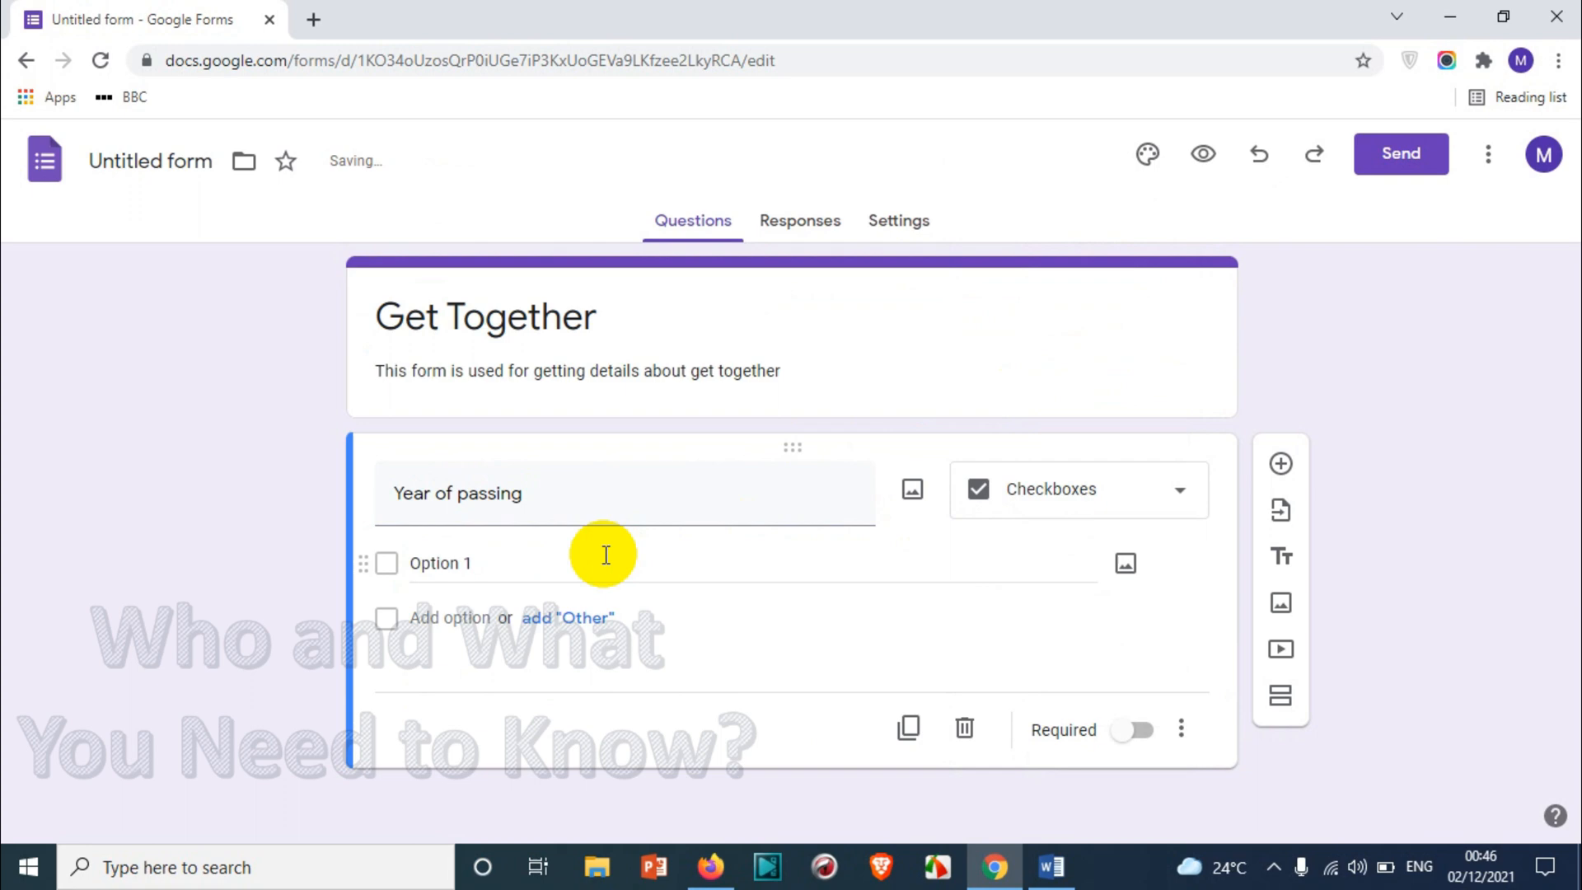
{"action": "left_click", "coordinate": [454, 563]}
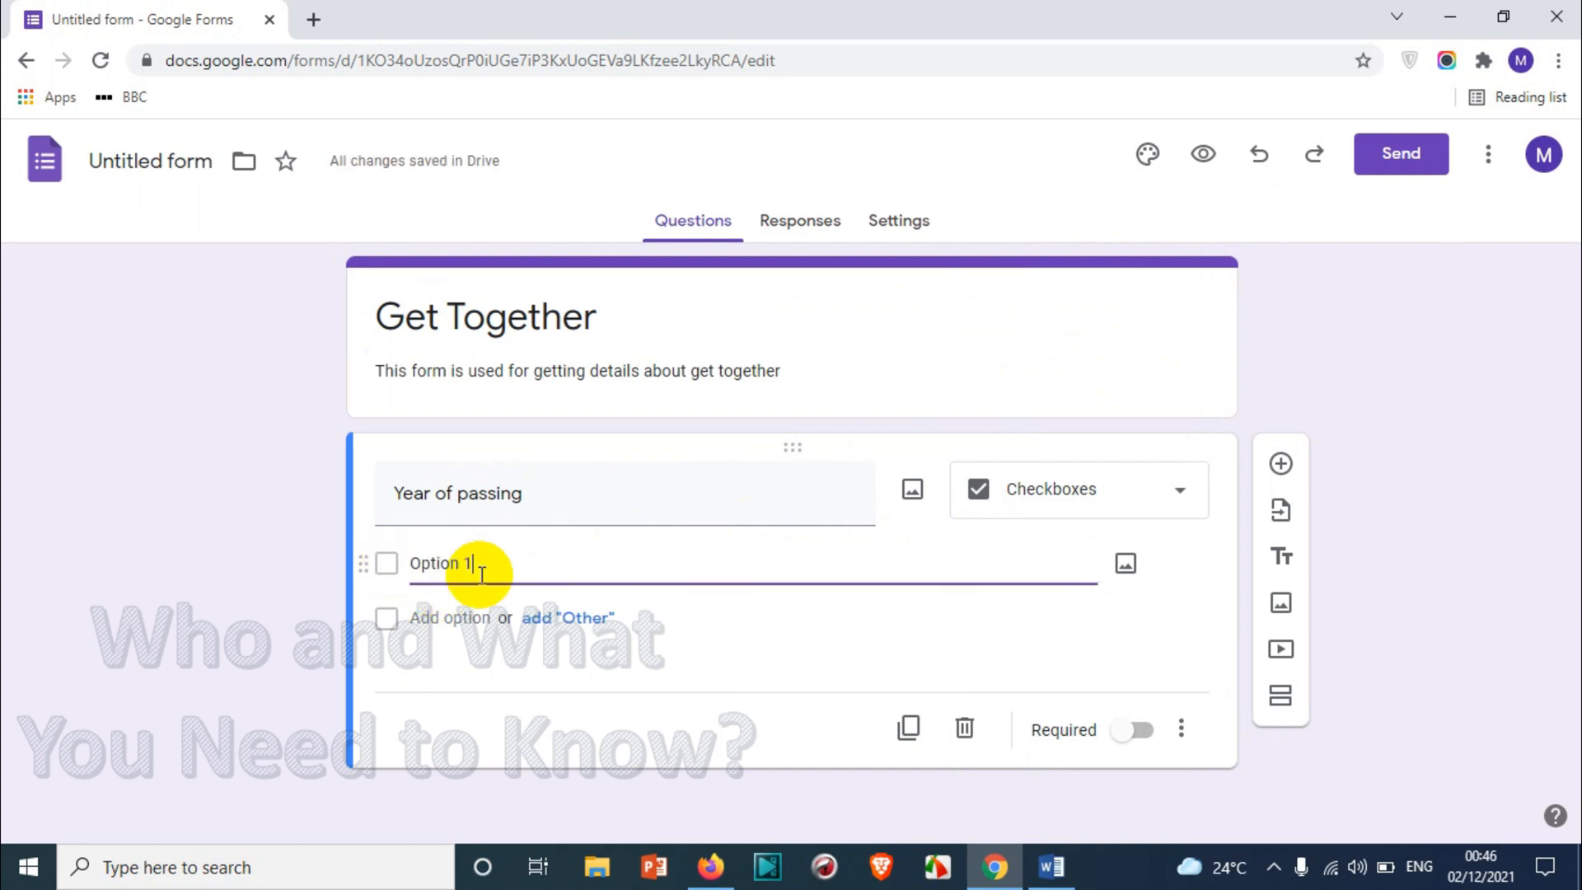
{"action": "type", "text": "2010"}
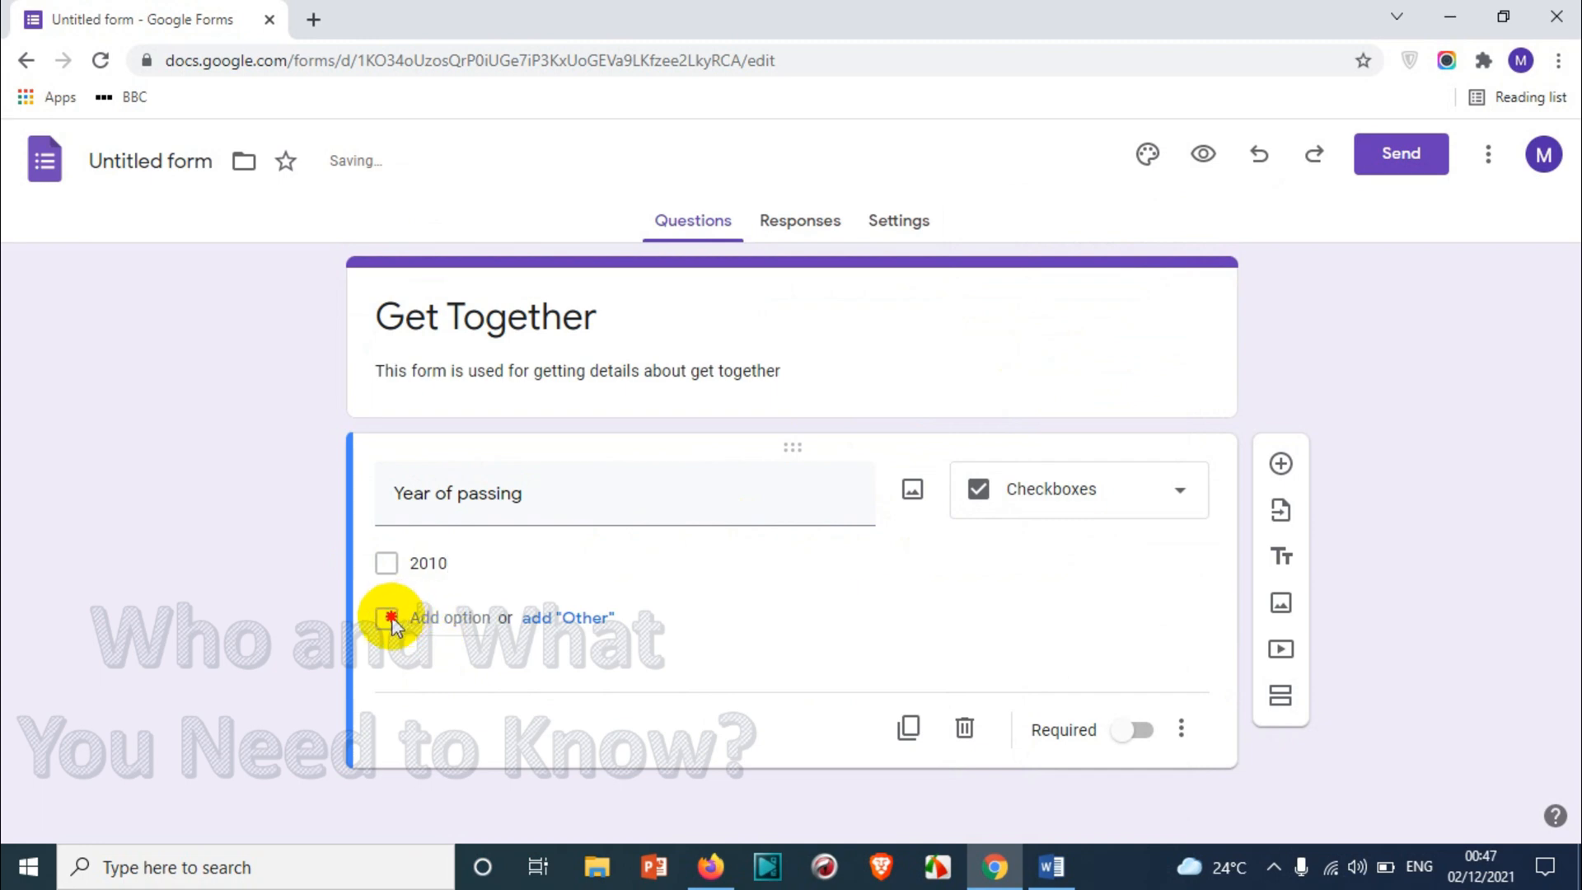
{"action": "left_click", "coordinate": [450, 616]}
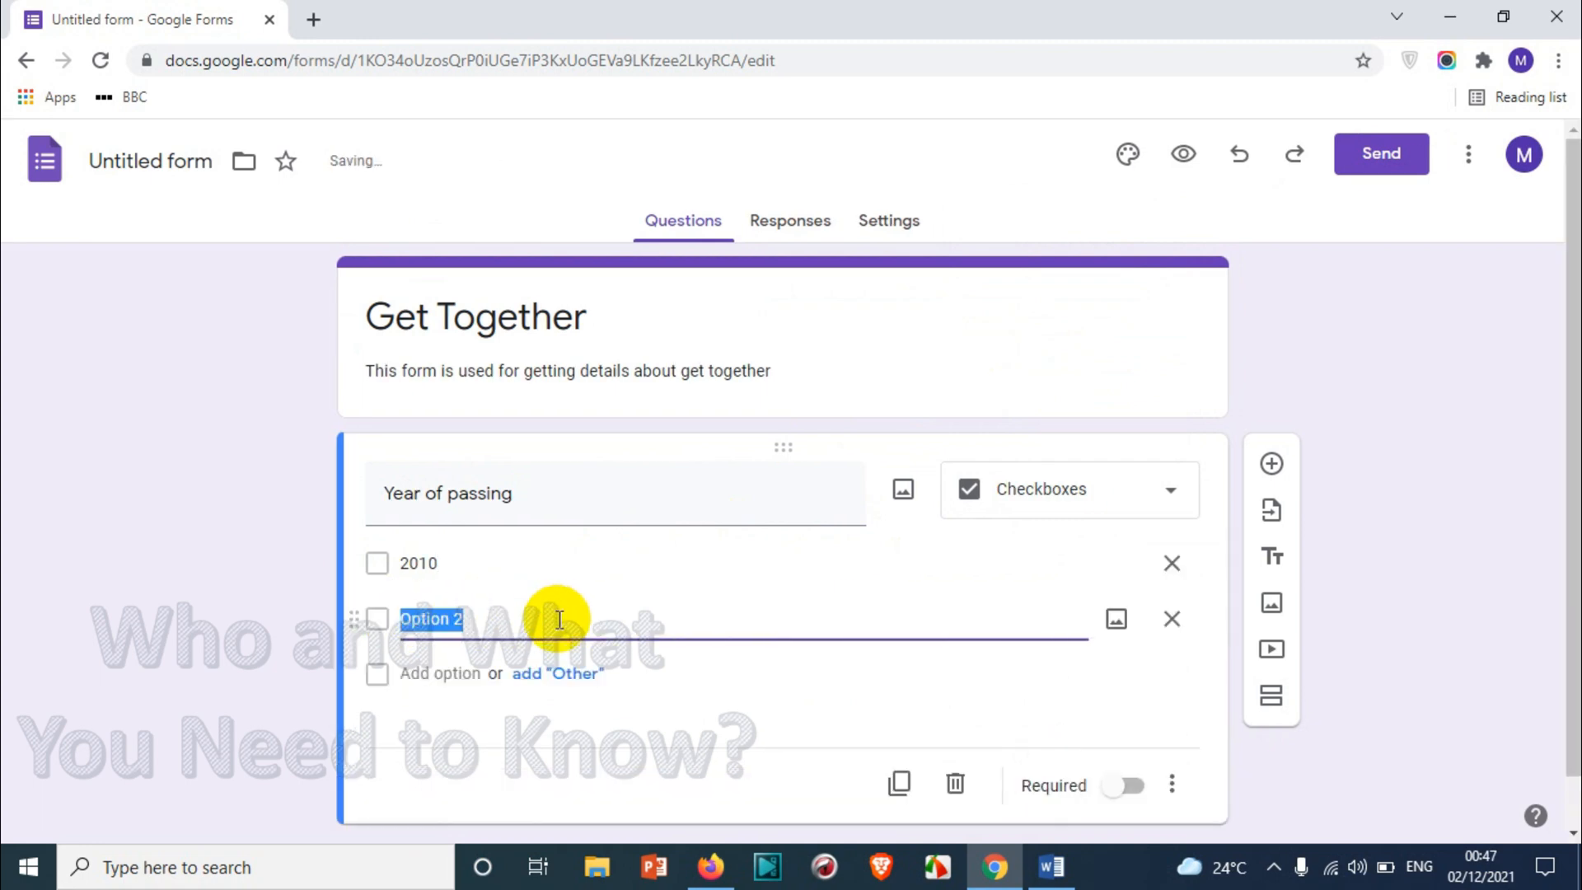
{"action": "type", "text": "2011"}
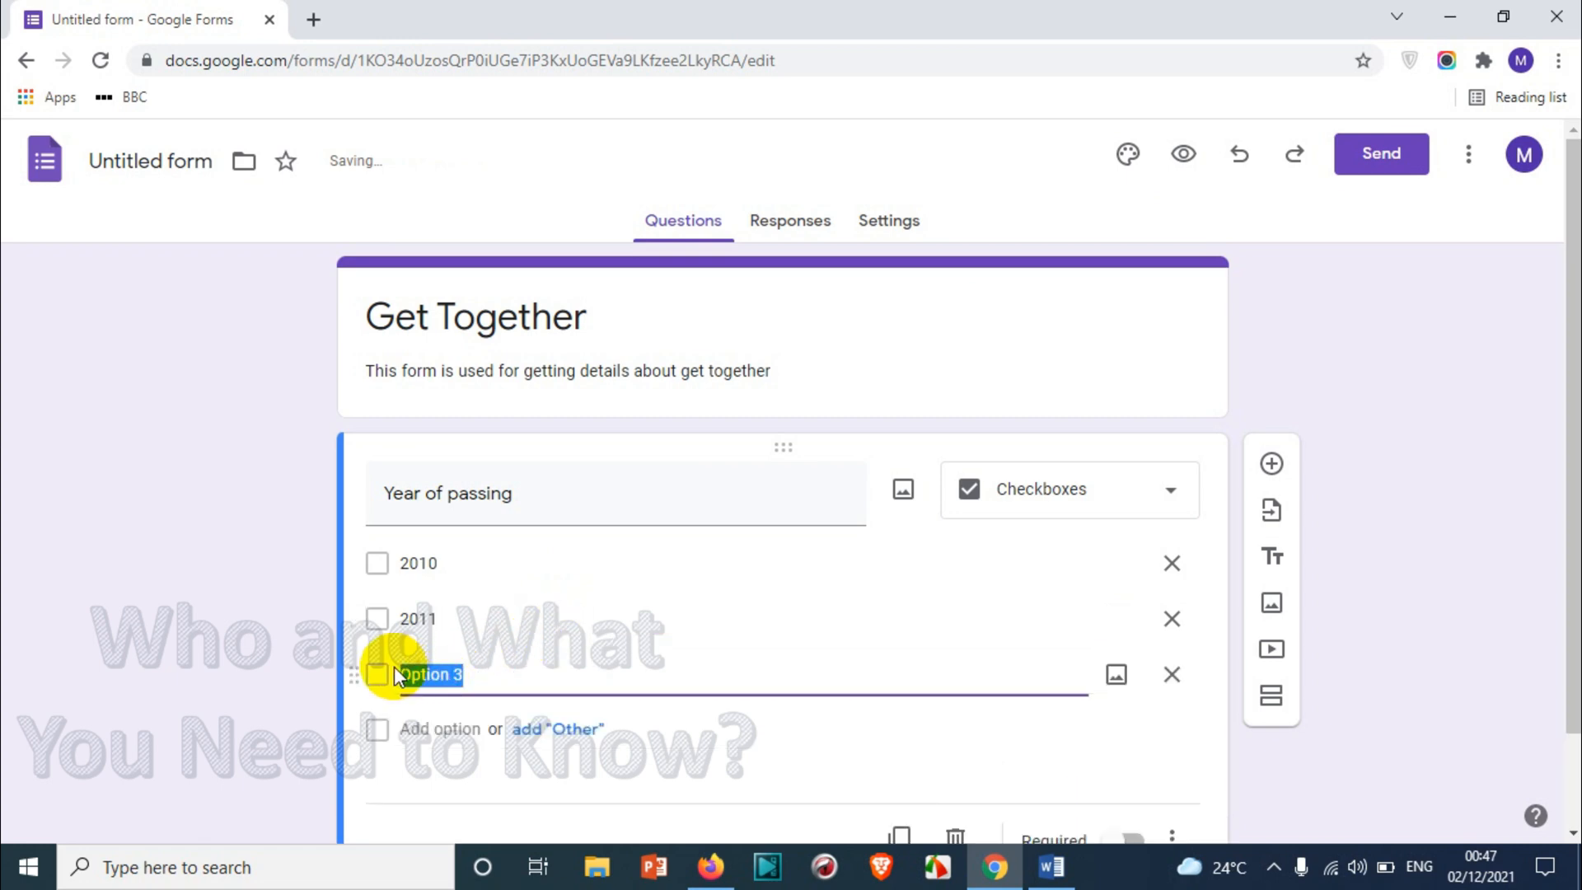
{"action": "type", "text": "2012"}
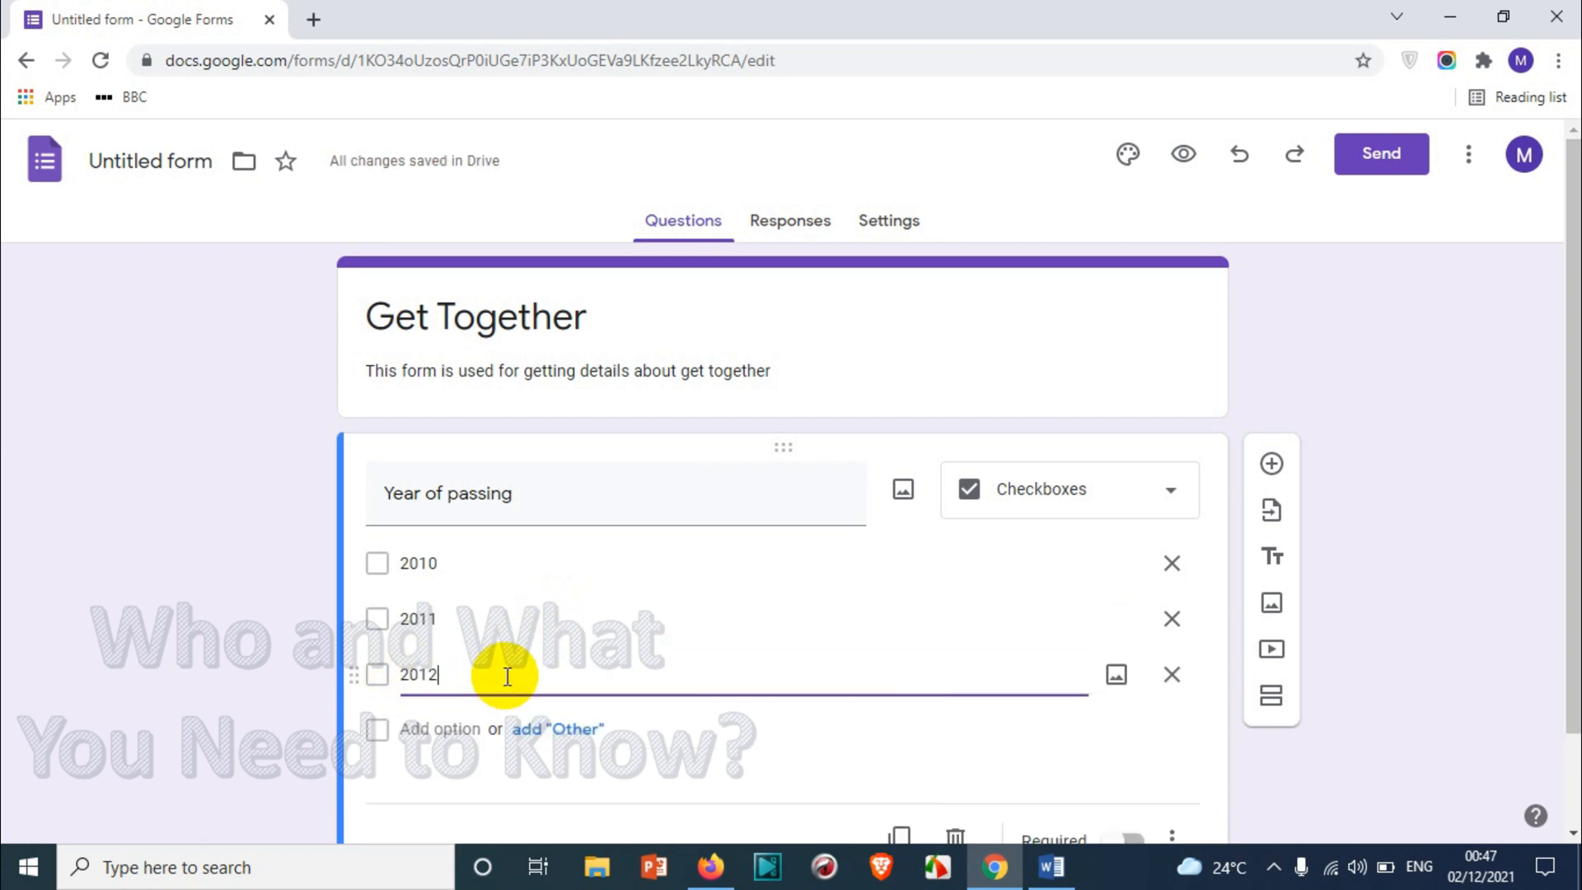
{"action": "scroll", "scroll_direction": "down", "scroll_amount": 3}
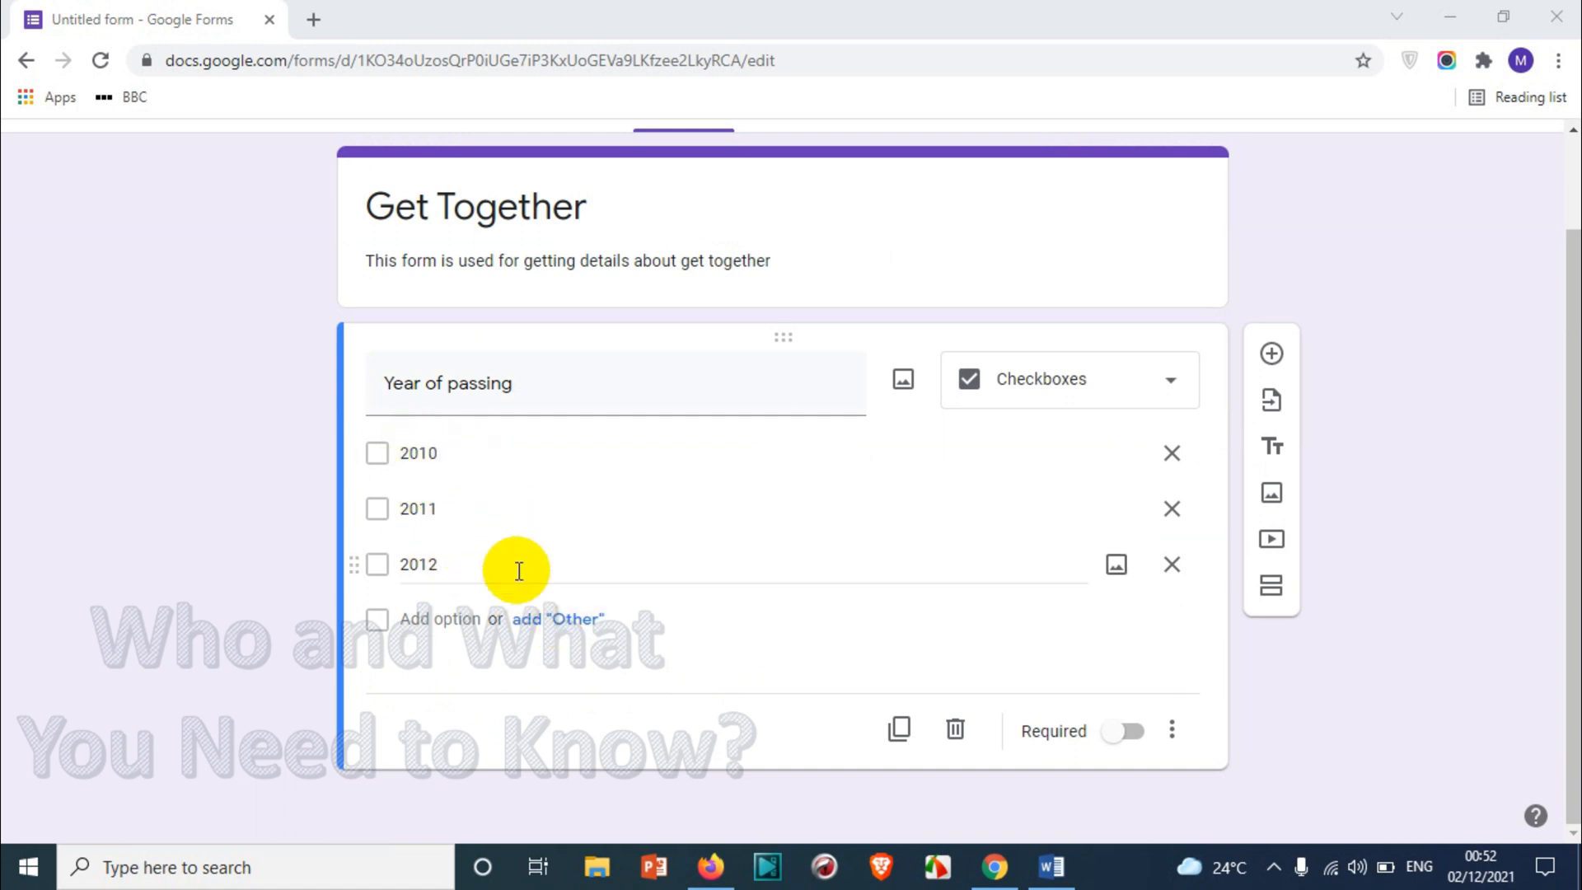
{"action": "left_click", "coordinate": [555, 618]}
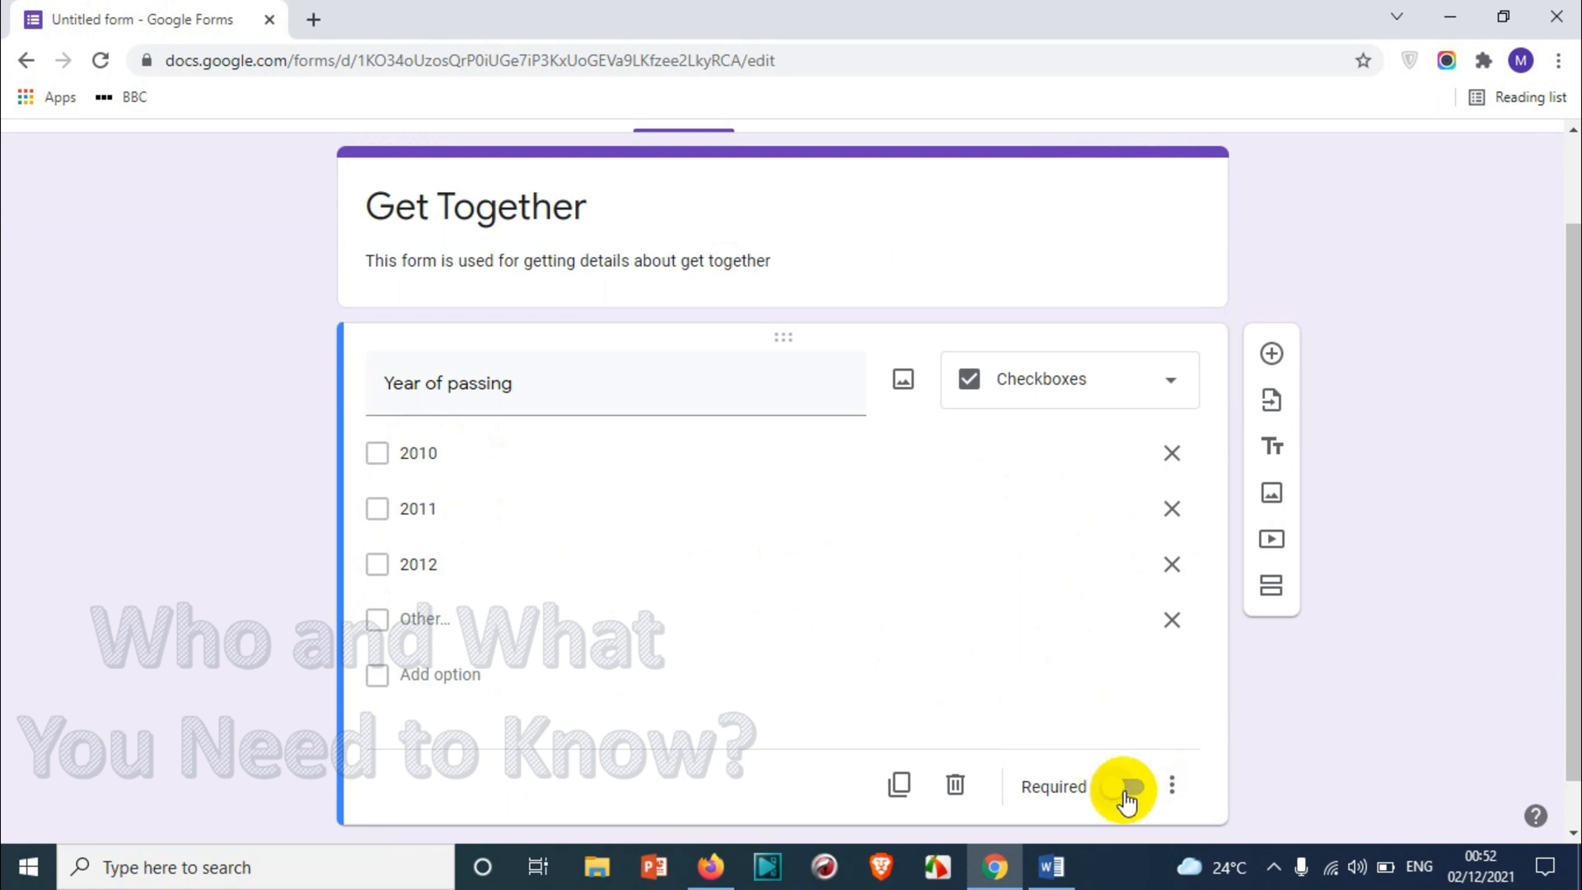
Mark the Year of passing question as required.
{"action": "left_click", "coordinate": [1122, 788]}
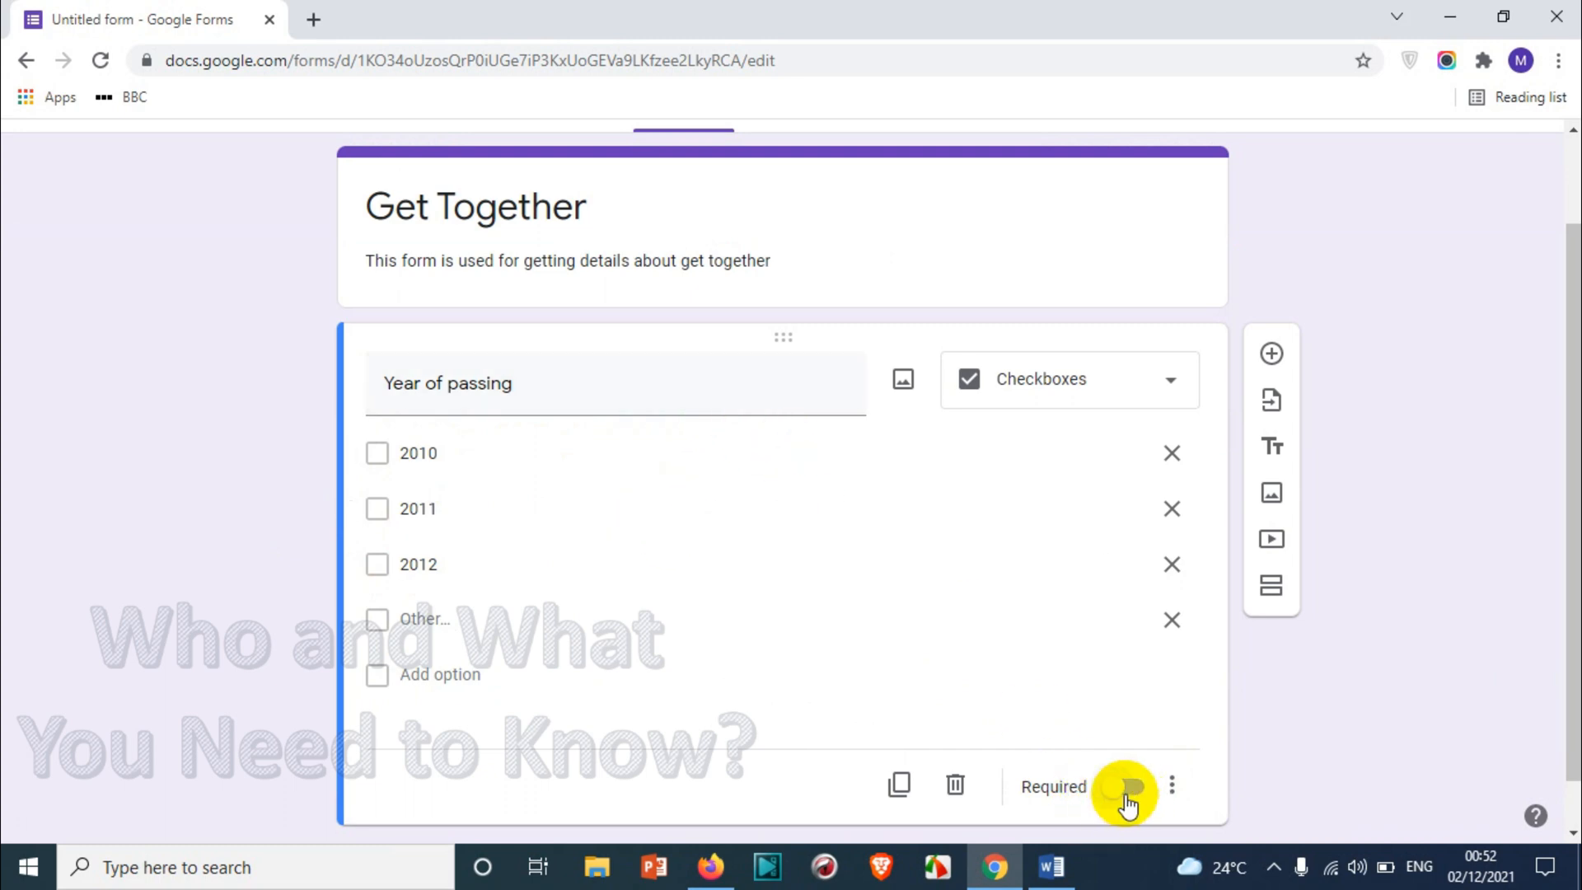
{"action": "left_click", "coordinate": [1126, 786]}
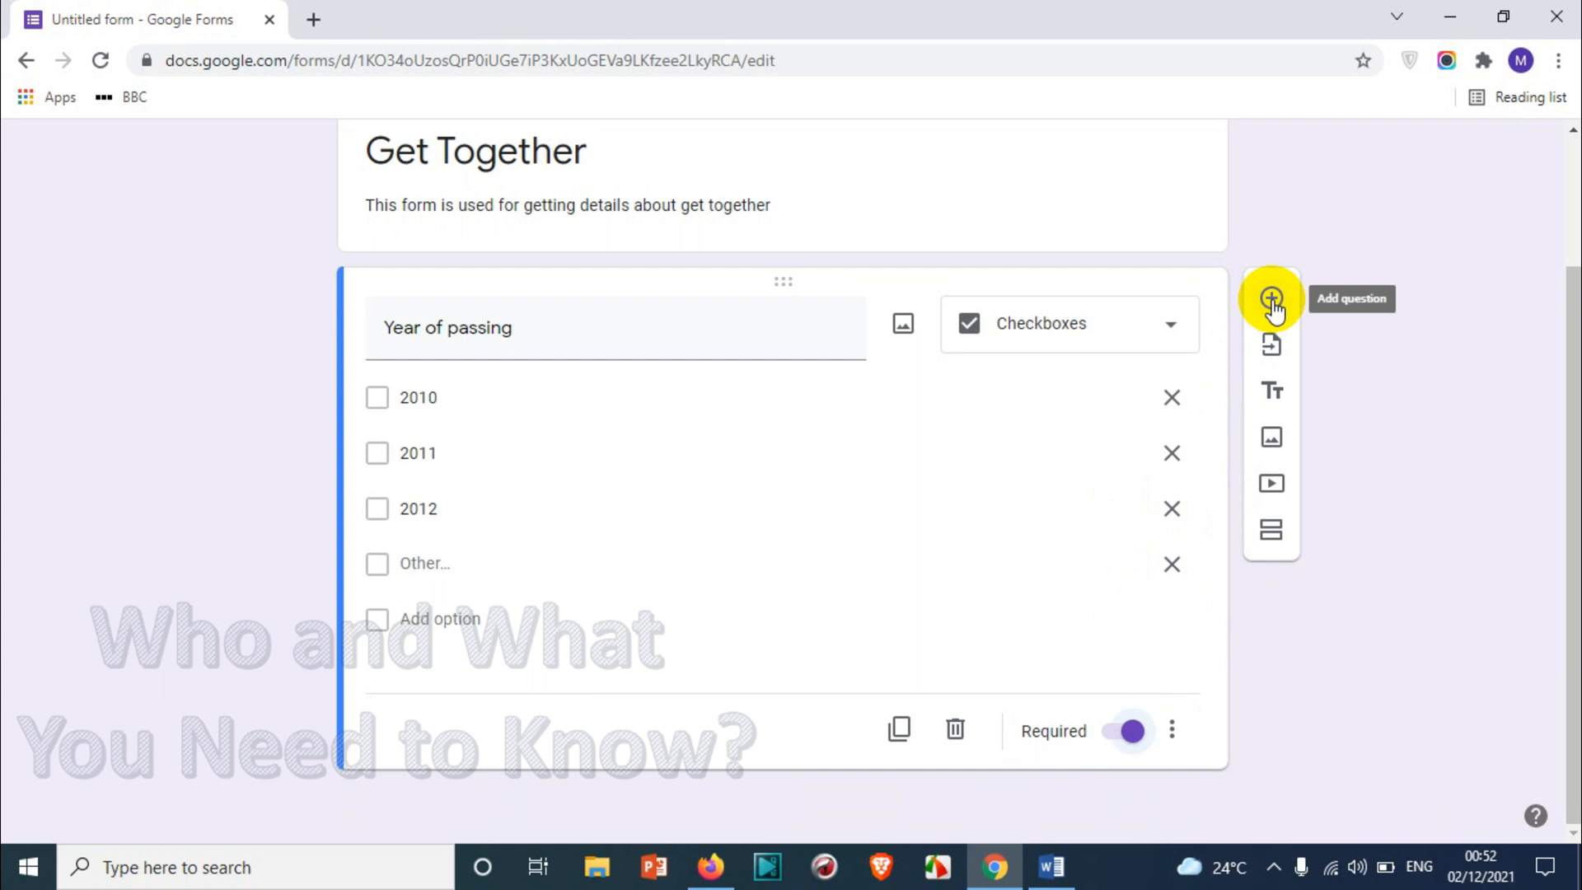
Add a second question titled 'Preferred Month for Get Together'.
{"action": "left_click", "coordinate": [1271, 298]}
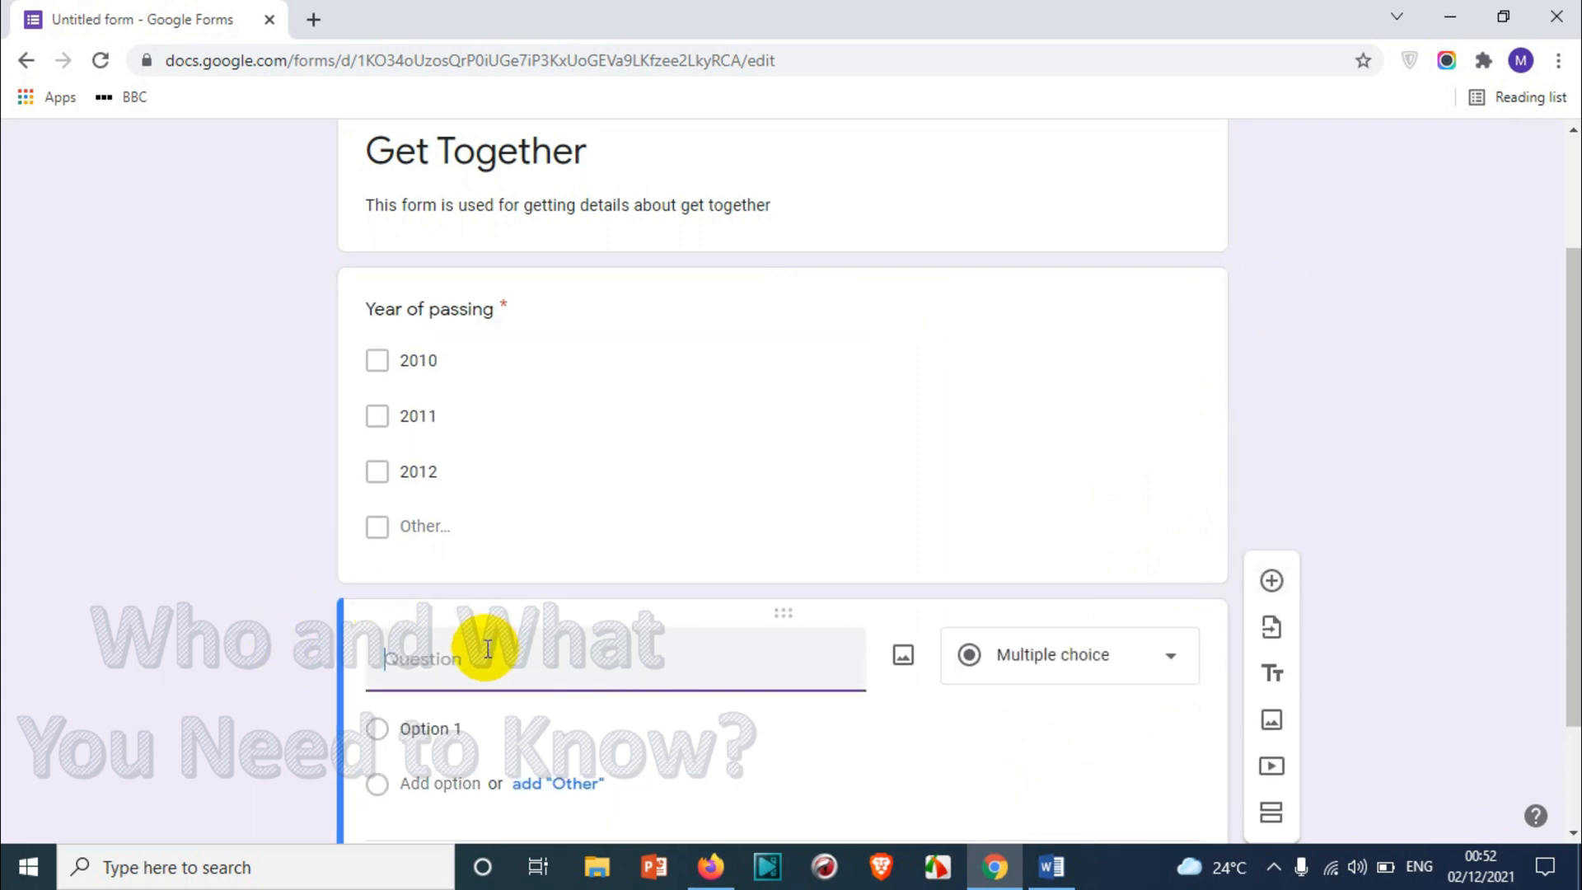
{"action": "mouse_move", "coordinate": [460, 668]}
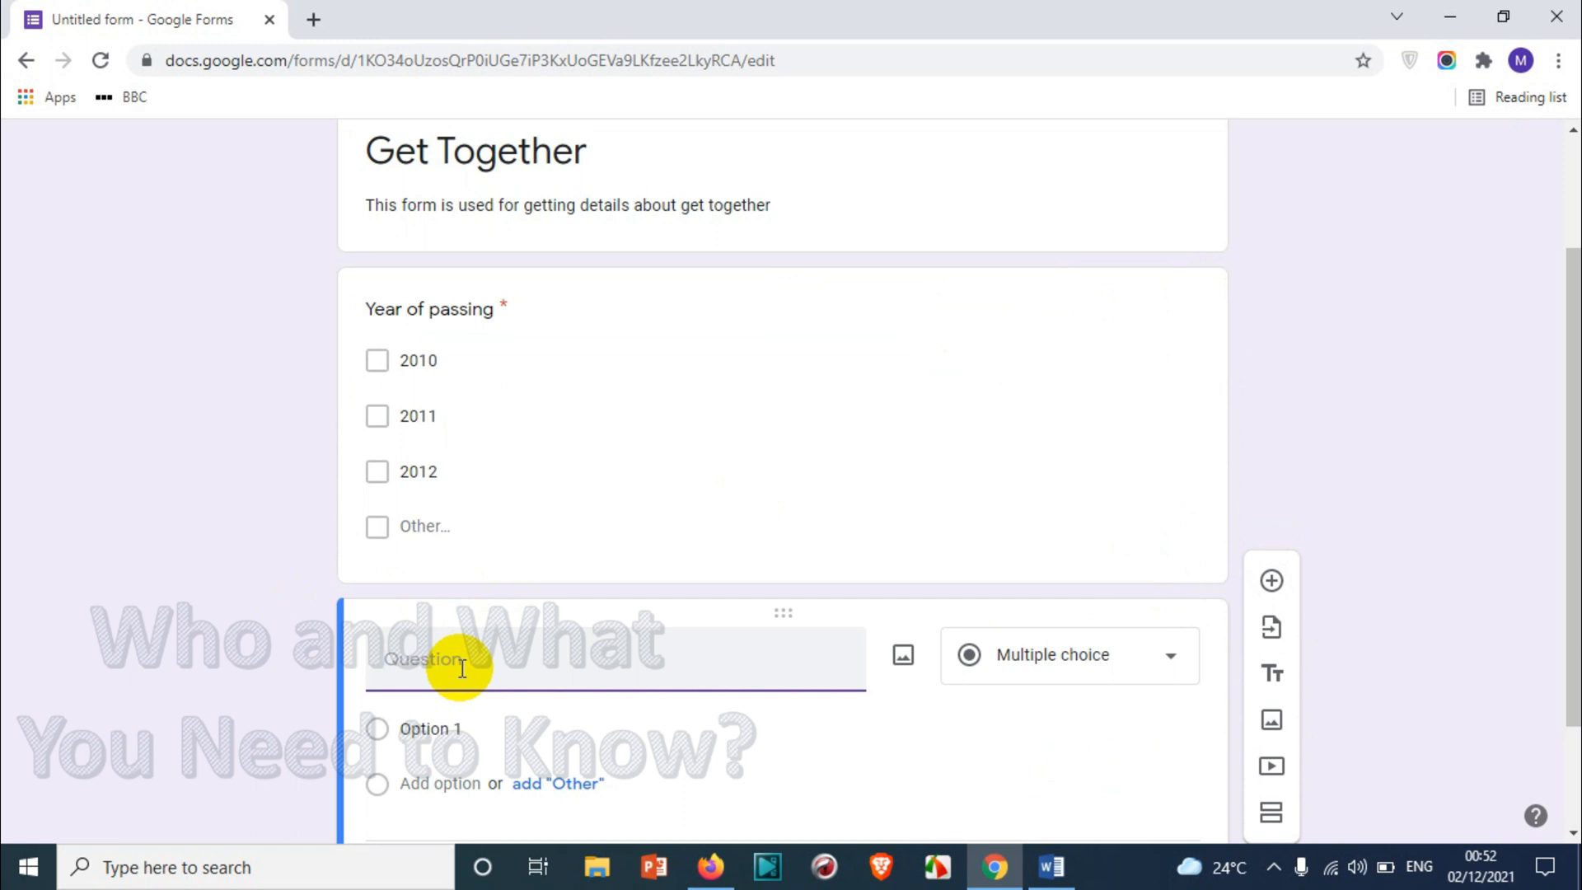
{"action": "type", "text": "Pred"}
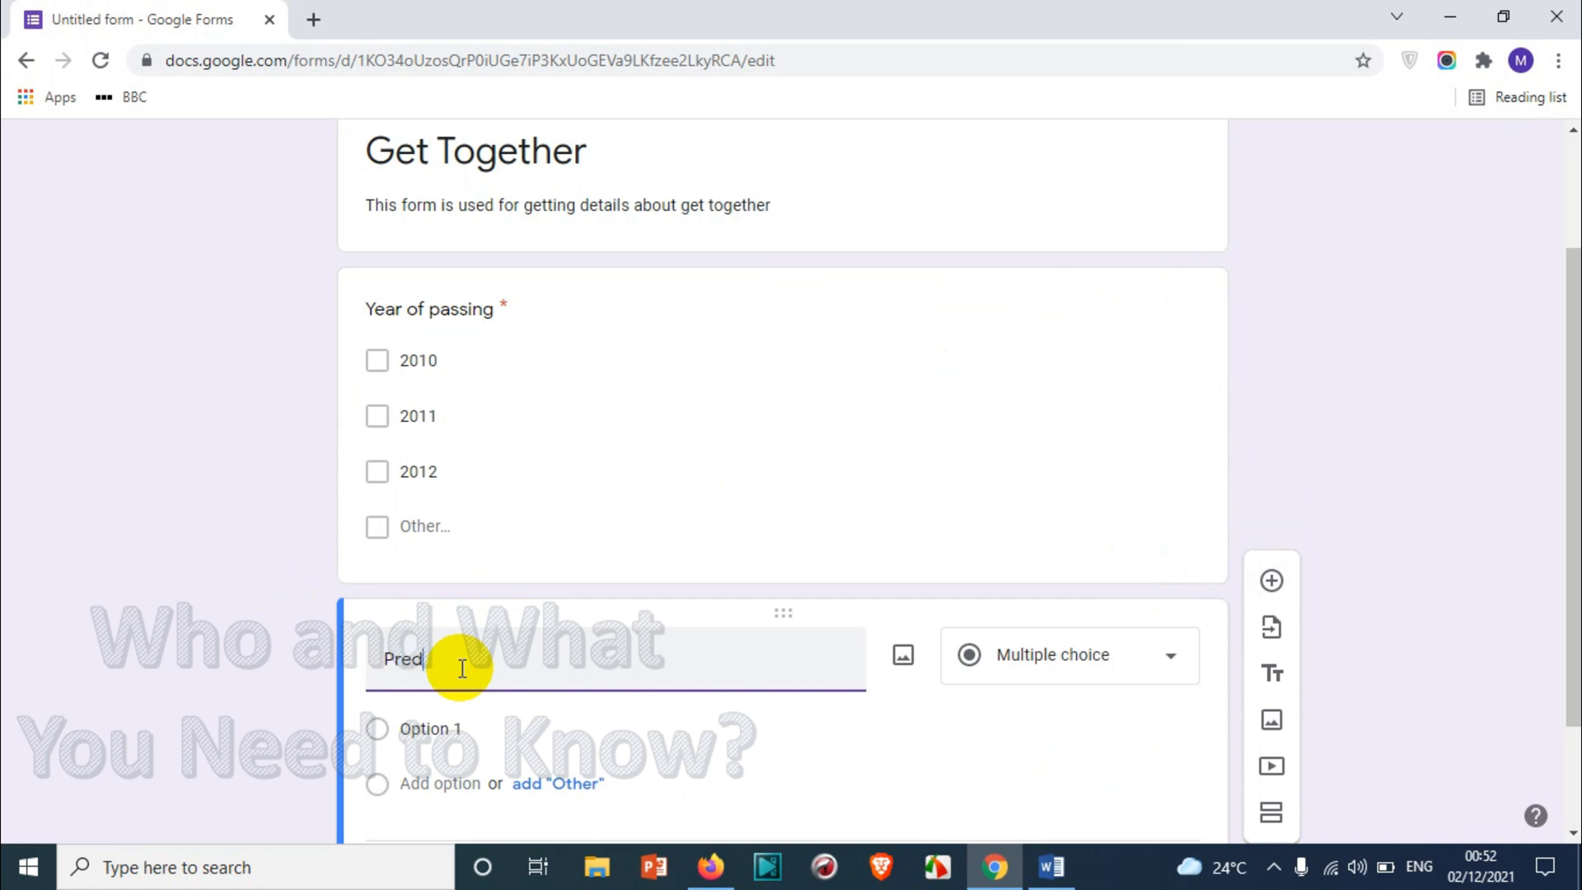
{"action": "type", "text": "Preferred M"}
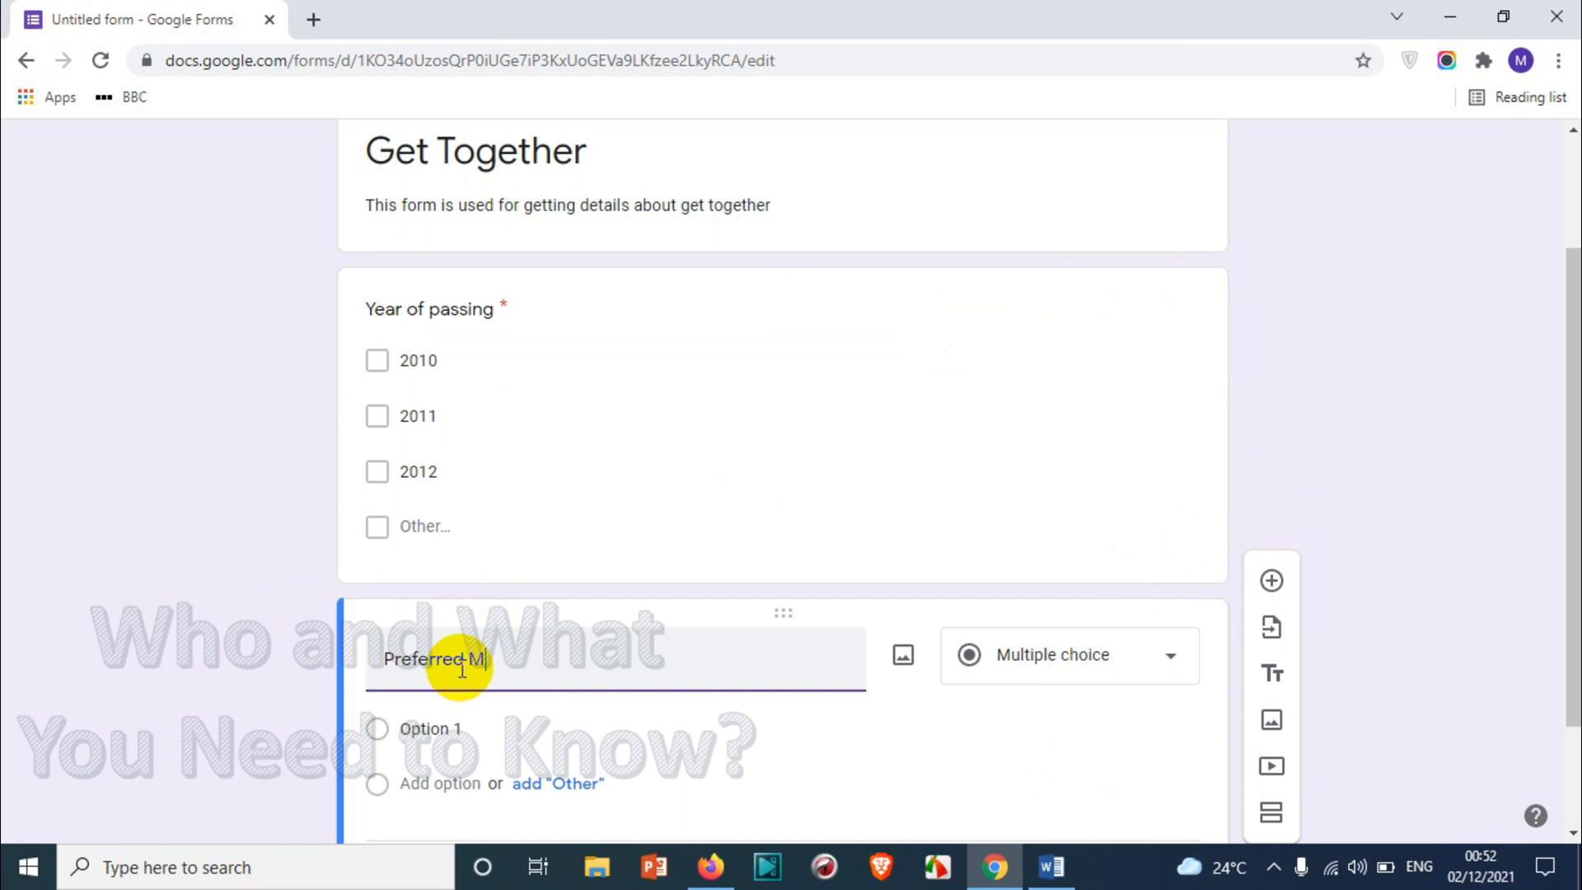
{"action": "type", "text": "onth"}
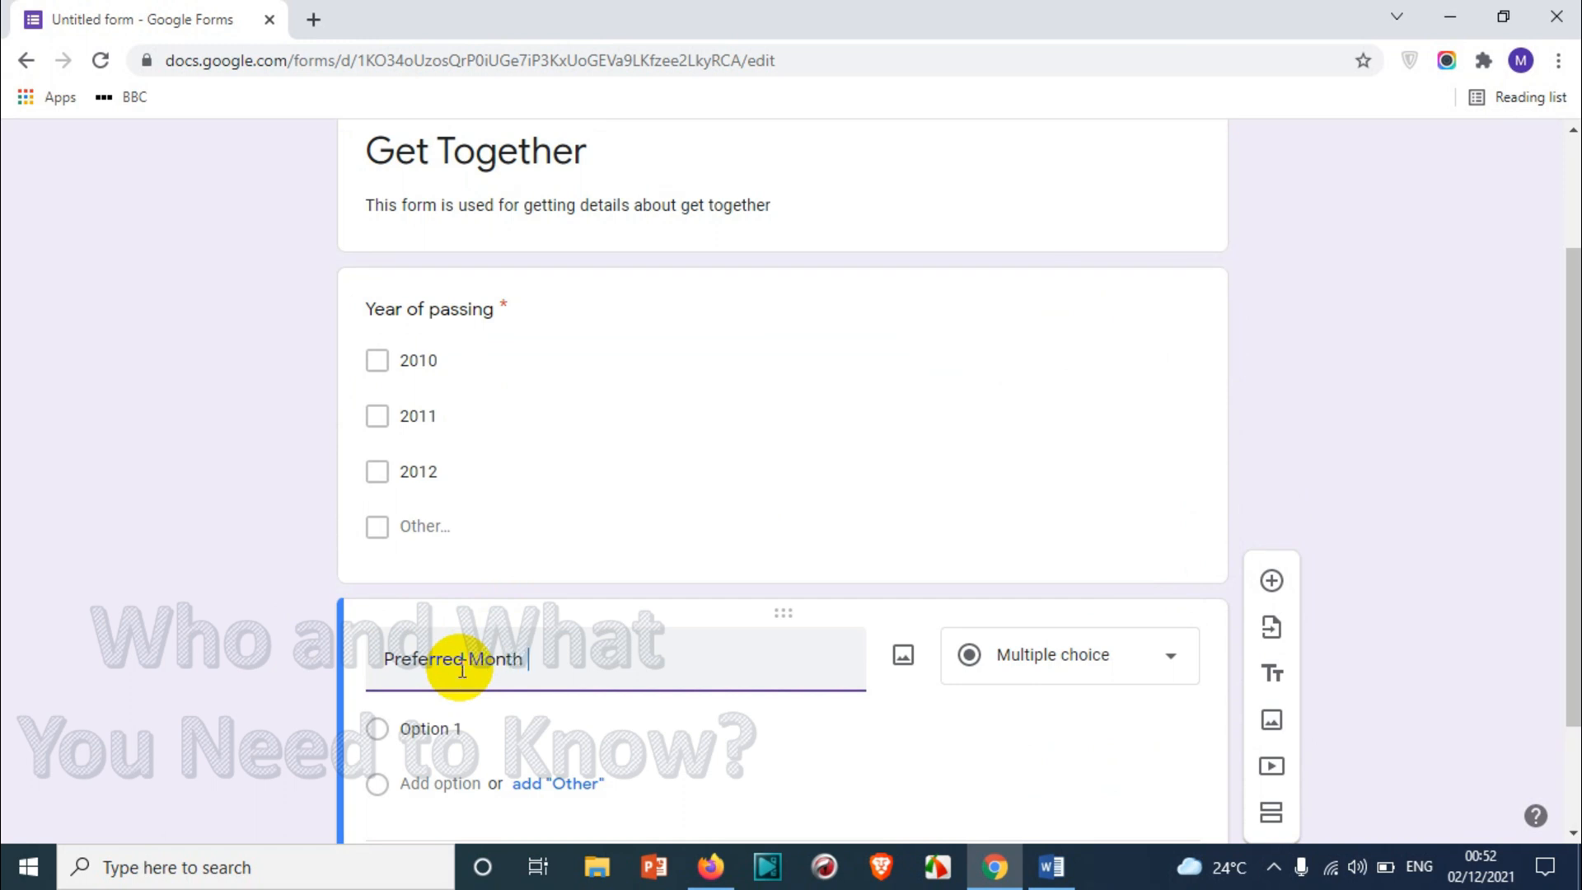
{"action": "type", "text": "fo"}
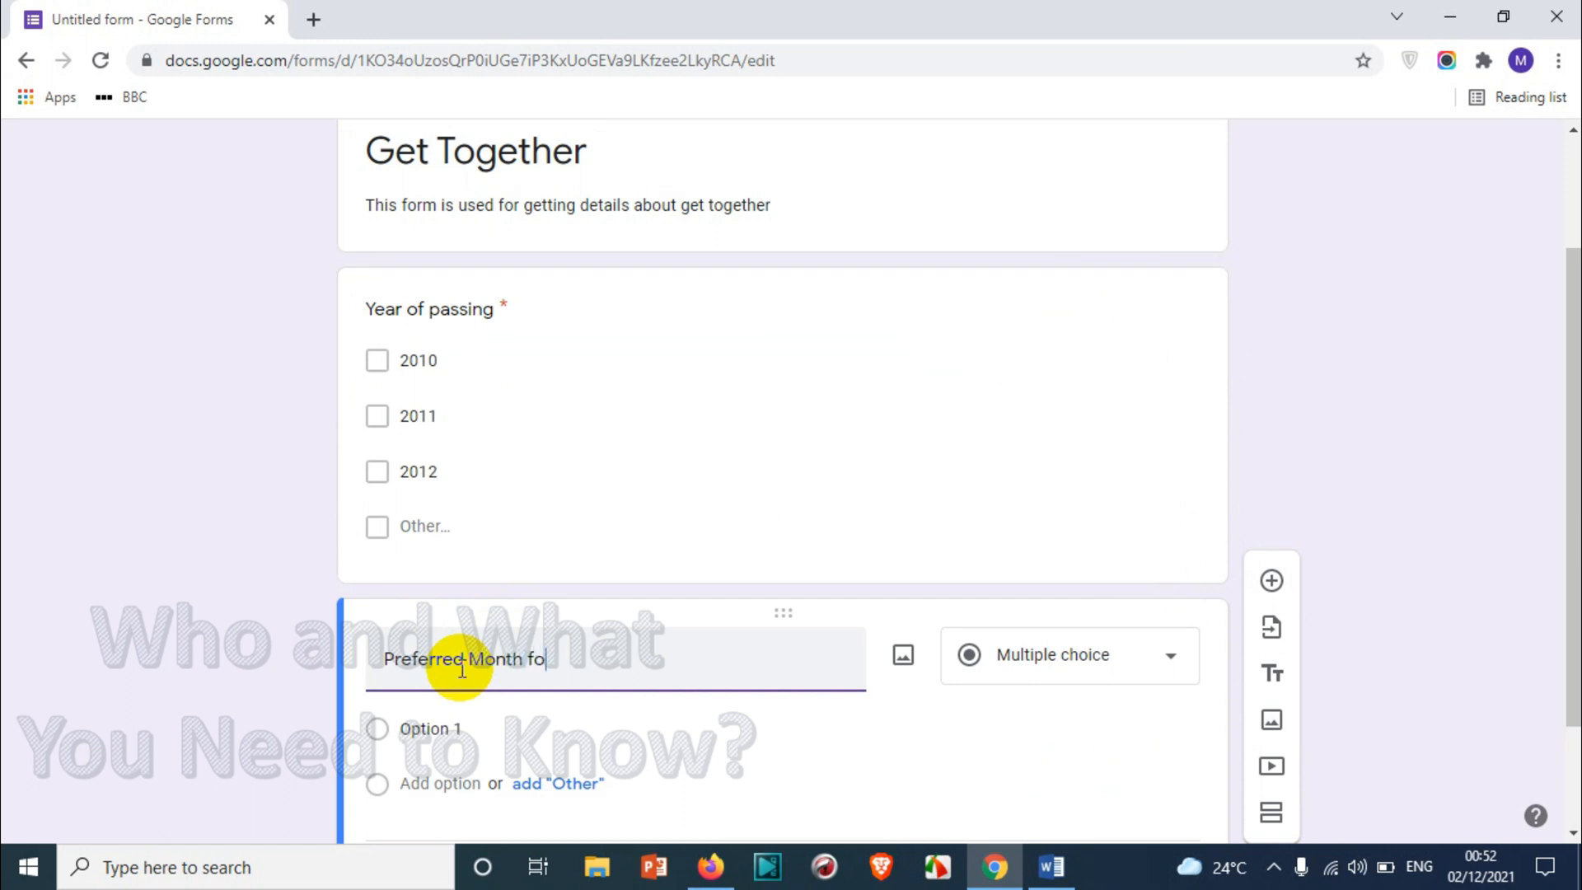
{"action": "type", "text": "G"}
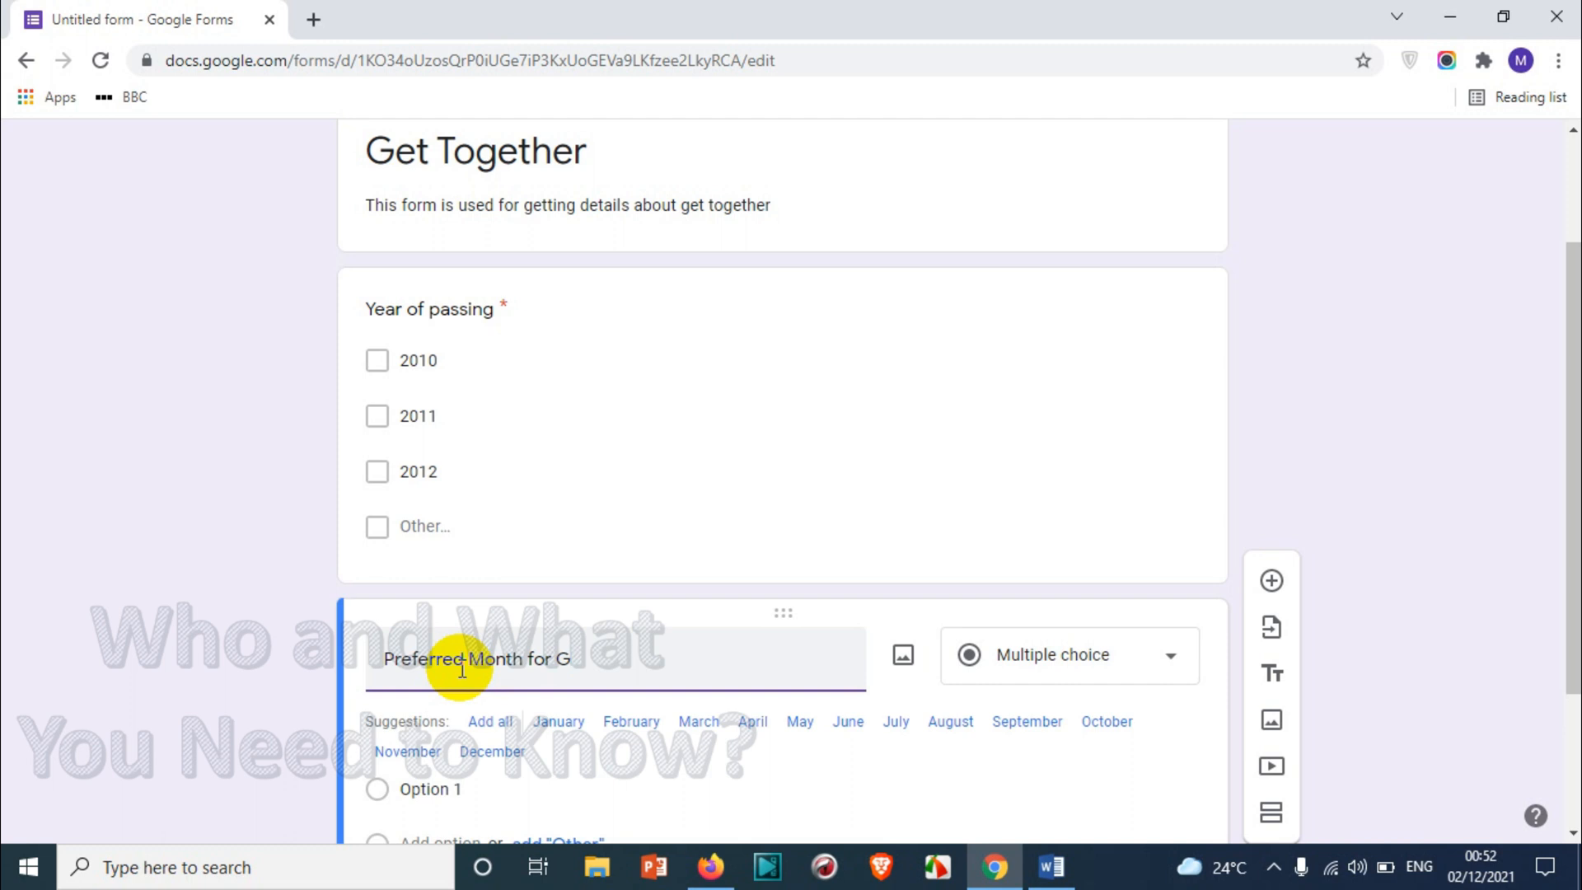
{"action": "type", "text": "et Together"}
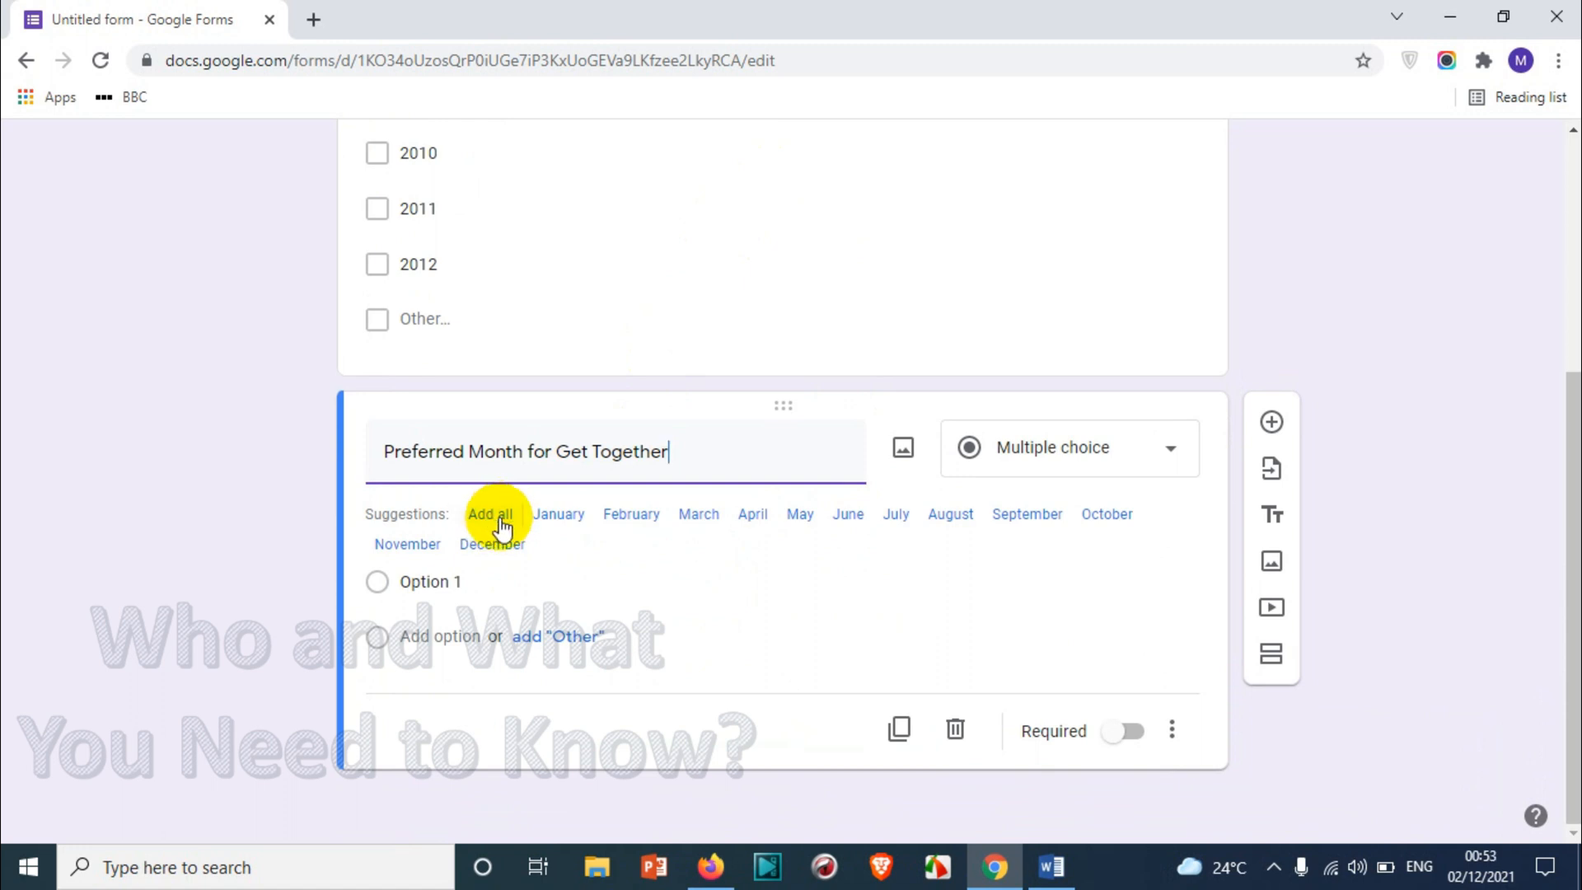
{"action": "mouse_move", "coordinate": [865, 517]}
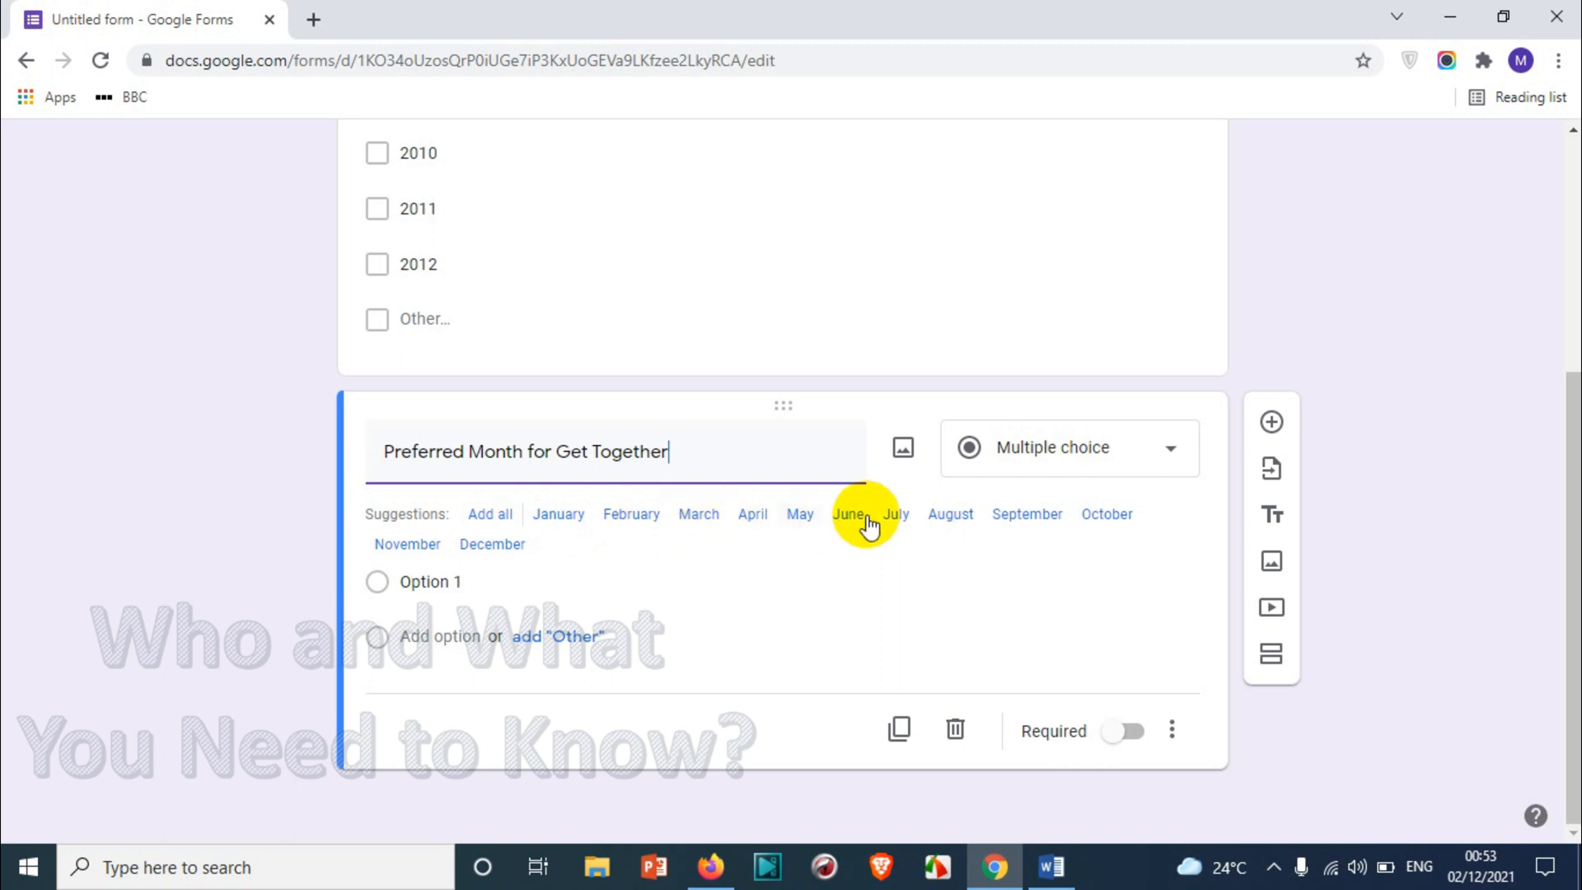
Add all suggested months, January to December, as the question's answer options.
{"action": "left_click", "coordinate": [489, 514]}
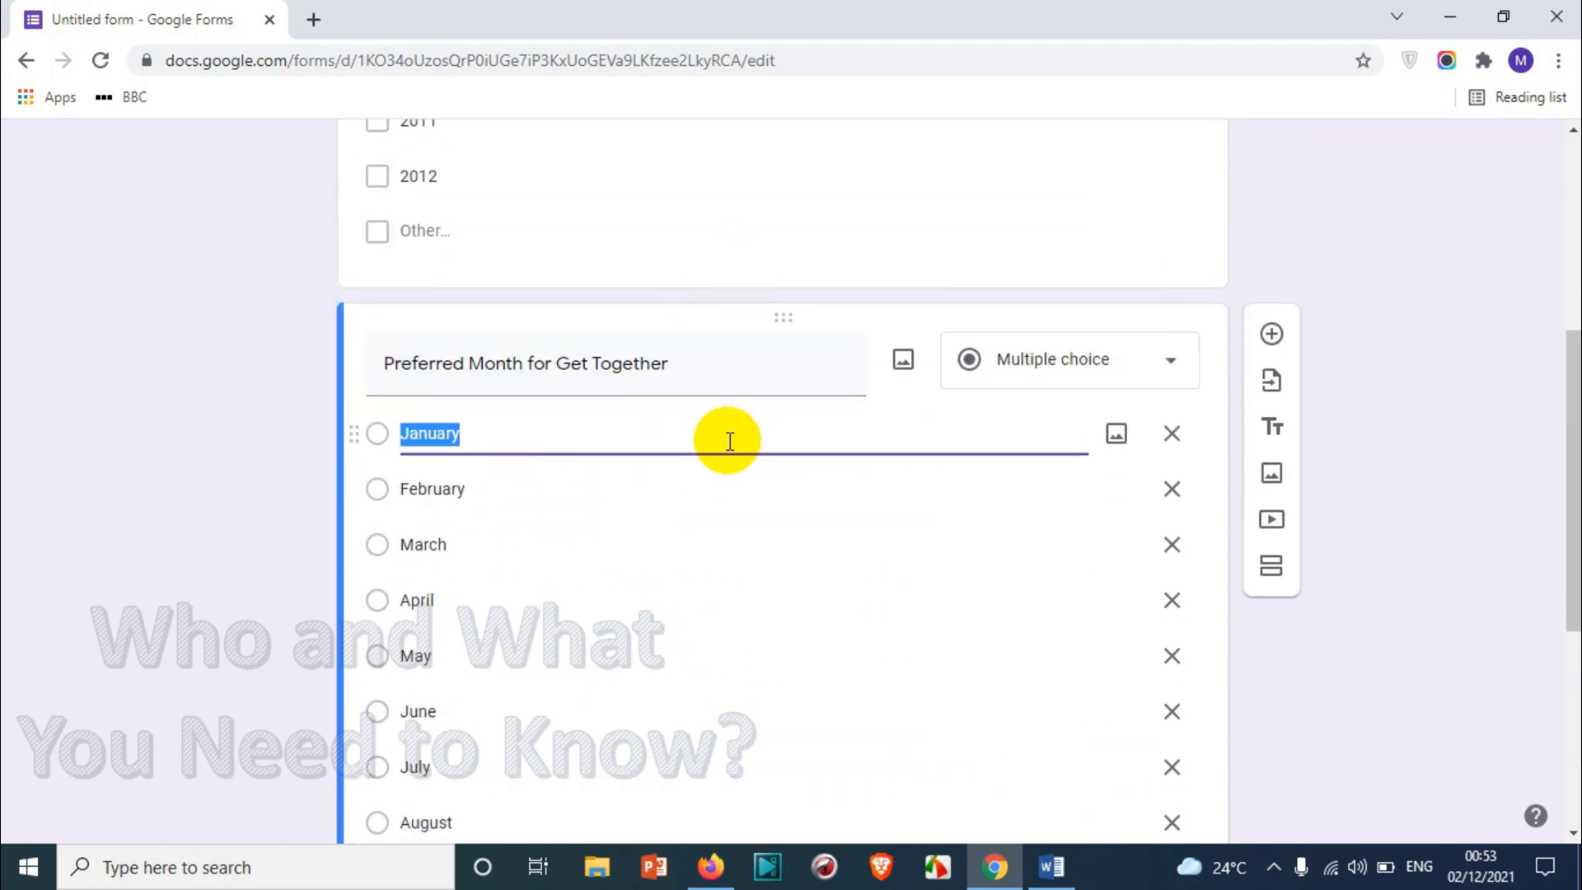
{"action": "scroll", "scroll_direction": "down", "scroll_amount": 3}
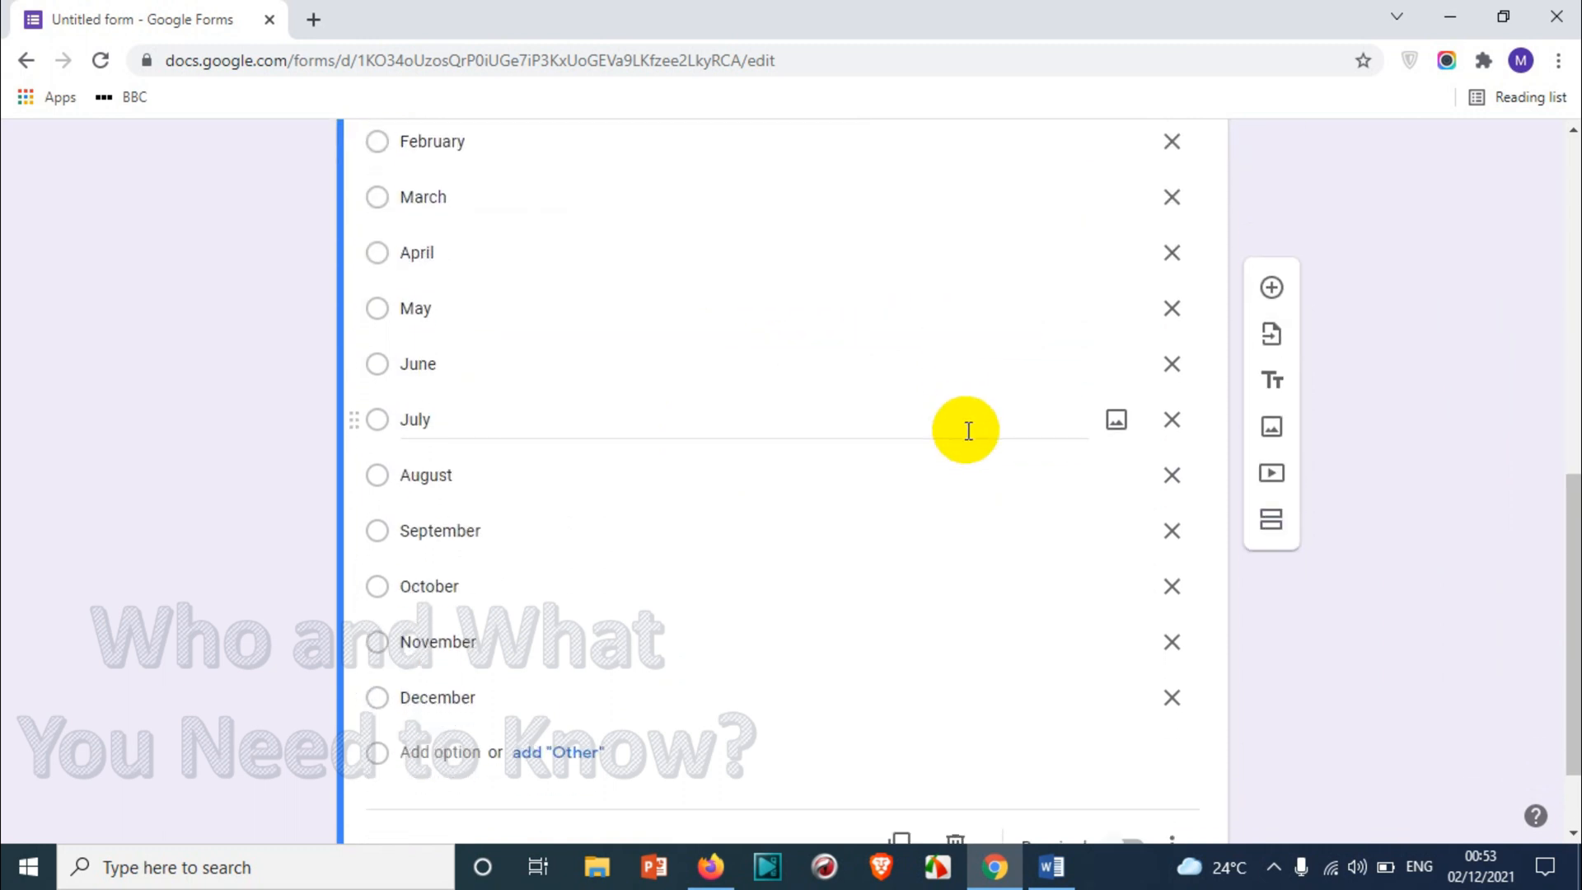
{"action": "scroll", "scroll_direction": "down", "scroll_amount": 3}
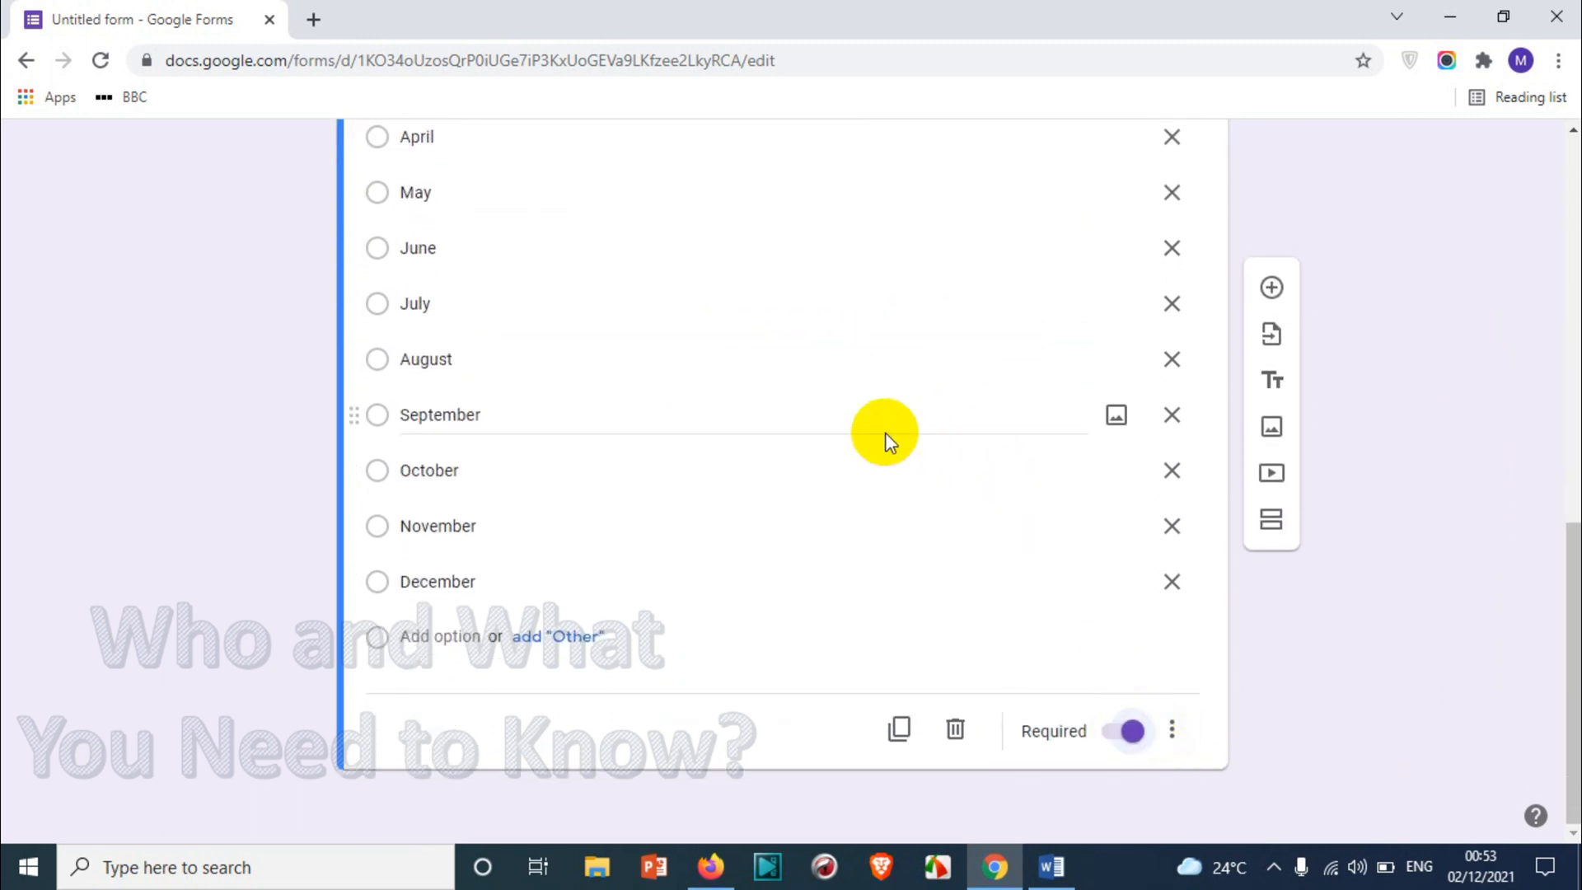
{"action": "mouse_move", "coordinate": [687, 423]}
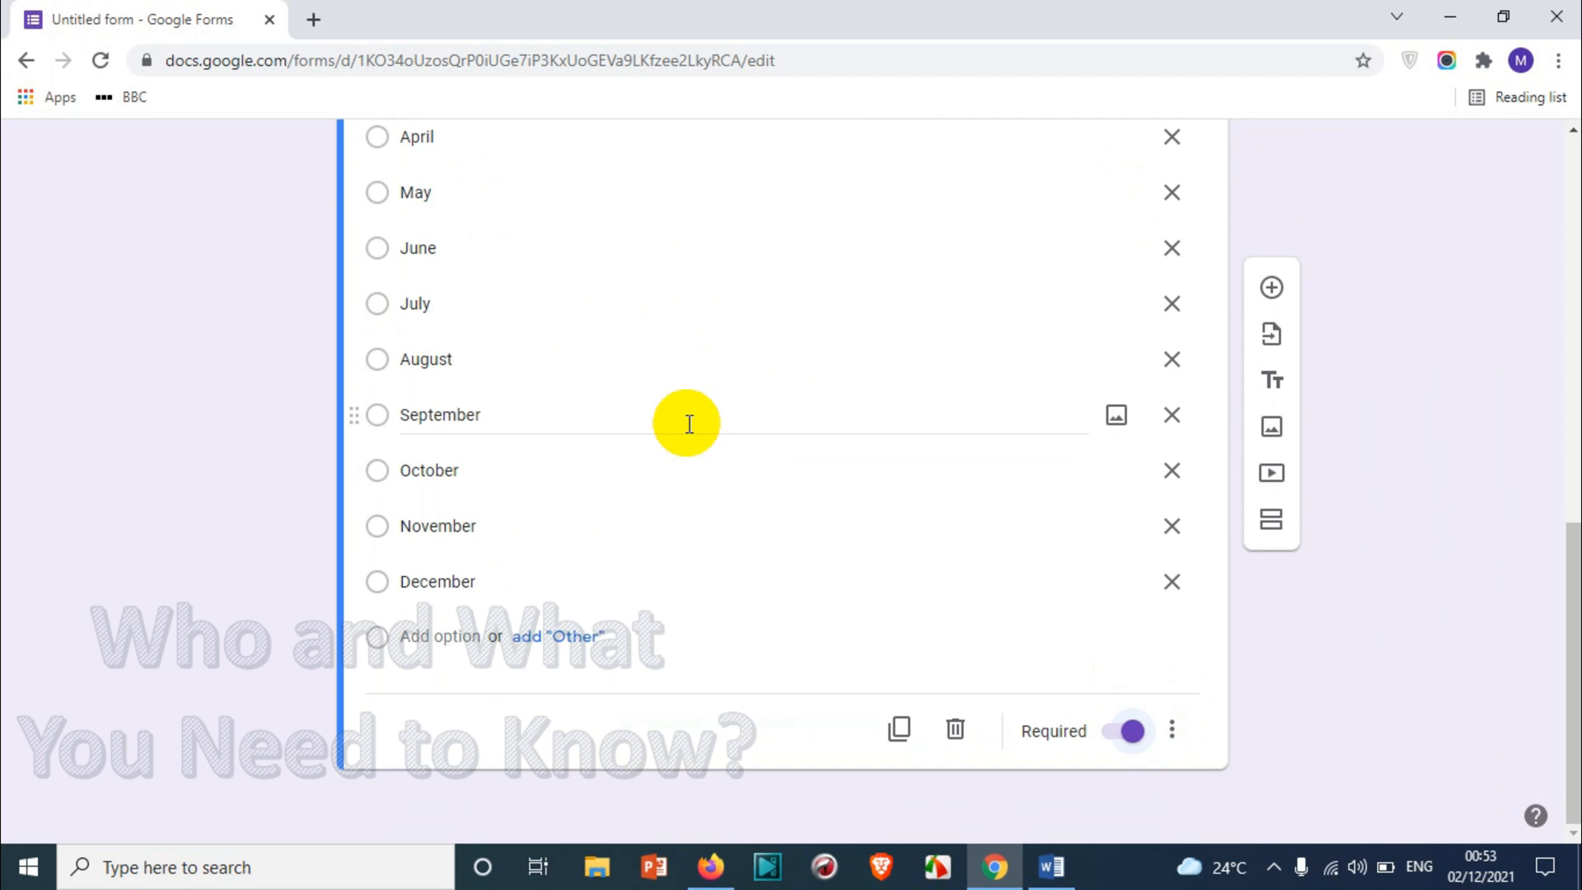
{"action": "scroll", "scroll_direction": "up", "scroll_amount": 3}
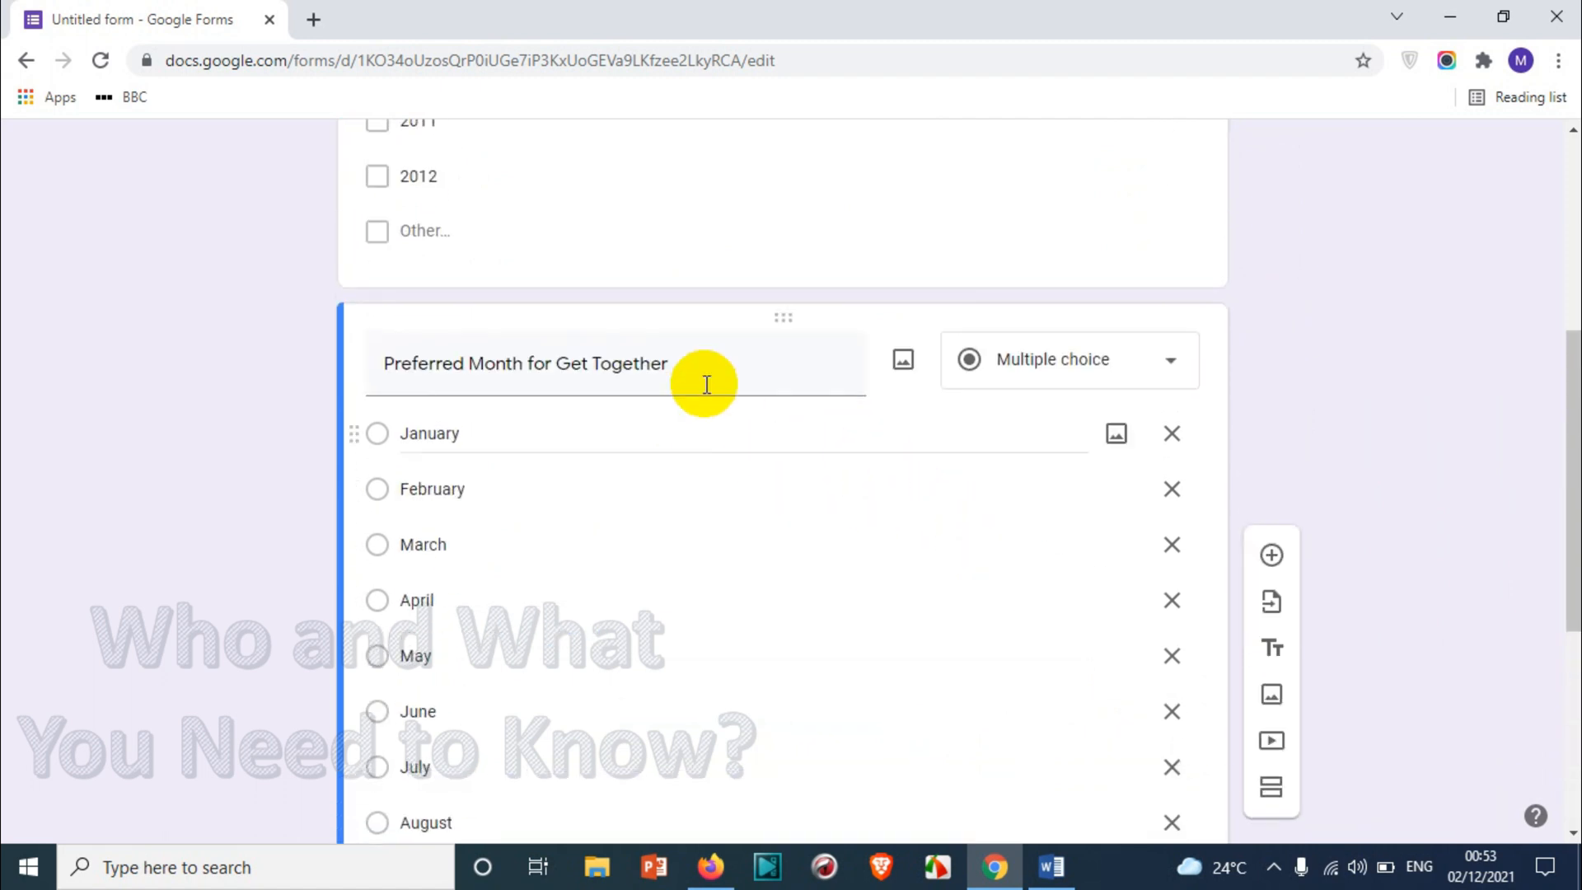
{"action": "scroll", "scroll_direction": "down", "scroll_amount": 3}
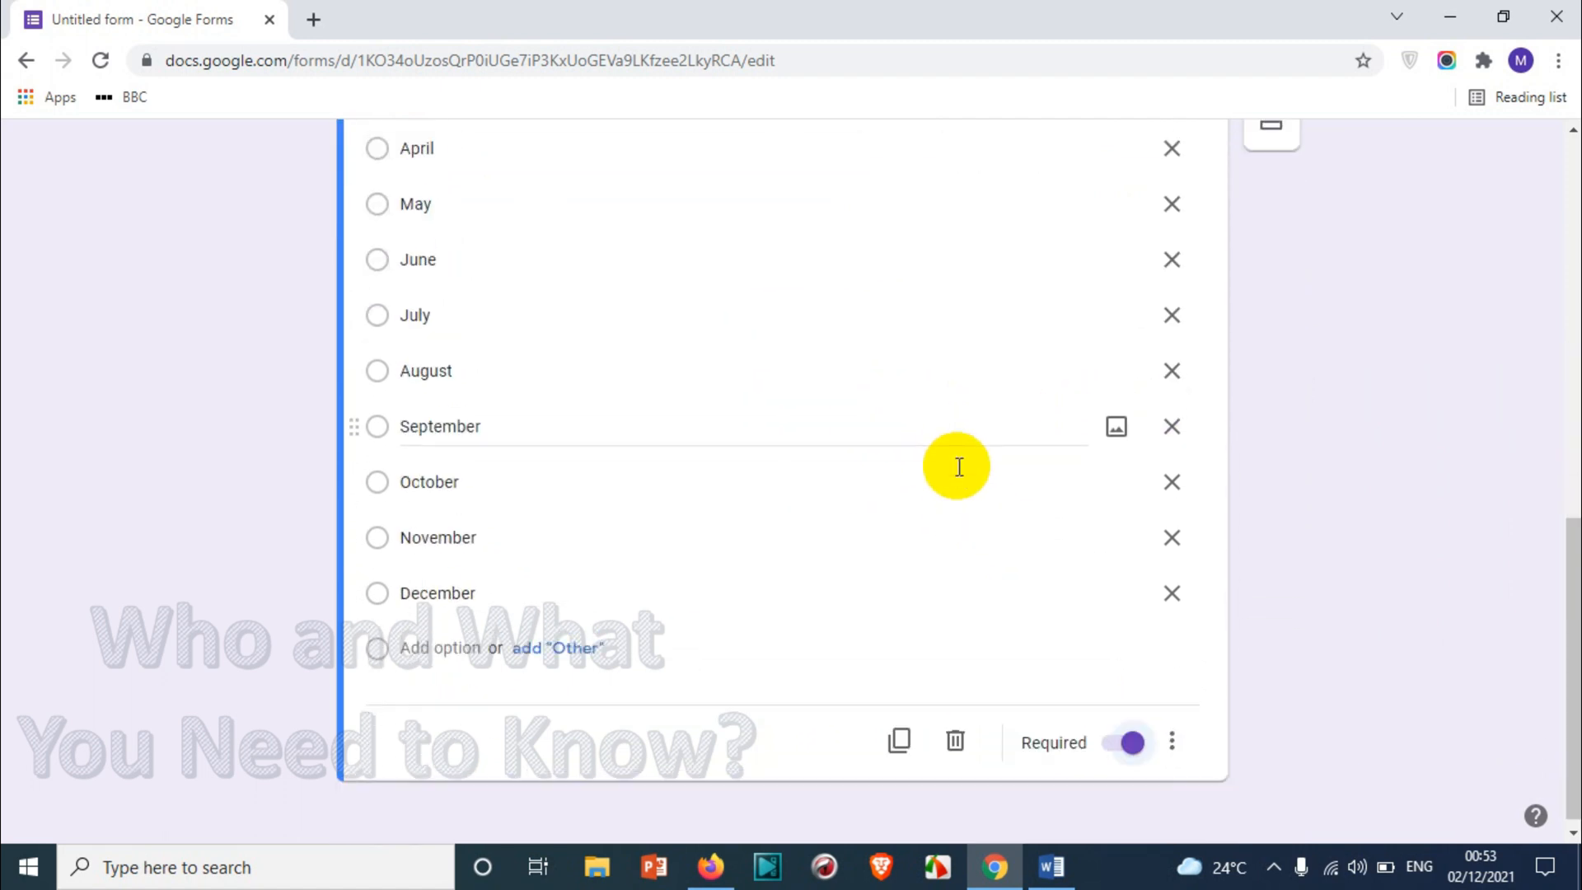
{"action": "scroll", "scroll_direction": "up", "scroll_amount": 3}
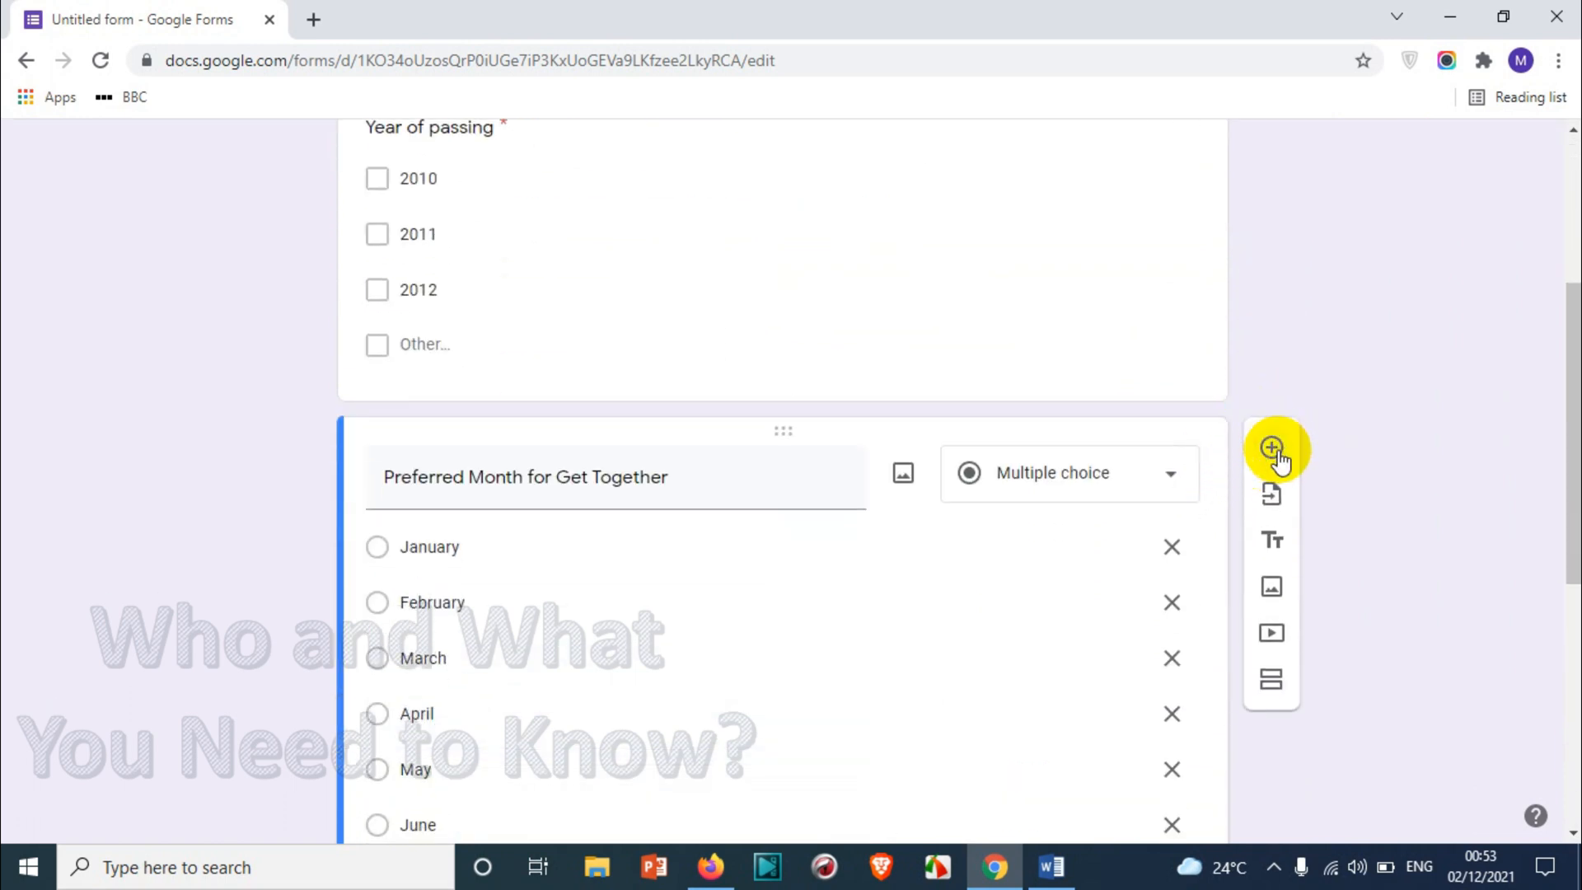
{"action": "mouse_move", "coordinate": [1271, 493]}
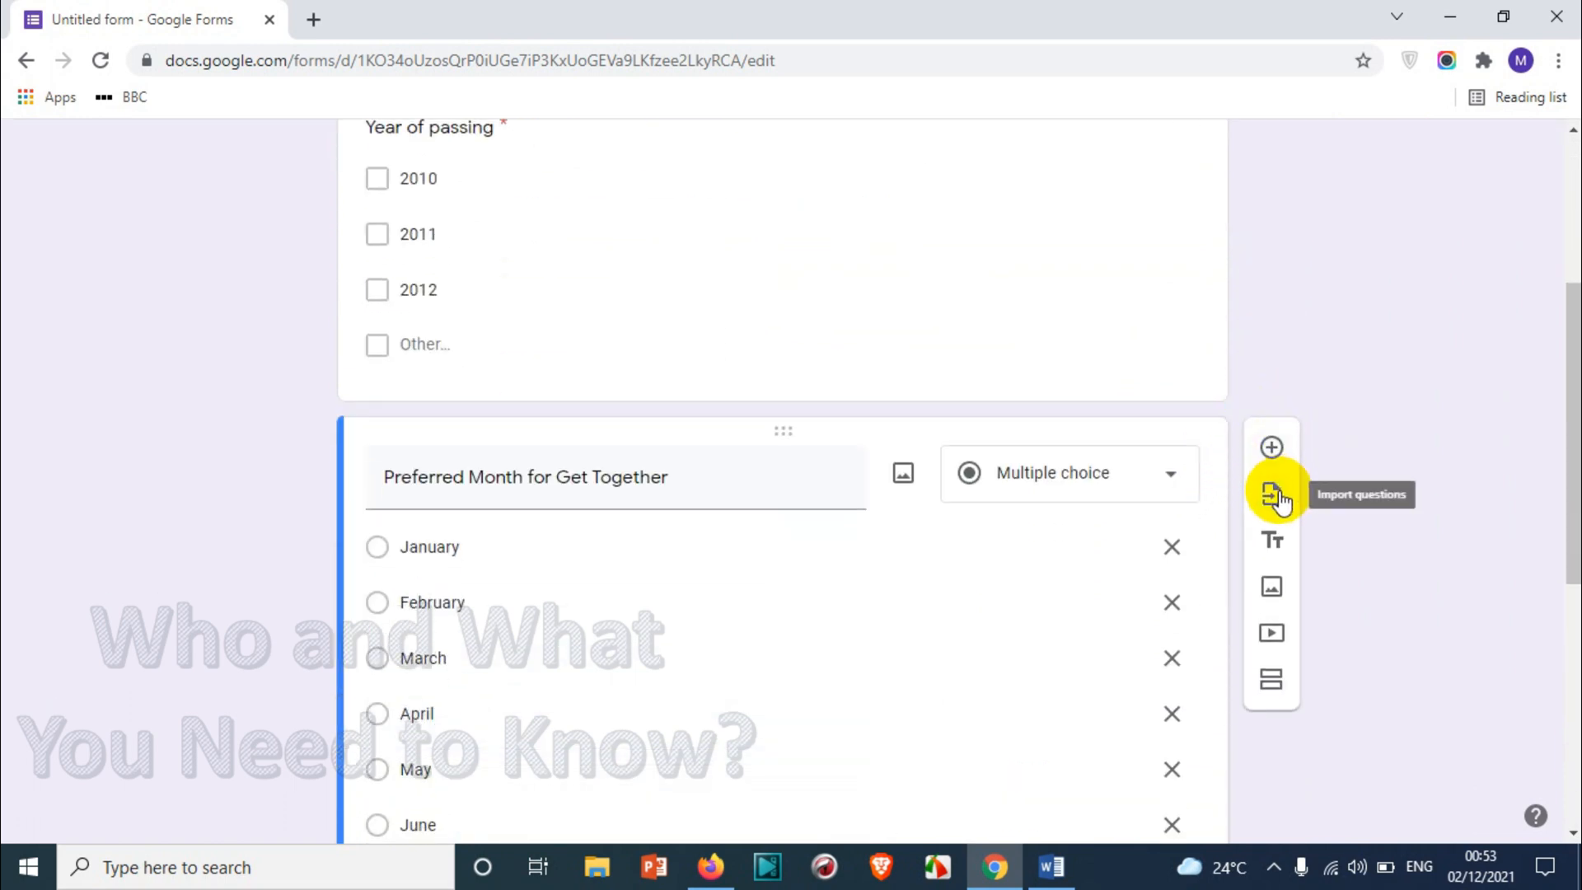
{"action": "left_click", "coordinate": [1271, 493]}
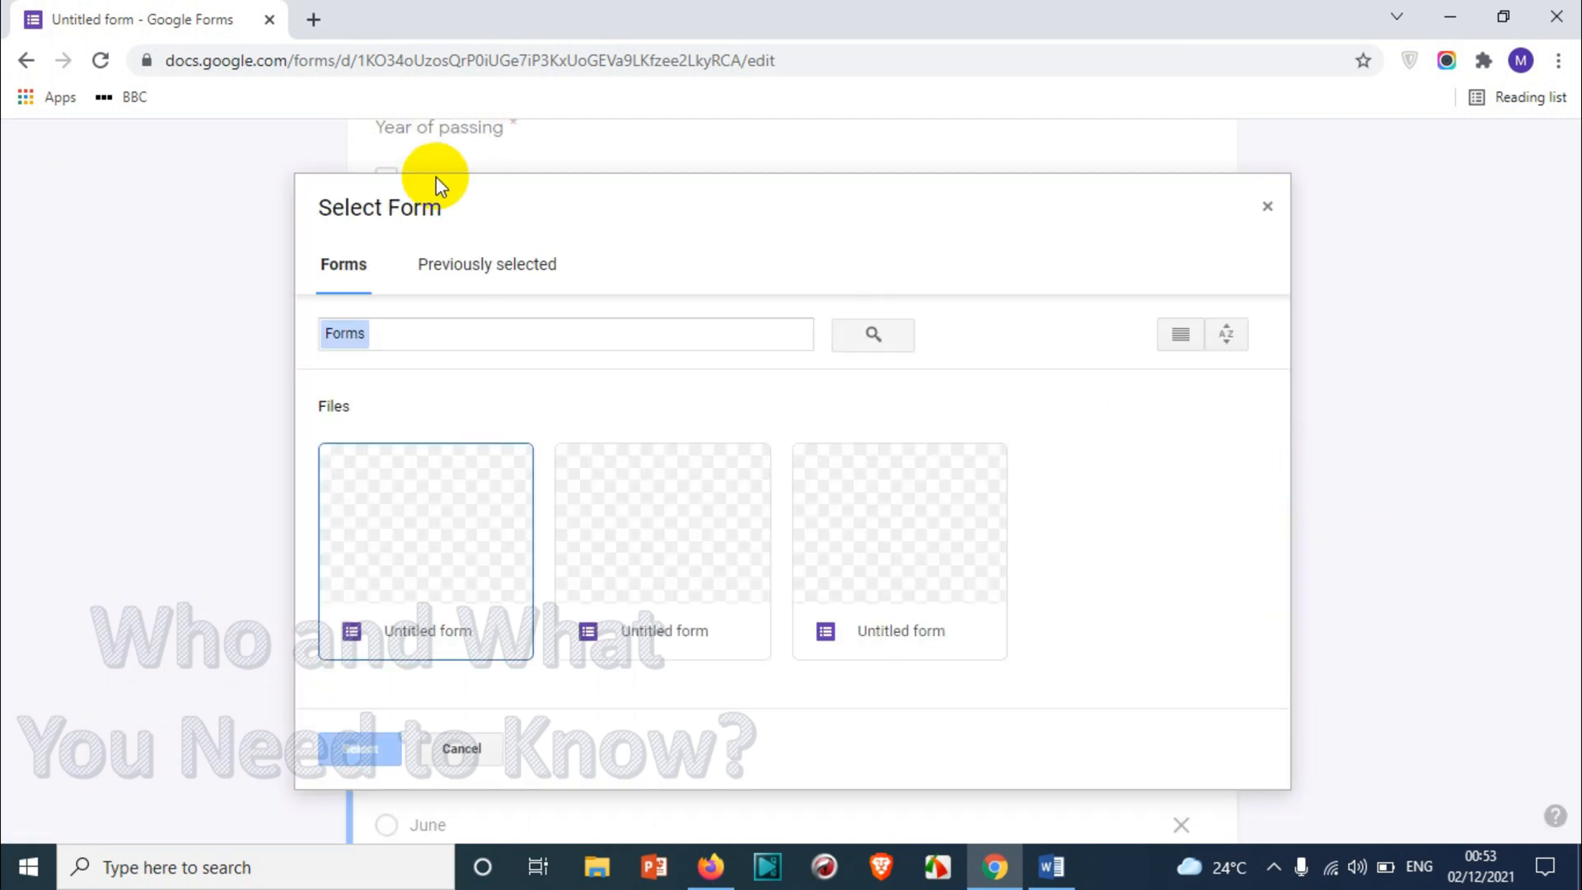
{"action": "left_click", "coordinate": [1268, 208]}
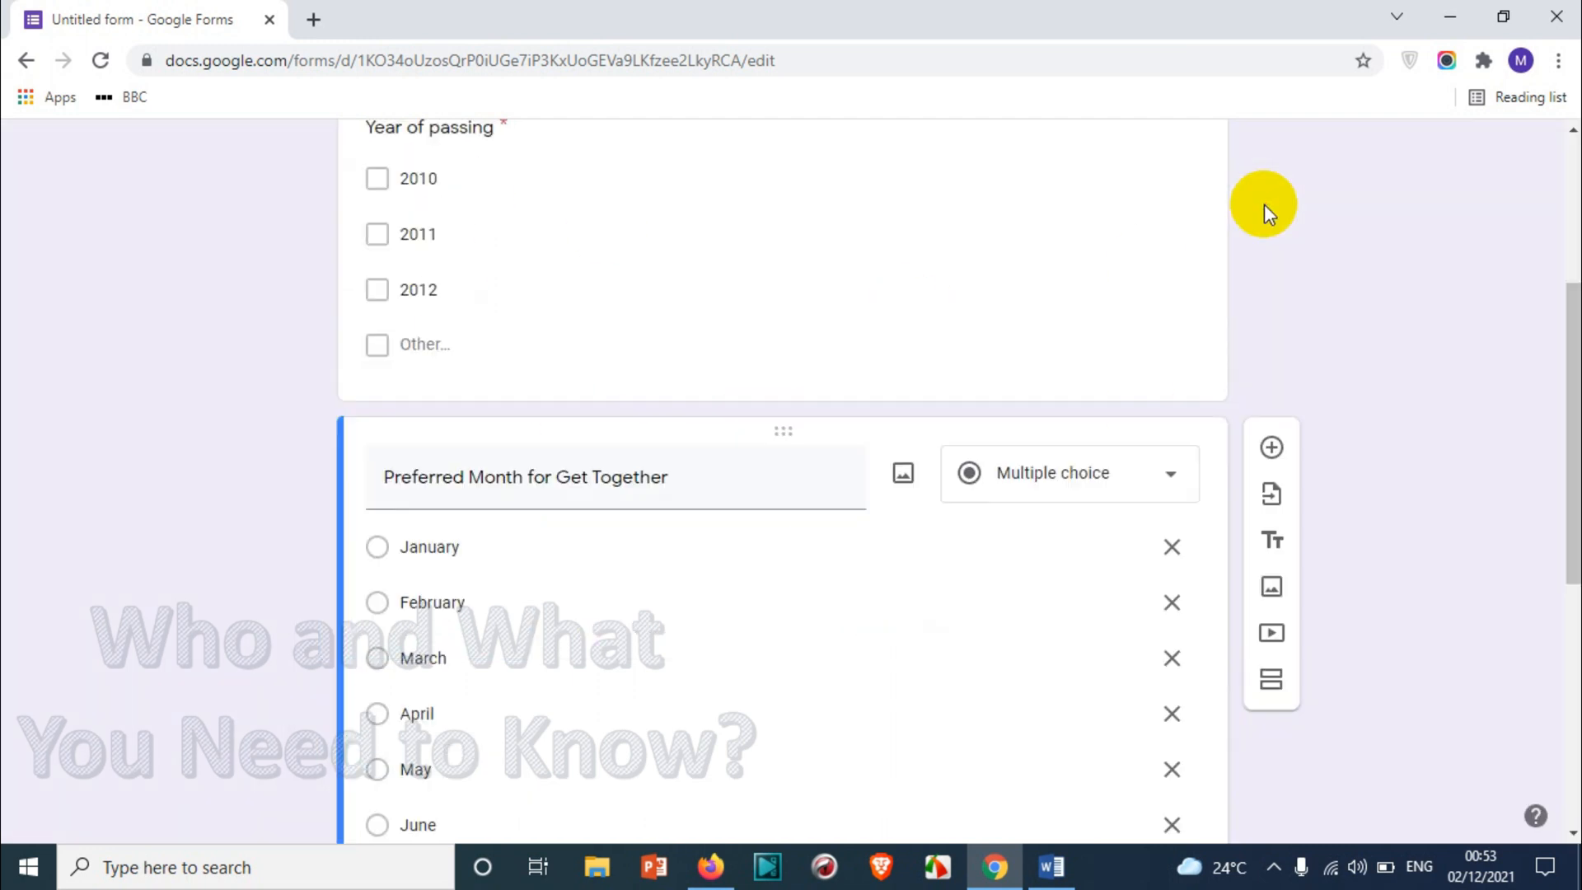
{"action": "mouse_move", "coordinate": [1271, 541]}
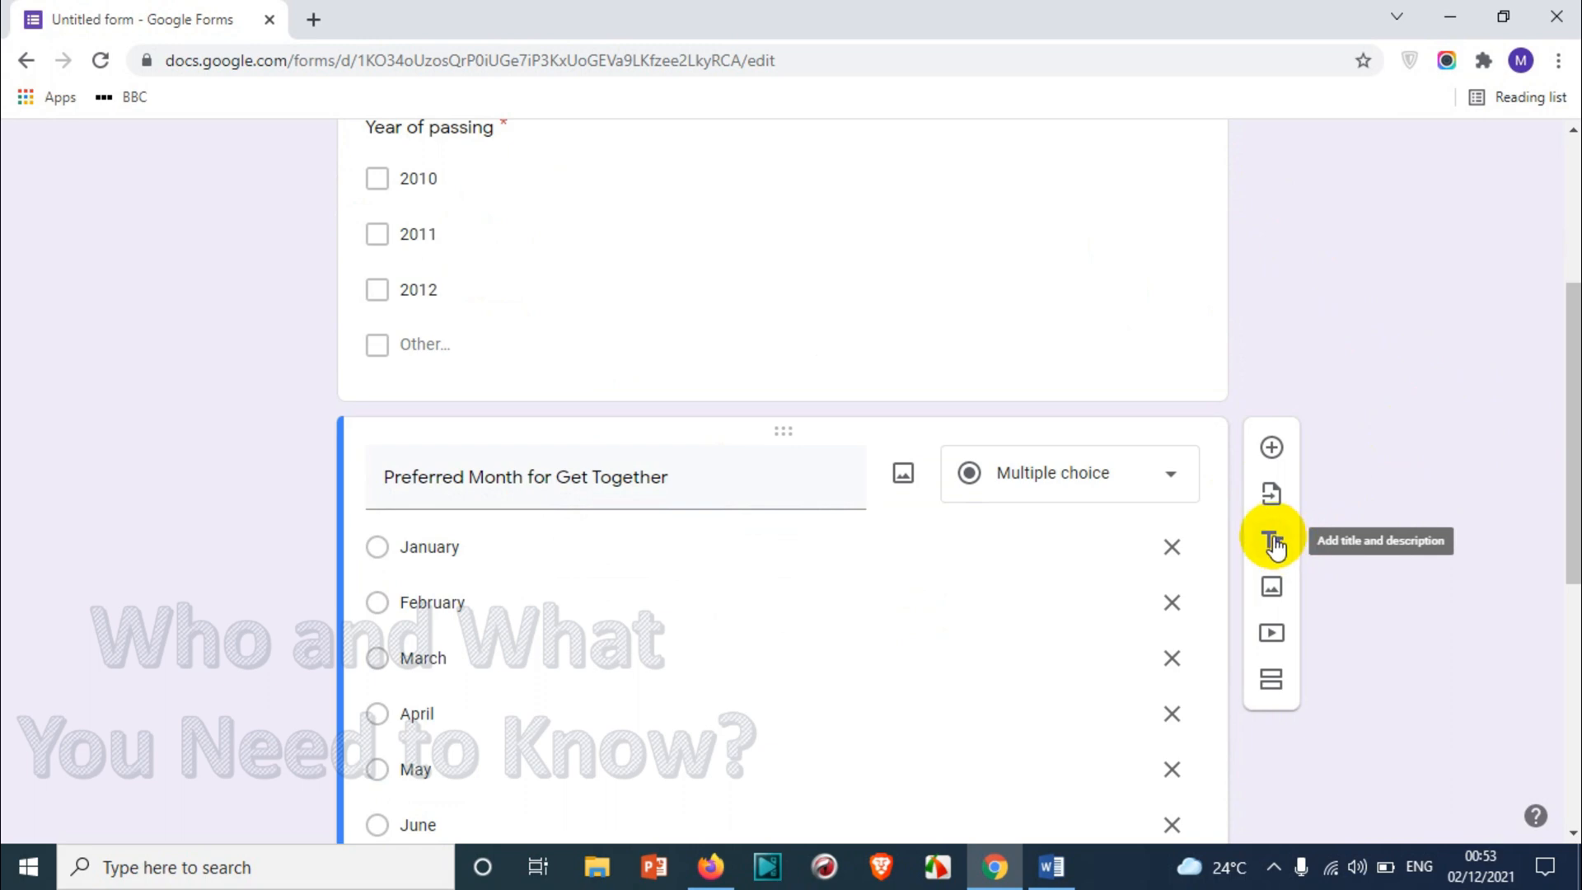
{"action": "left_click", "coordinate": [789, 399]}
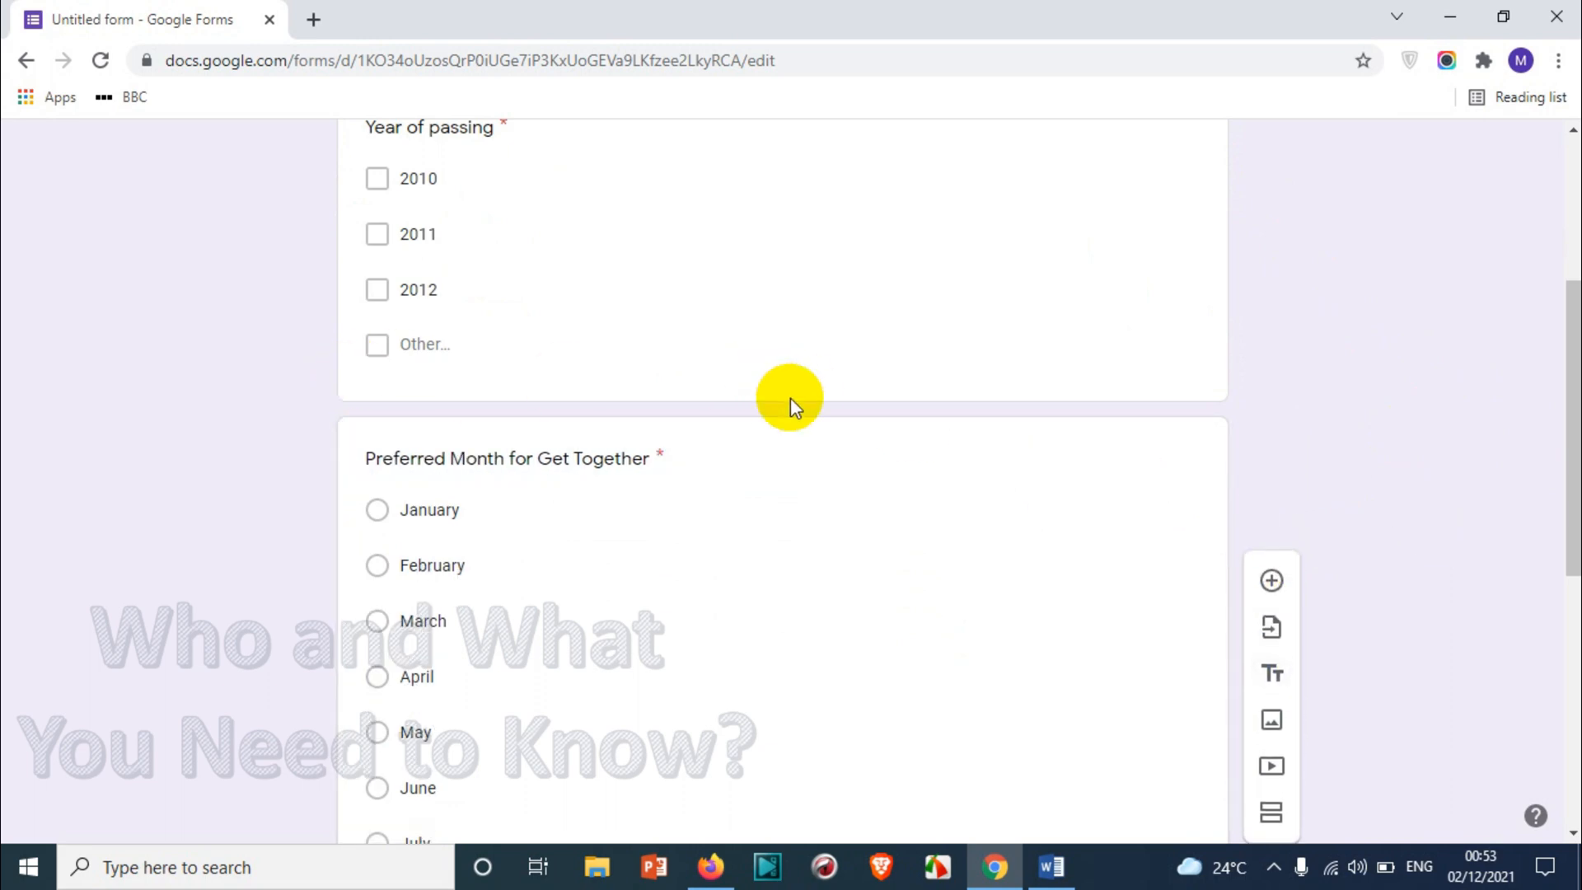
{"action": "scroll", "scroll_direction": "down", "scroll_amount": 3}
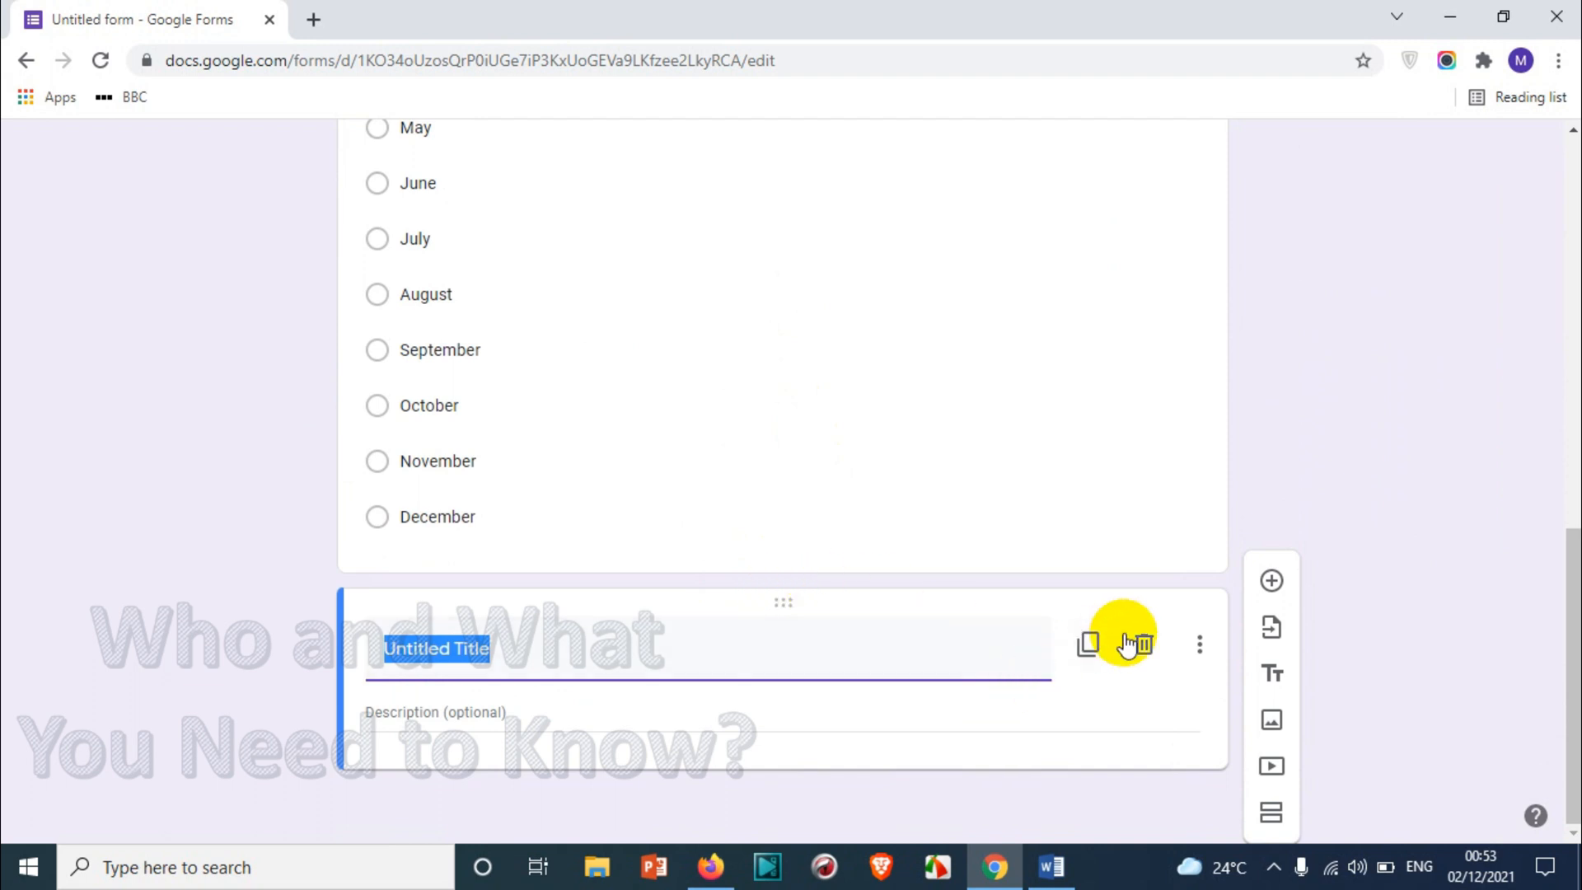
{"action": "mouse_move", "coordinate": [1146, 644]}
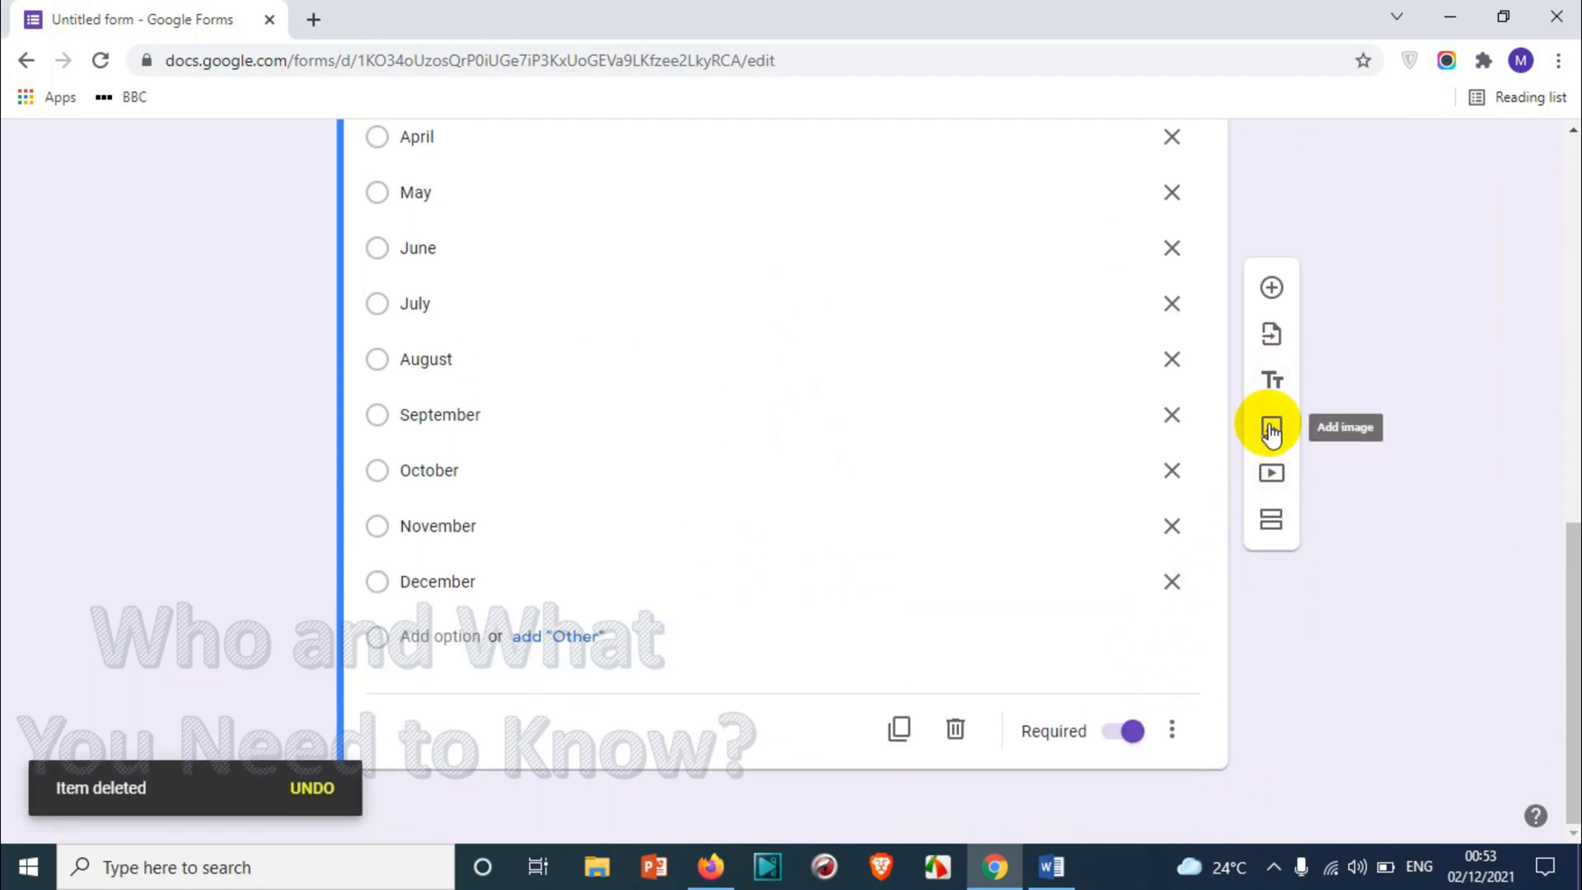
{"action": "mouse_move", "coordinate": [1271, 519]}
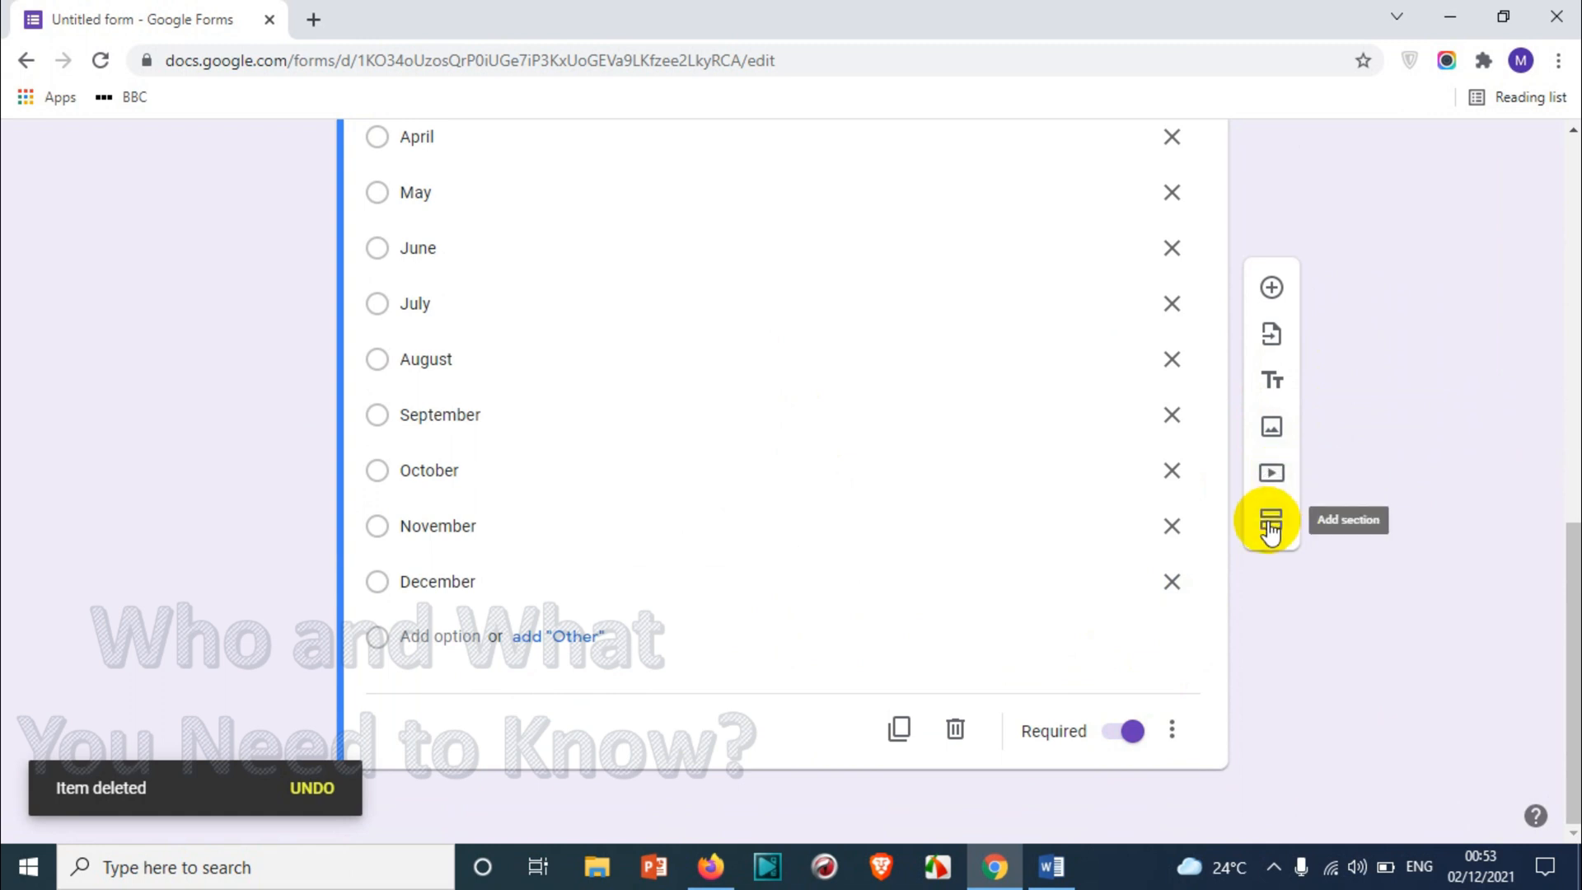
Add a second section, then delete it, leaving a single section with both questions.
{"action": "left_click", "coordinate": [1271, 519]}
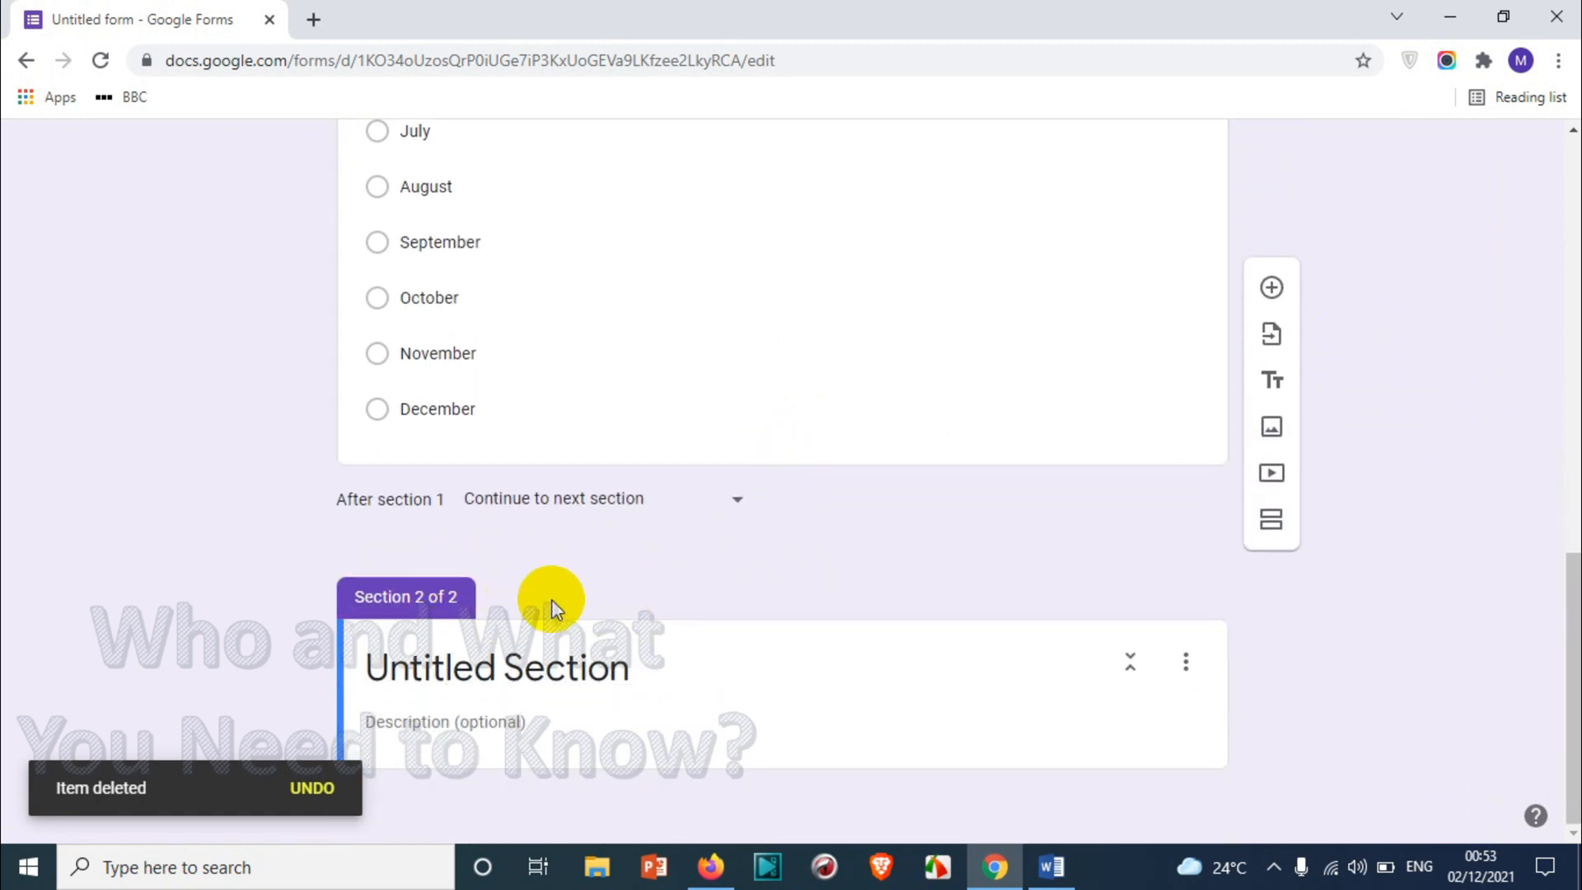
{"action": "mouse_move", "coordinate": [621, 495]}
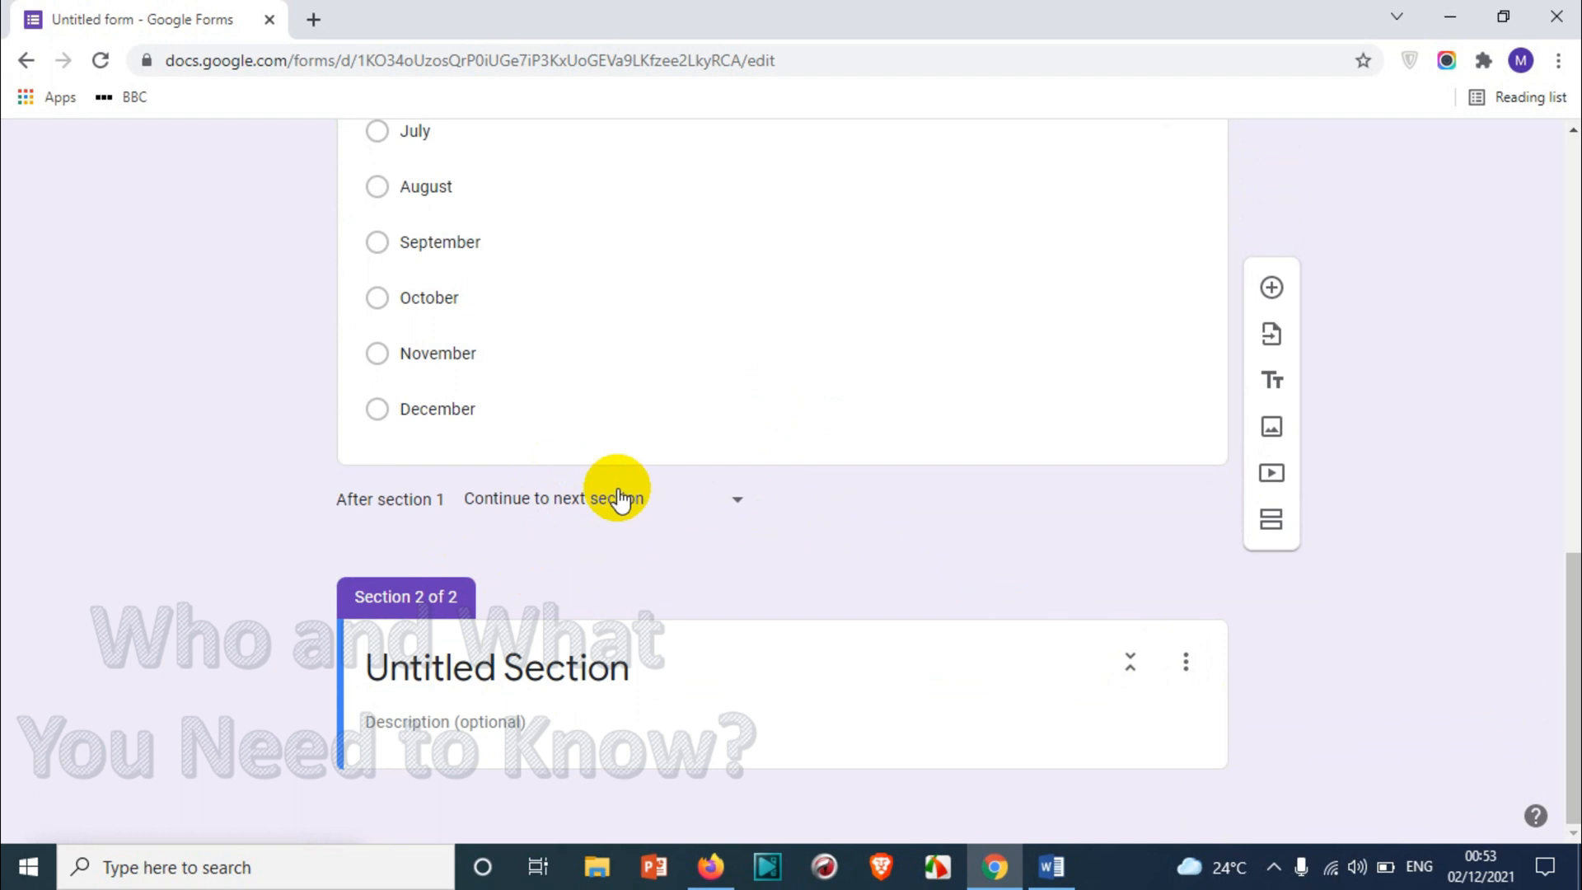
{"action": "mouse_move", "coordinate": [576, 475]}
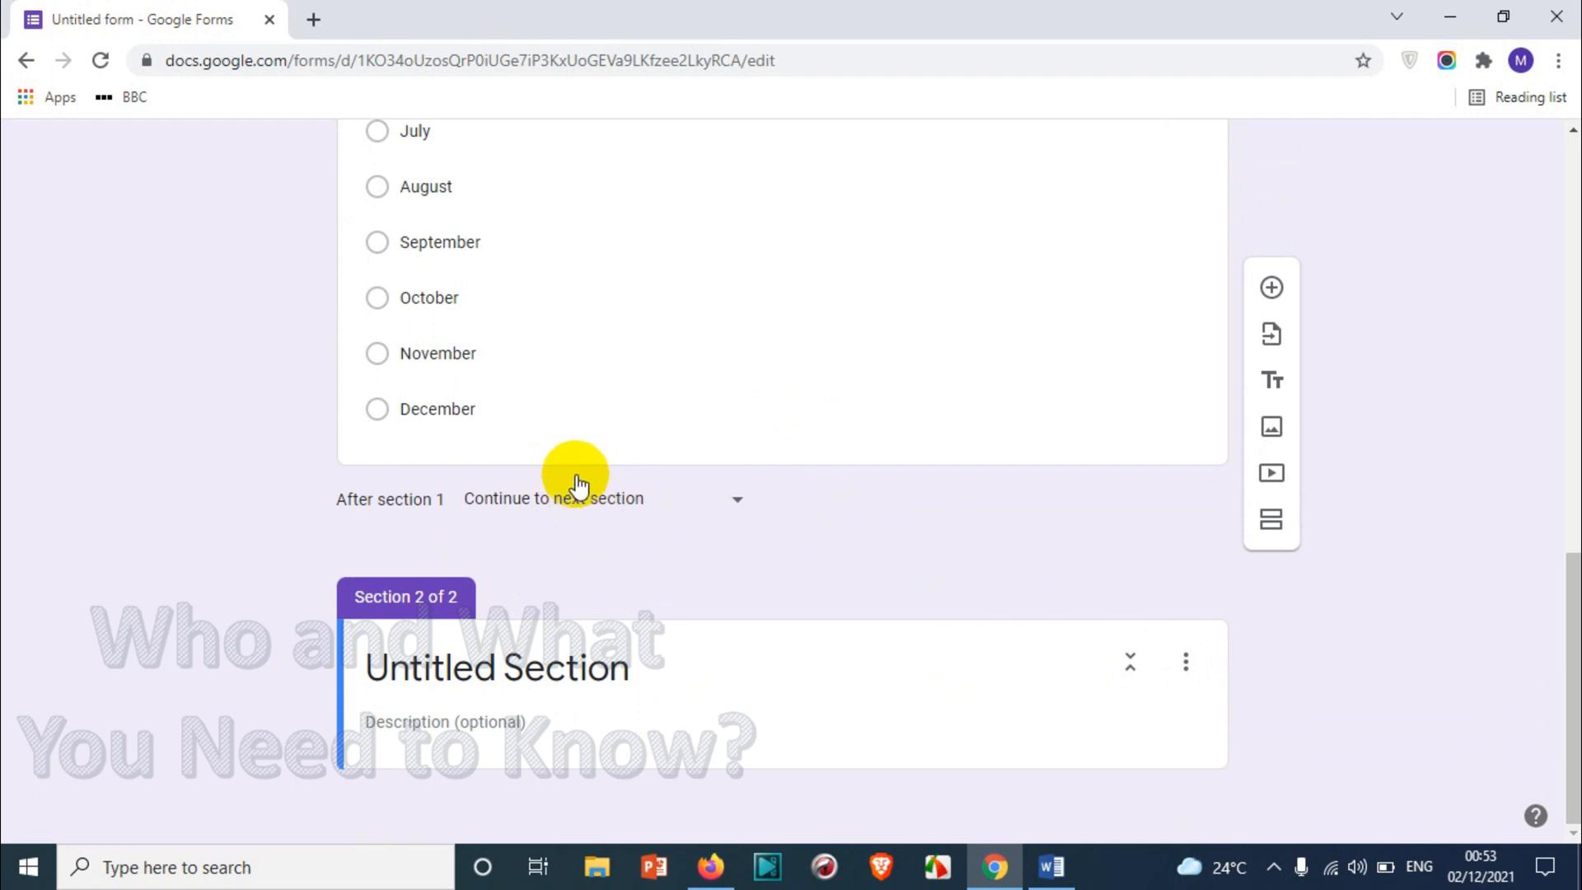
{"action": "mouse_move", "coordinate": [1215, 442]}
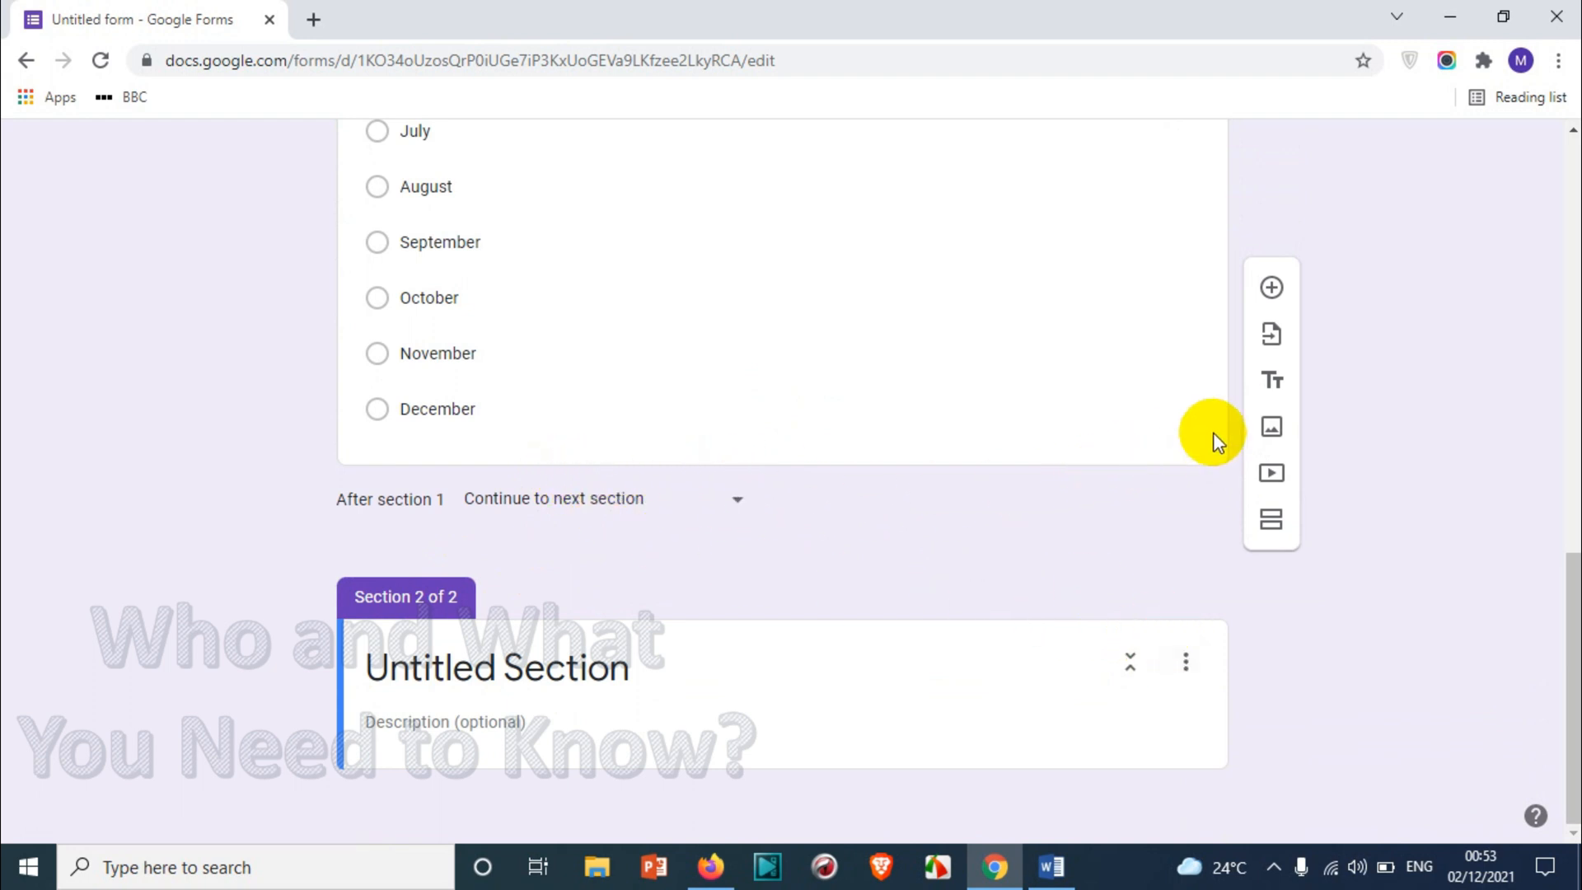
{"action": "left_click", "coordinate": [1187, 663]}
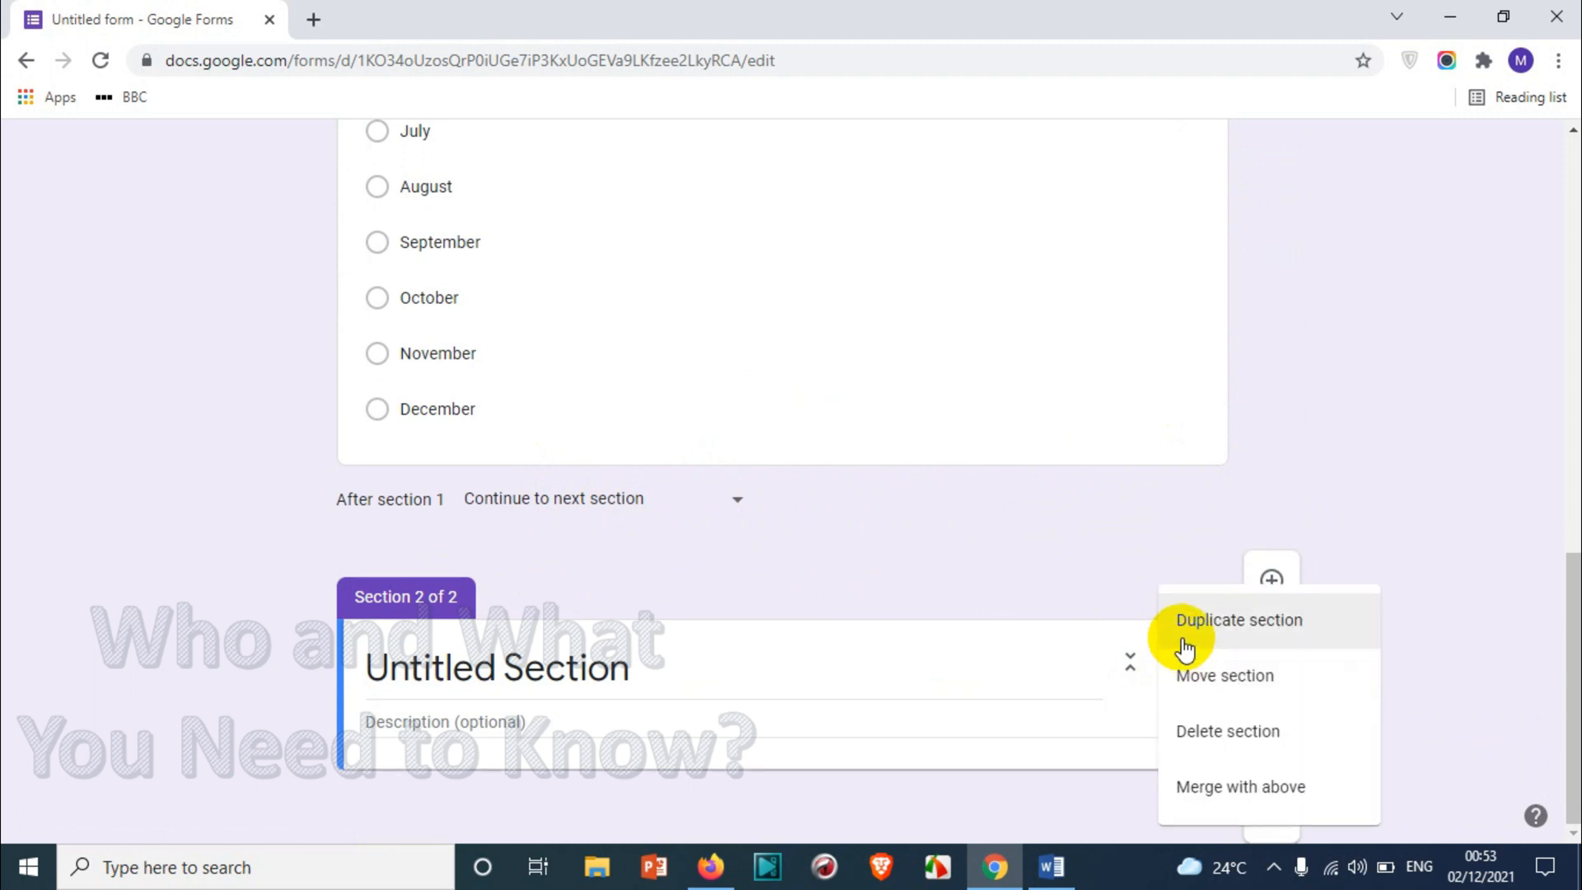
{"action": "mouse_move", "coordinate": [1261, 675]}
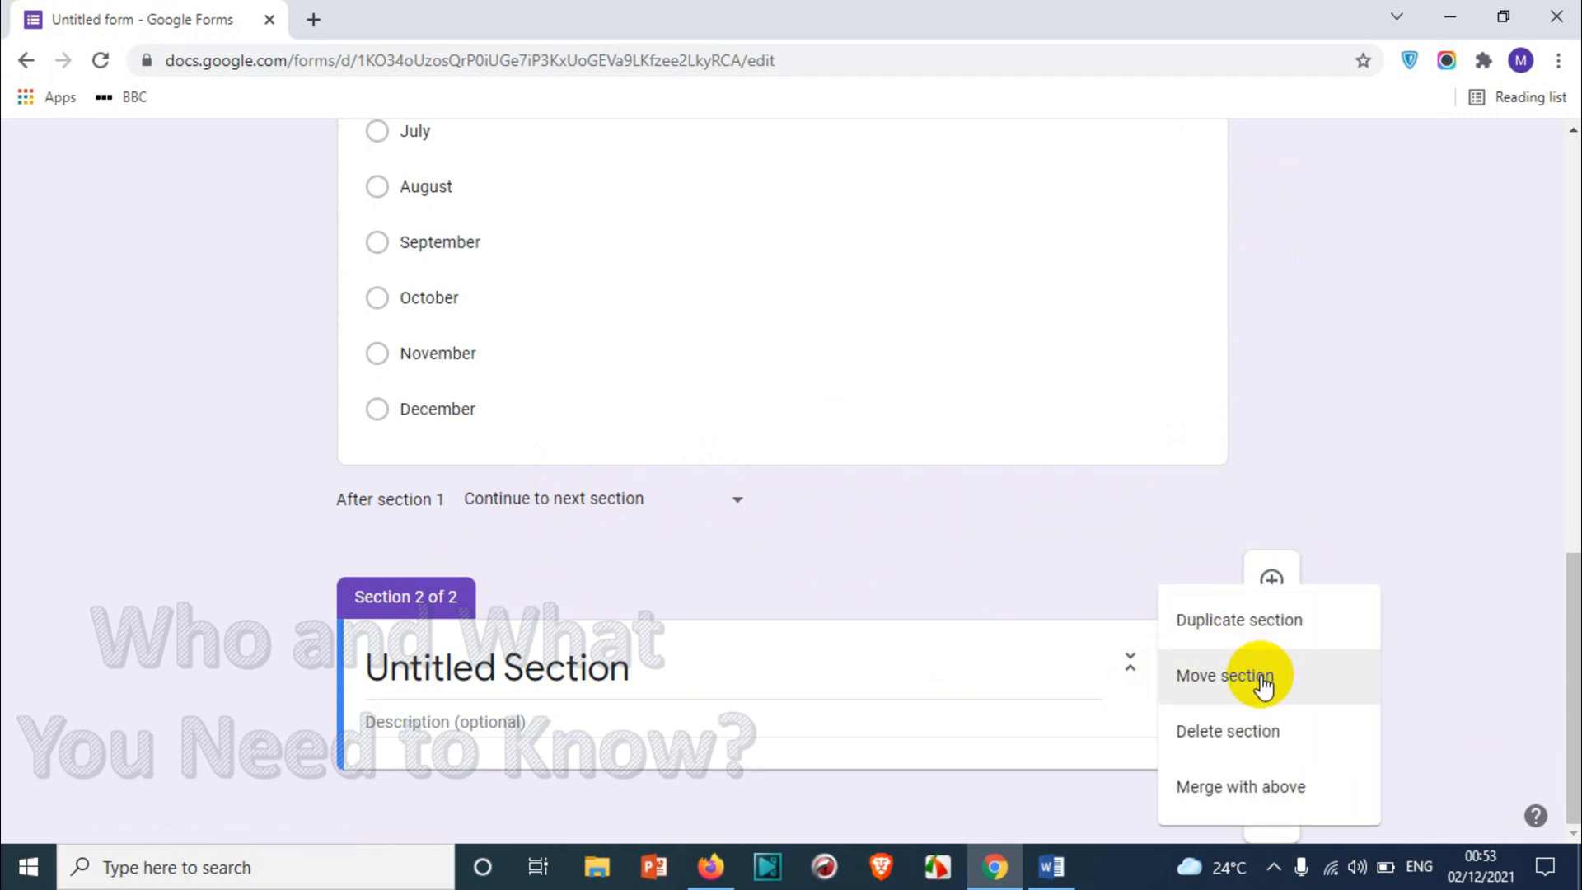
{"action": "left_click", "coordinate": [1226, 730]}
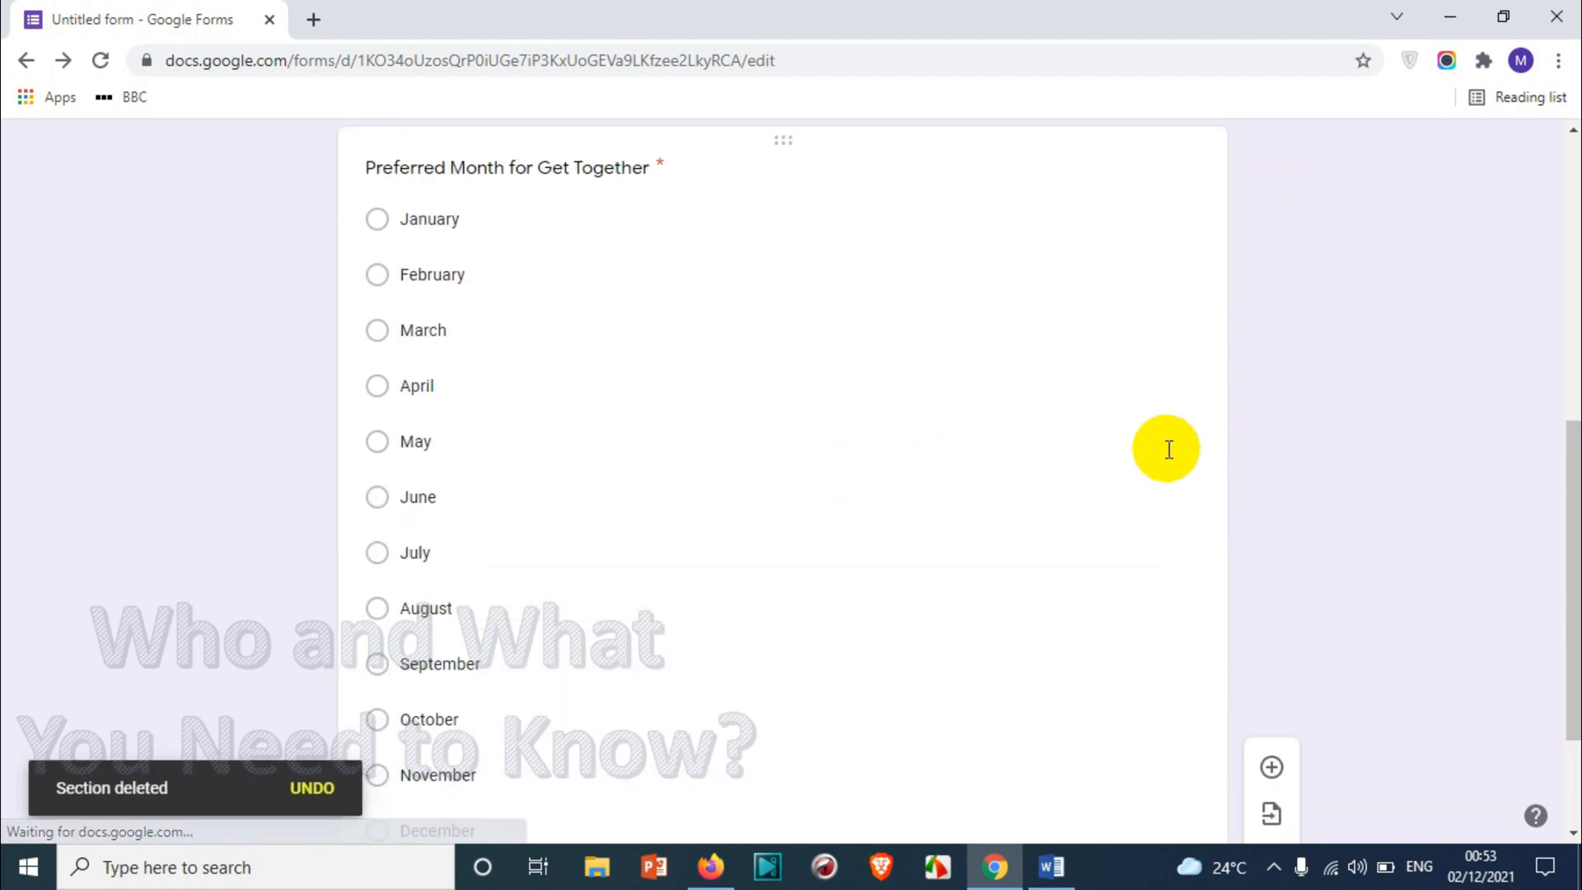
{"action": "scroll", "scroll_direction": "up", "scroll_amount": 3}
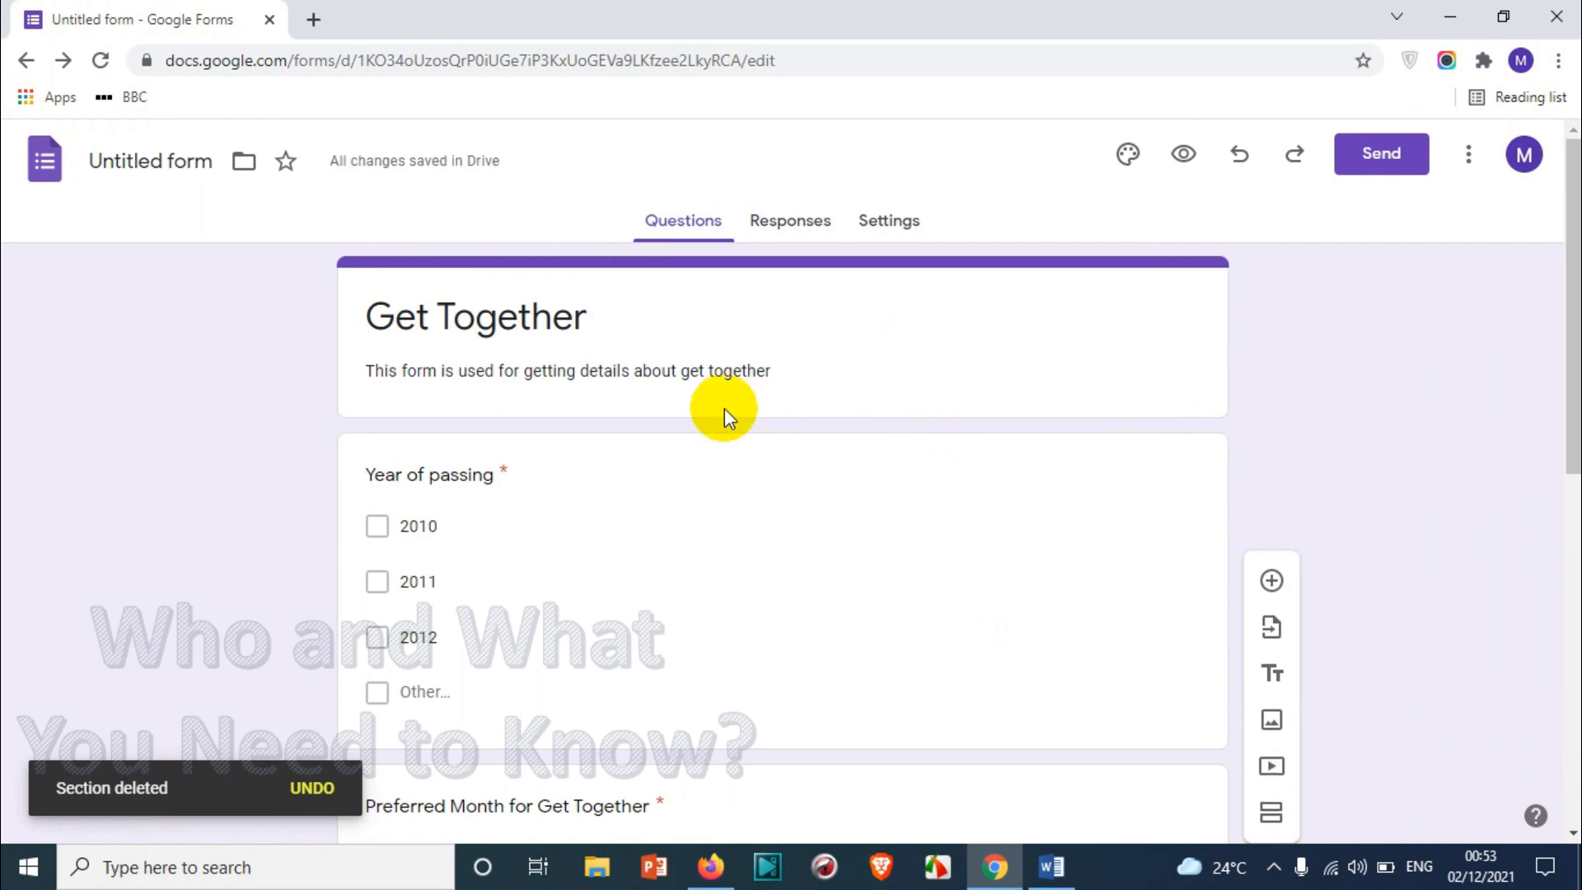
{"action": "scroll", "scroll_direction": "down", "scroll_amount": 3}
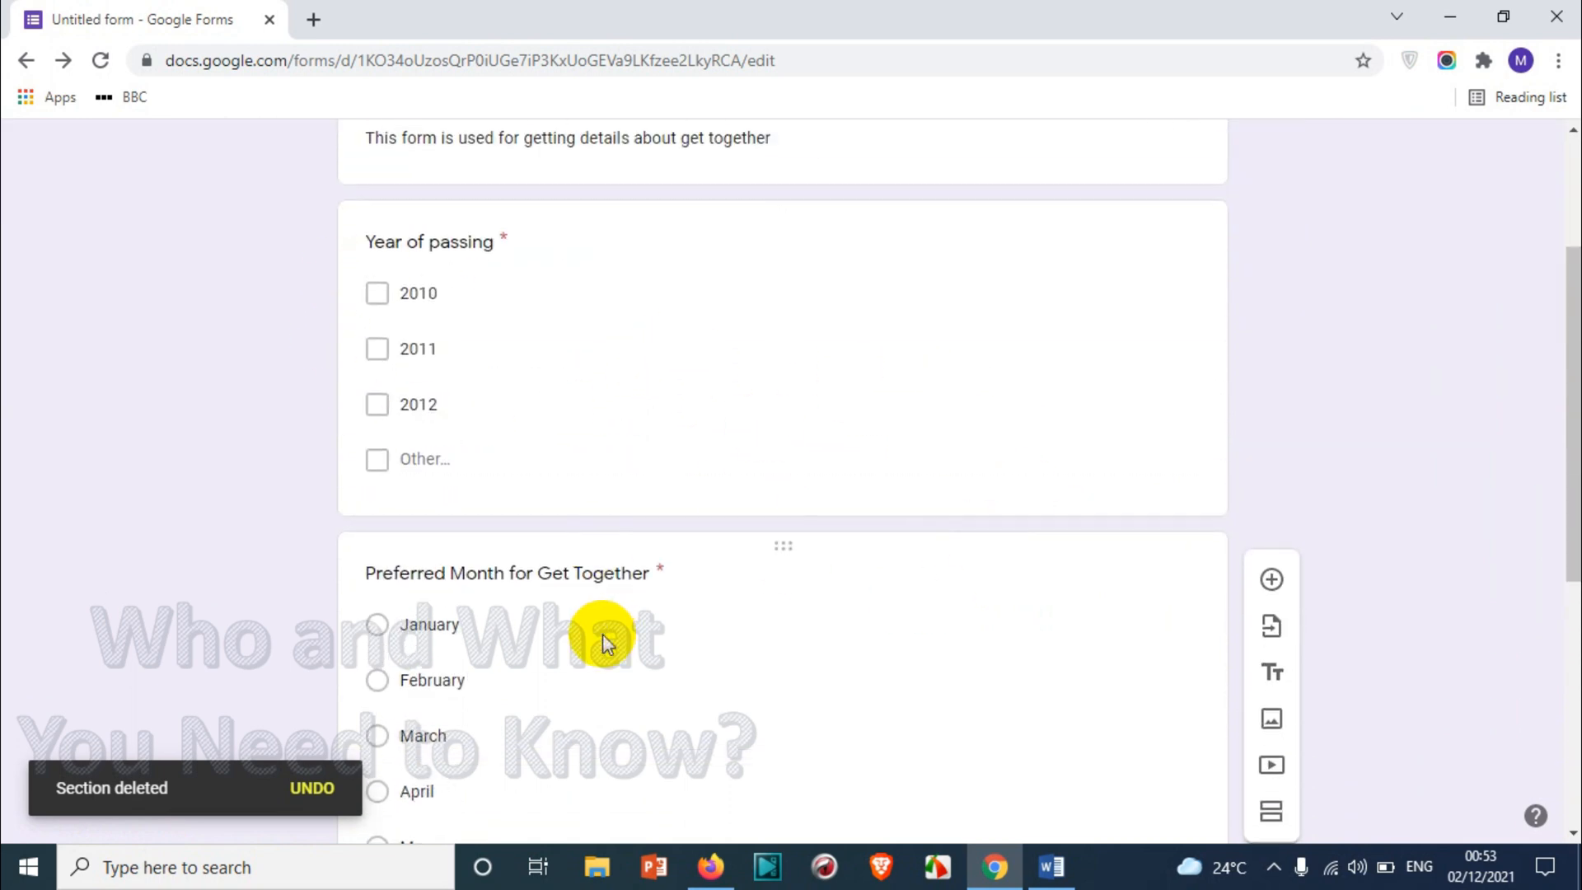
{"action": "scroll", "scroll_direction": "up", "scroll_amount": 3}
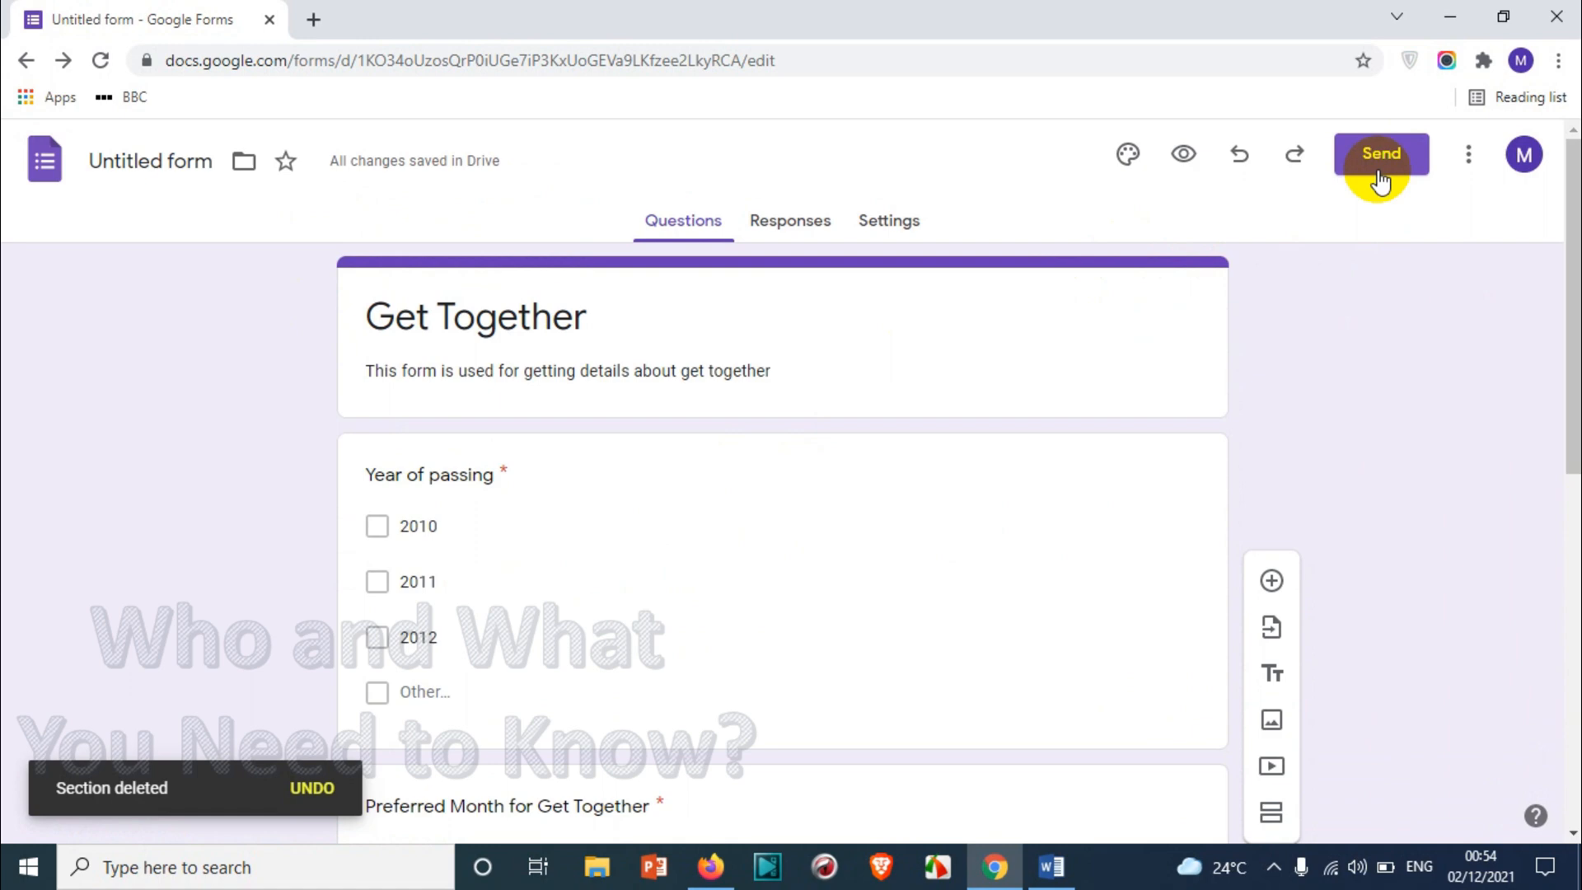
Bring up the Send dialog, enable Collect emails and focus the recipient field.
{"action": "left_click", "coordinate": [1381, 153]}
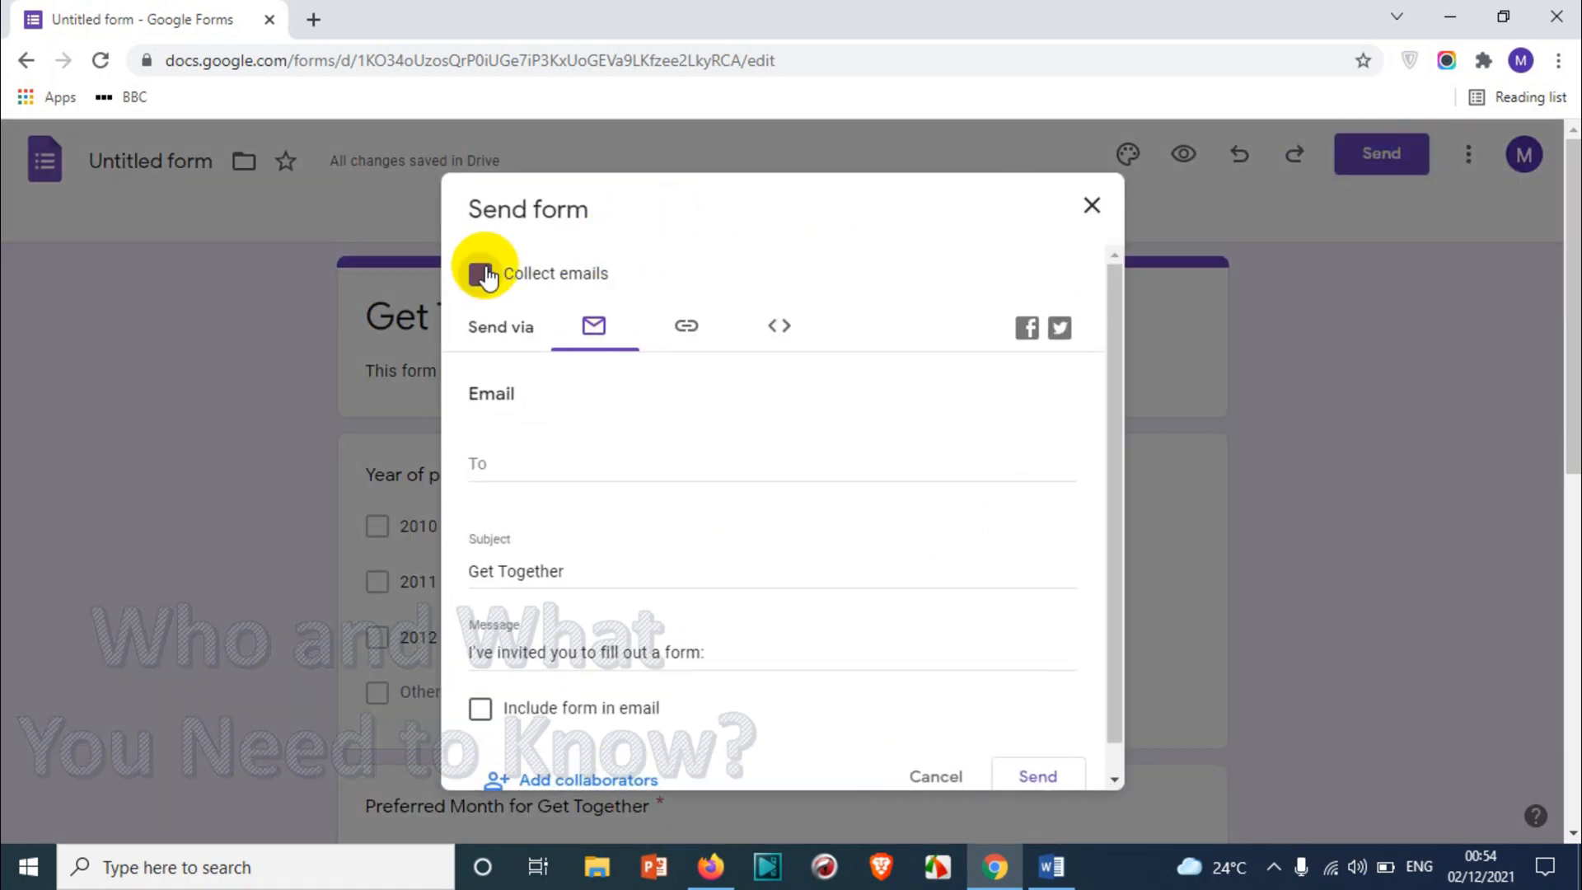
{"action": "left_click", "coordinate": [480, 277]}
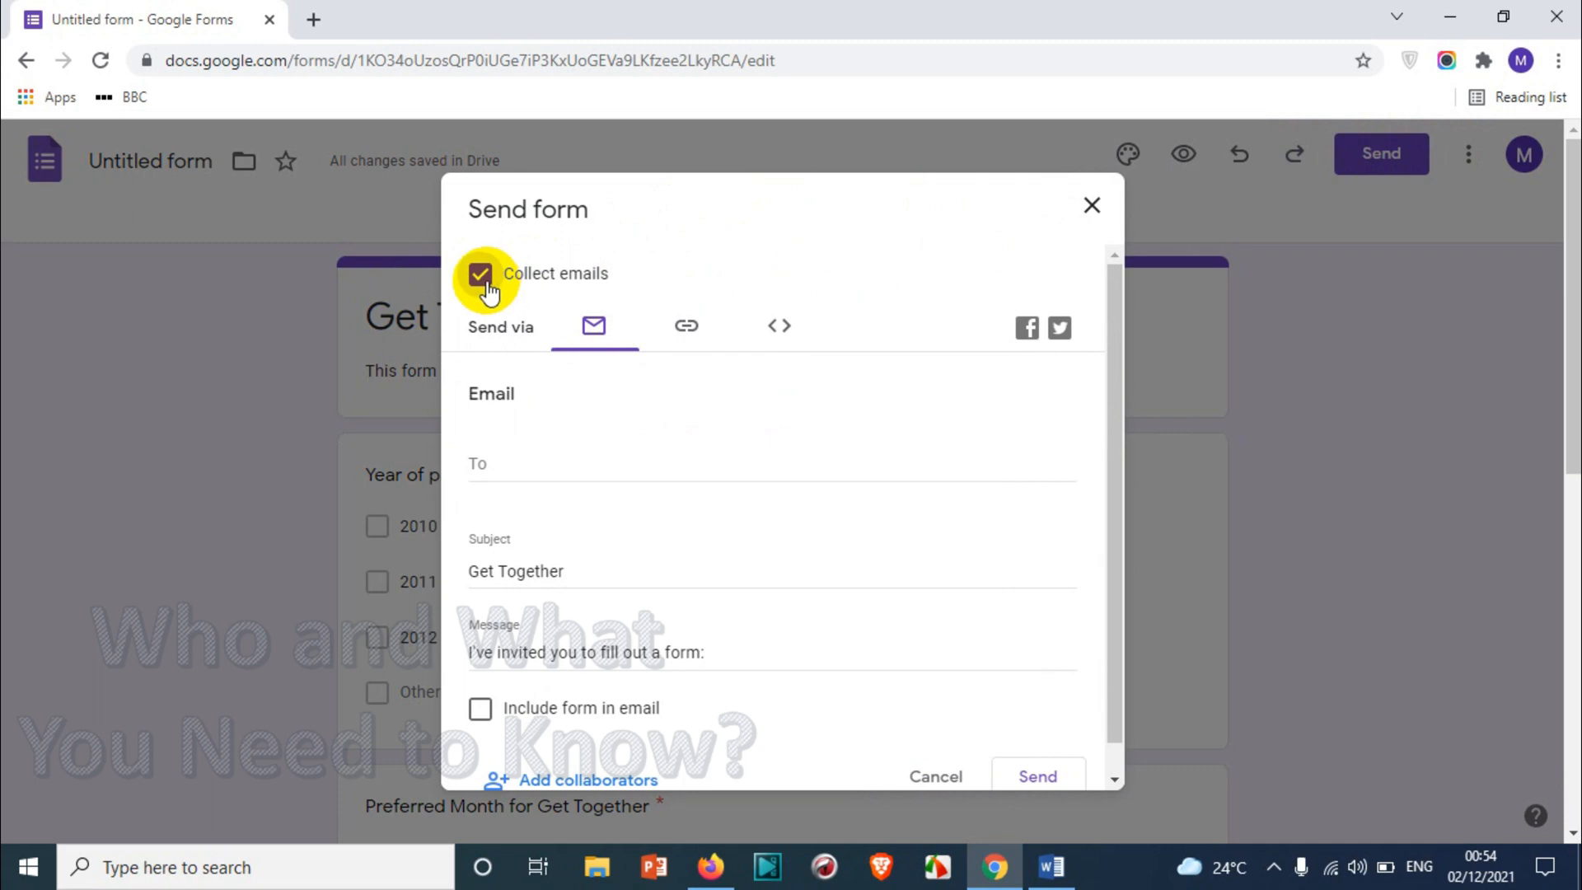
{"action": "mouse_move", "coordinate": [646, 534]}
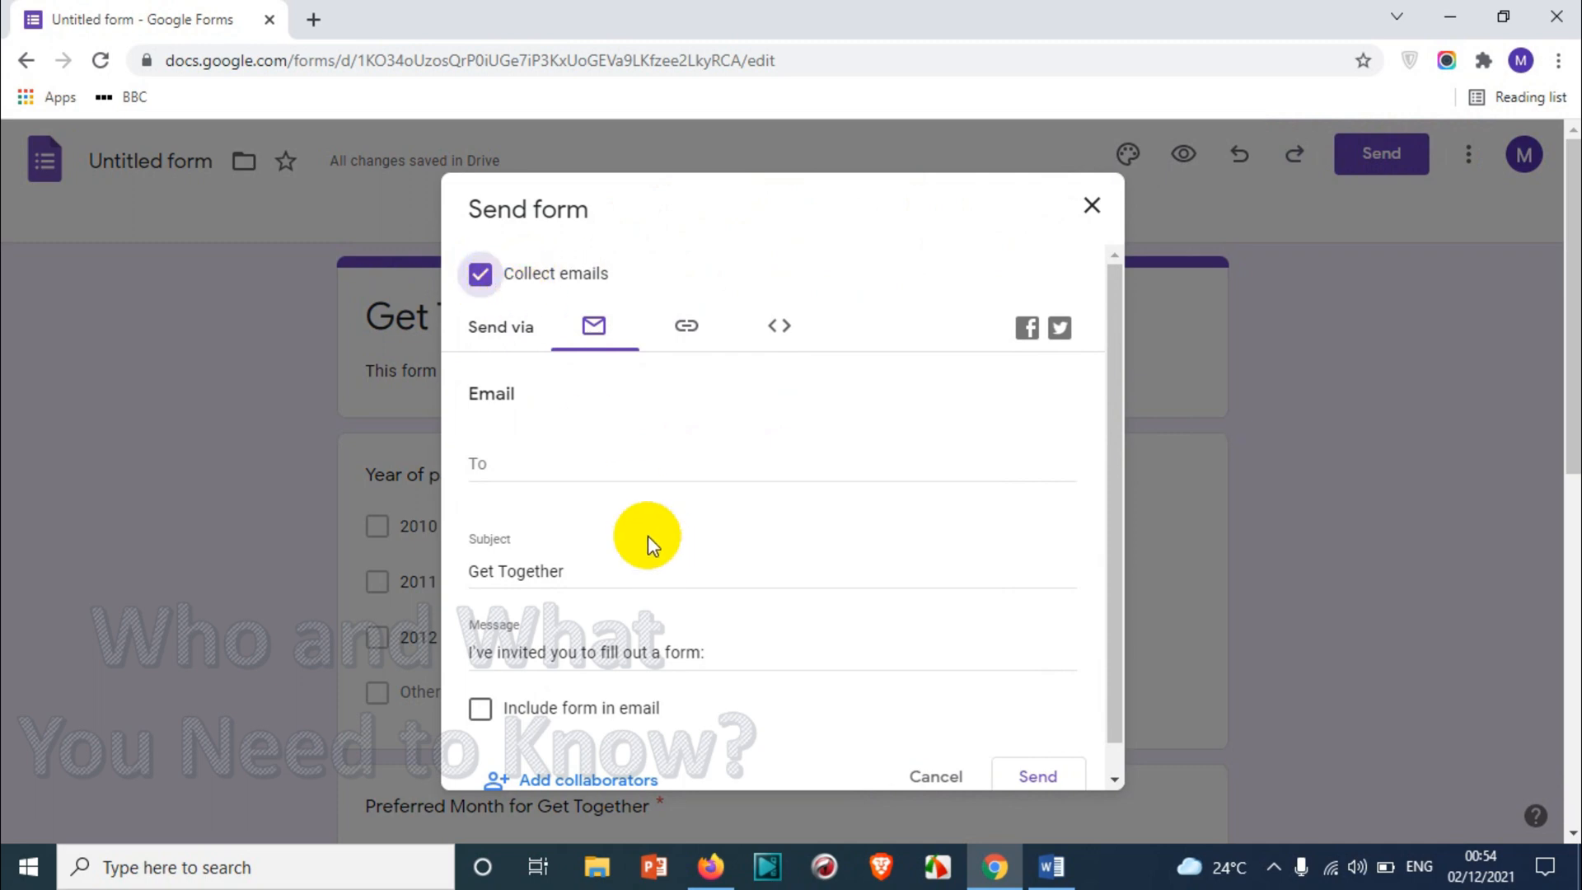
{"action": "scroll", "scroll_direction": "down", "scroll_amount": 3}
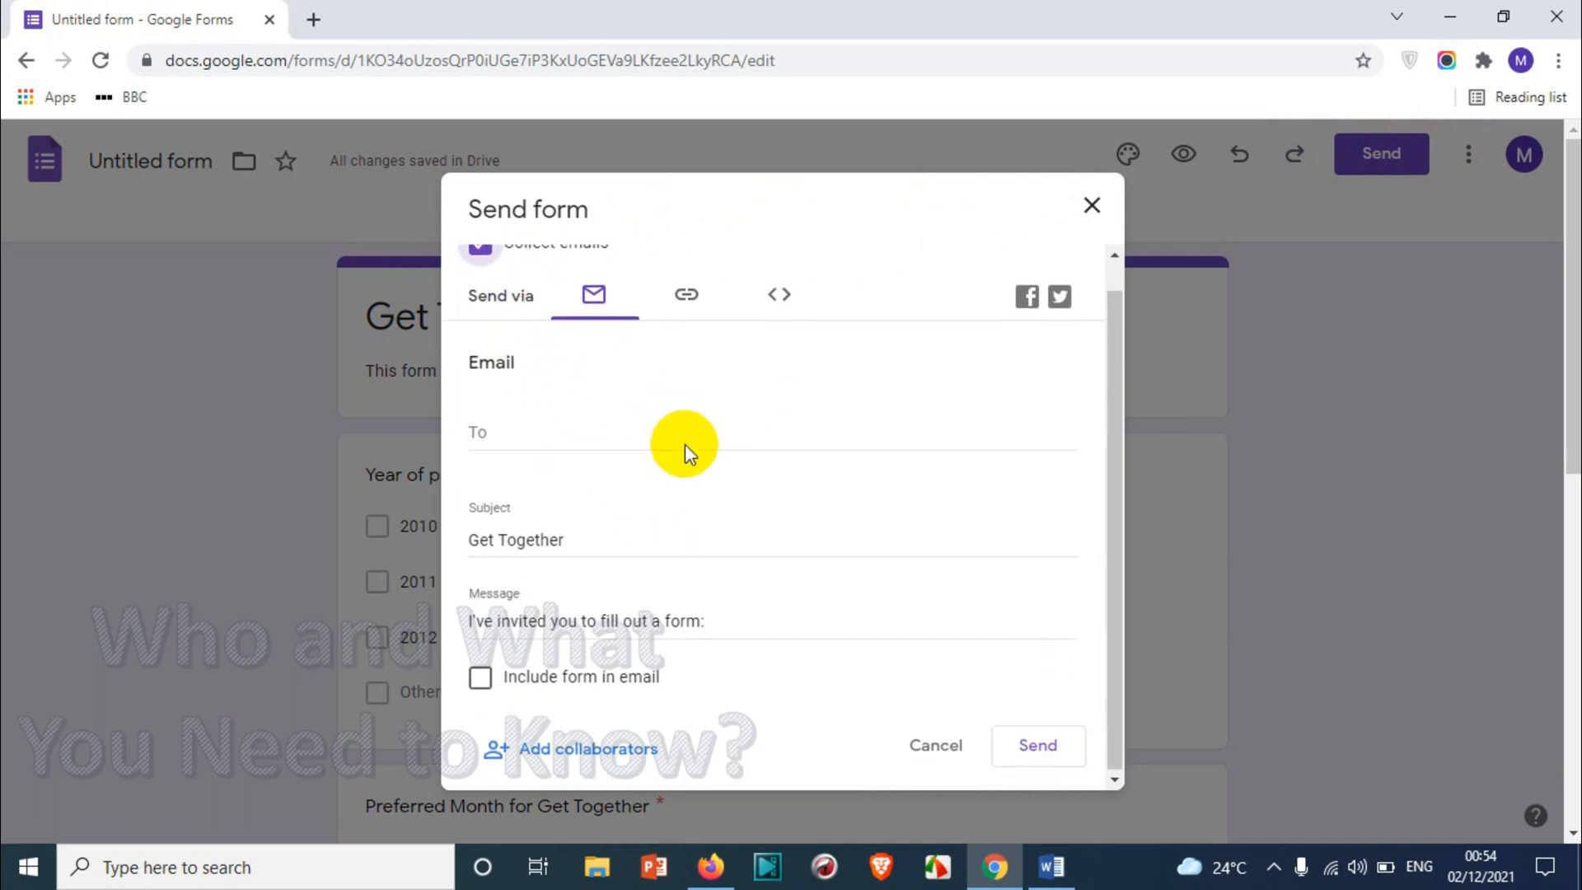
{"action": "left_click", "coordinate": [707, 443]}
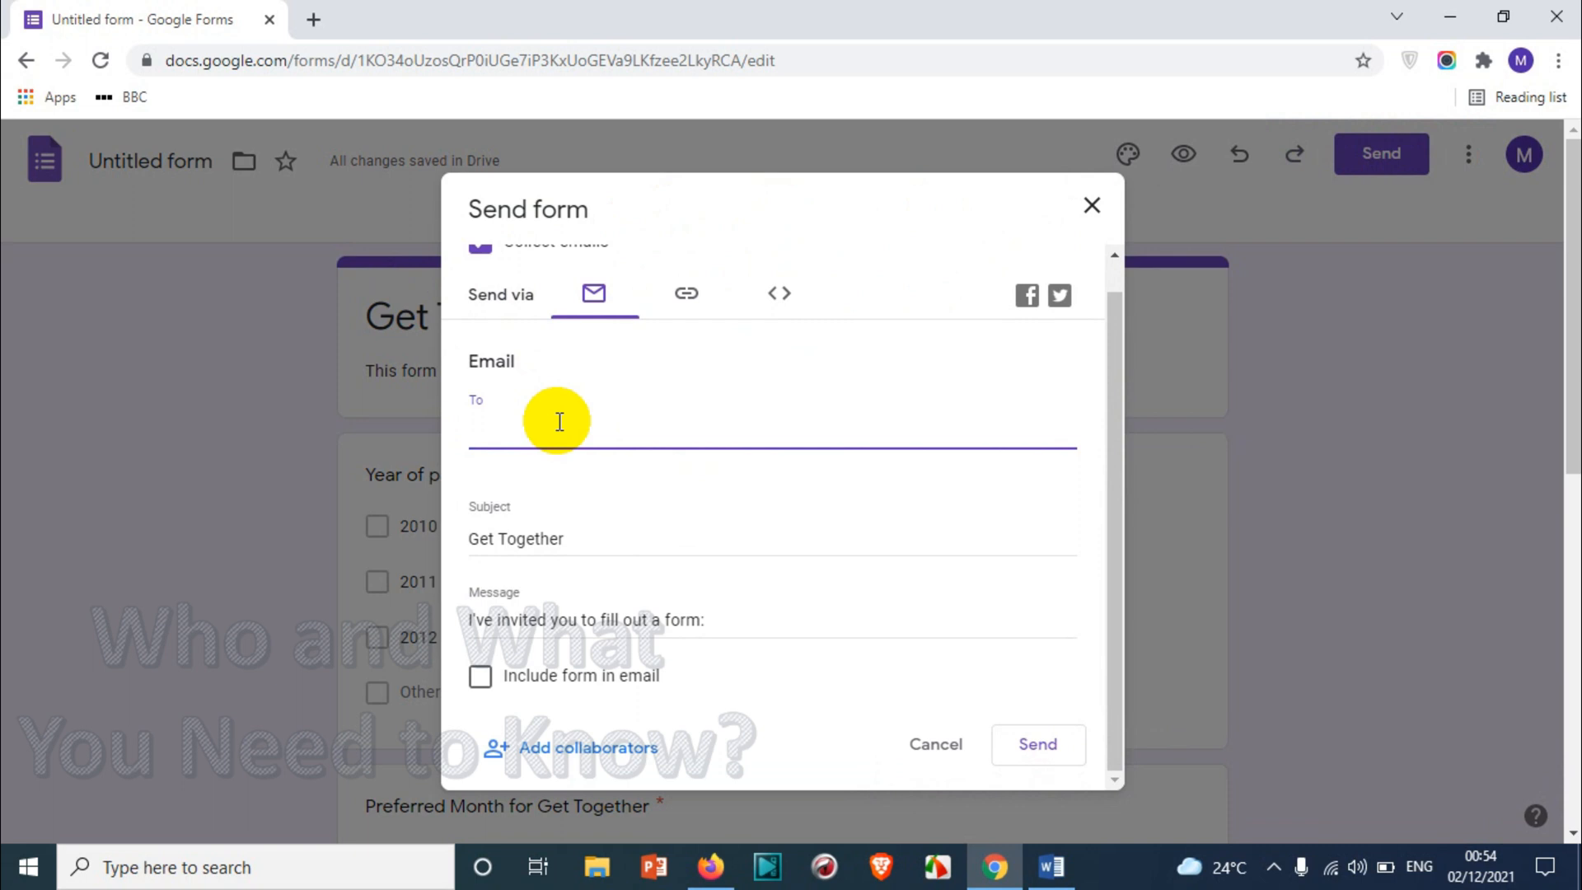
{"action": "mouse_move", "coordinate": [661, 412]}
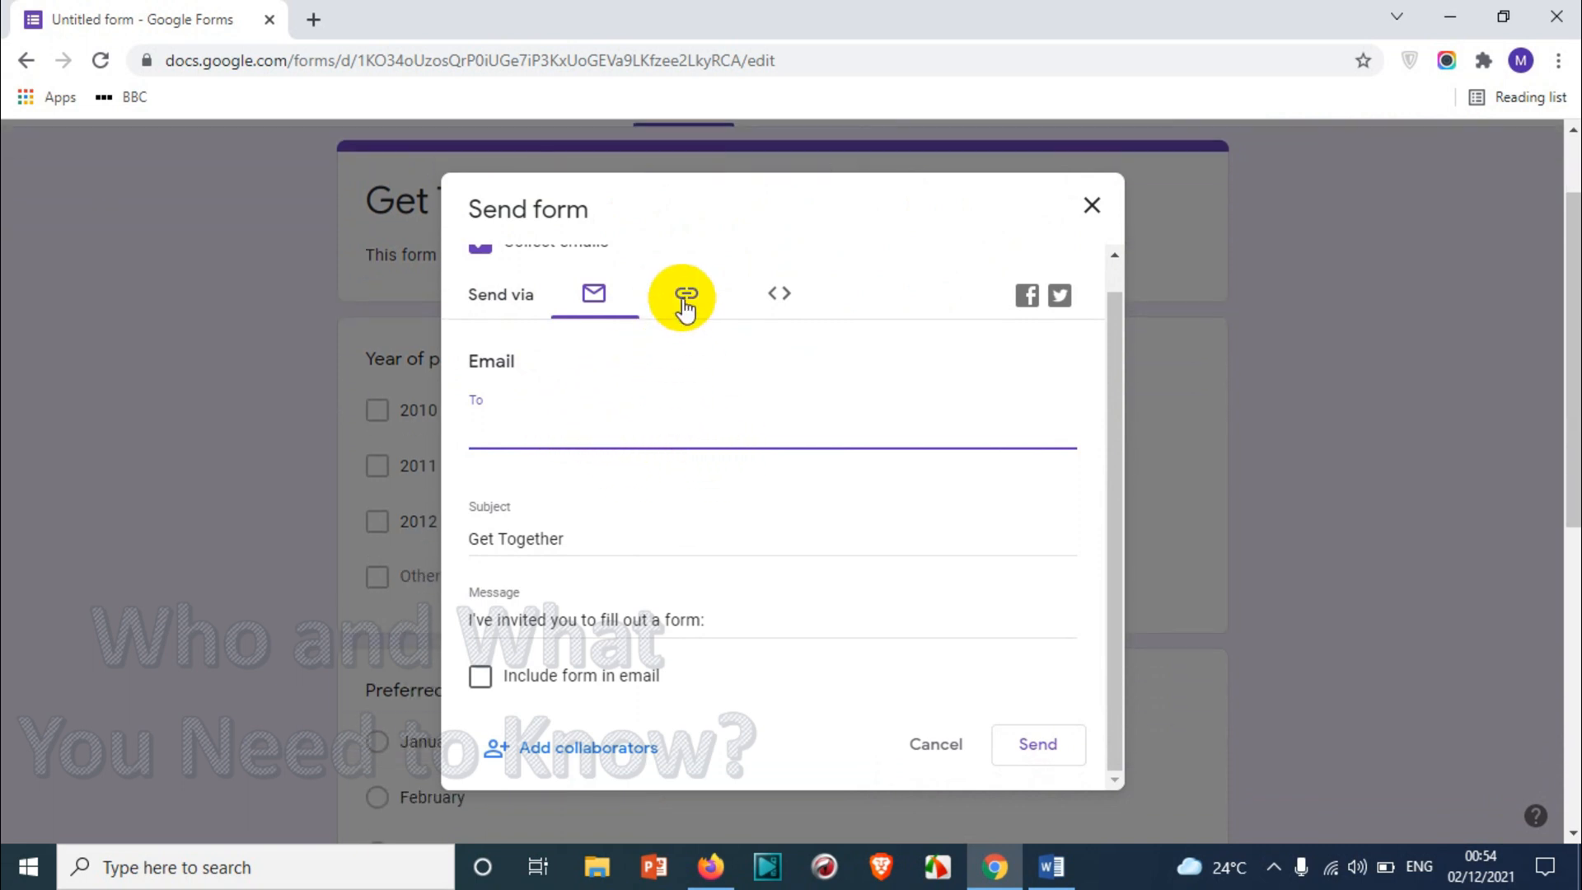
Look through the email, link and embed sharing tabs of the Send dialog.
{"action": "left_click", "coordinate": [684, 293]}
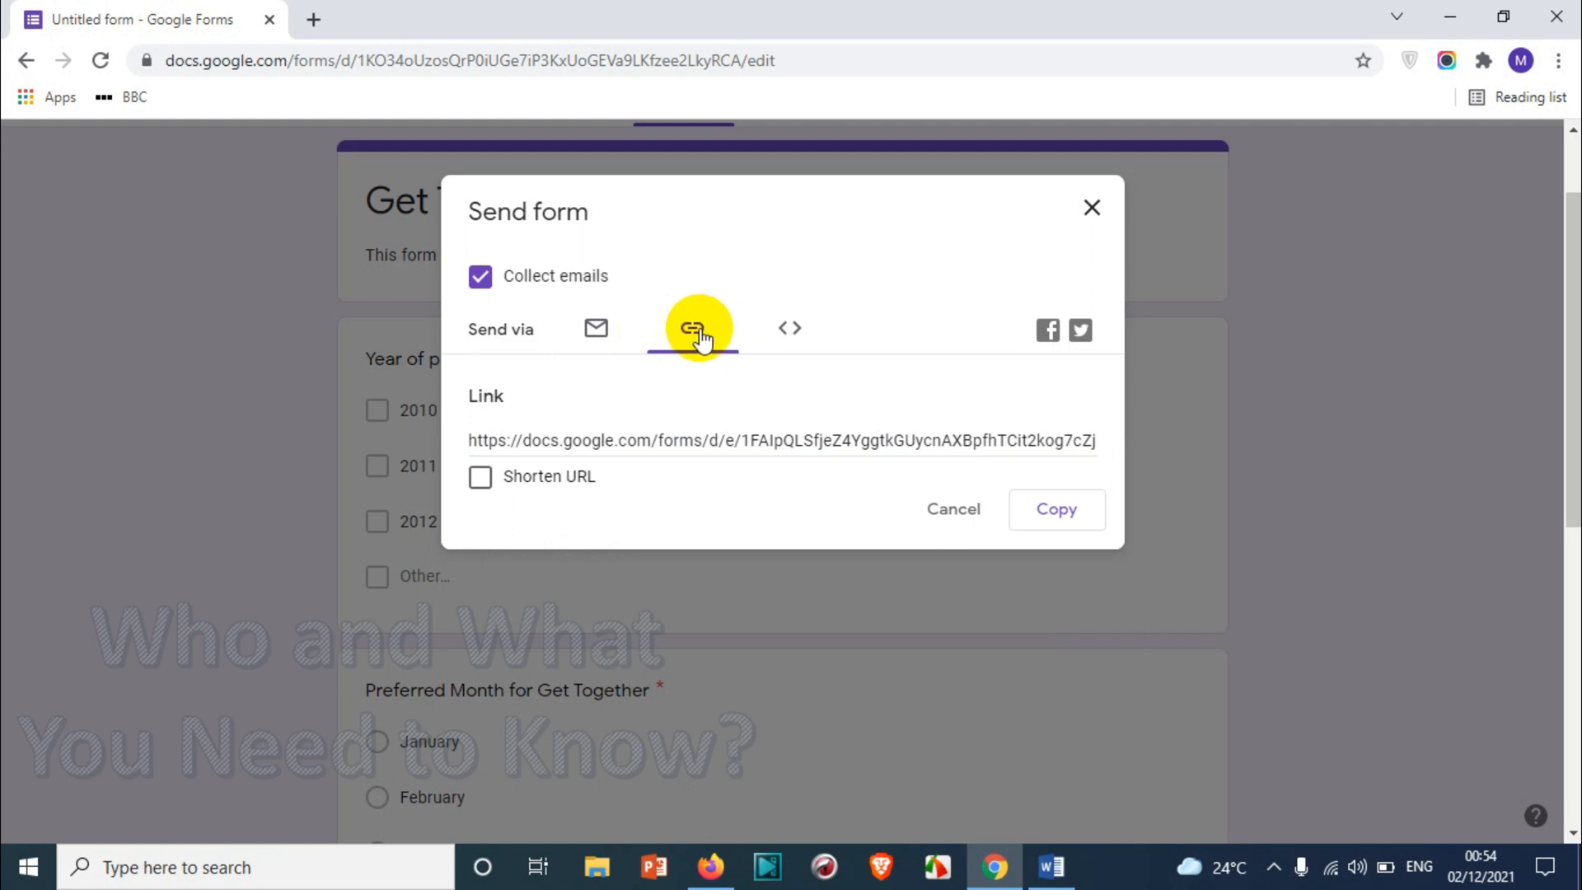
{"action": "left_click", "coordinate": [790, 329]}
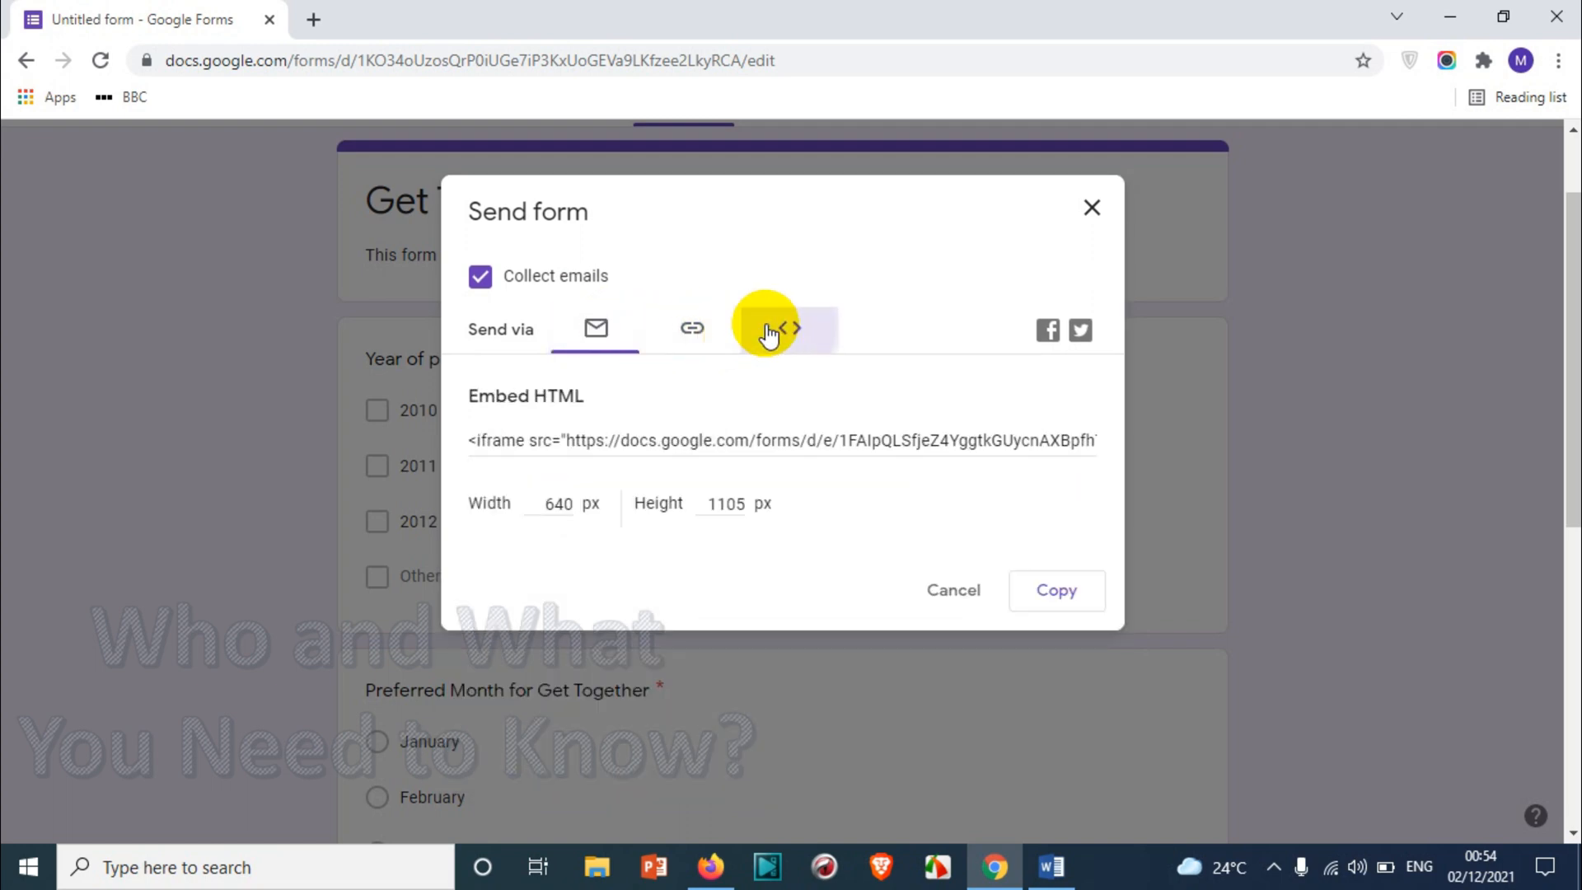
{"action": "left_click", "coordinate": [692, 328]}
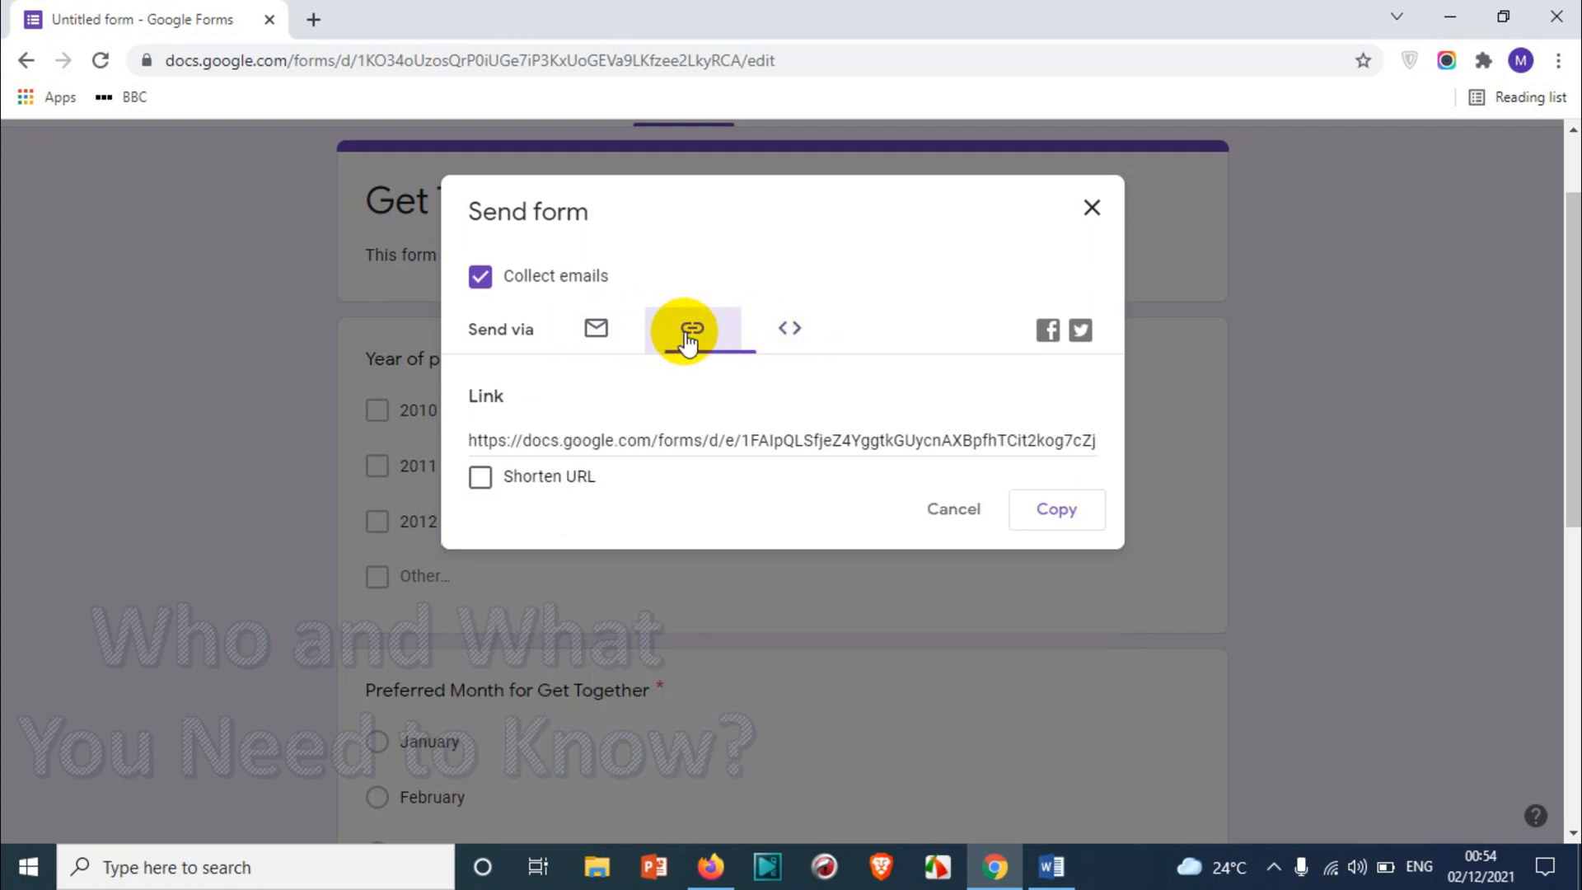
{"action": "left_click", "coordinate": [595, 328]}
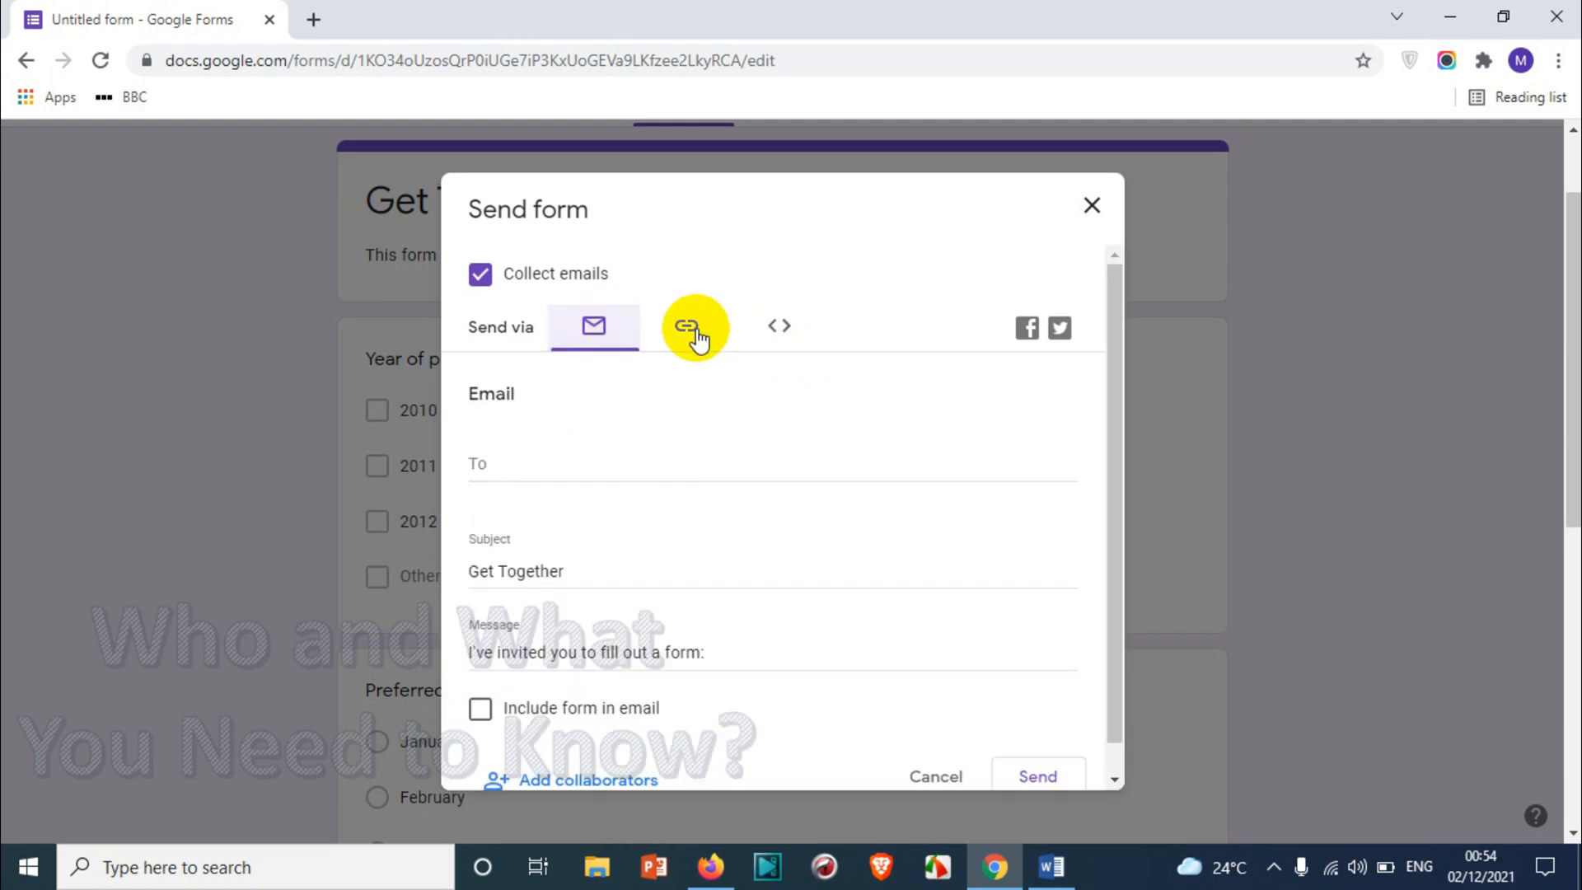
{"action": "left_click", "coordinate": [692, 326]}
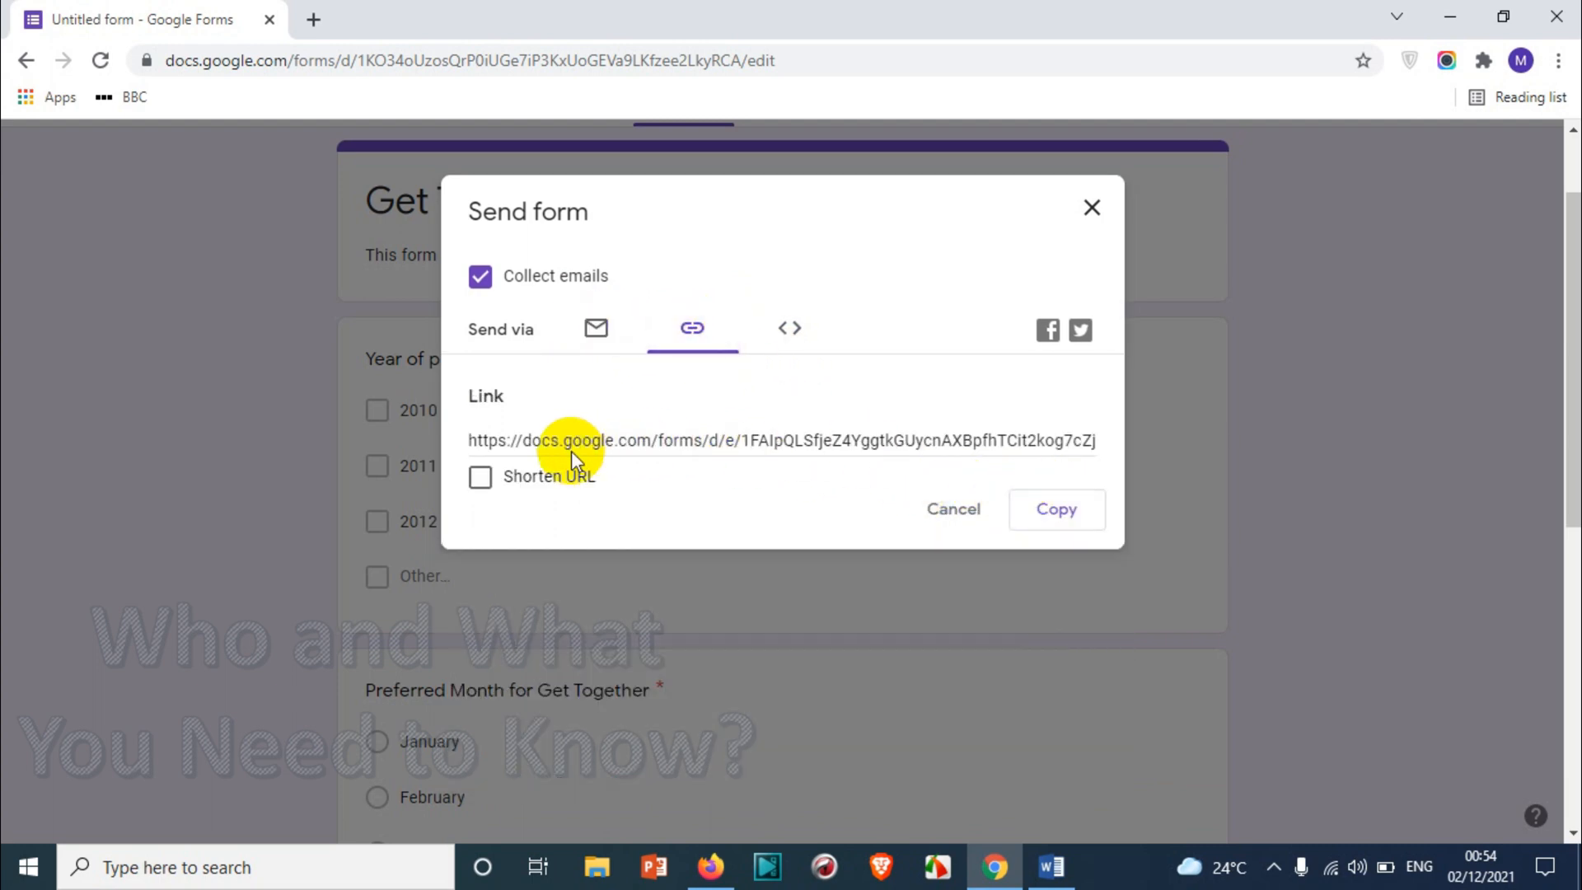
Shorten the form's public link and copy it to the clipboard.
{"action": "left_click", "coordinate": [480, 476]}
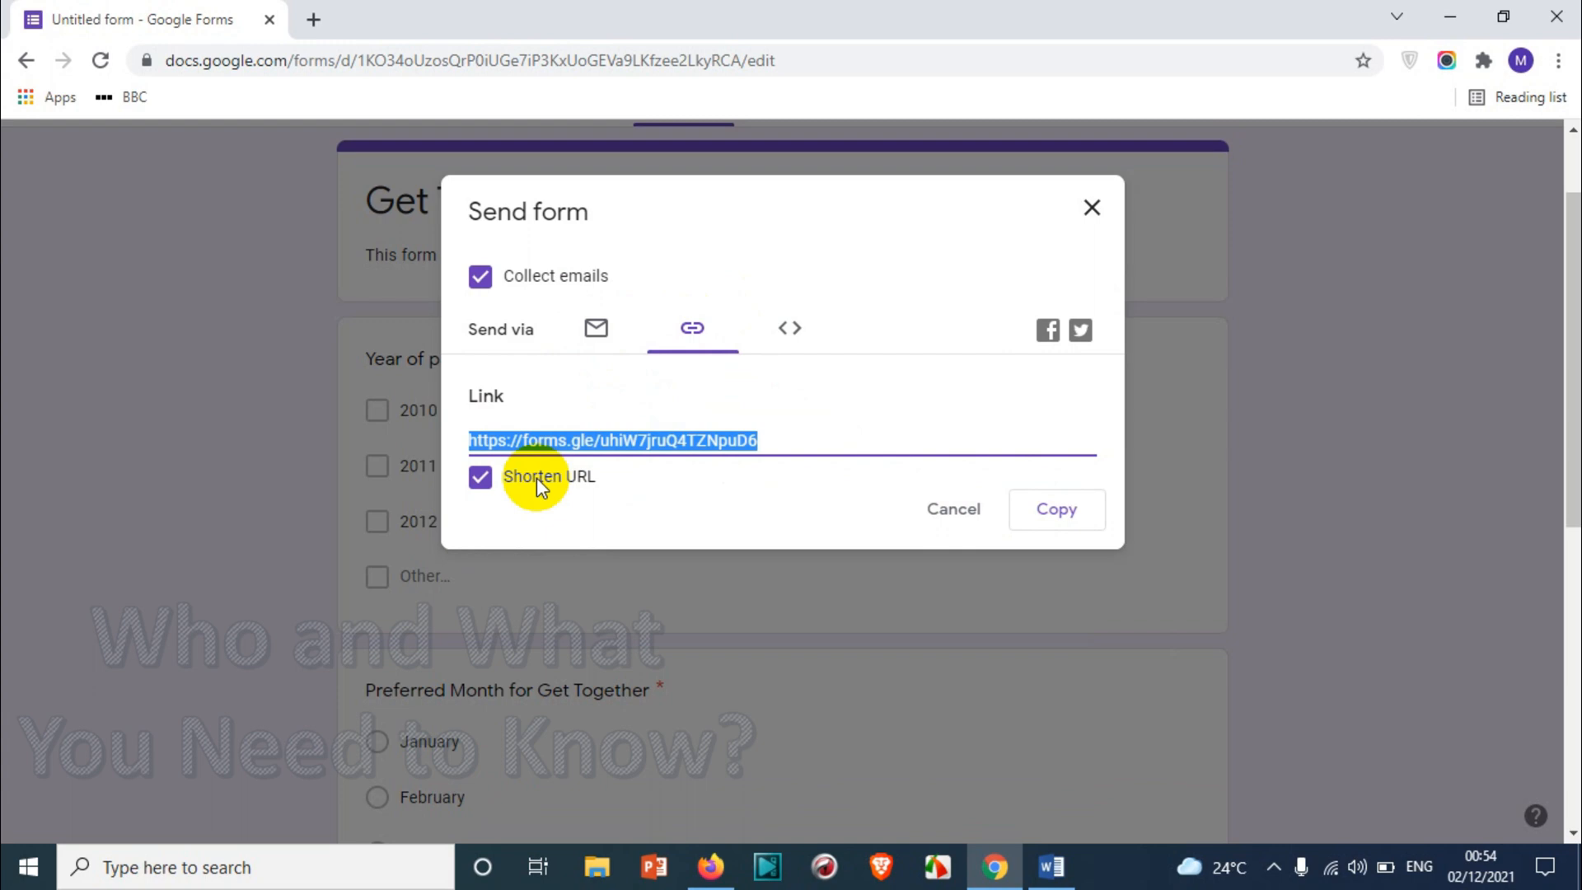
{"action": "left_click", "coordinate": [1055, 509]}
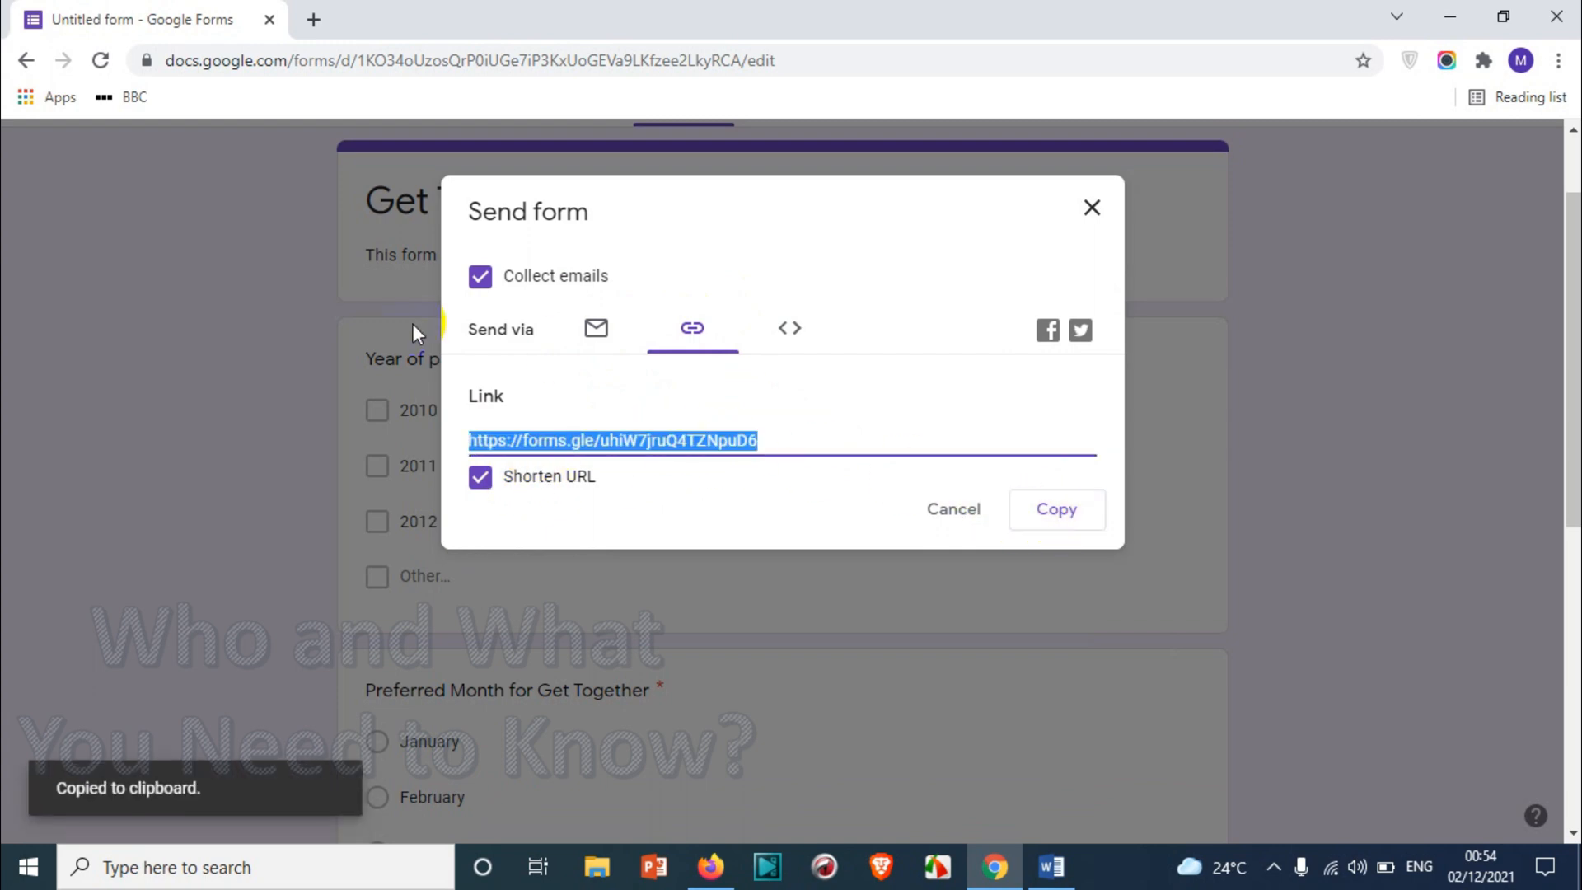
{"action": "left_click", "coordinate": [596, 328]}
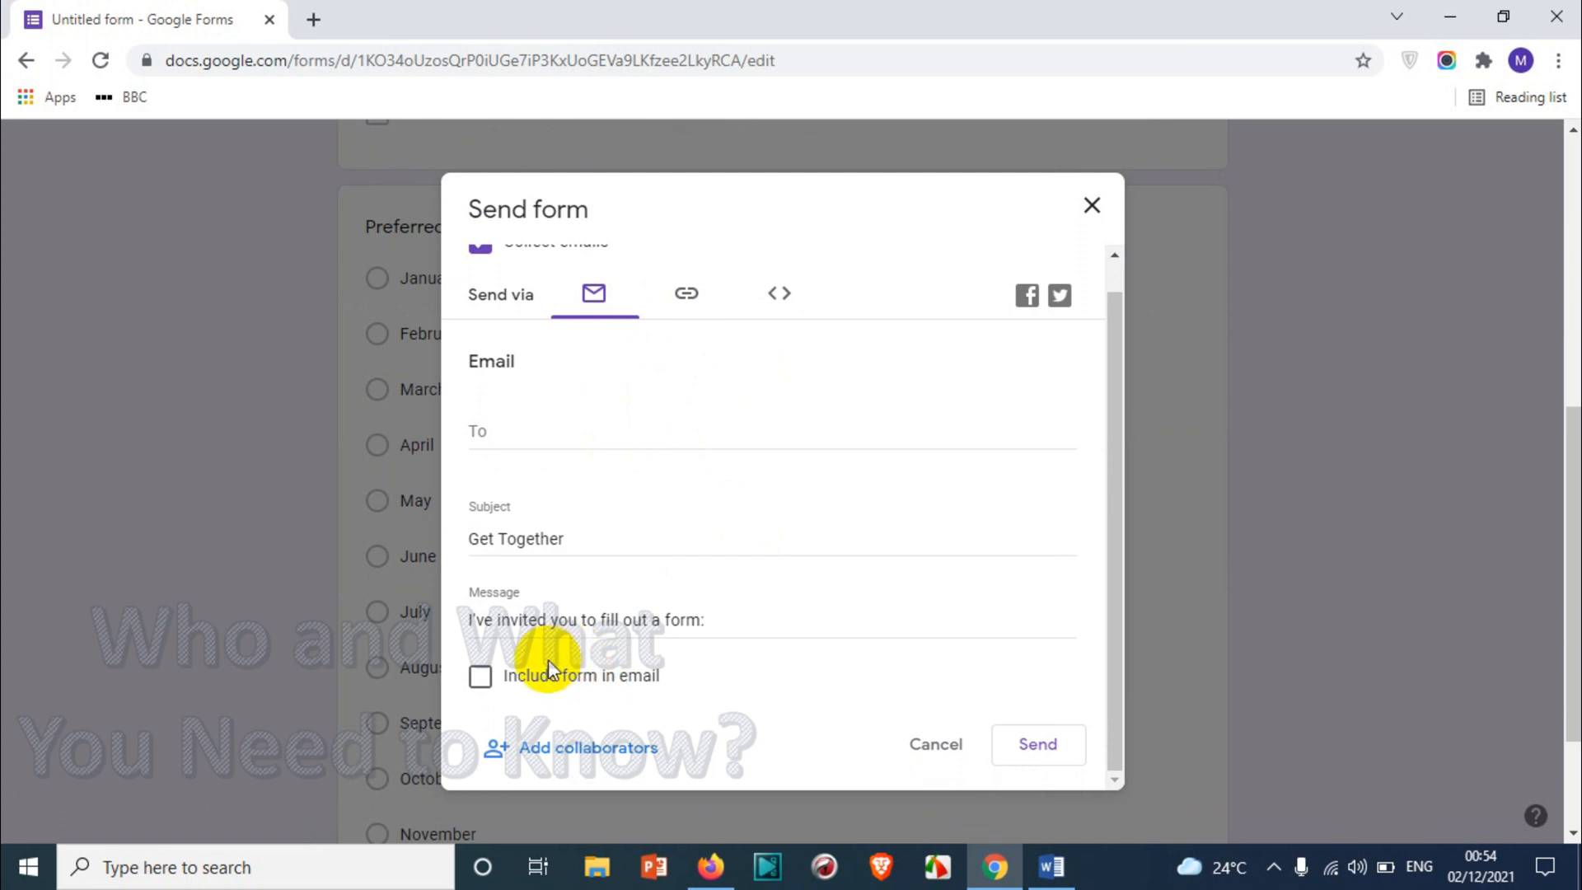
Leave 'Include form in email' off, then copy the shortened forms.gle link to finish sharing.
{"action": "left_click", "coordinate": [479, 676]}
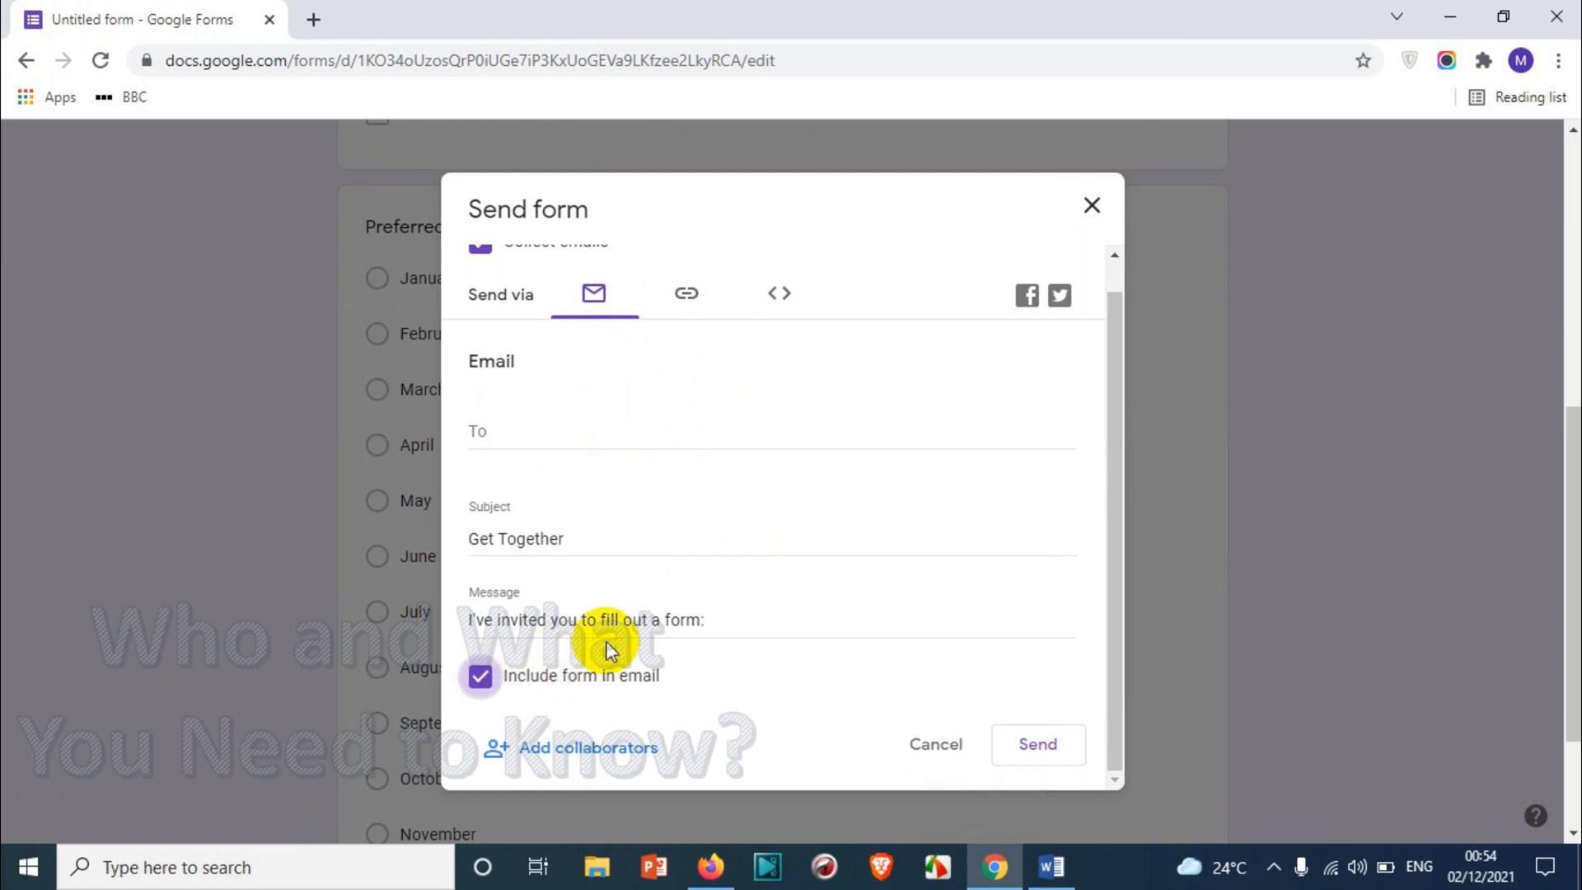
{"action": "scroll", "scroll_direction": "up", "scroll_amount": 3}
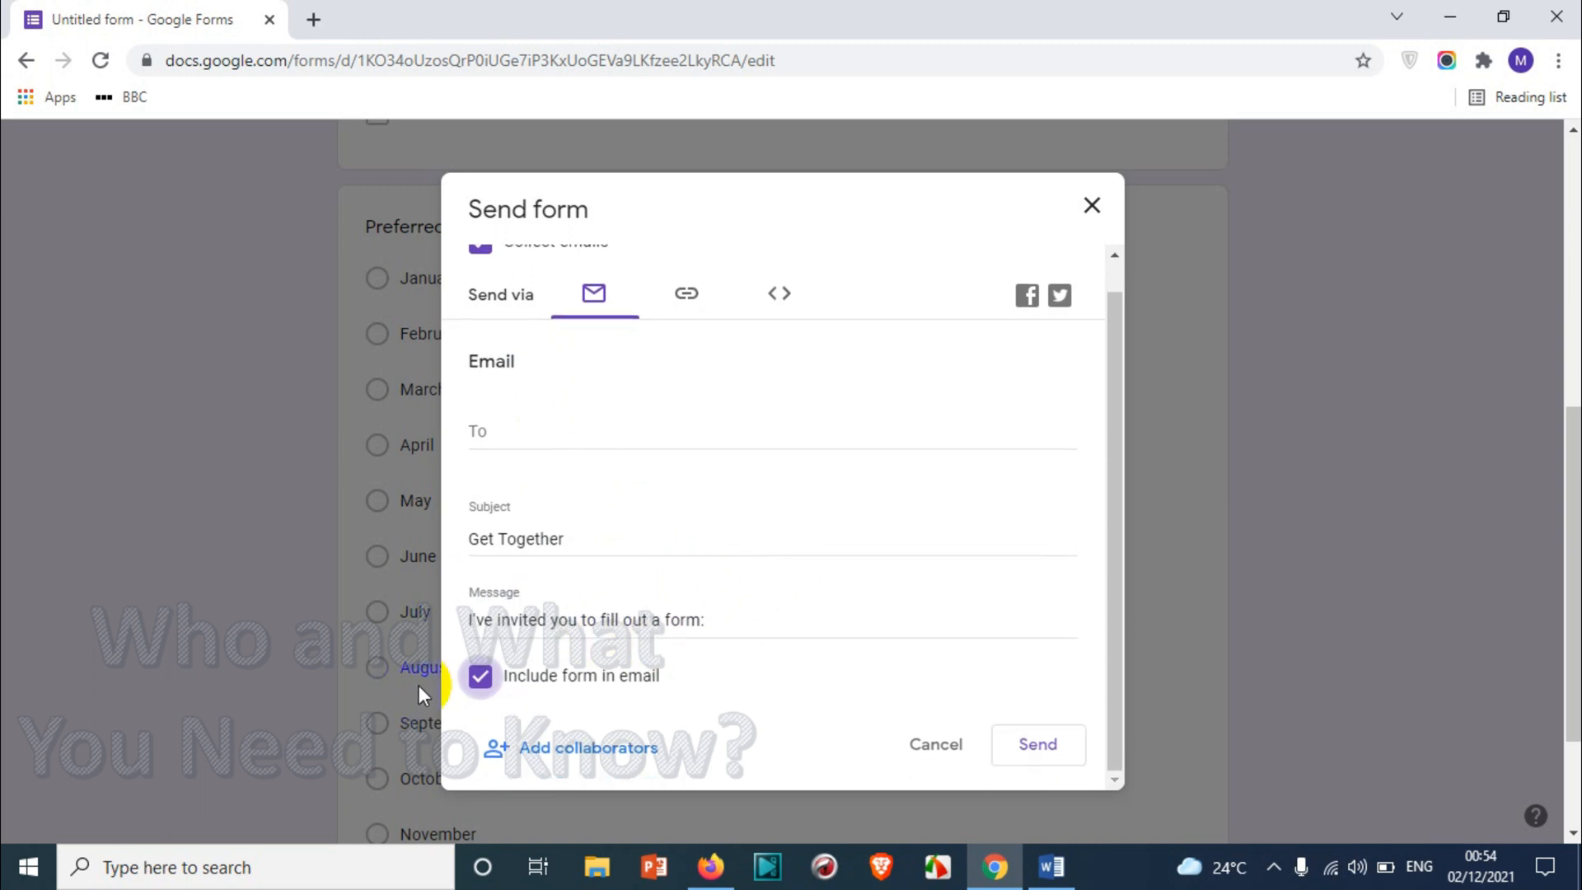
{"action": "left_click", "coordinate": [479, 676]}
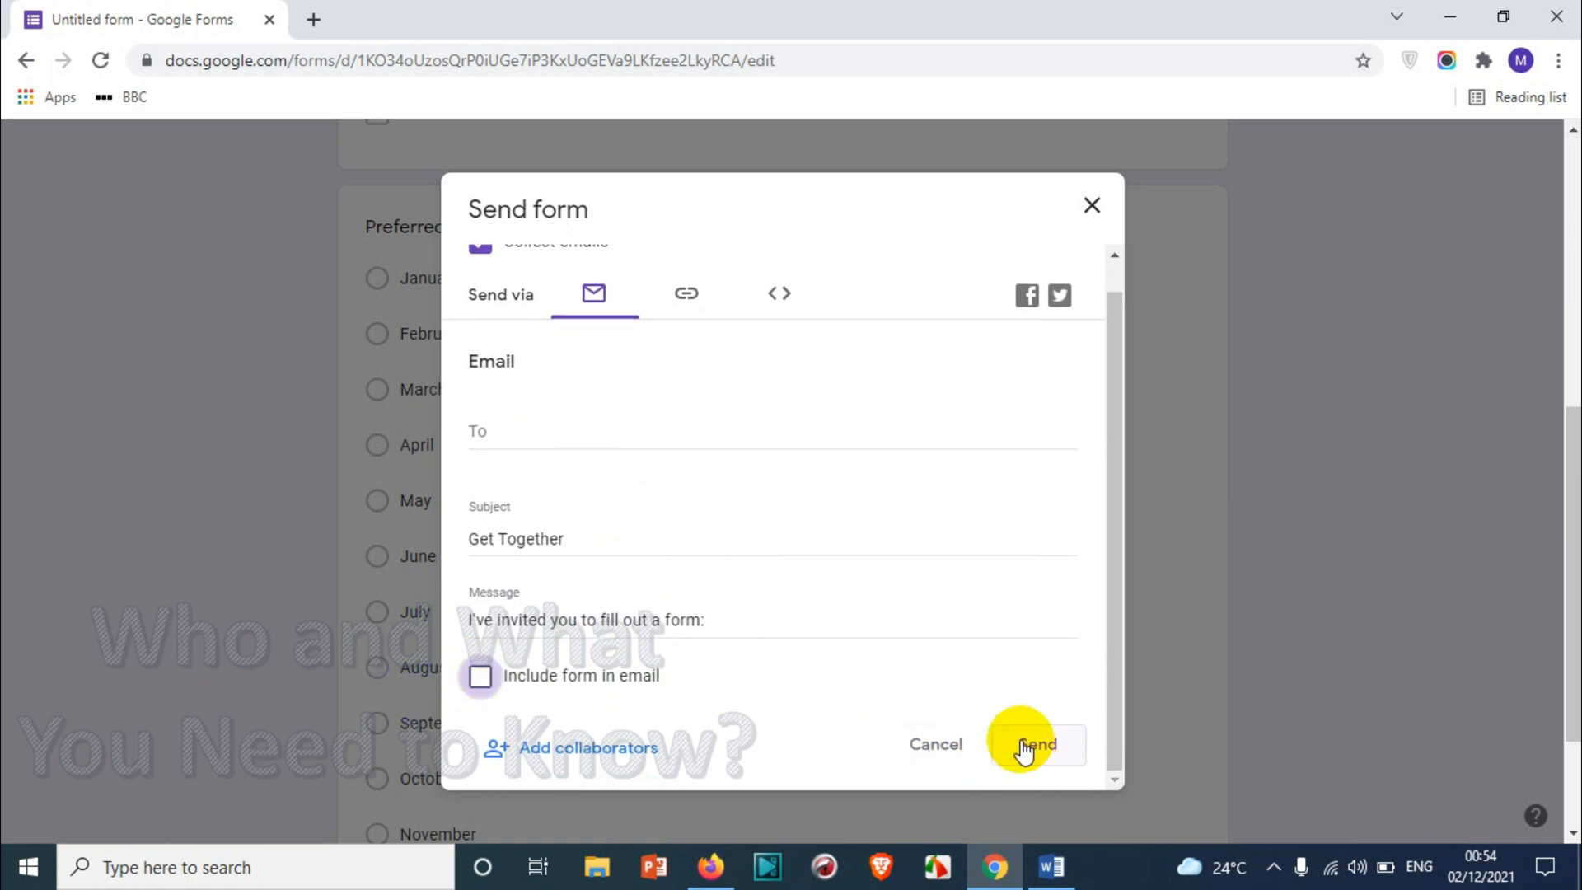
{"action": "left_click", "coordinate": [685, 293]}
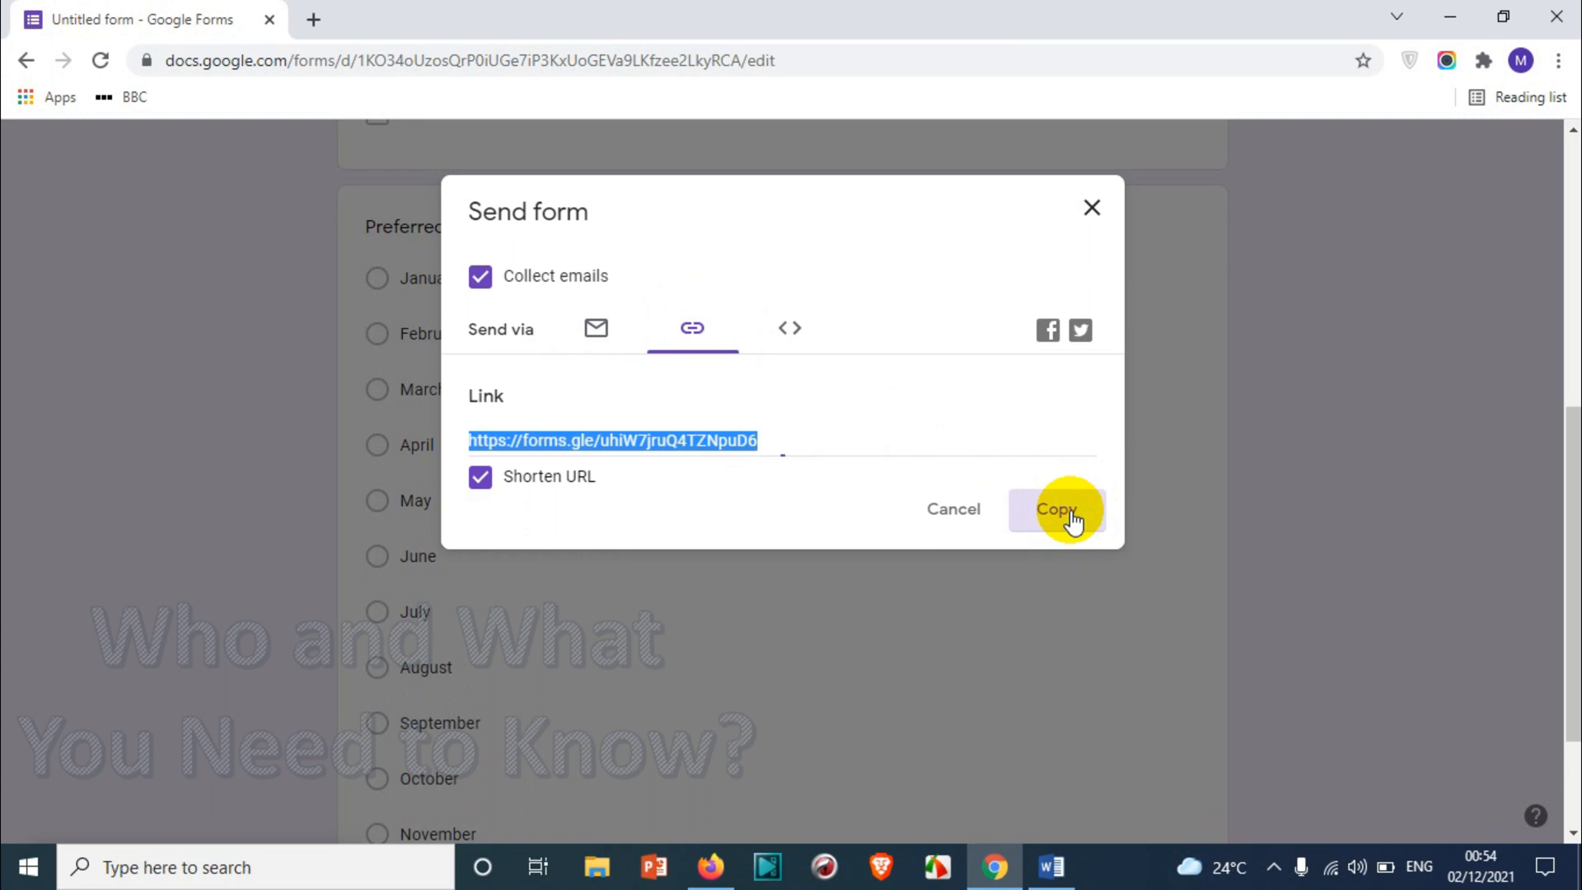
{"action": "left_click", "coordinate": [1055, 509]}
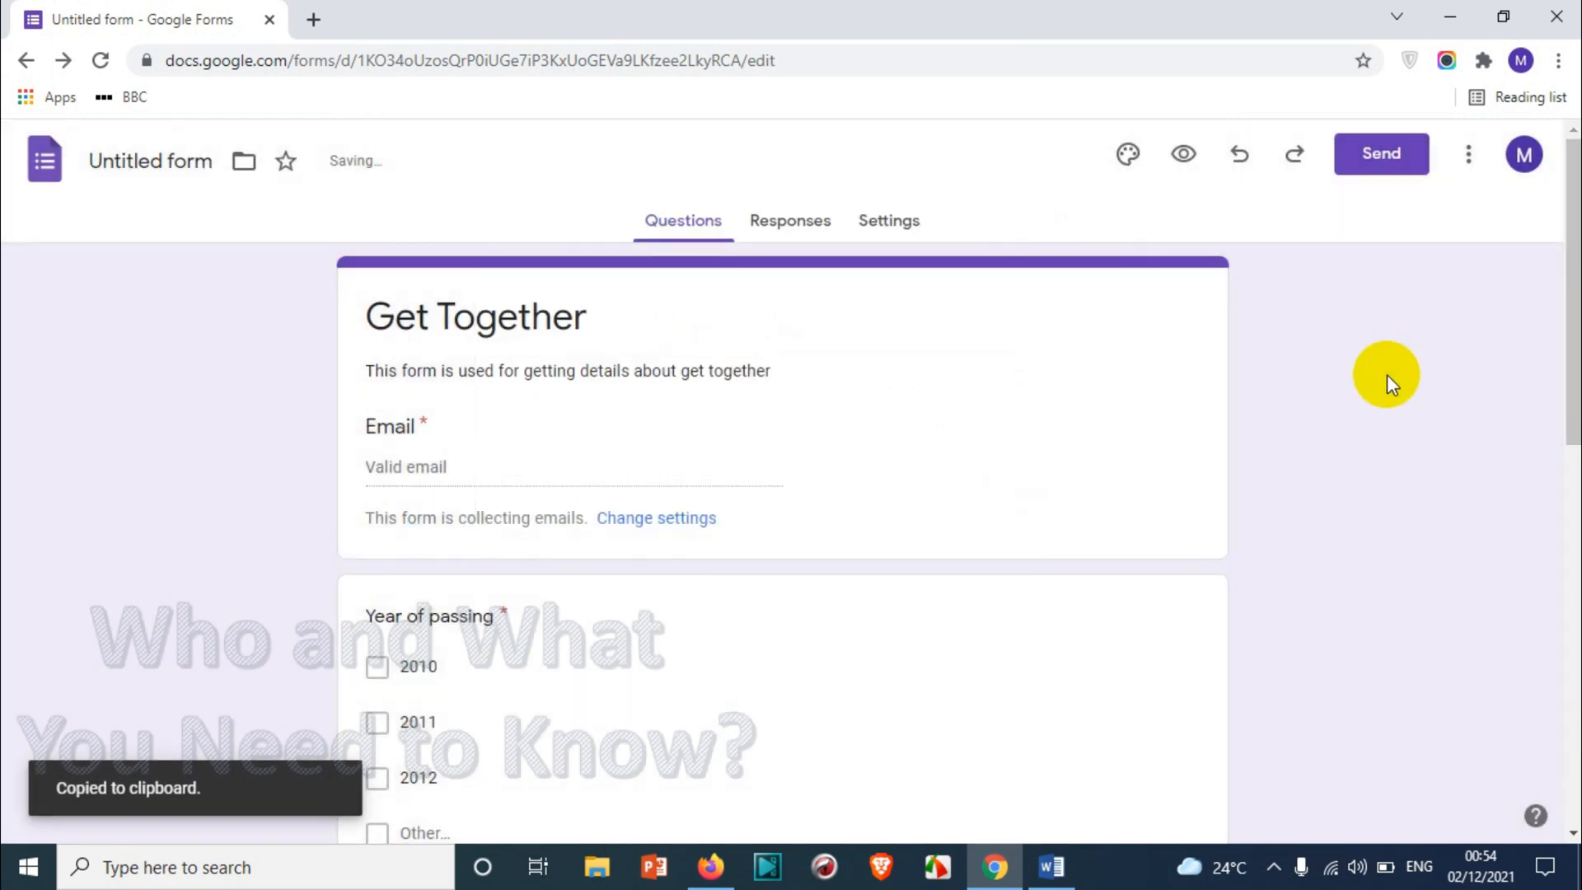
{"action": "mouse_move", "coordinate": [1109, 230]}
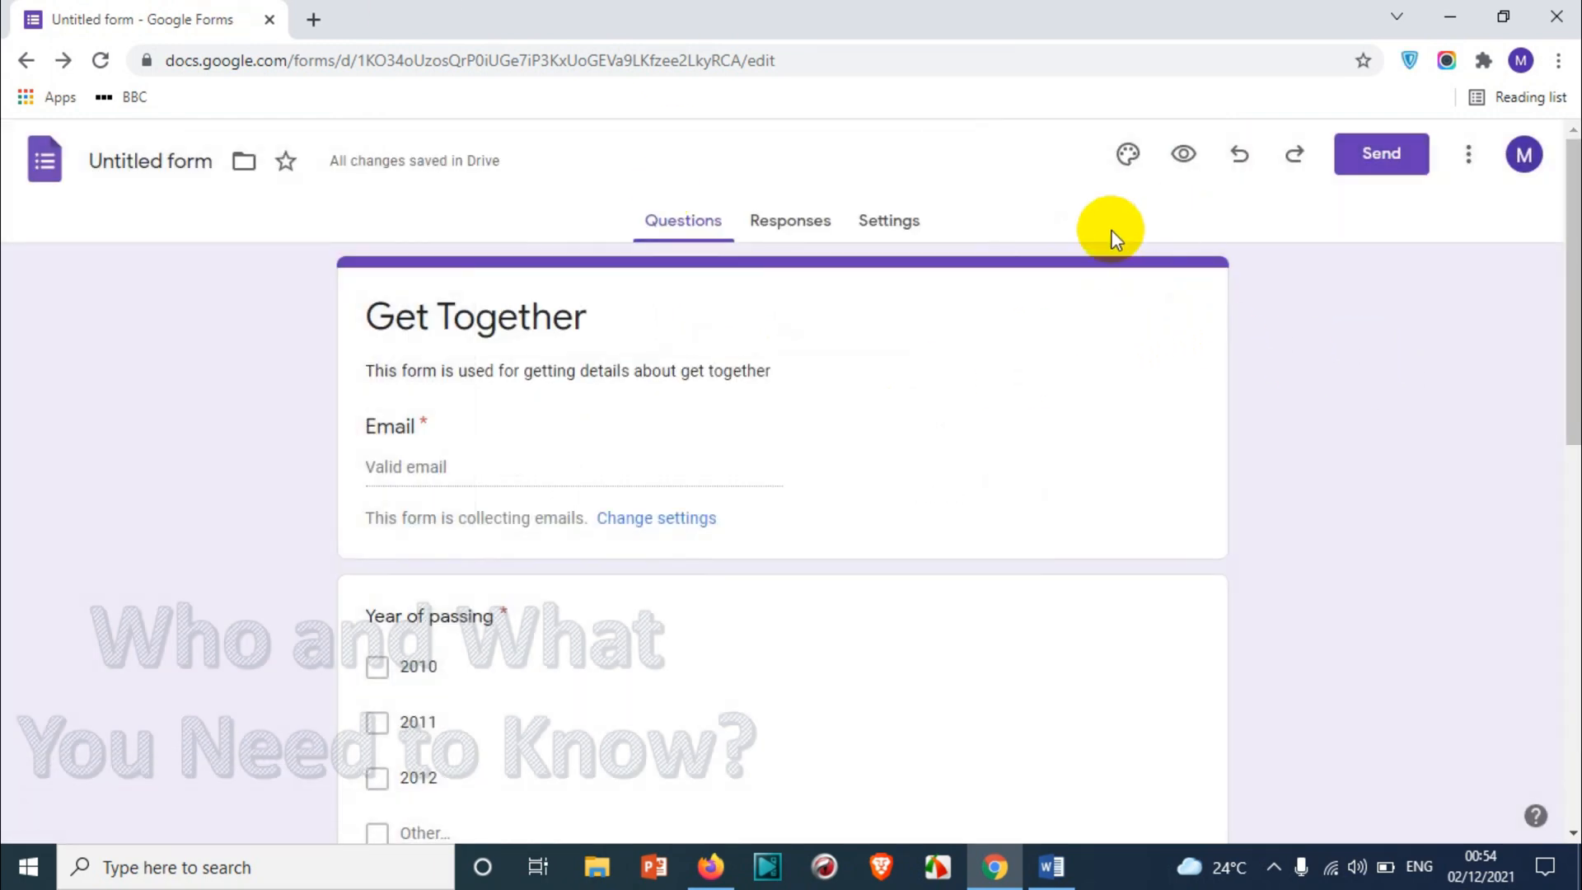
Start a new Incognito window from Chrome's main menu.
{"action": "scroll", "scroll_direction": "down", "scroll_amount": 3}
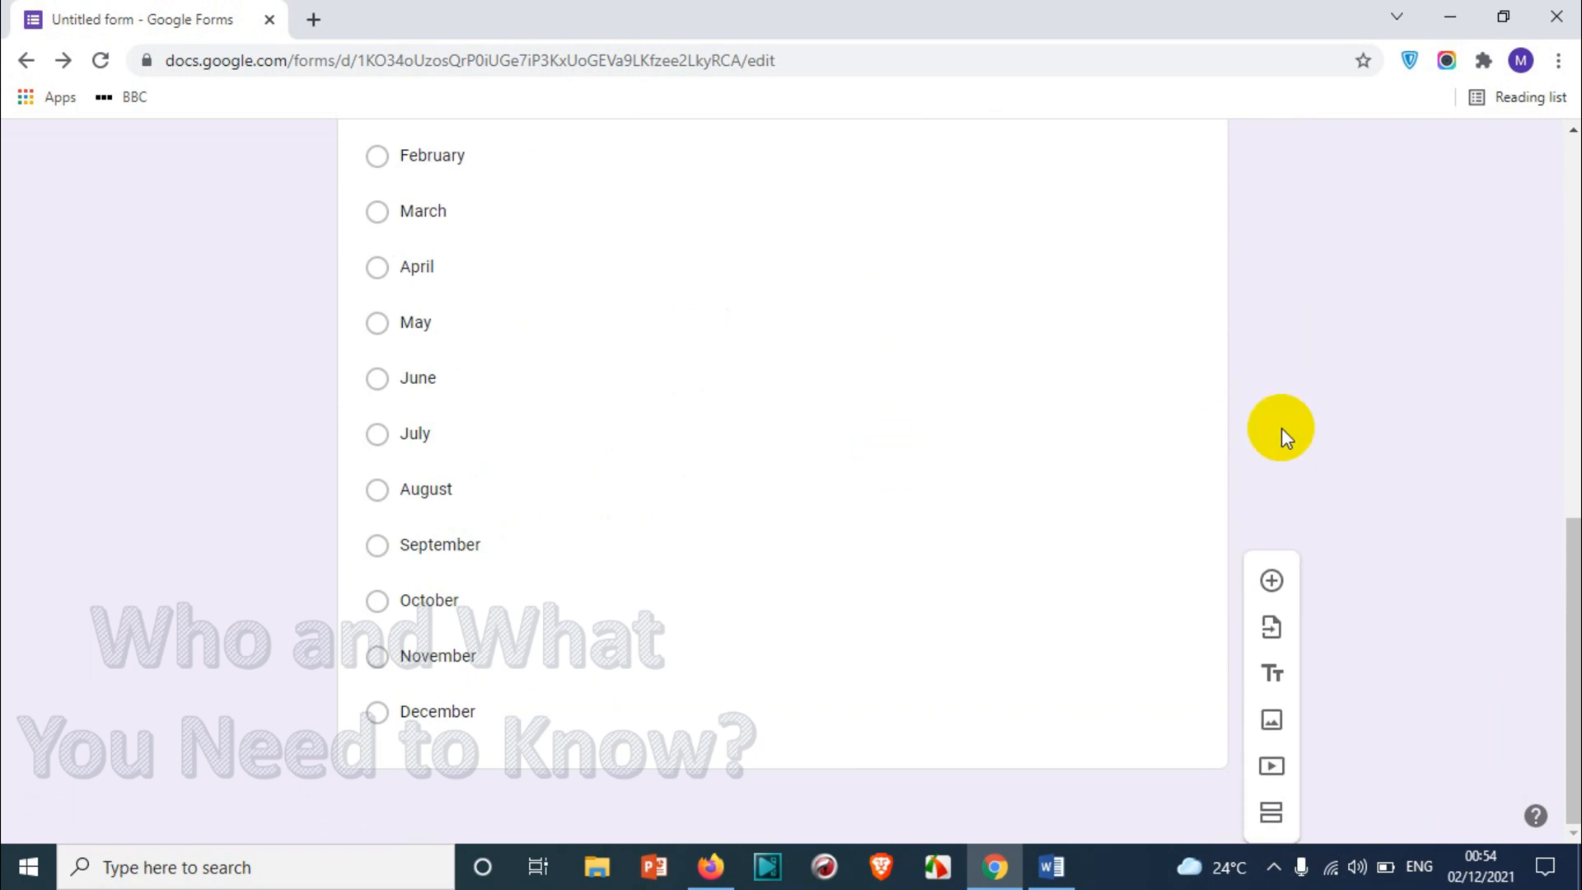
{"action": "left_click", "coordinate": [1557, 61]}
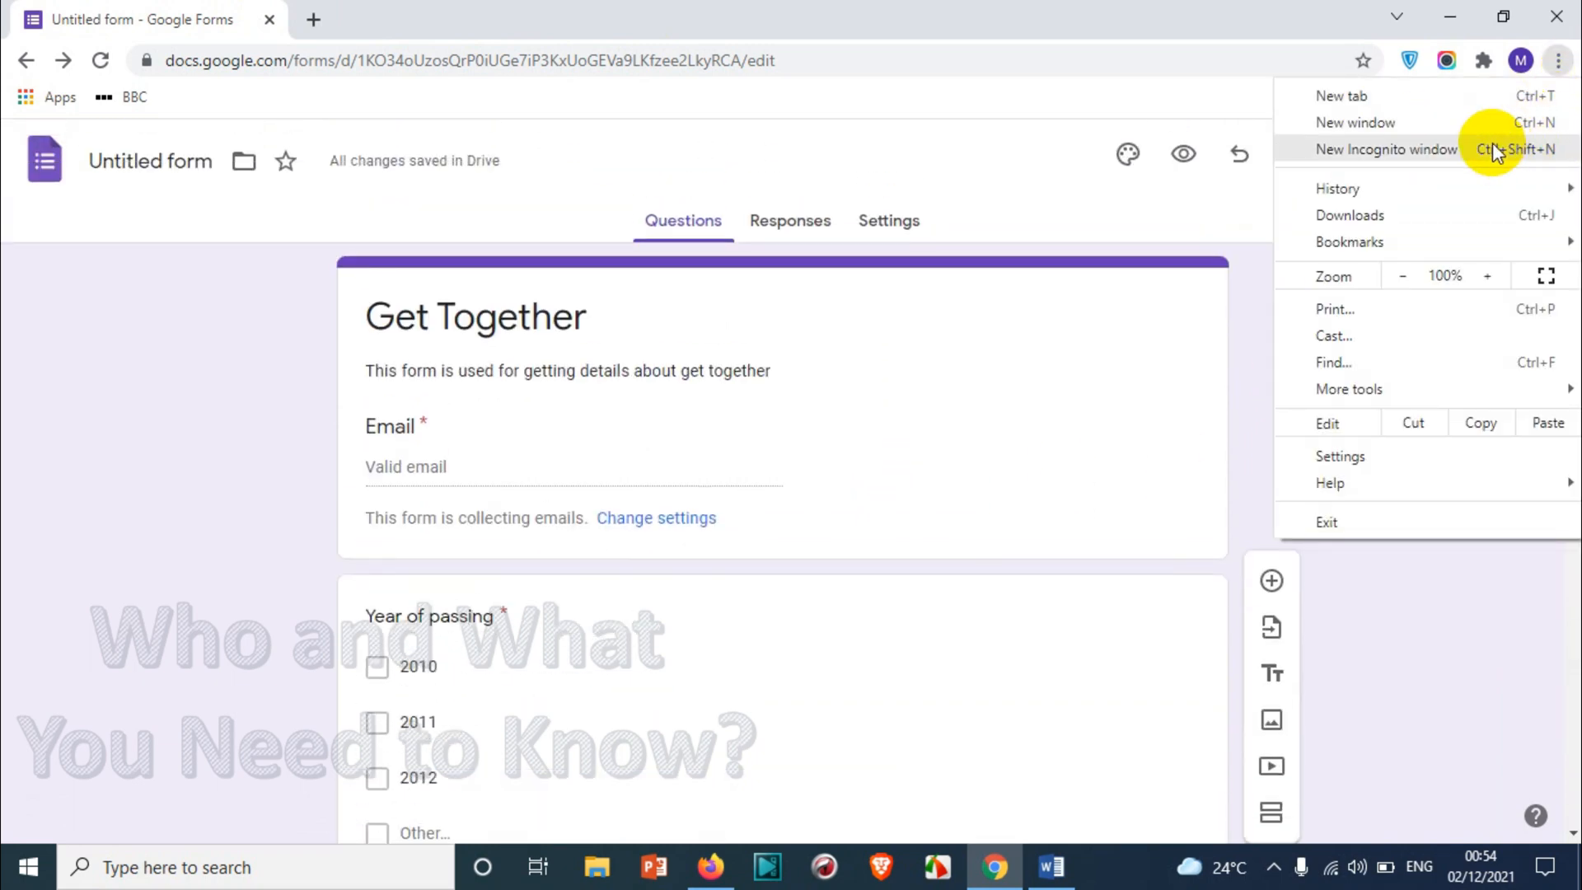
{"action": "left_click", "coordinate": [1386, 150]}
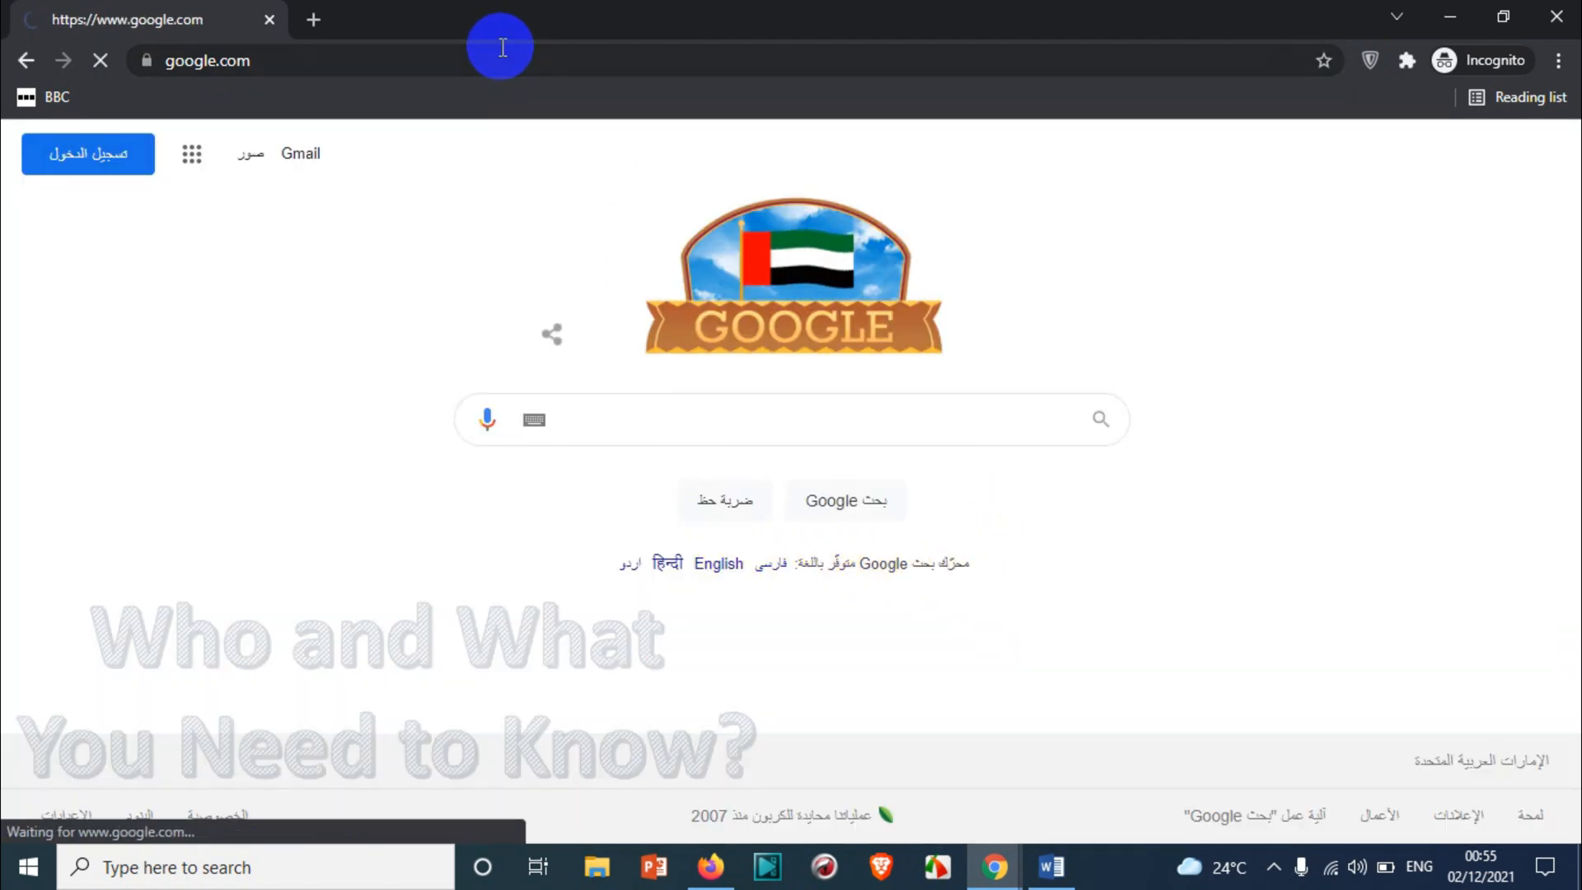
{"action": "type", "text": "https://forms.gle/uhiW7jruQ4TZNpuD6"}
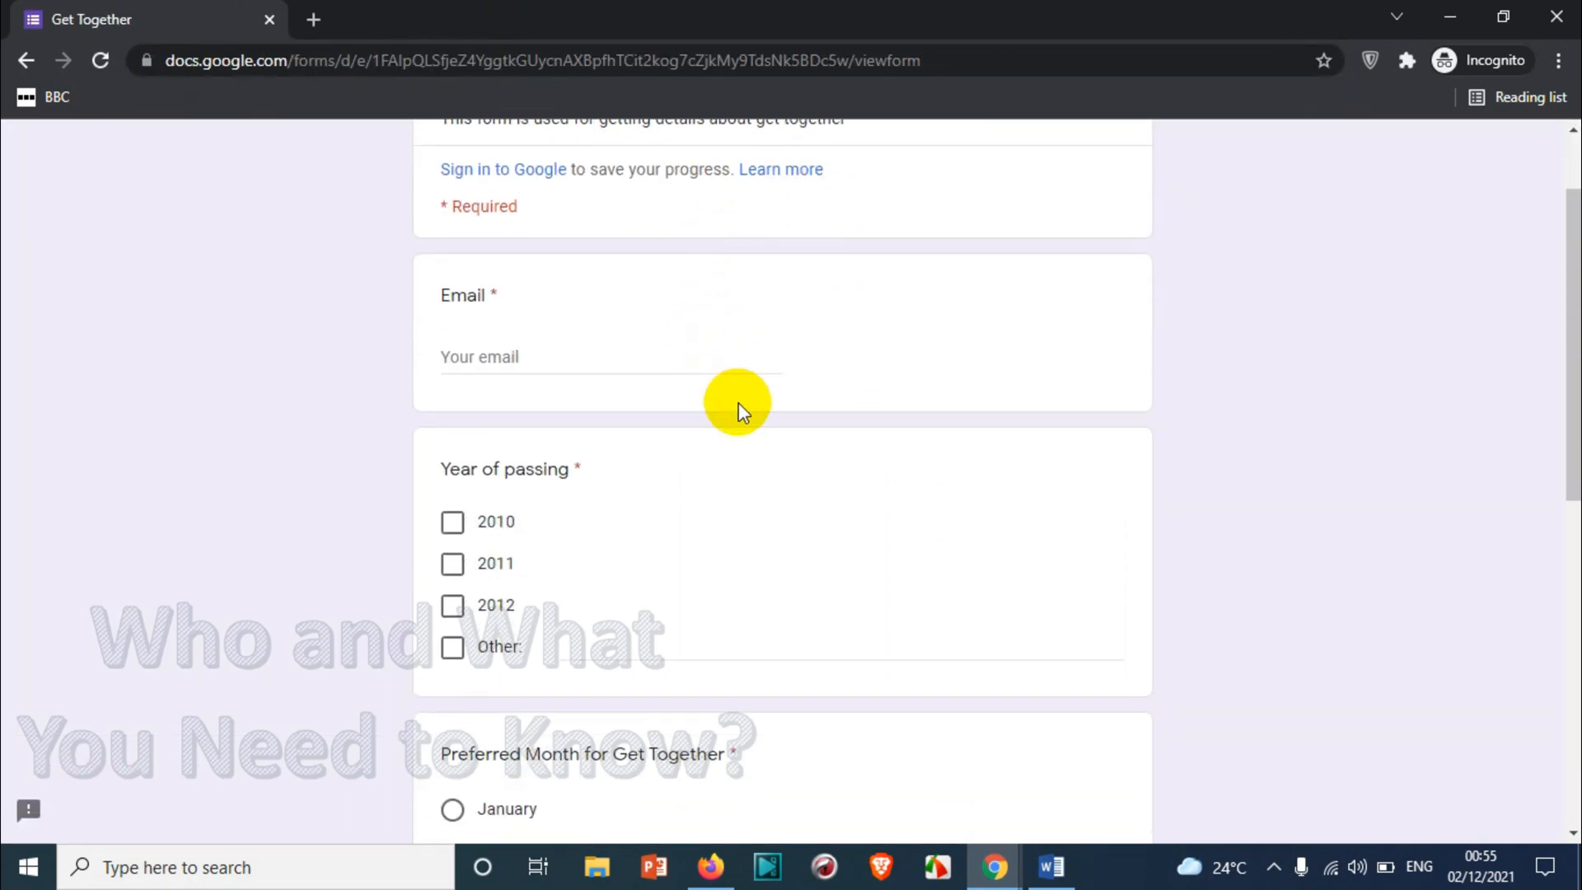
{"action": "scroll", "scroll_direction": "up", "scroll_amount": 3}
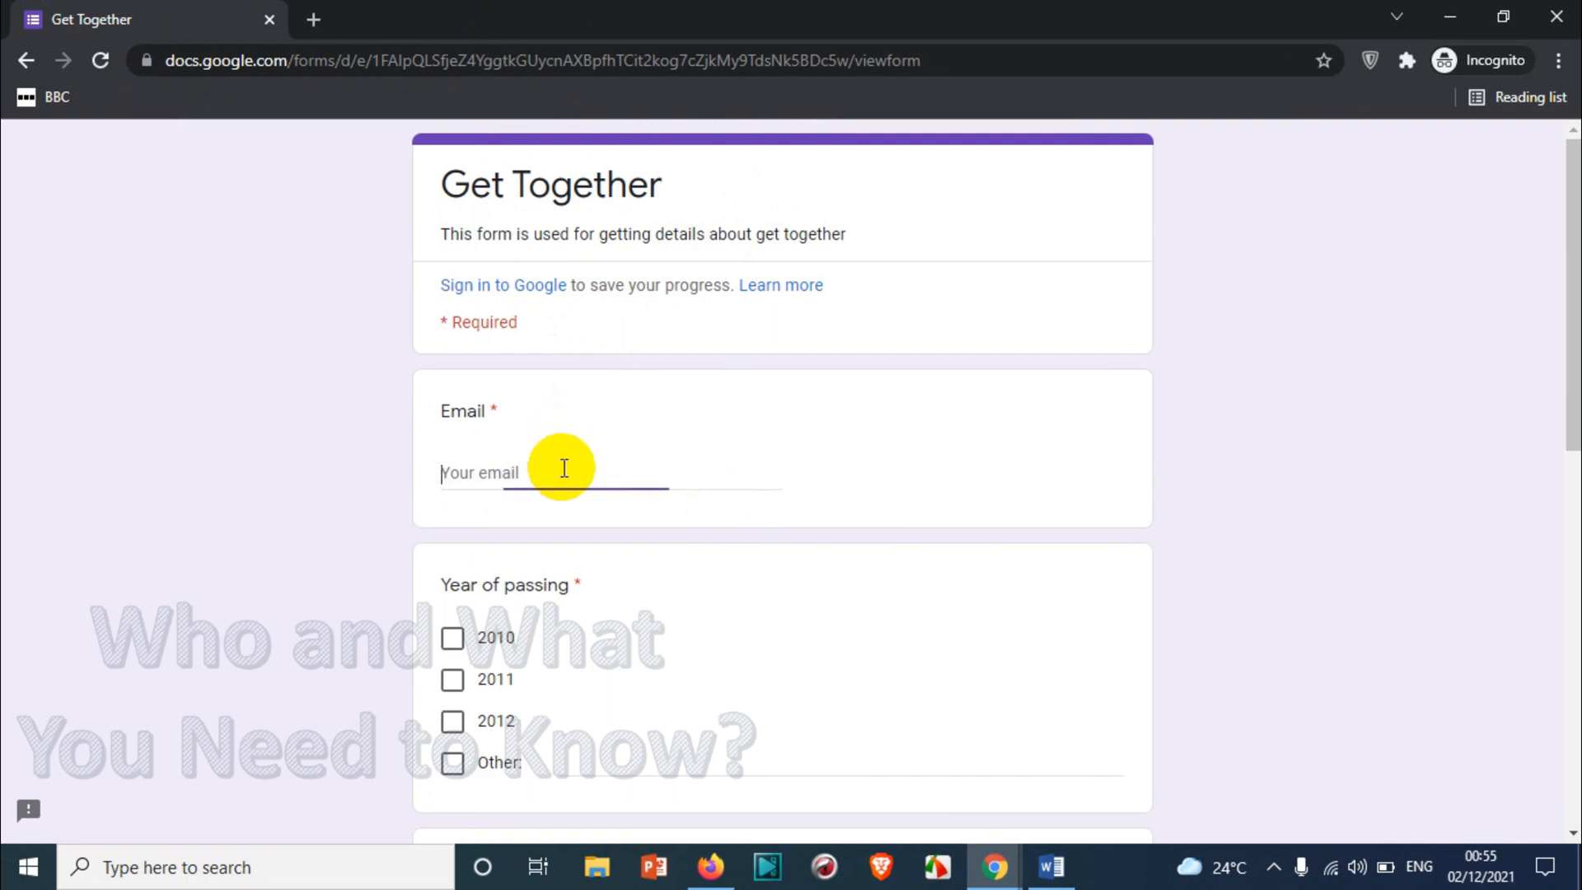
{"action": "scroll", "scroll_direction": "down", "scroll_amount": 3}
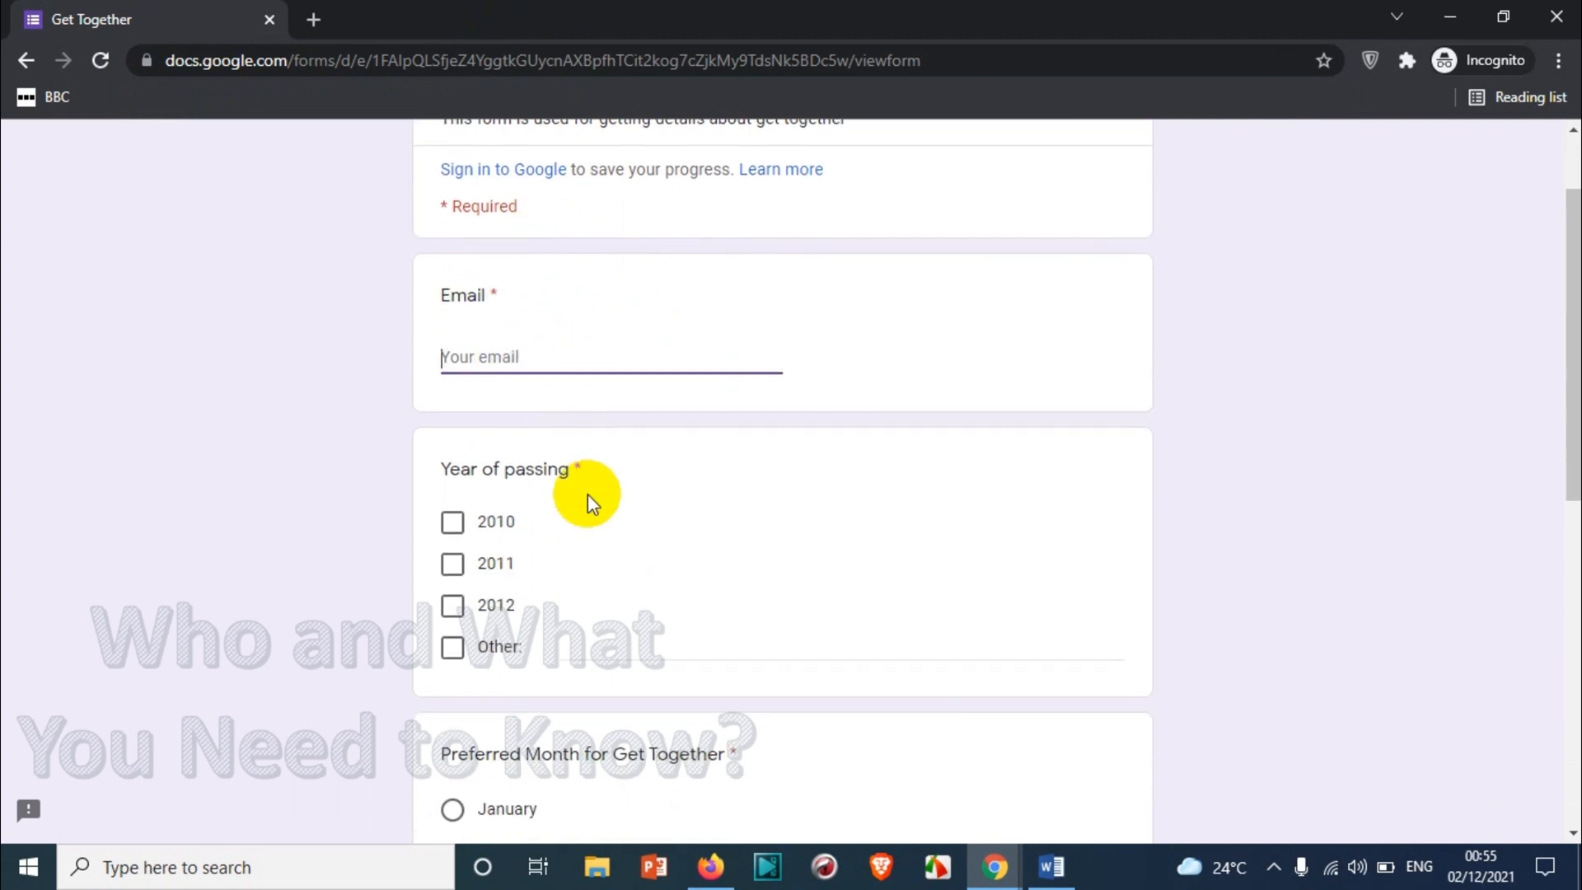
{"action": "left_click", "coordinate": [451, 521]}
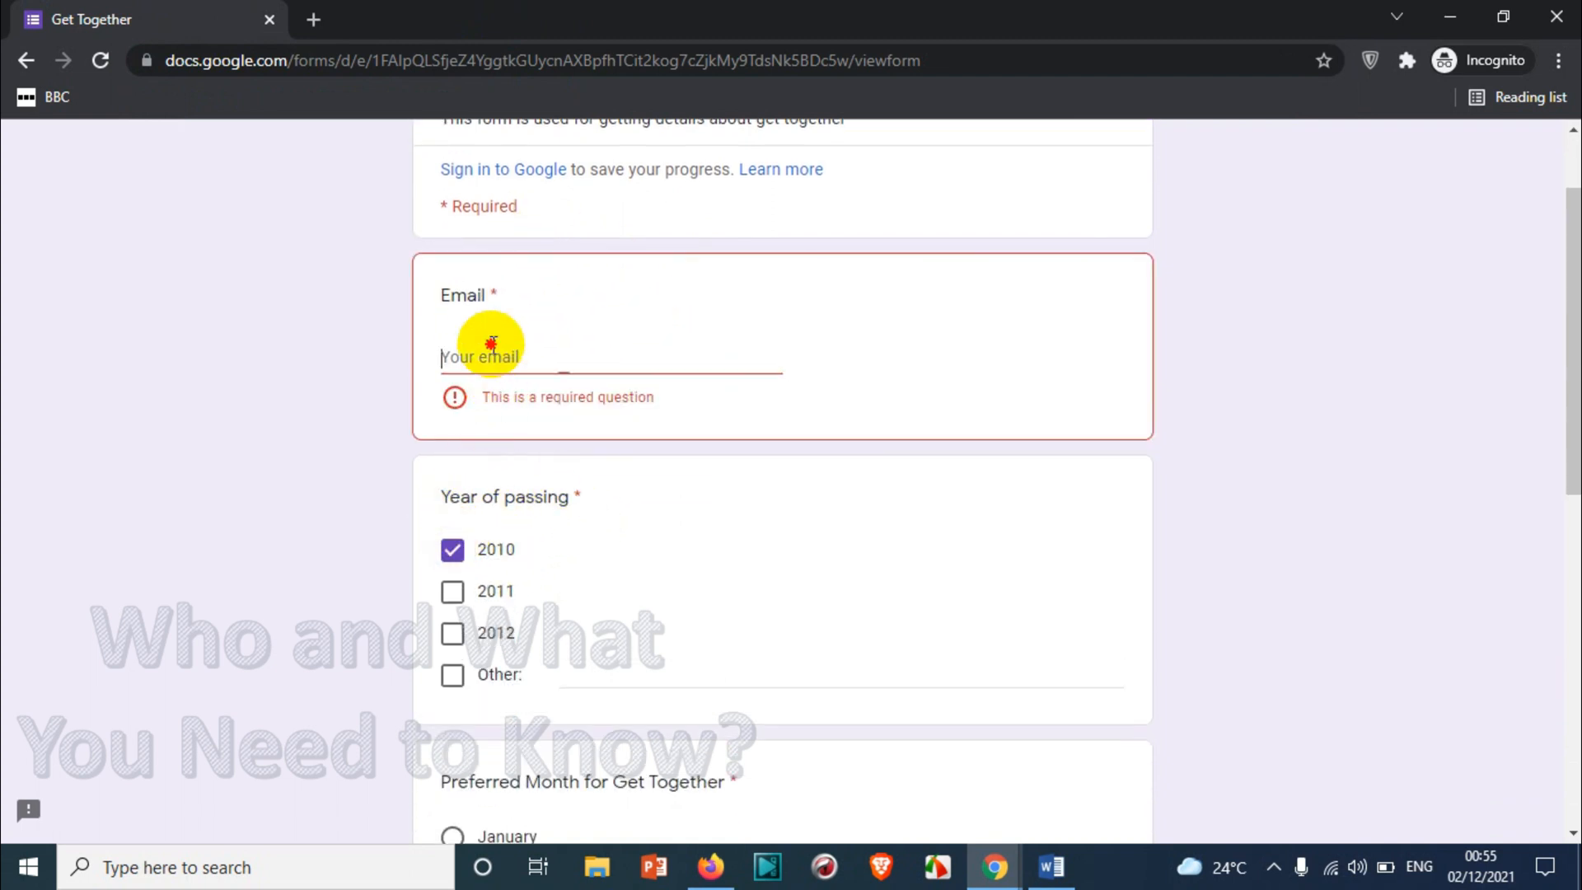
{"action": "type", "text": "m"}
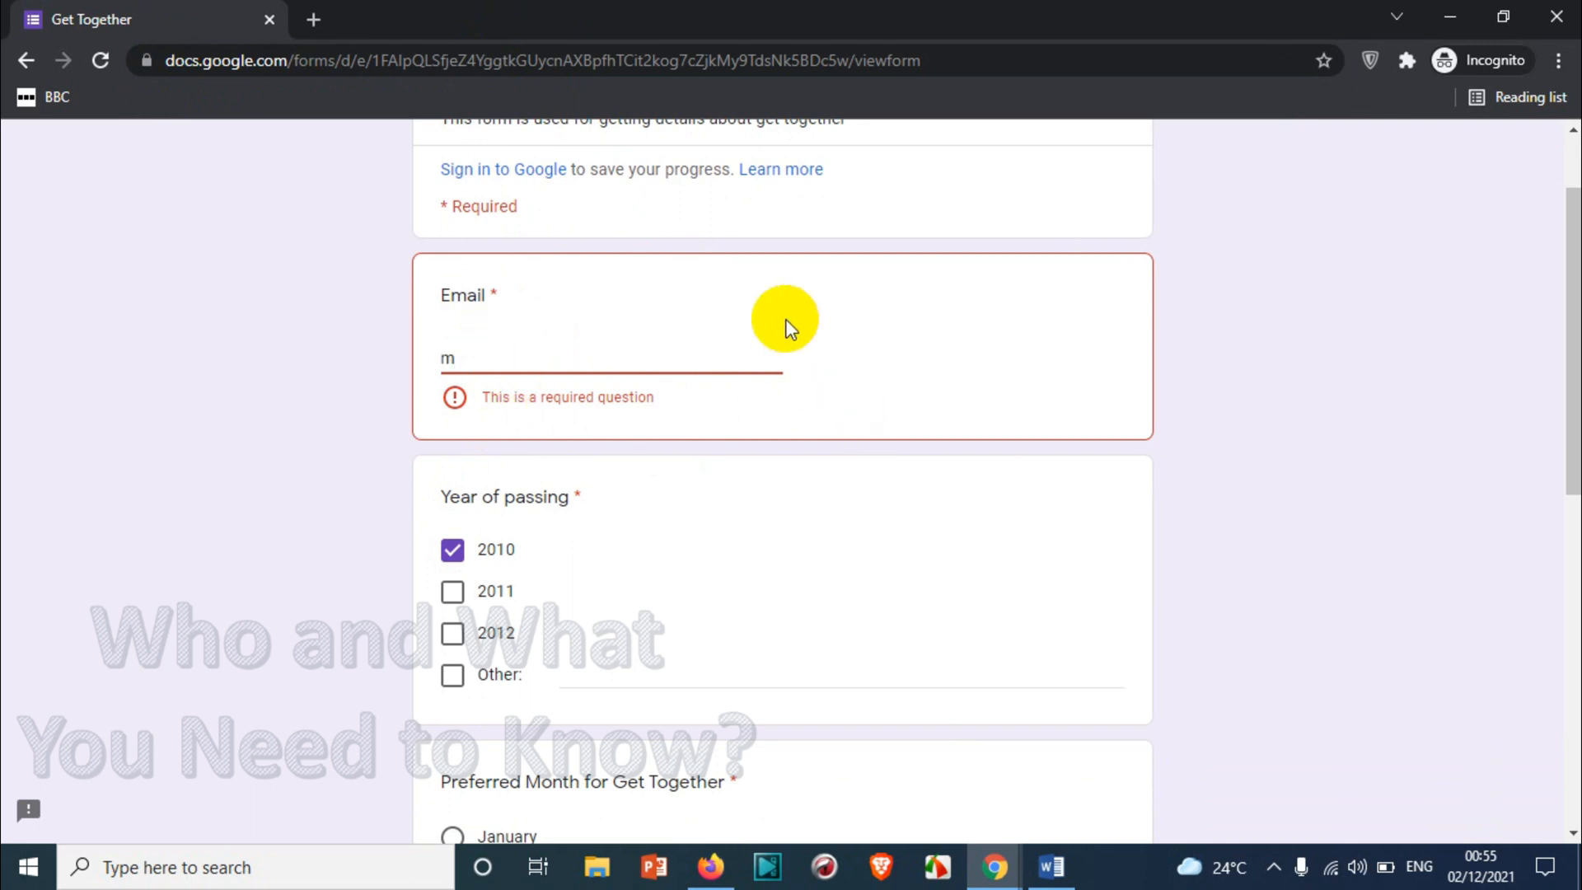
{"action": "scroll", "scroll_direction": "down", "scroll_amount": 3}
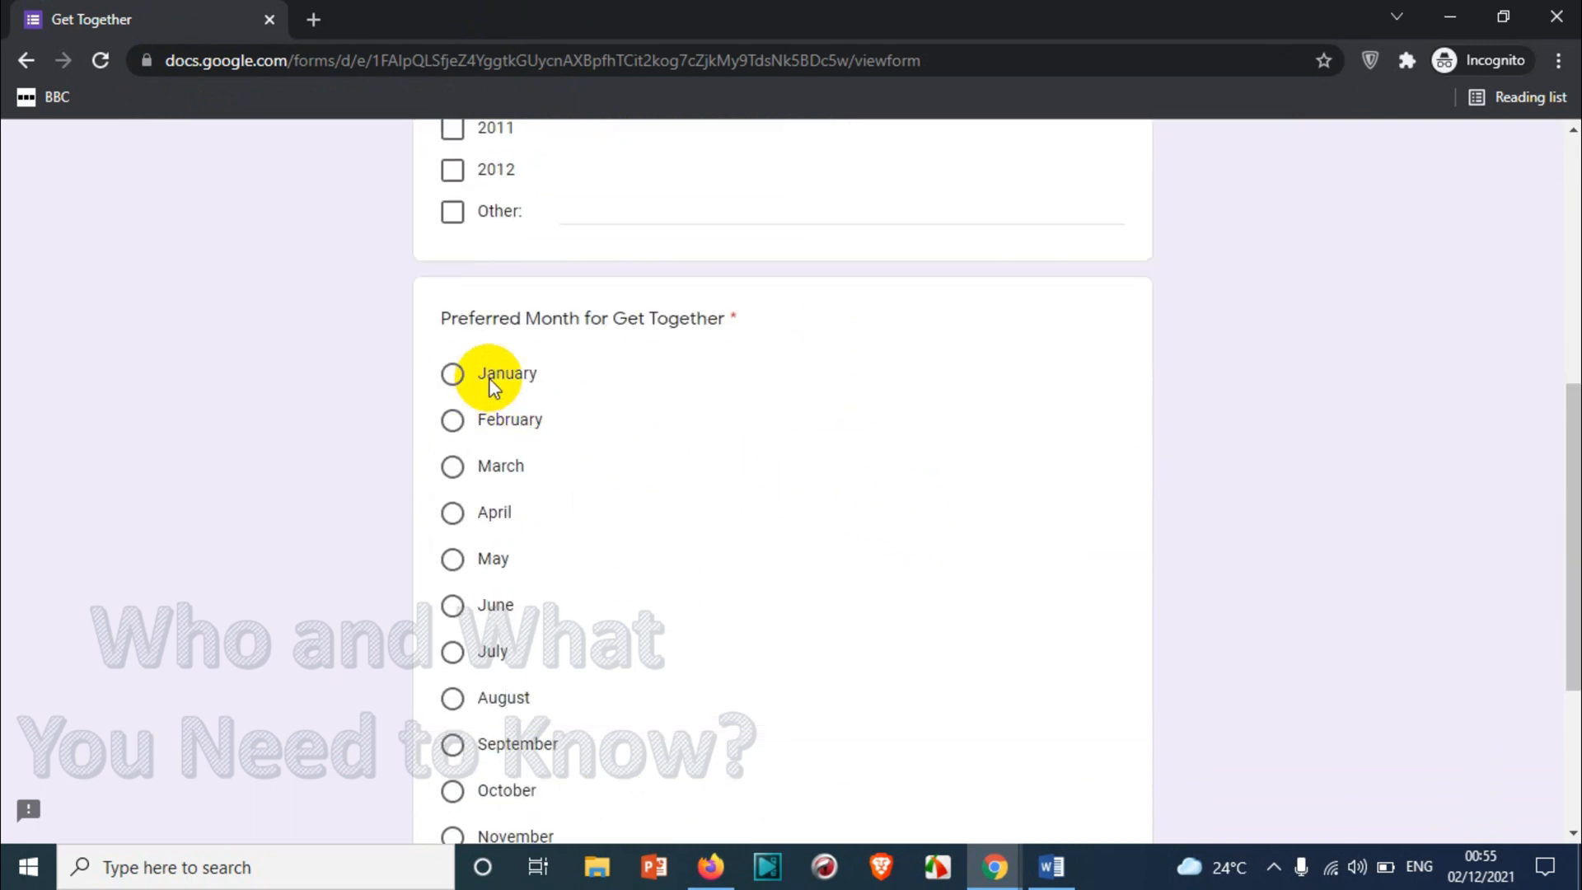
{"action": "scroll", "scroll_direction": "down", "scroll_amount": 3}
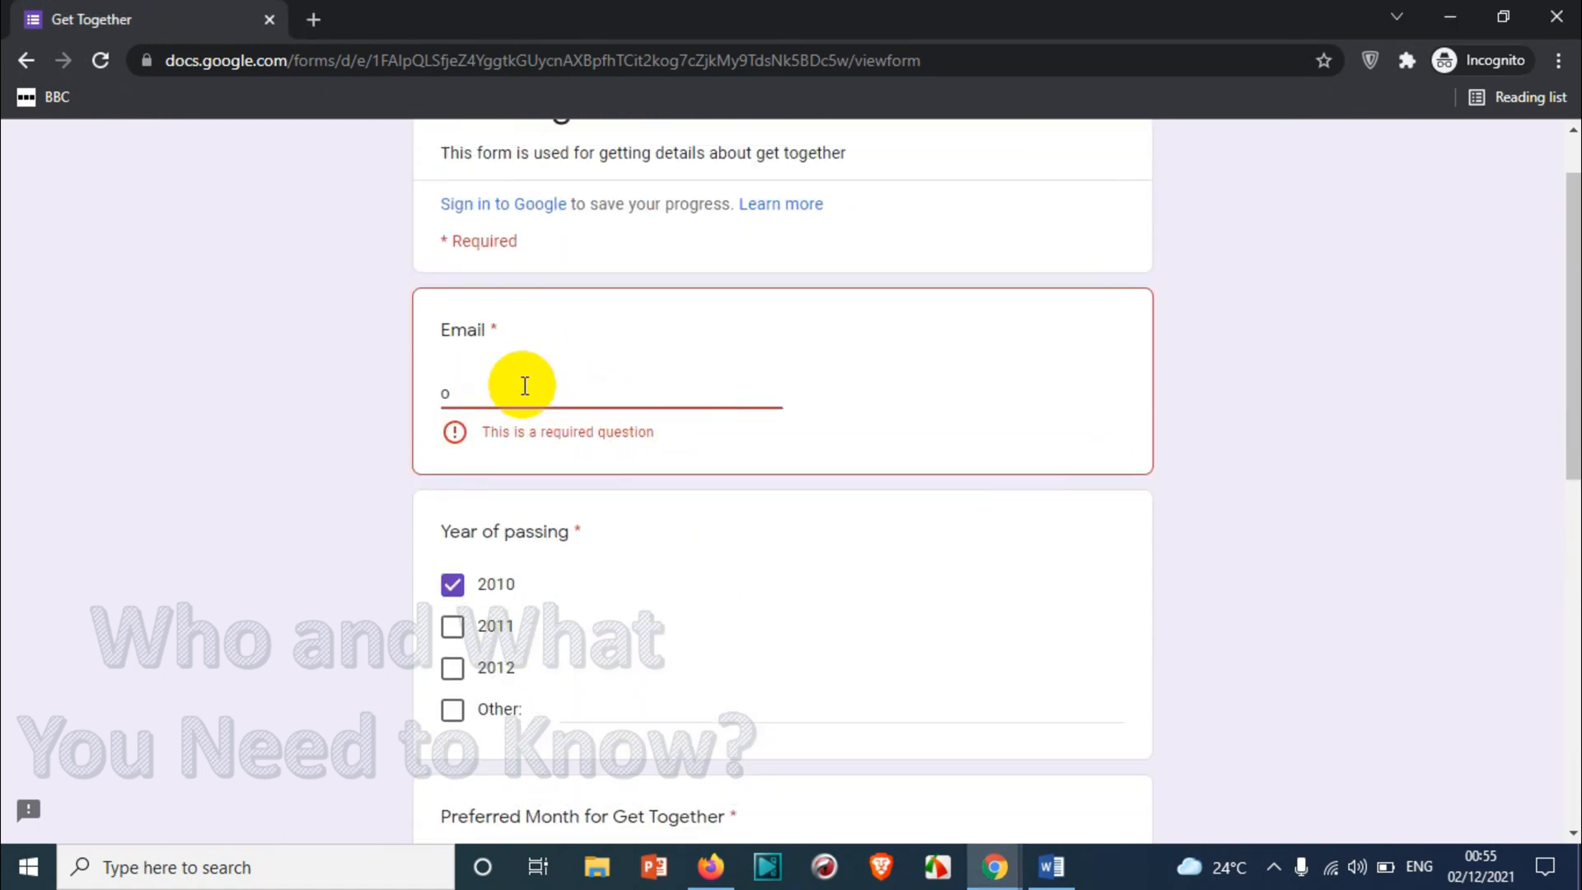
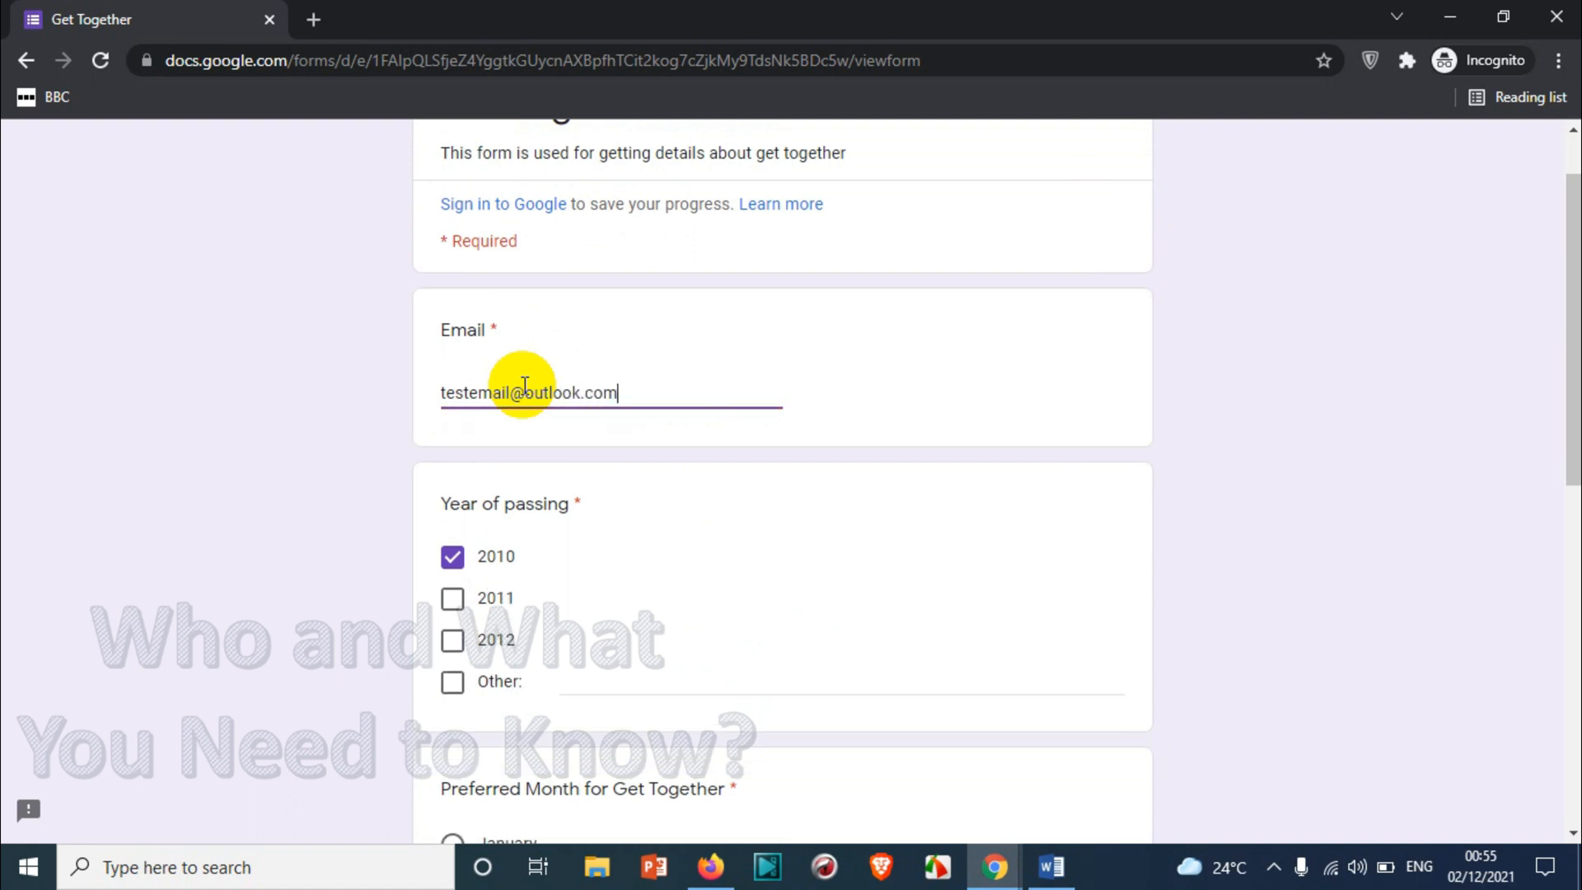
Submit the response with 2010 ticked and December selected.
{"action": "scroll", "scroll_direction": "down", "scroll_amount": 3}
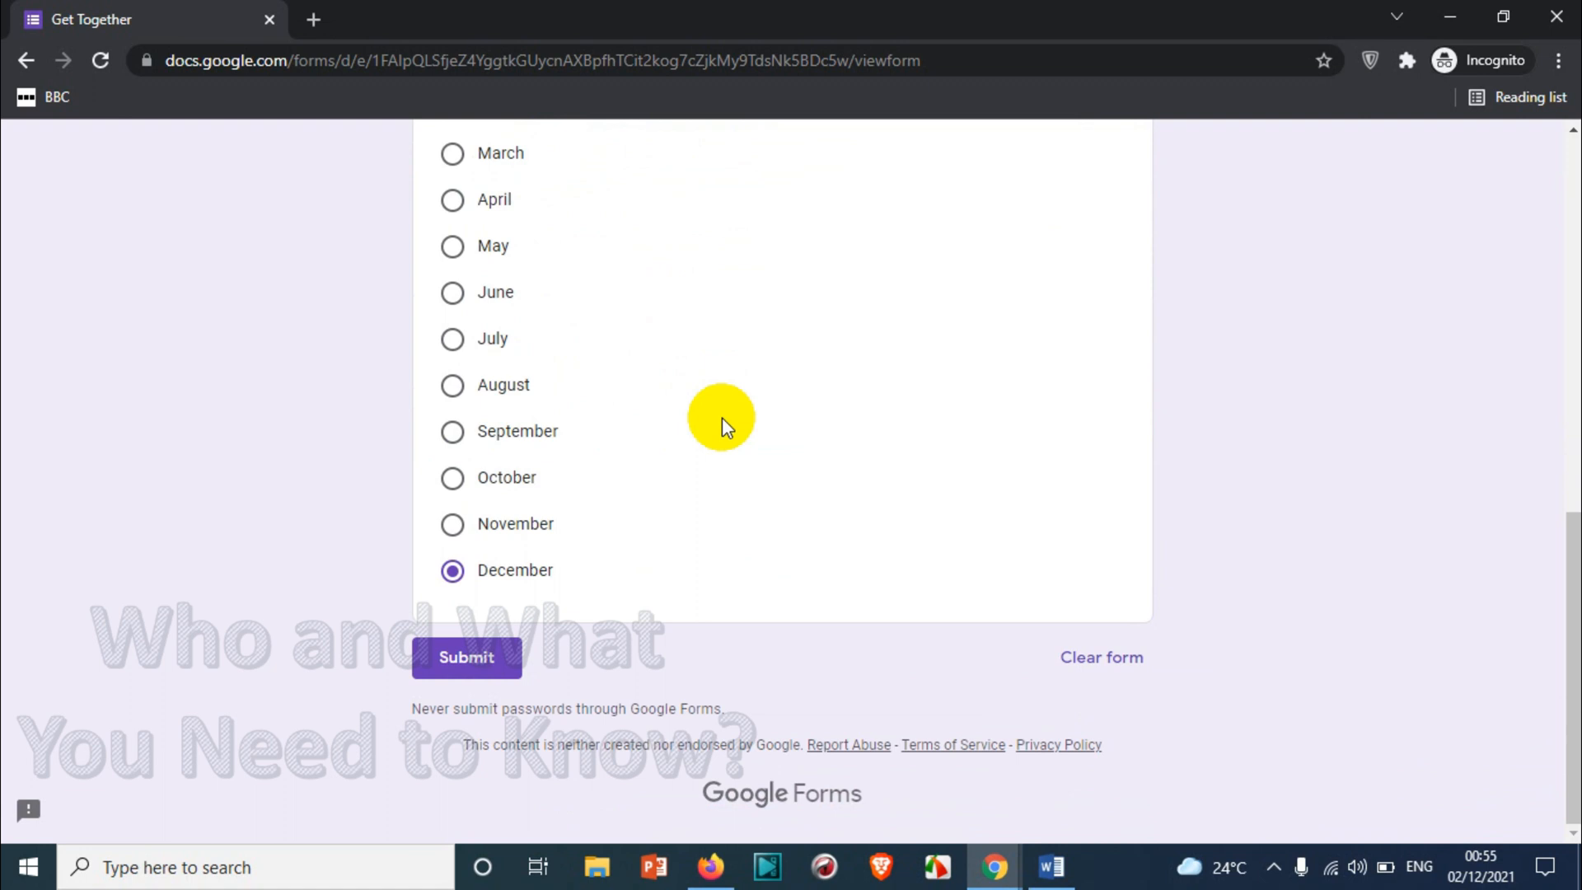
{"action": "left_click", "coordinate": [466, 658]}
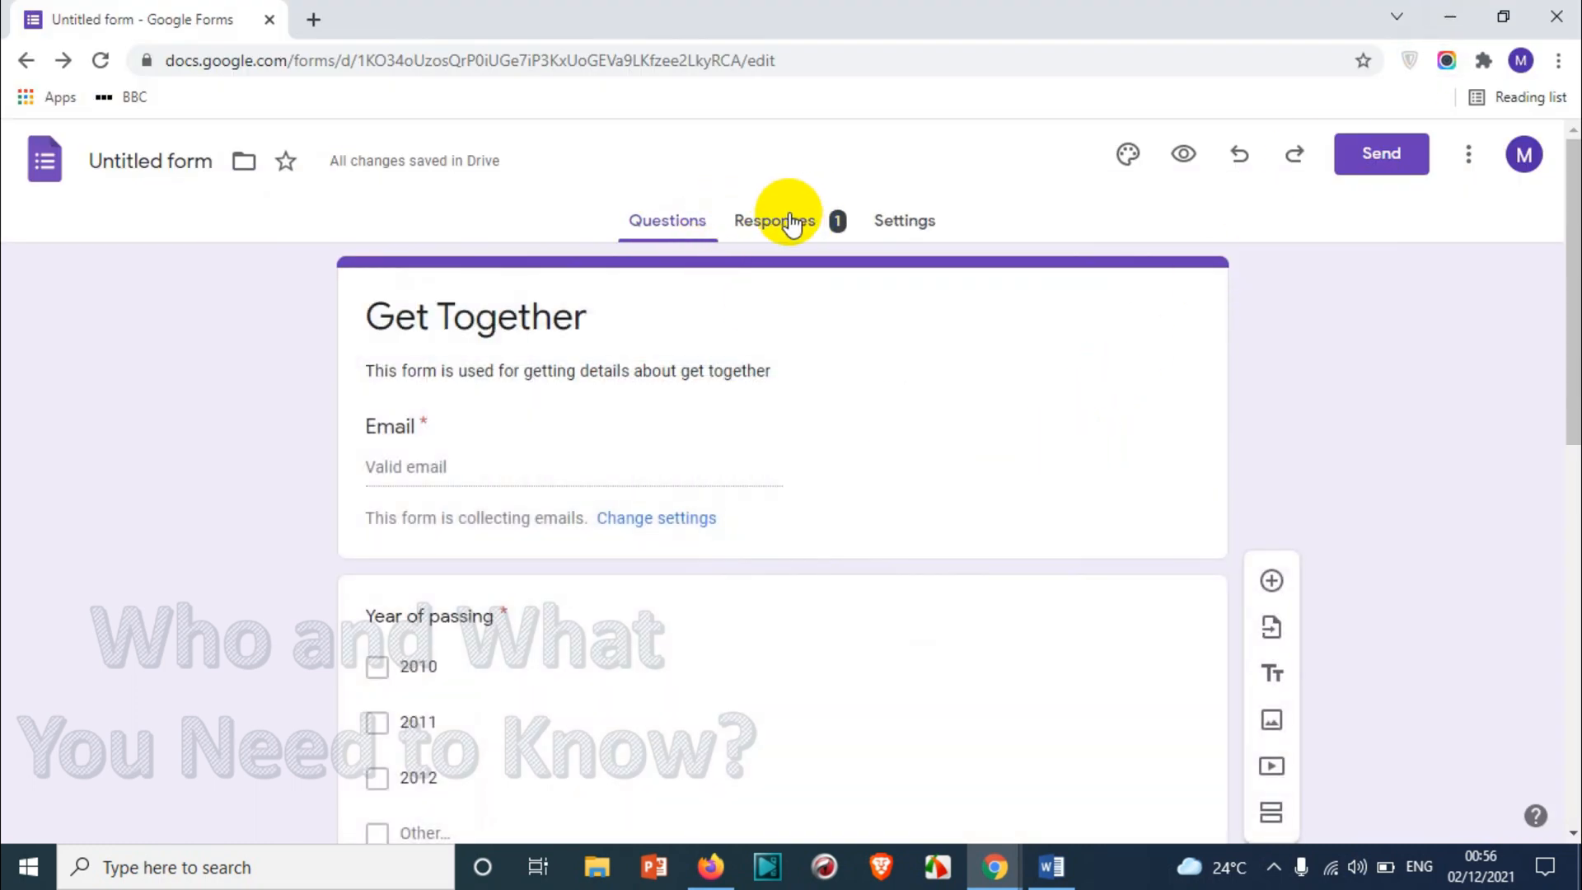
Review the Responses summary: test email, 2010 bar chart and December at 100% in the pie chart.
{"action": "left_click", "coordinate": [774, 219]}
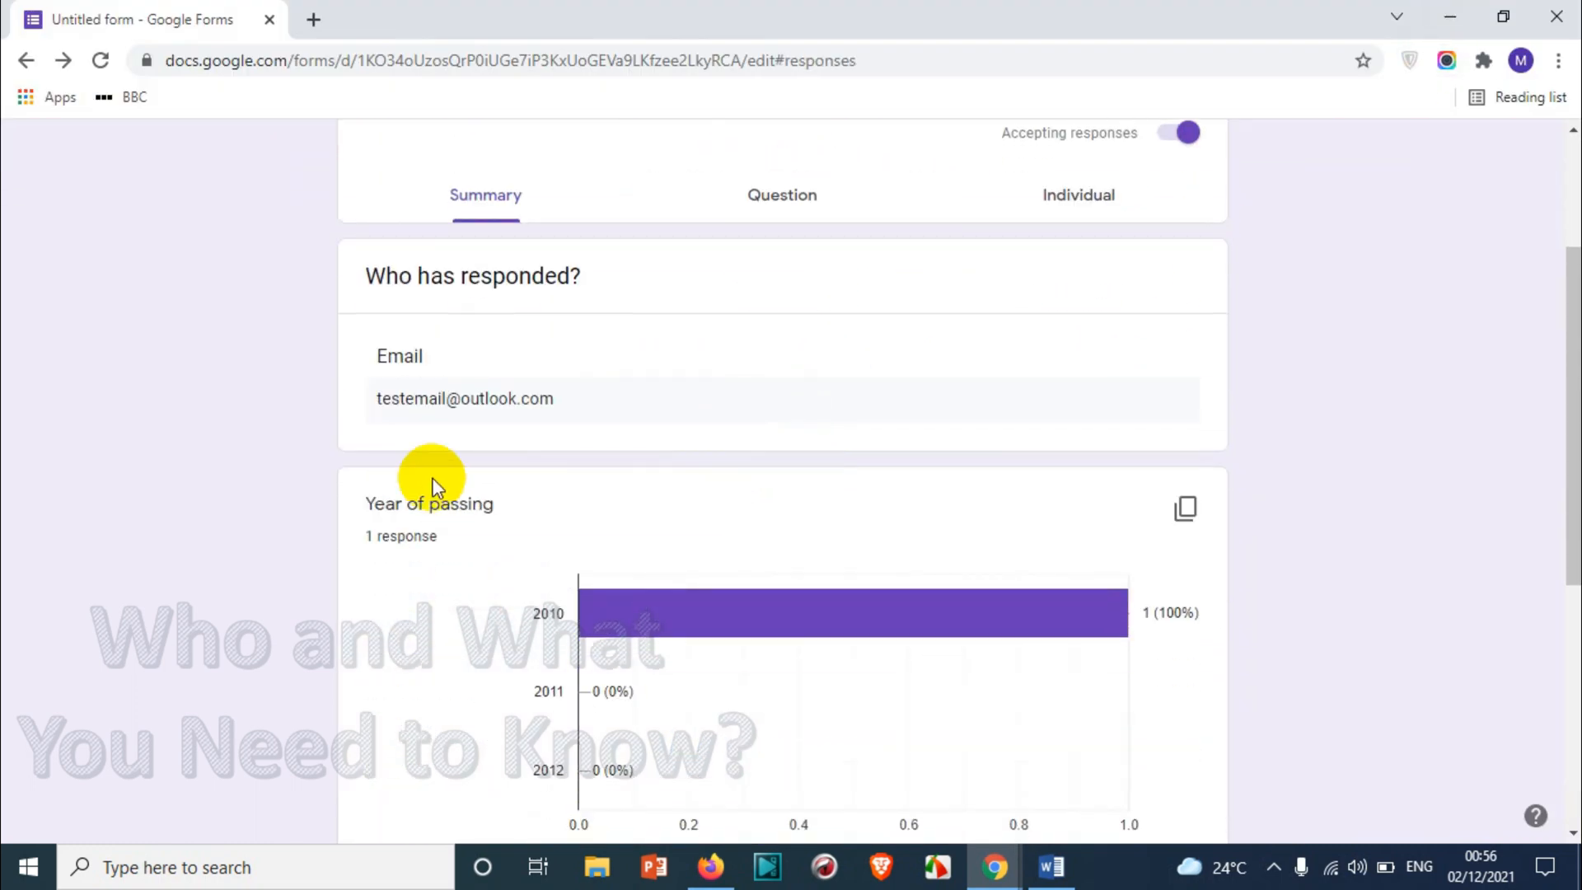
{"action": "scroll", "scroll_direction": "down", "scroll_amount": 3}
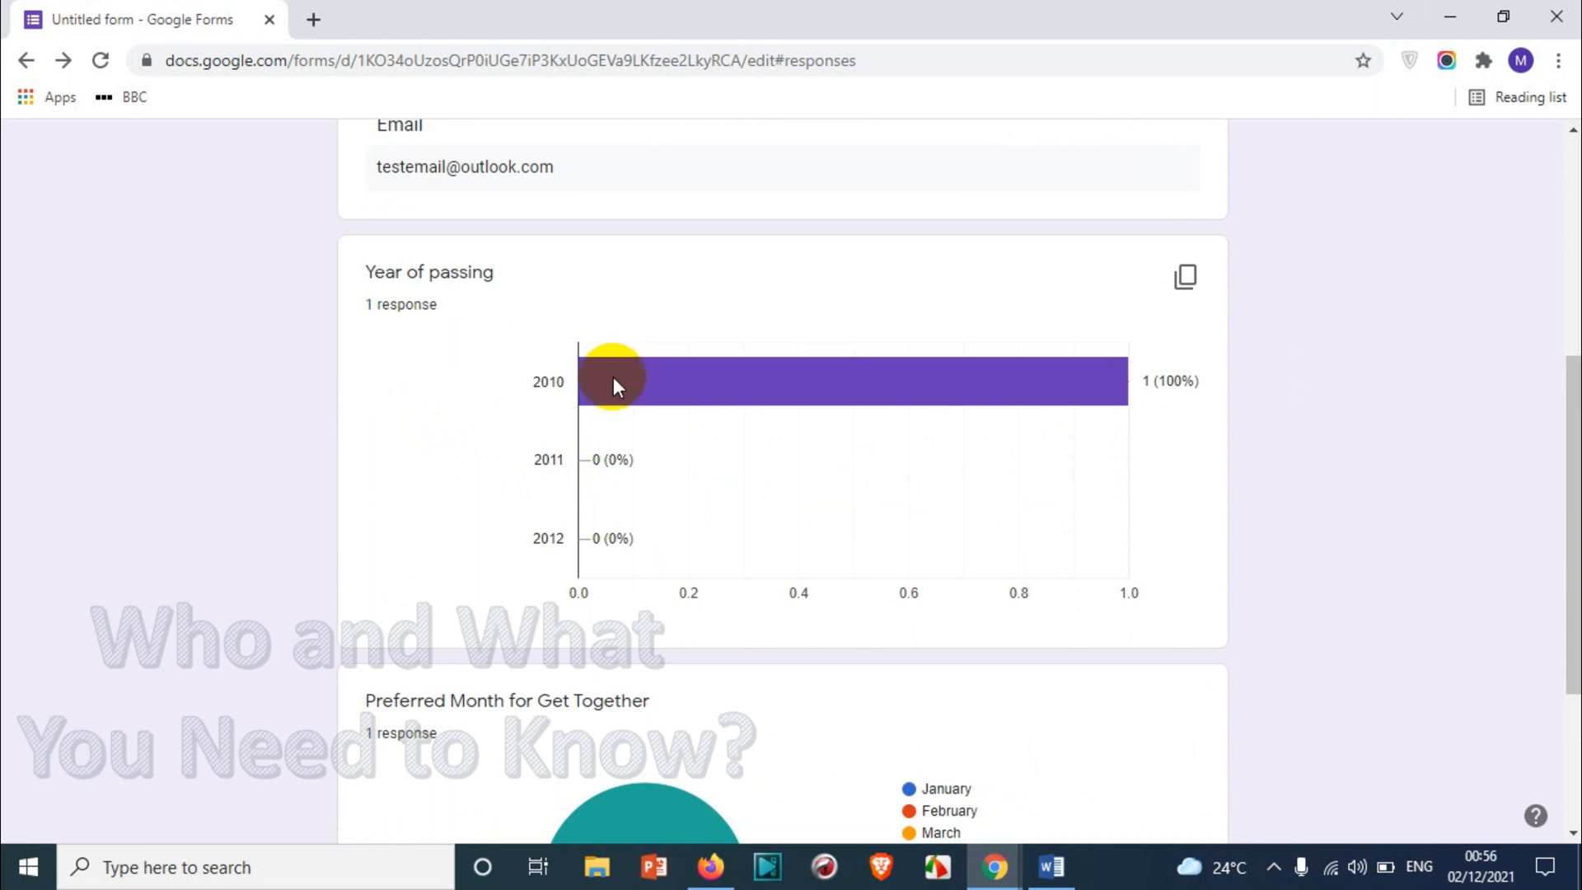
{"action": "mouse_move", "coordinate": [837, 386]}
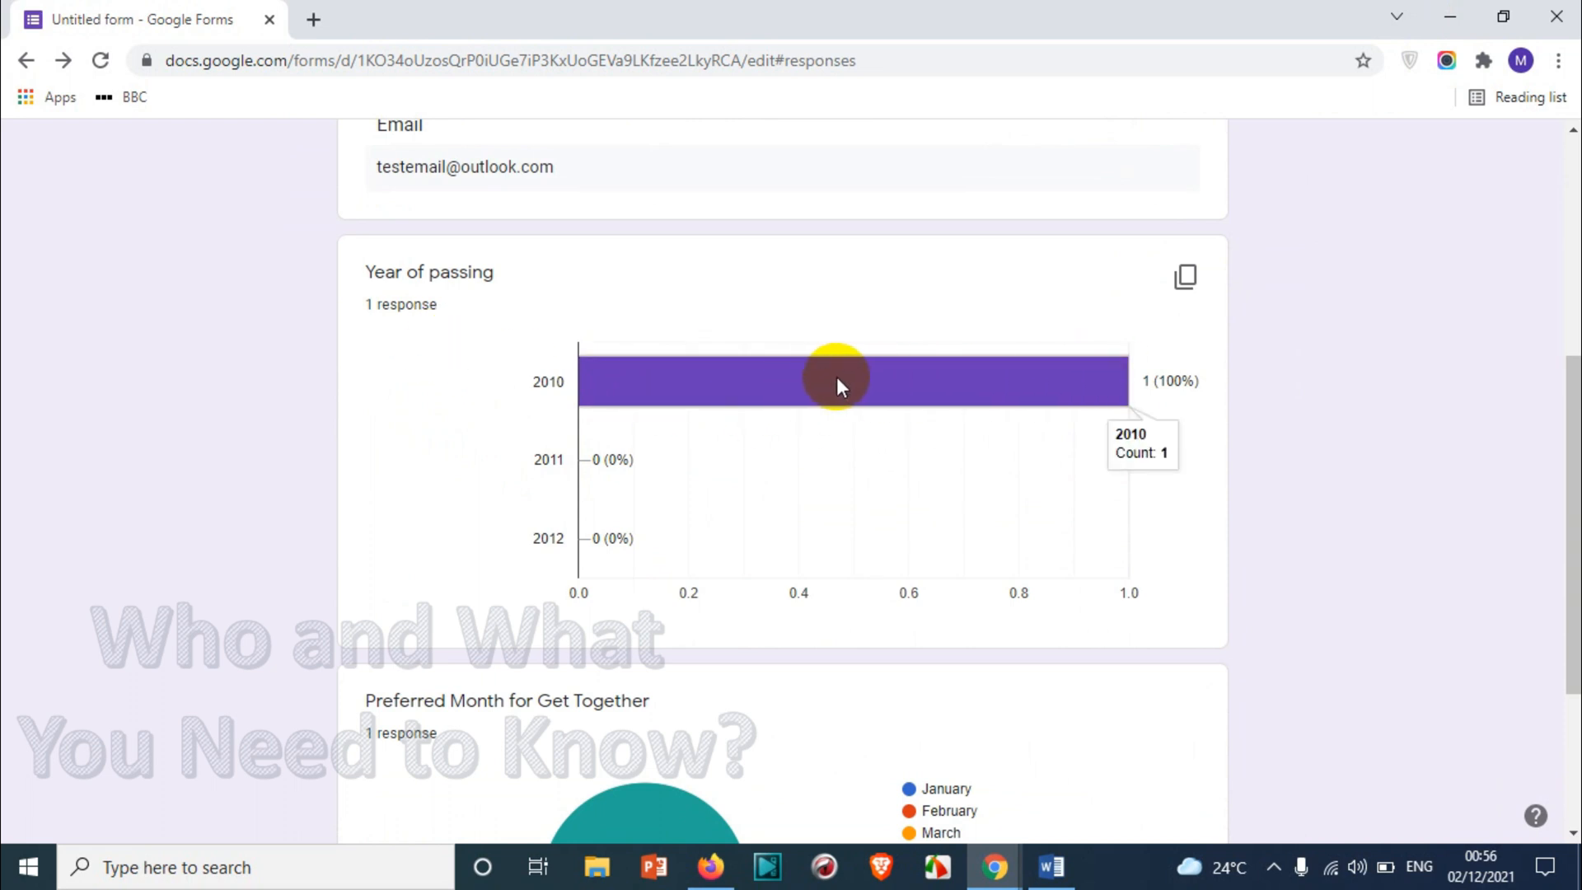
{"action": "mouse_move", "coordinate": [1104, 401]}
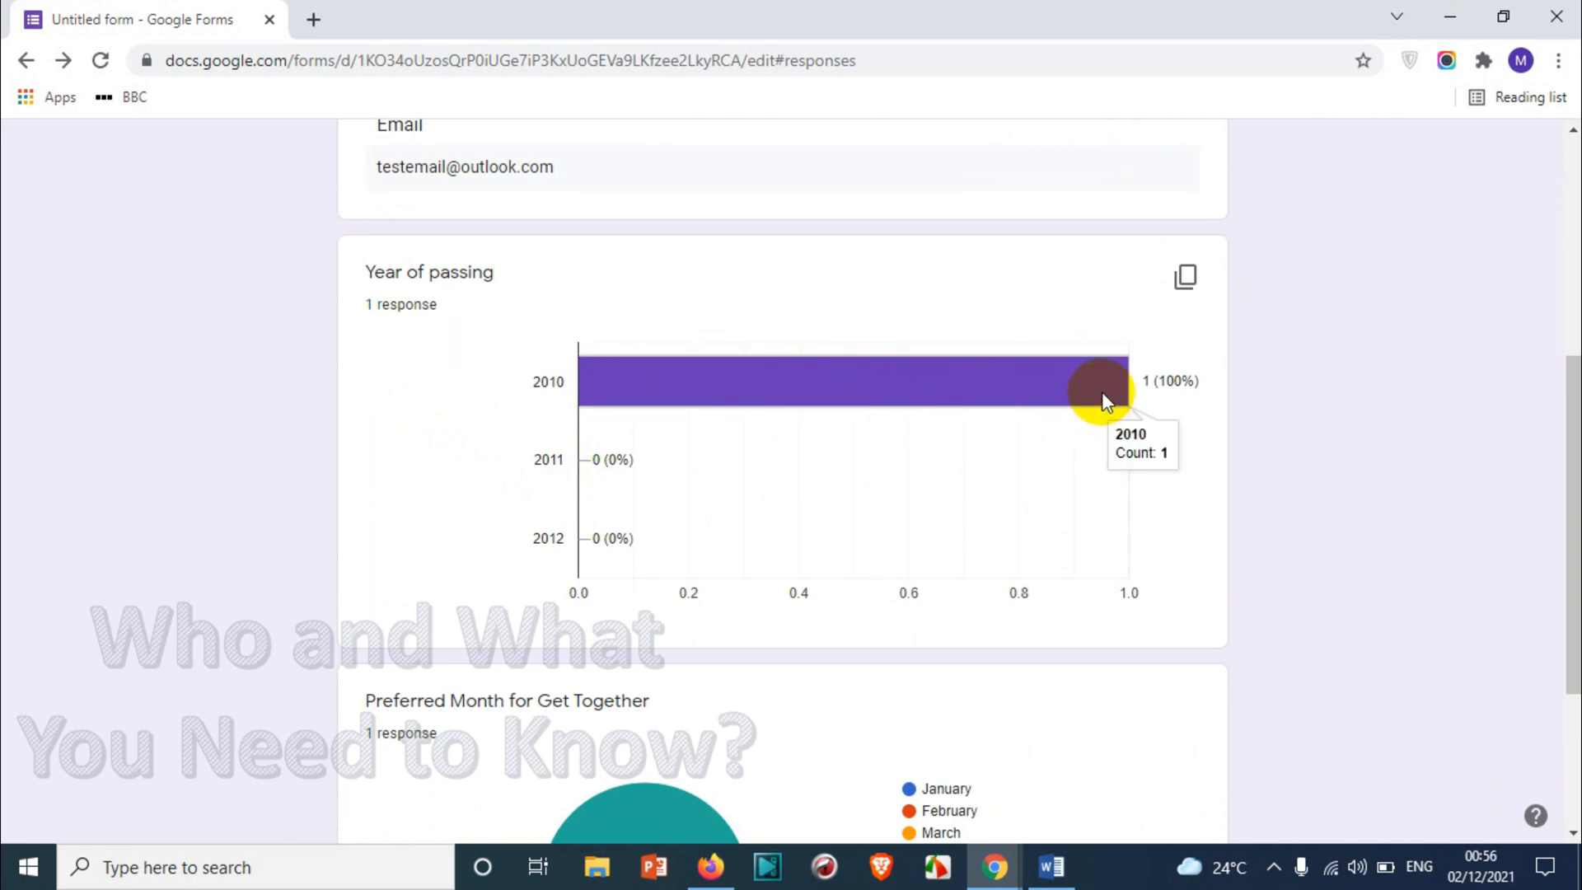
{"action": "scroll", "scroll_direction": "down", "scroll_amount": 3}
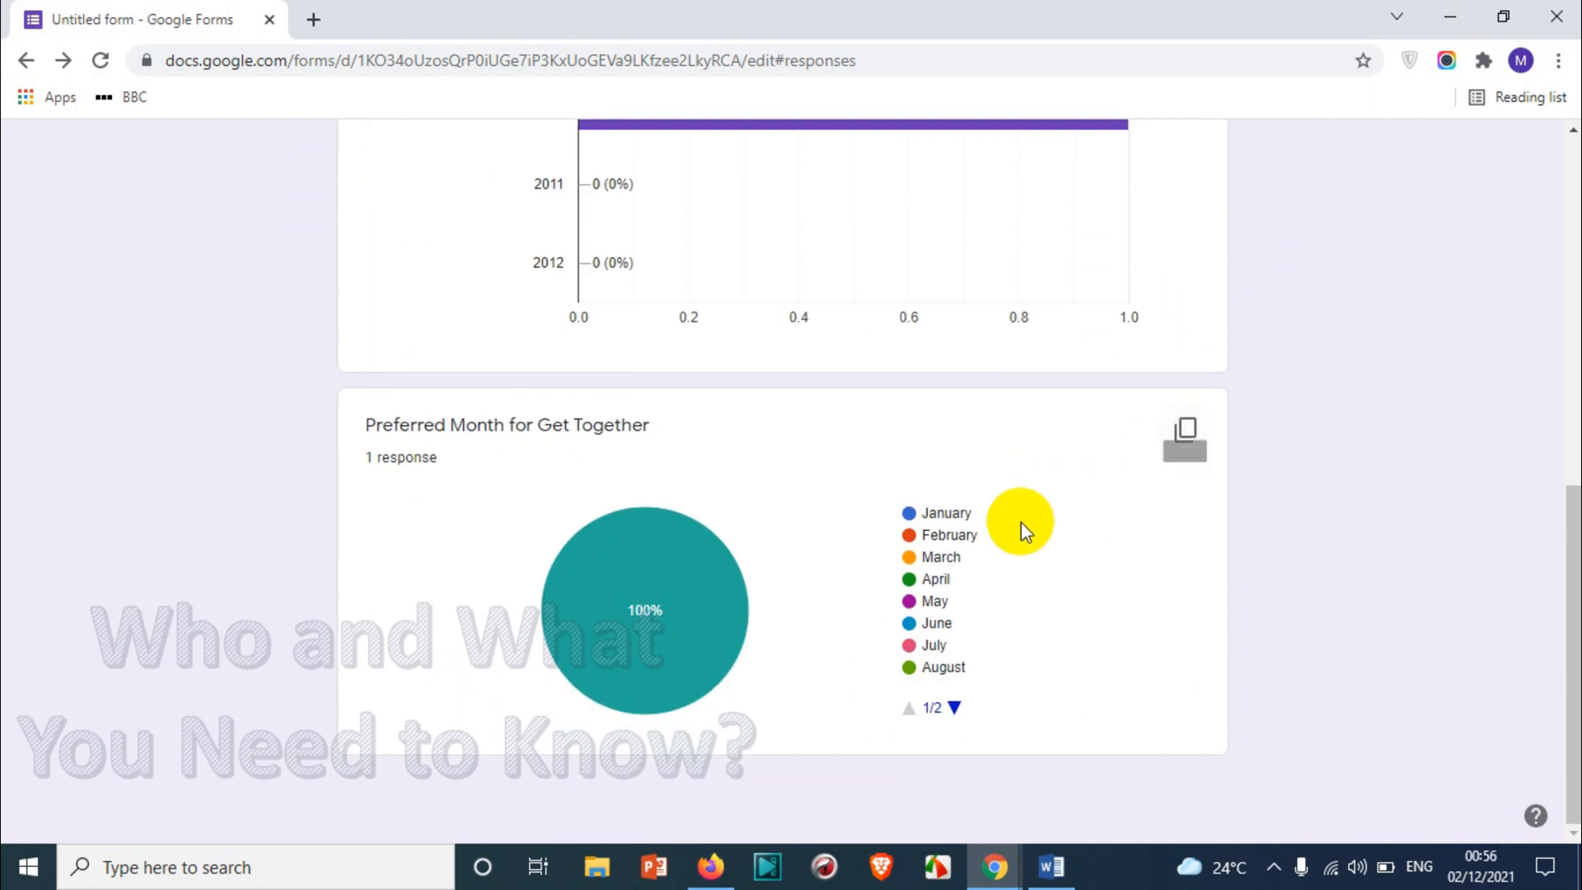
{"action": "mouse_move", "coordinate": [474, 470]}
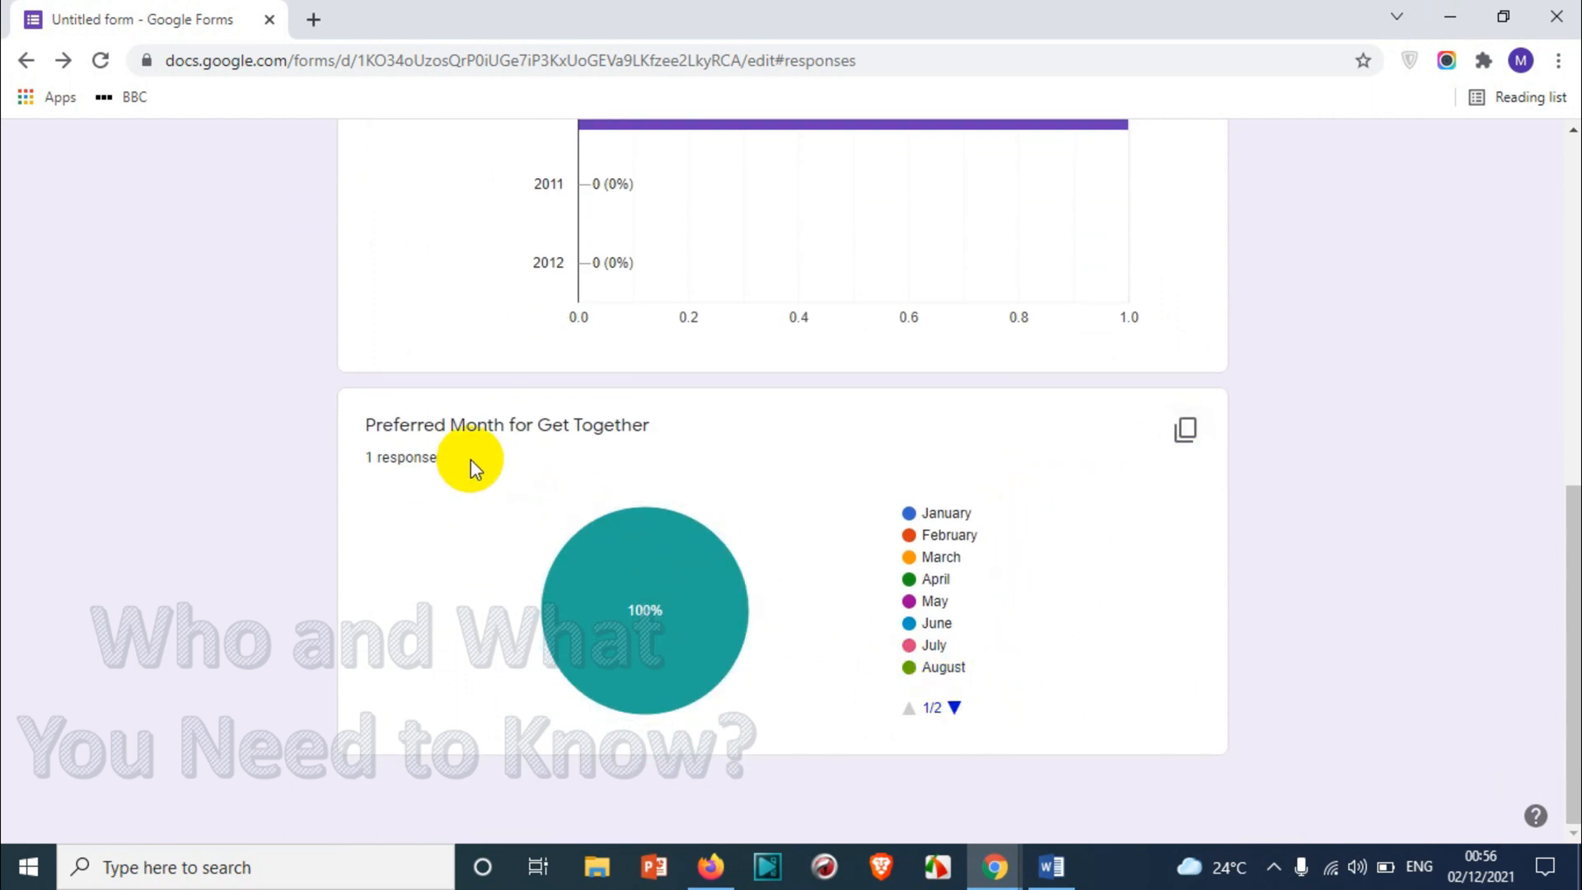
{"action": "mouse_move", "coordinate": [470, 445]}
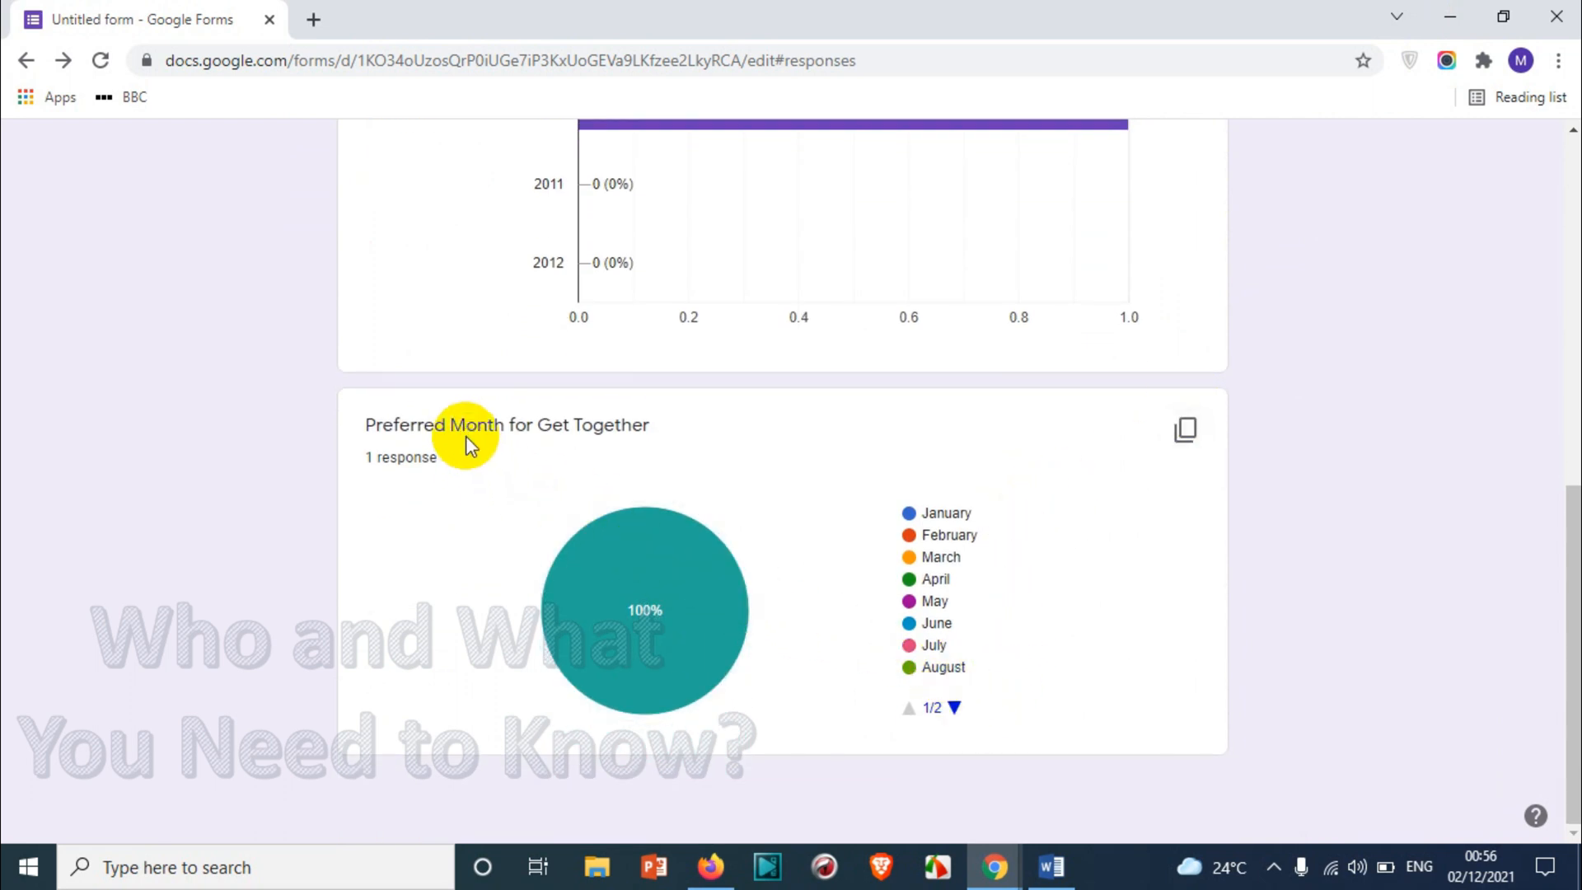
{"action": "mouse_move", "coordinate": [788, 587]}
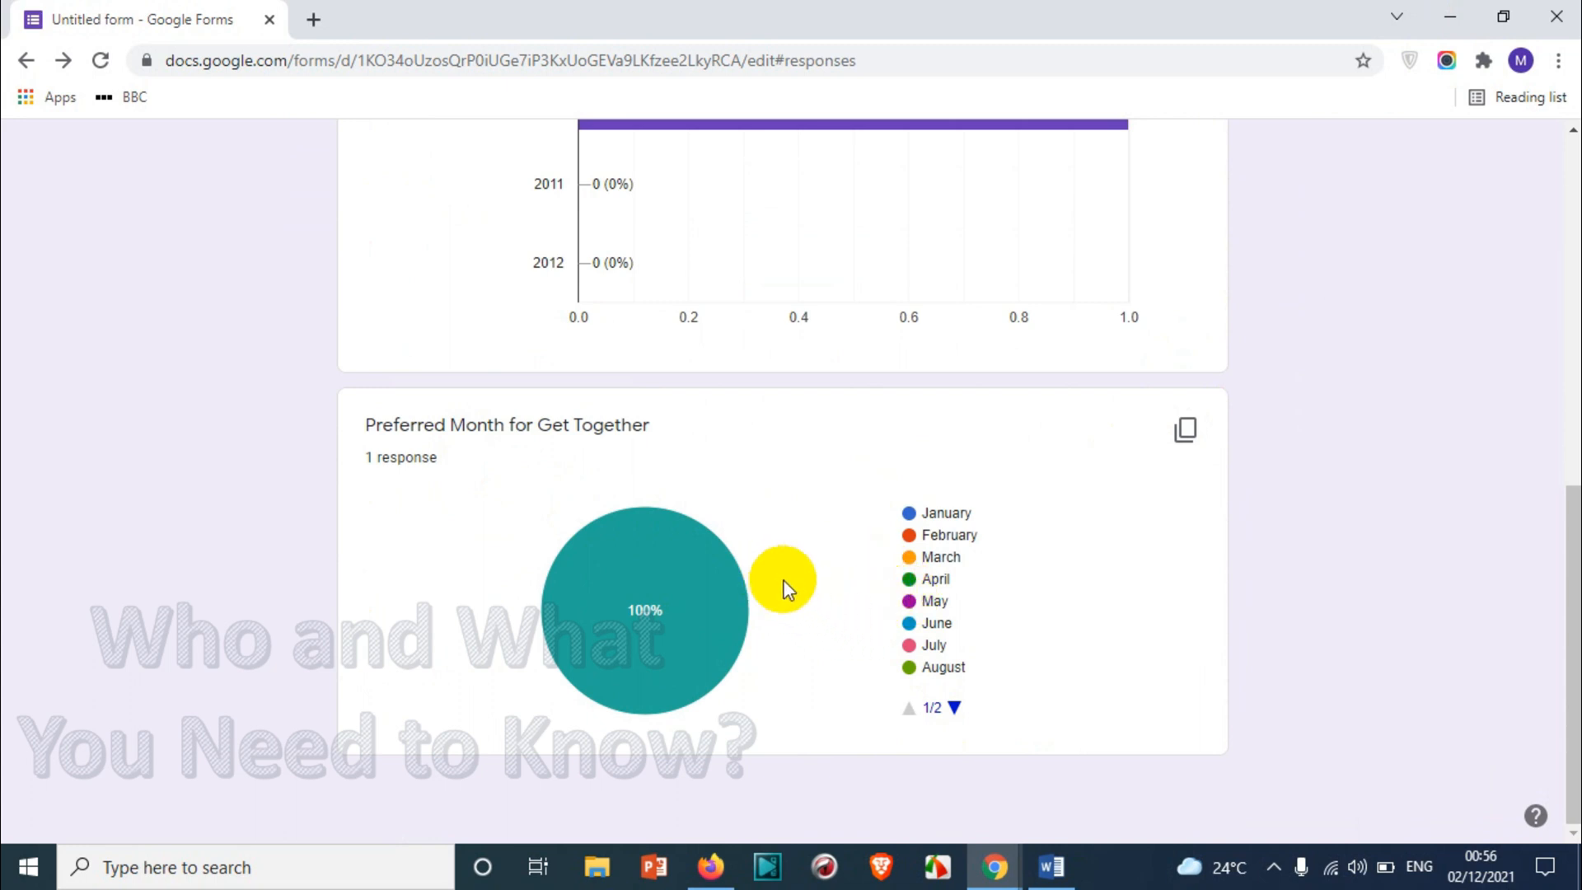
{"action": "left_click", "coordinate": [953, 707]}
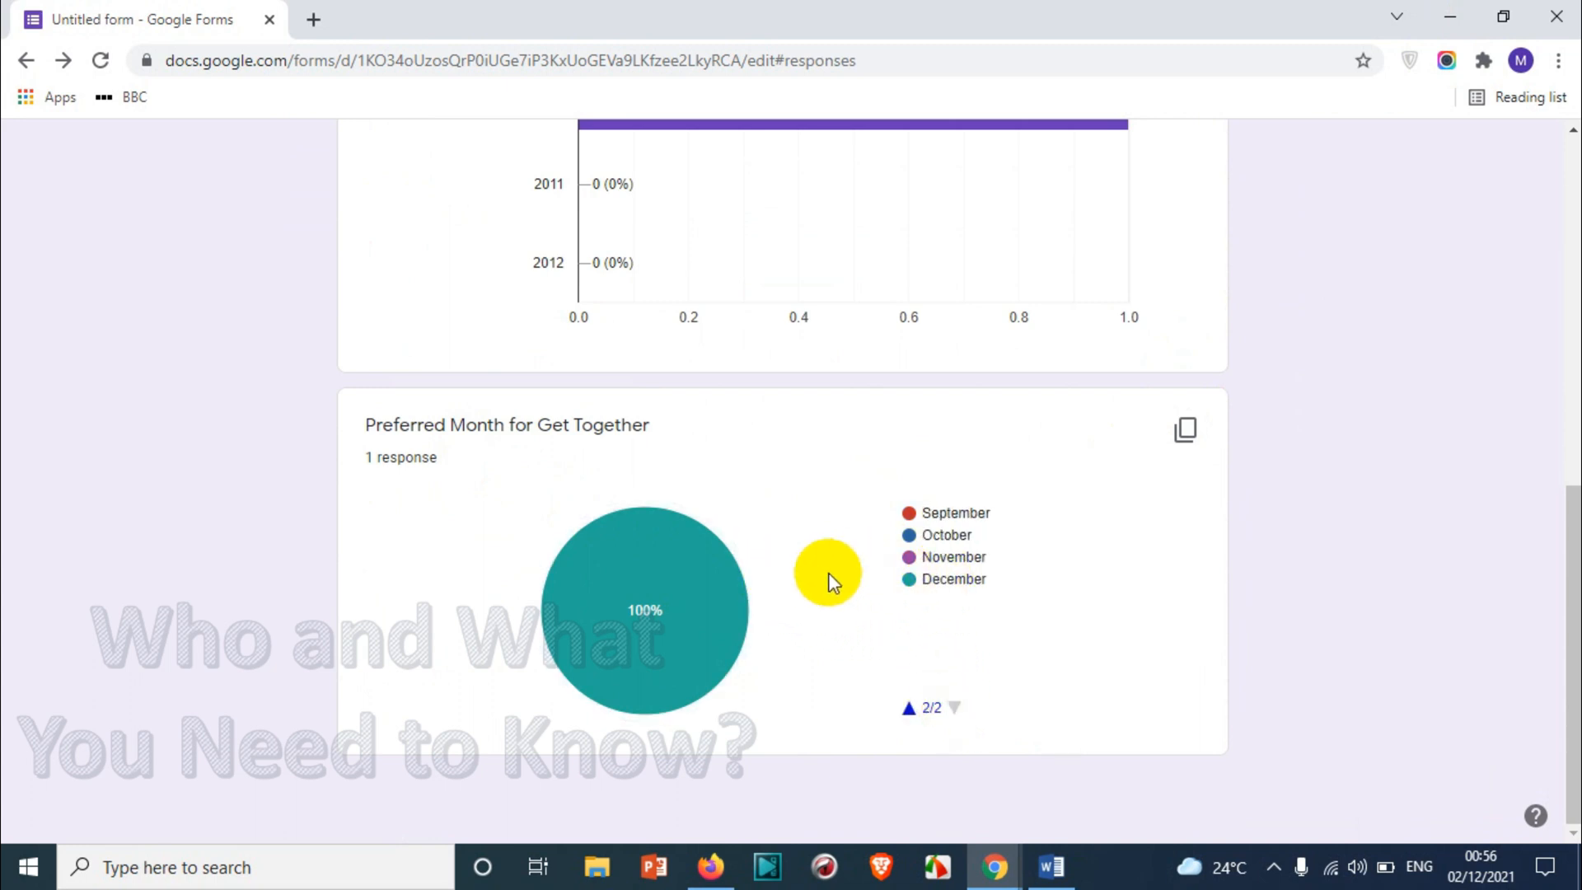
{"action": "mouse_move", "coordinate": [861, 610]}
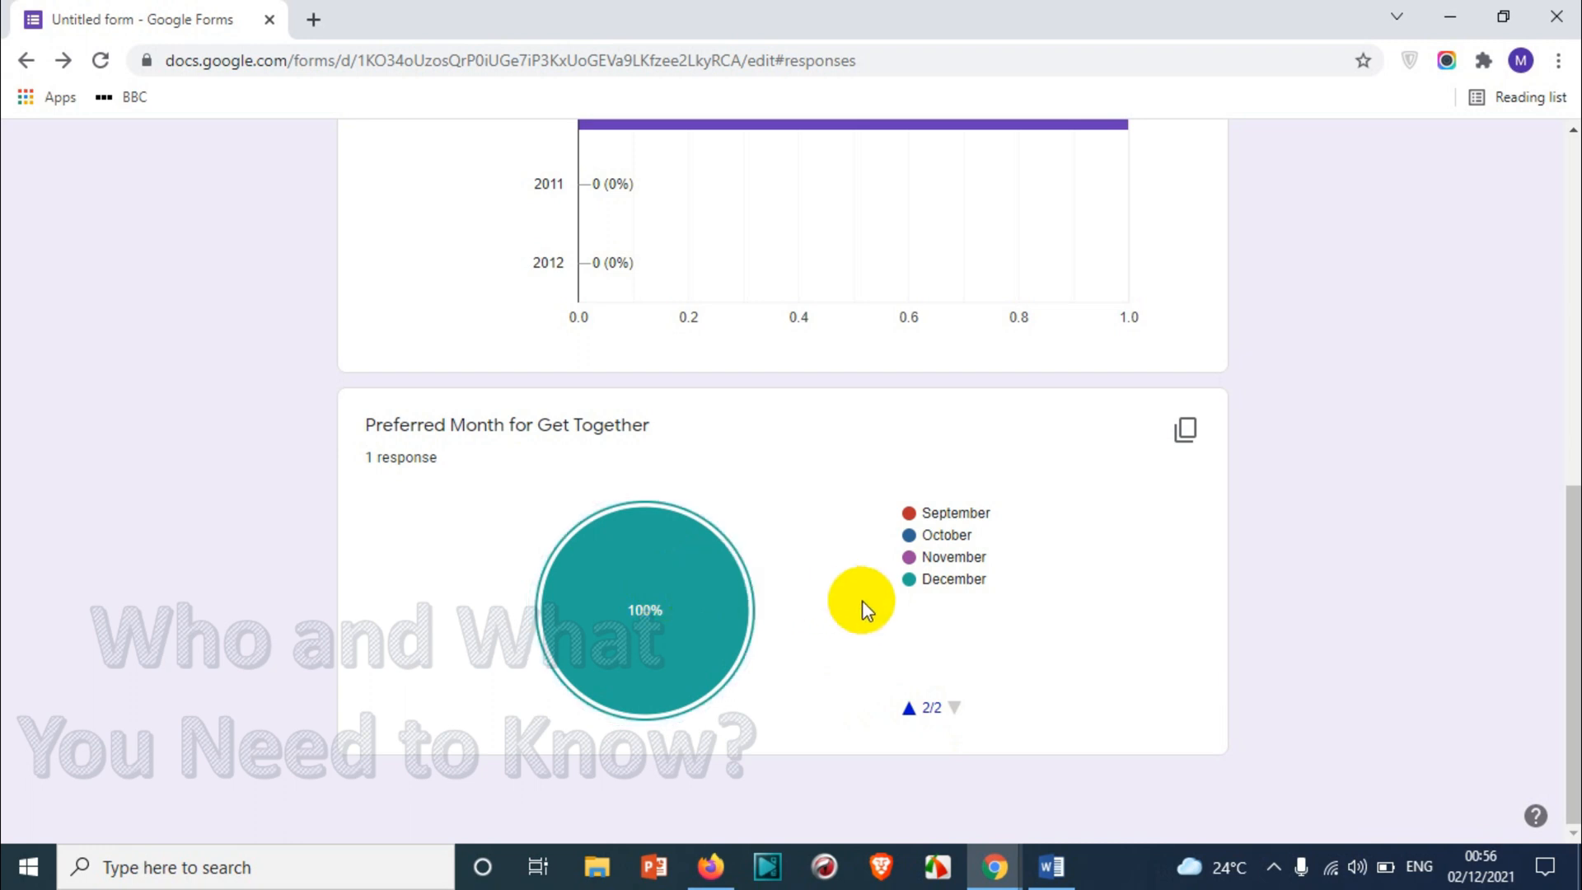
{"action": "mouse_move", "coordinate": [752, 565]}
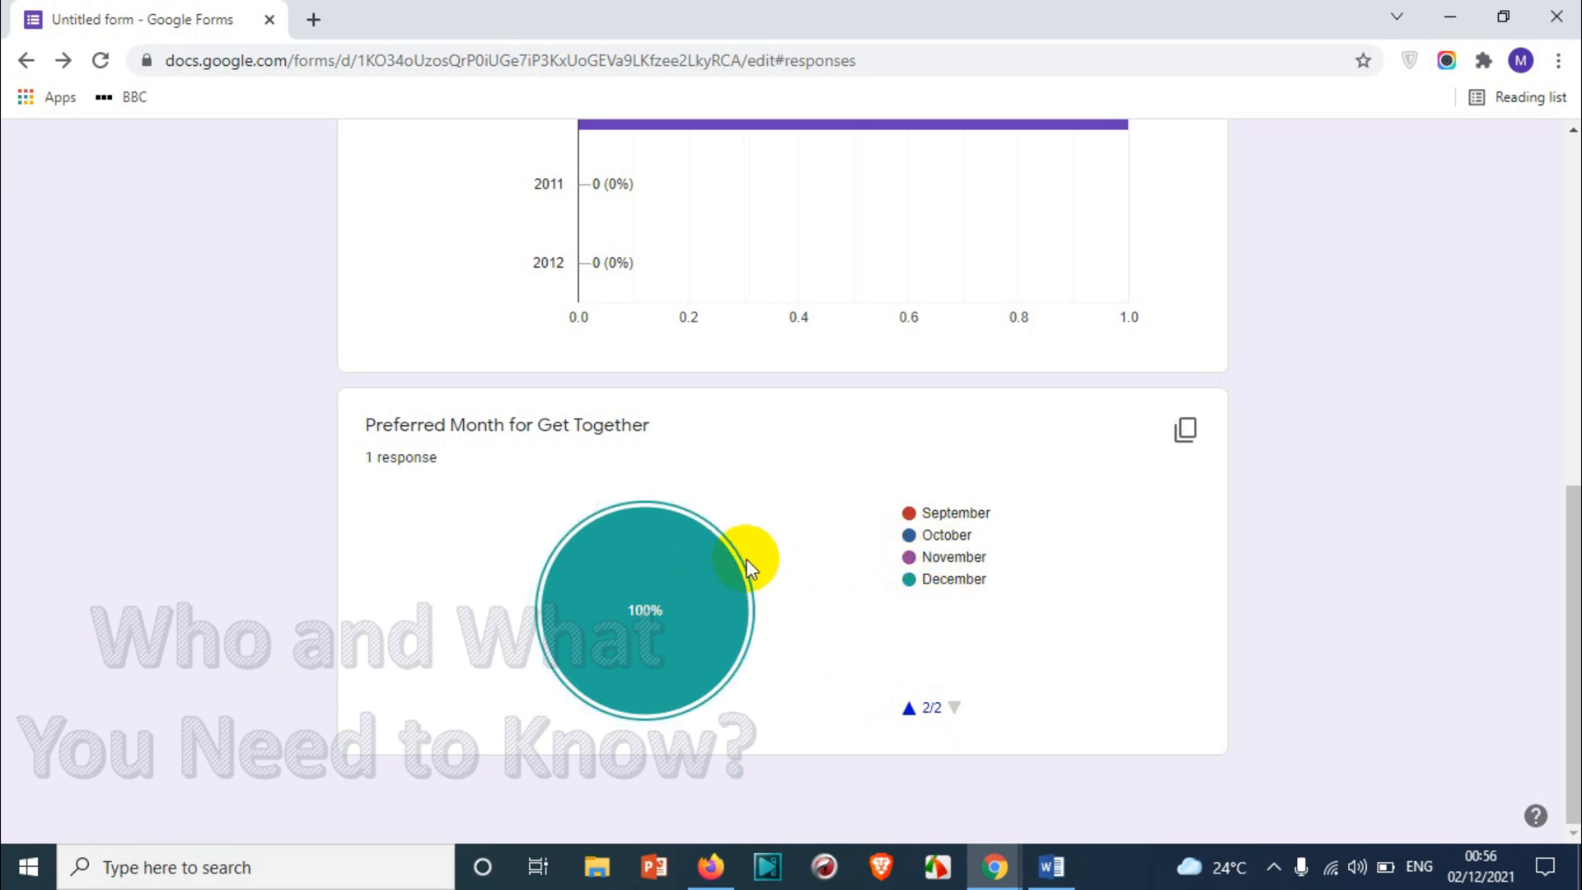
{"action": "scroll", "scroll_direction": "up", "scroll_amount": 3}
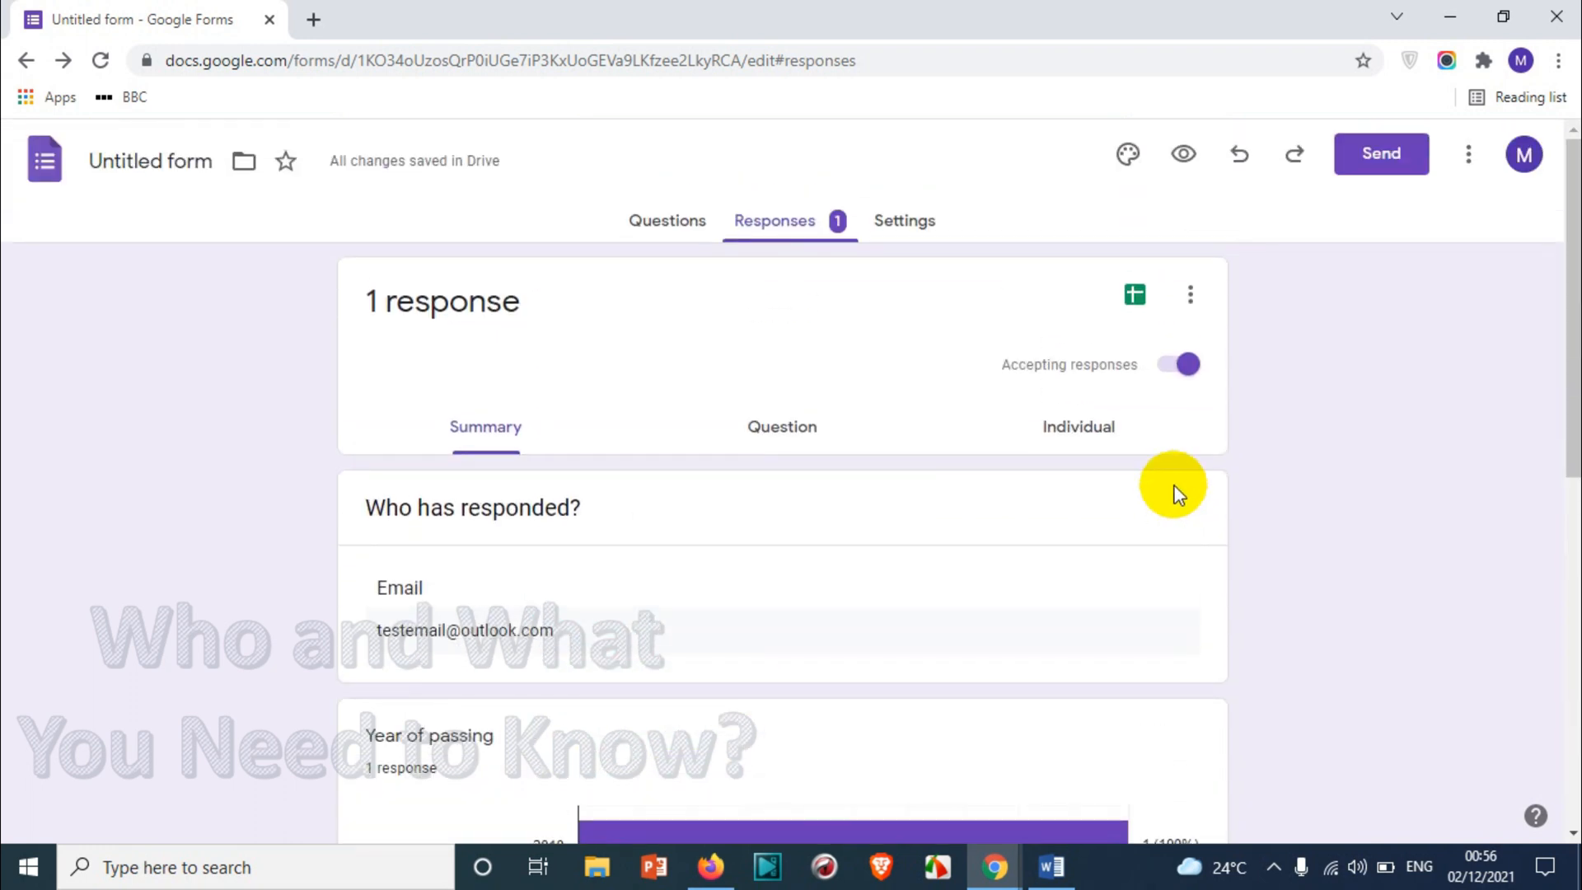
{"action": "mouse_move", "coordinate": [1179, 470]}
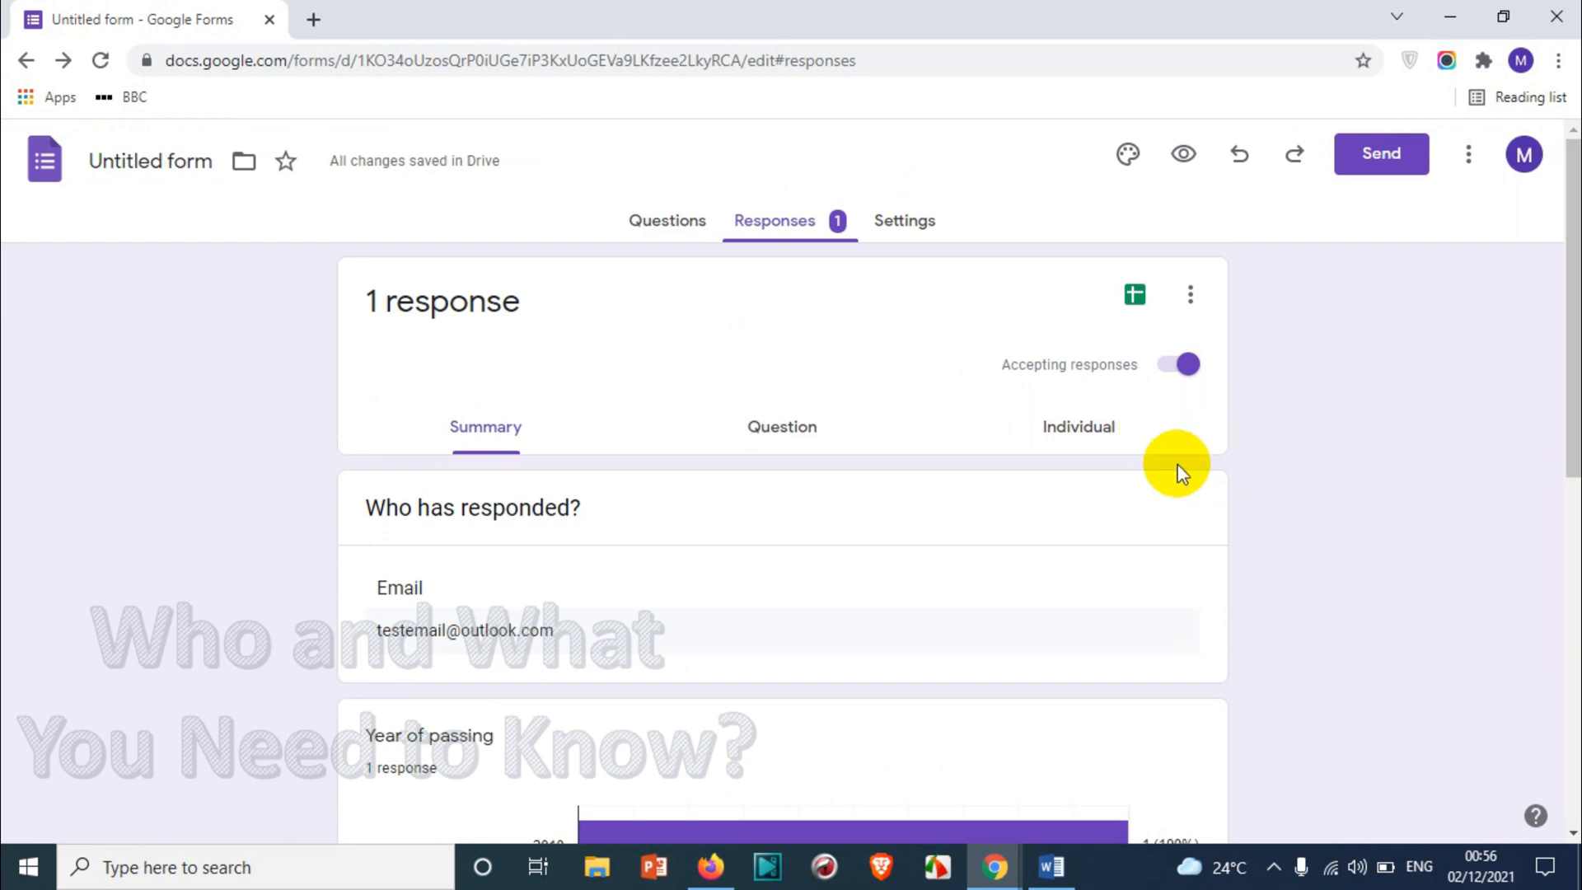
{"action": "mouse_move", "coordinate": [1121, 577]}
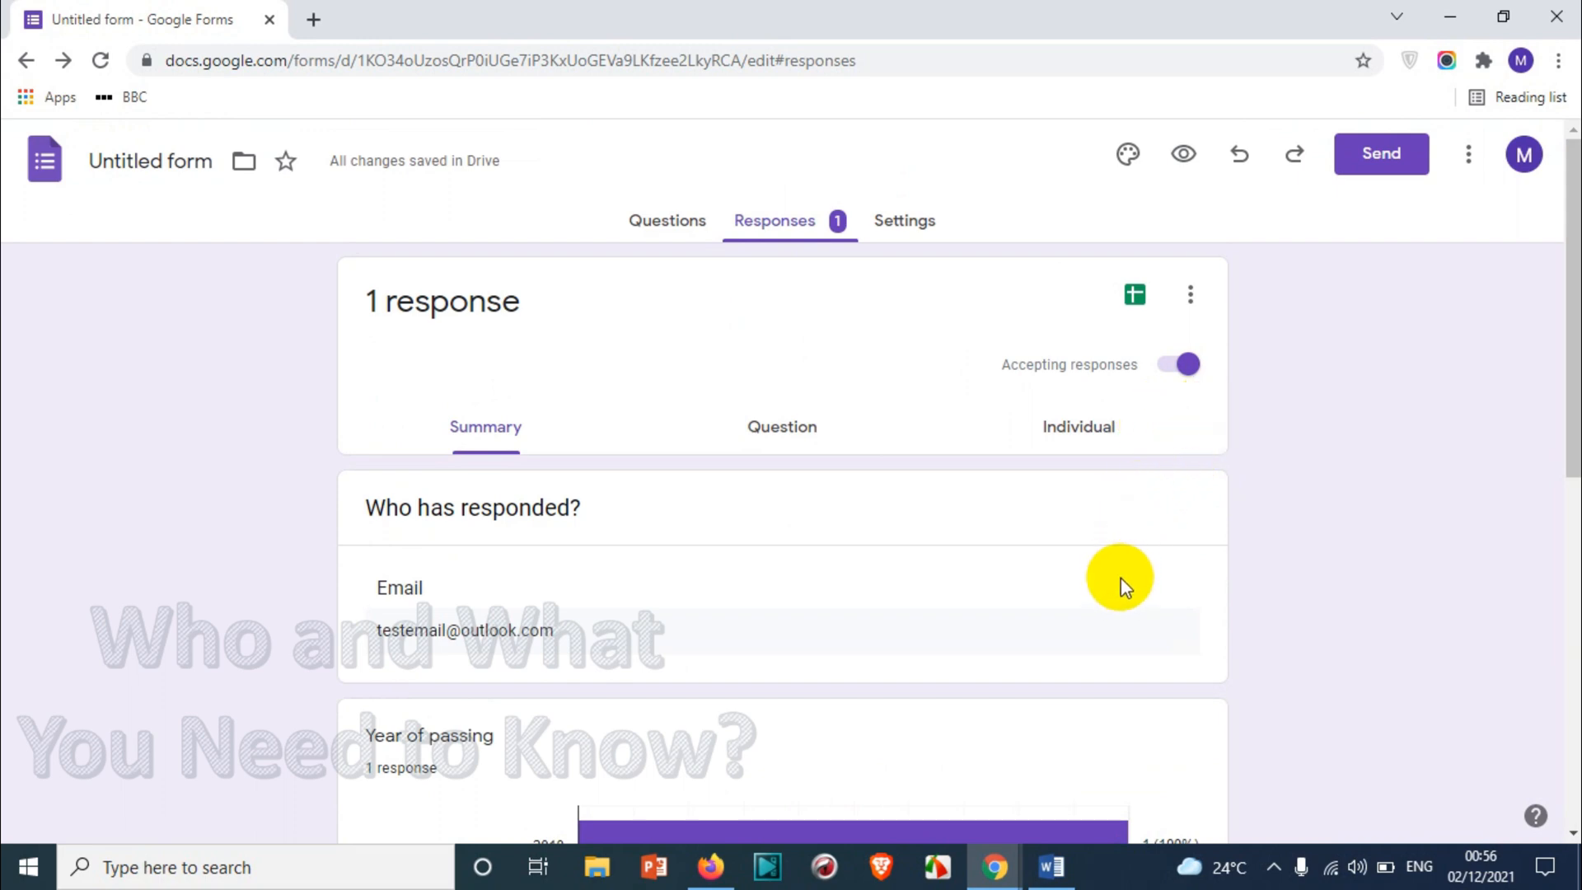
{"action": "mouse_move", "coordinate": [1154, 584]}
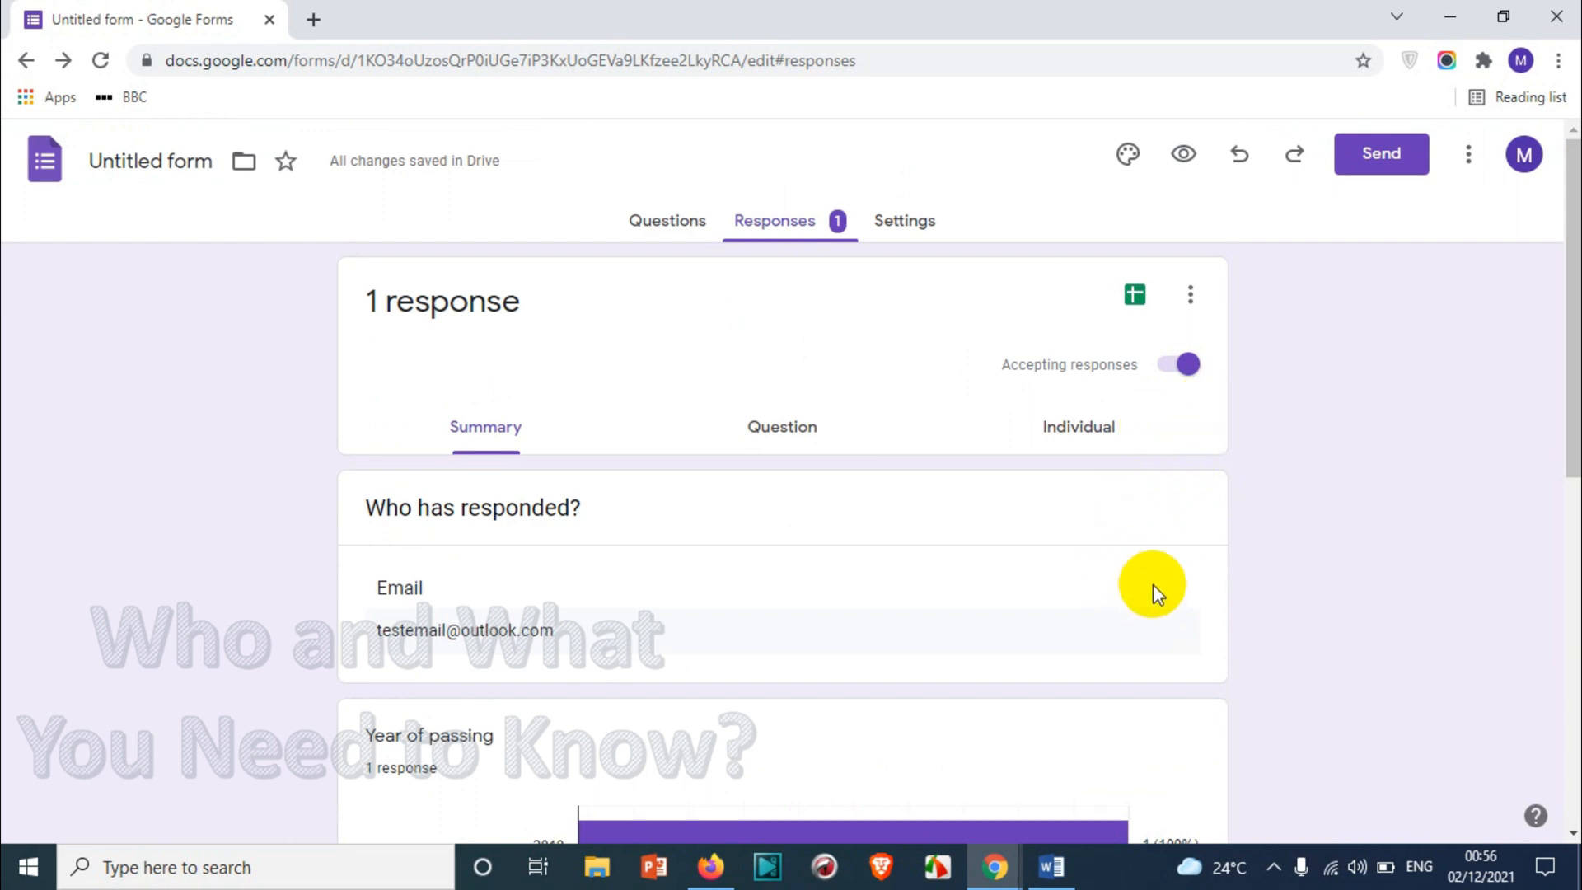
{"action": "mouse_move", "coordinate": [1152, 563]}
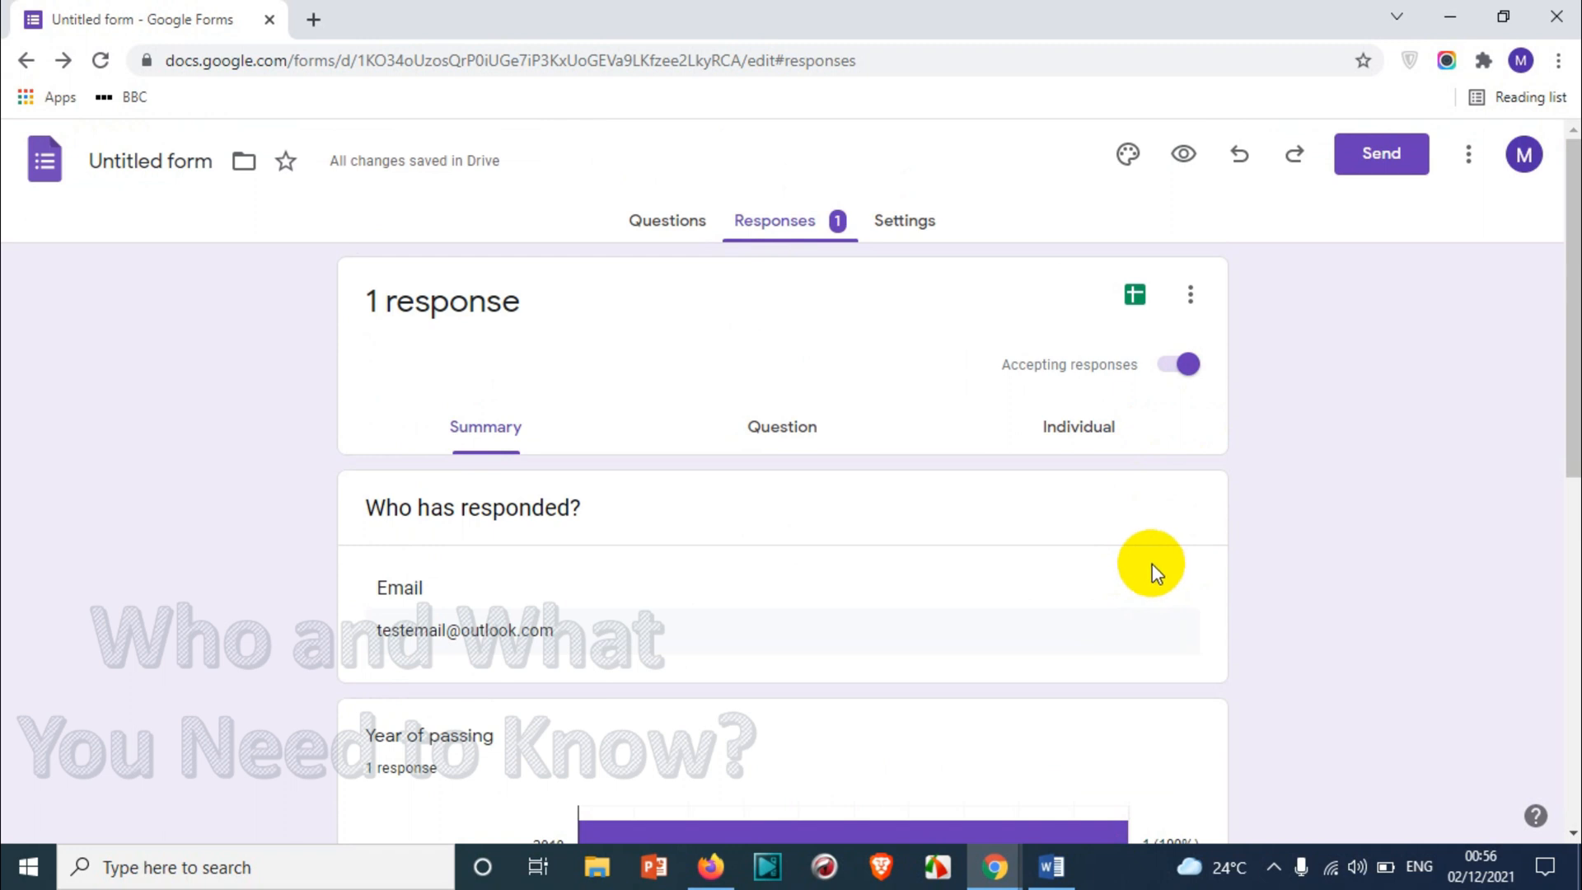
{"action": "mouse_move", "coordinate": [1068, 366]}
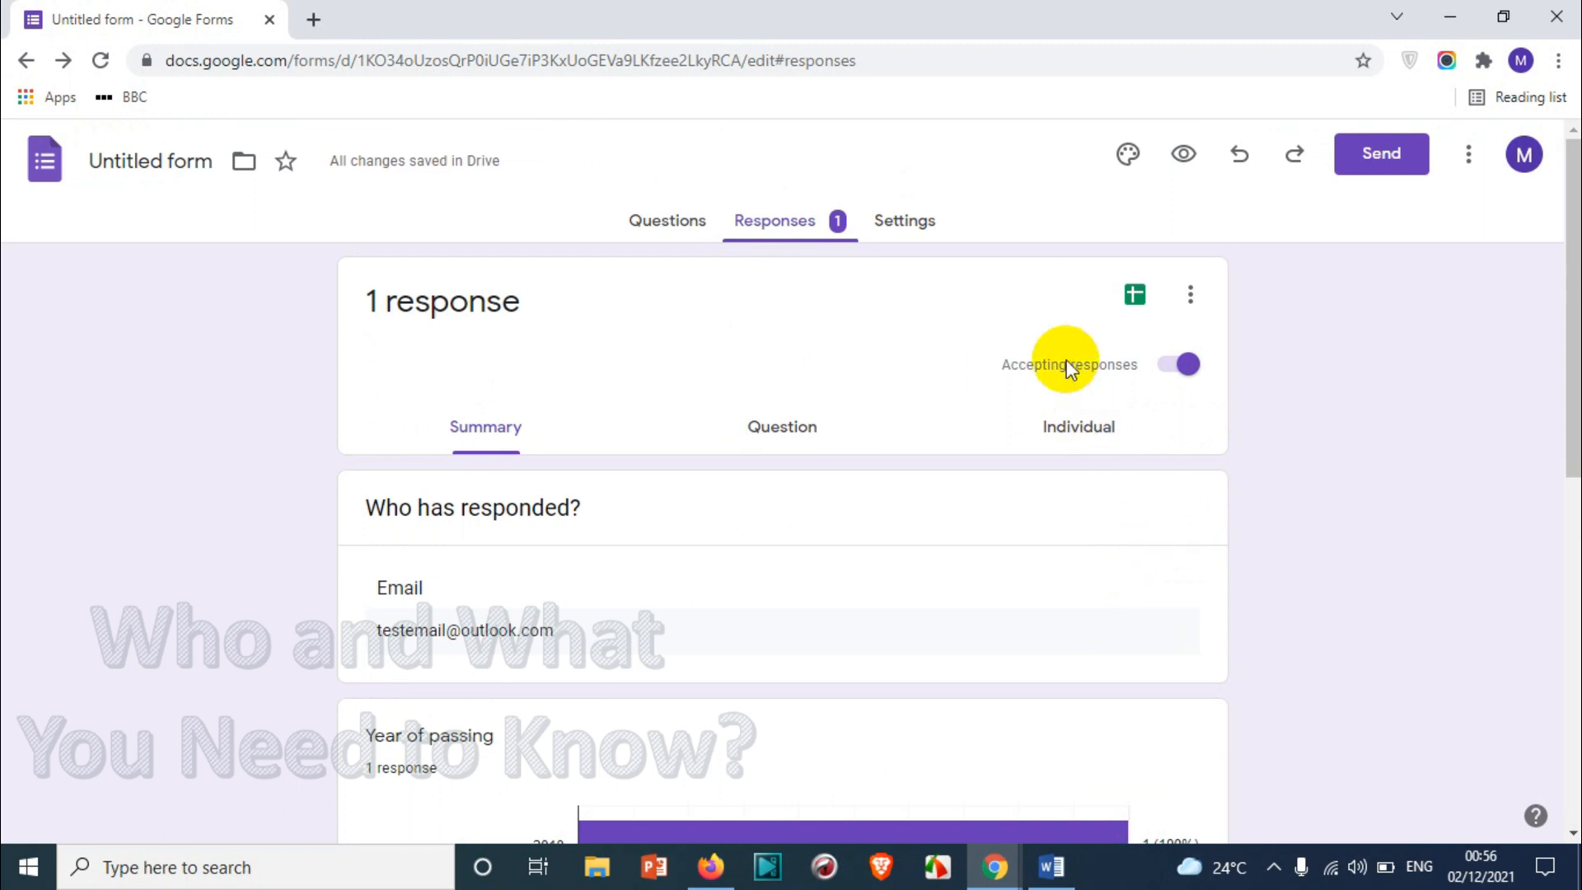
{"action": "mouse_move", "coordinate": [1050, 423]}
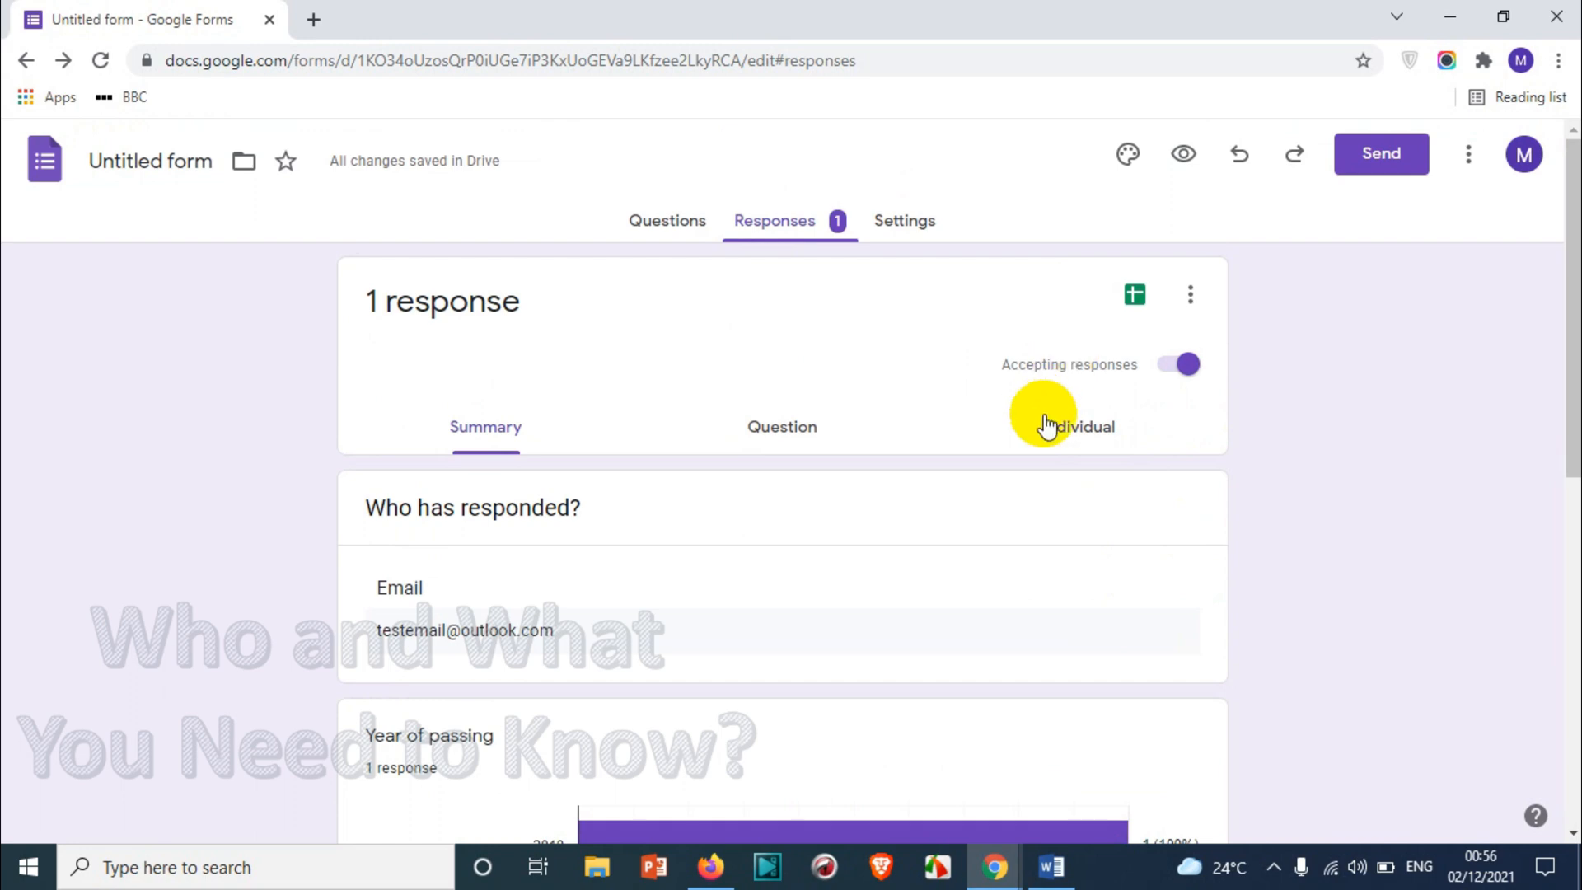
{"action": "mouse_move", "coordinate": [1040, 427]}
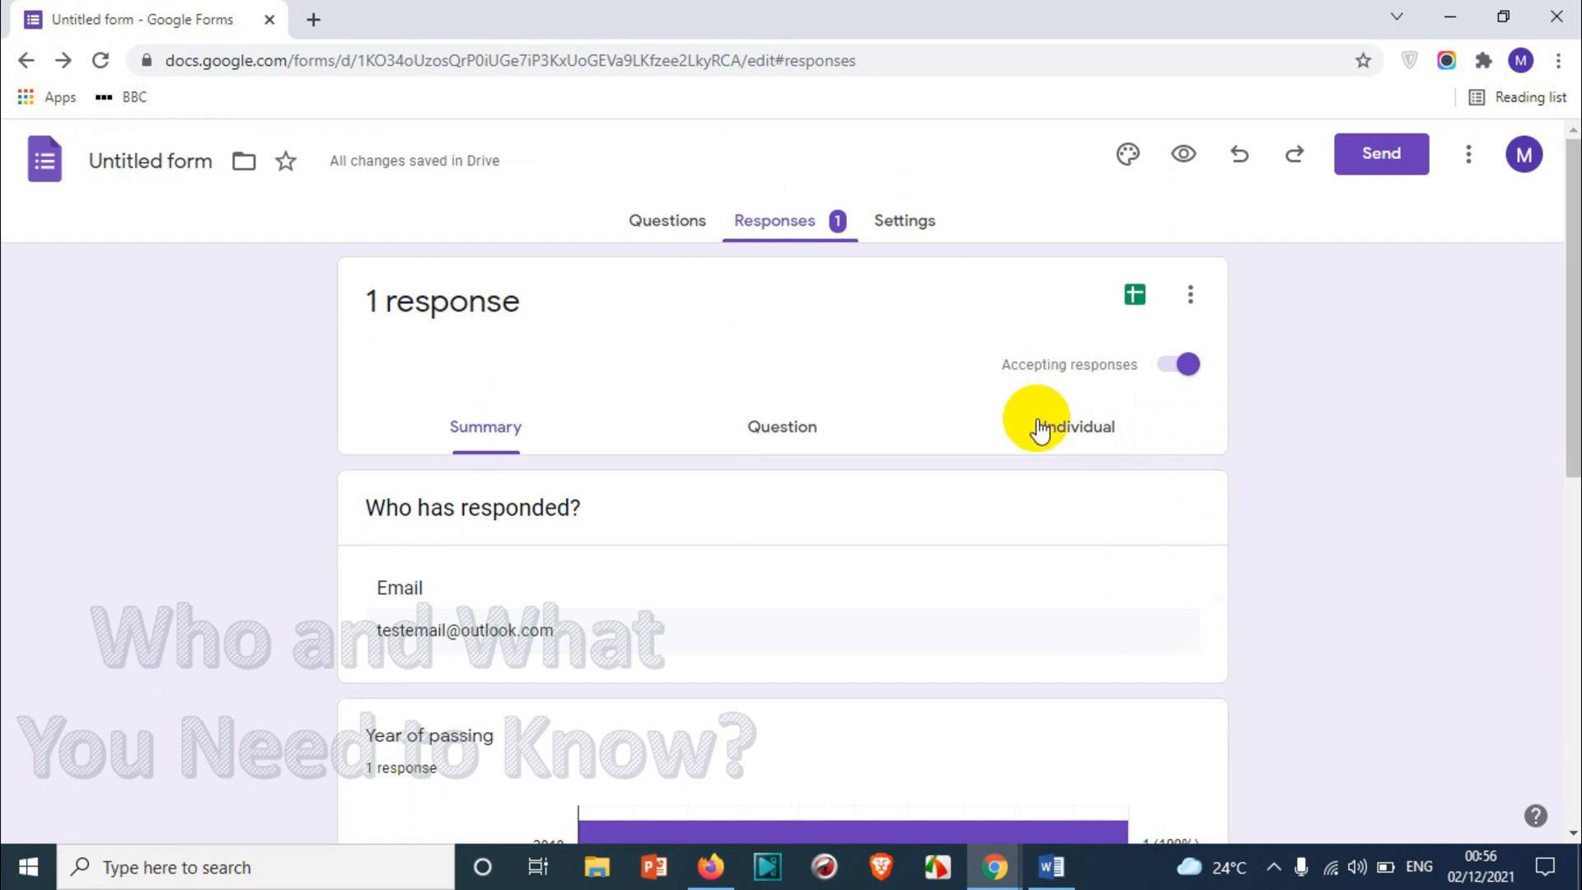